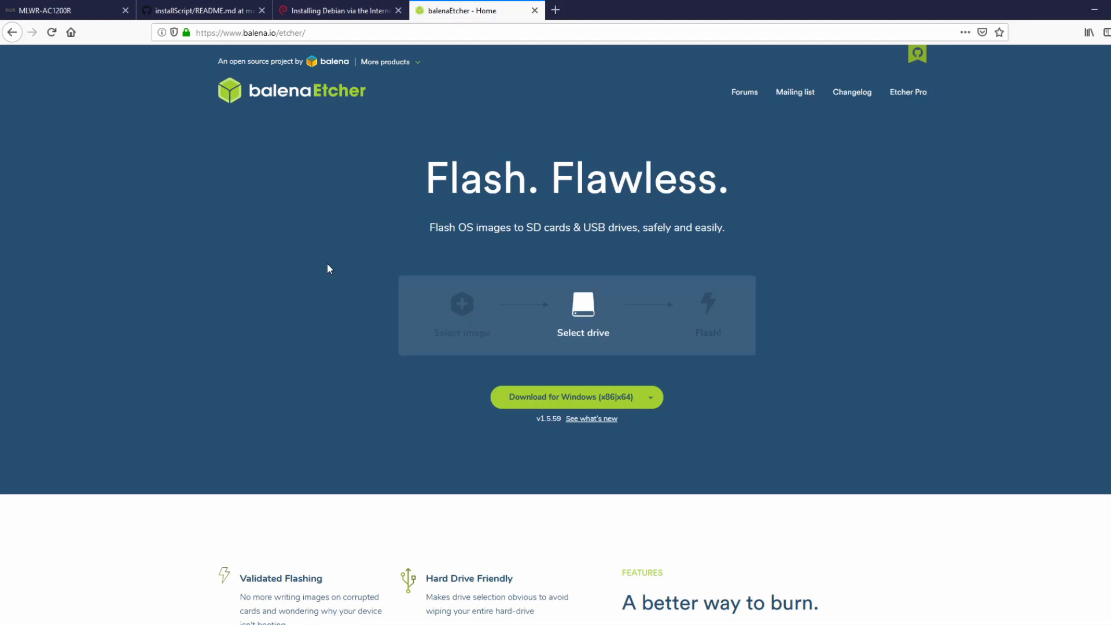
mouse_move(354, 108)
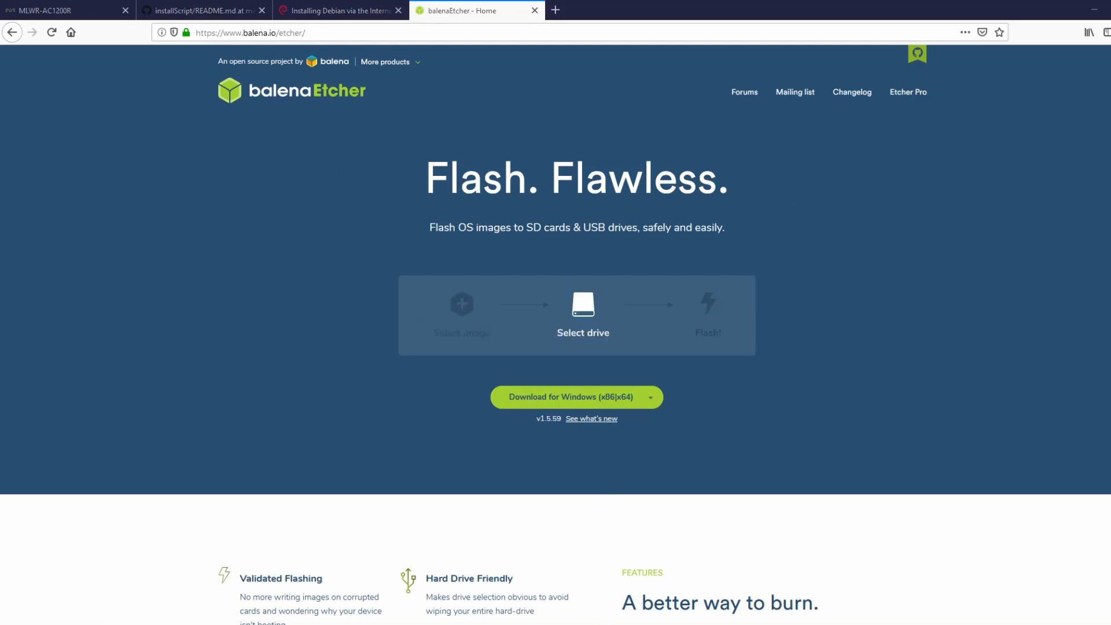
Load the debian-10.1.0-amd64-netinst image and target the 31.46 GB Innostor USB drive in Etcher.
click(461, 305)
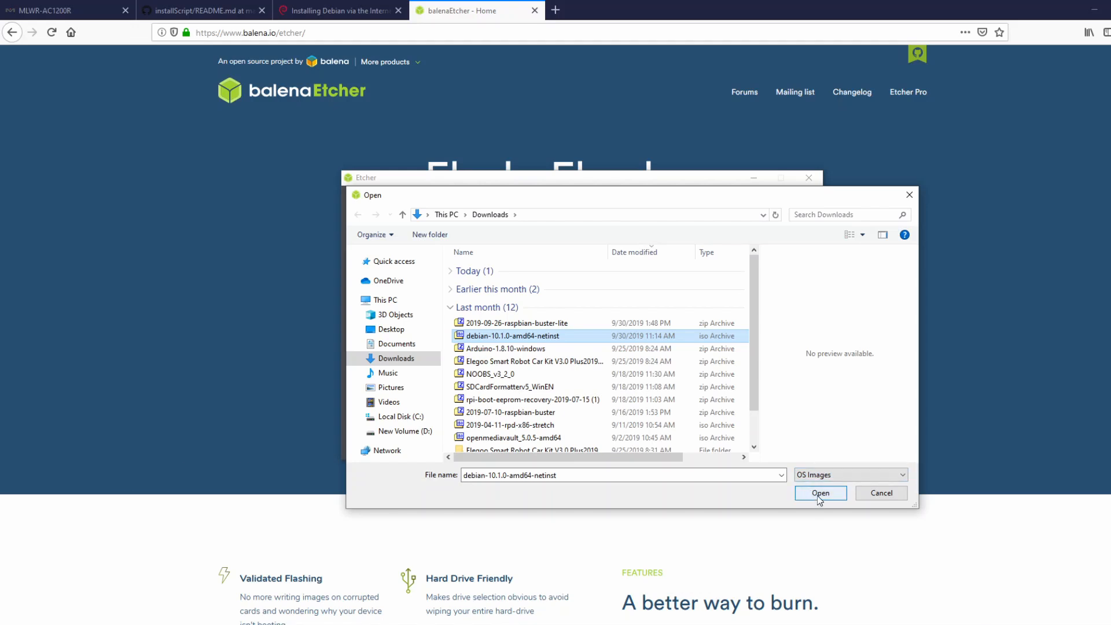
click(820, 493)
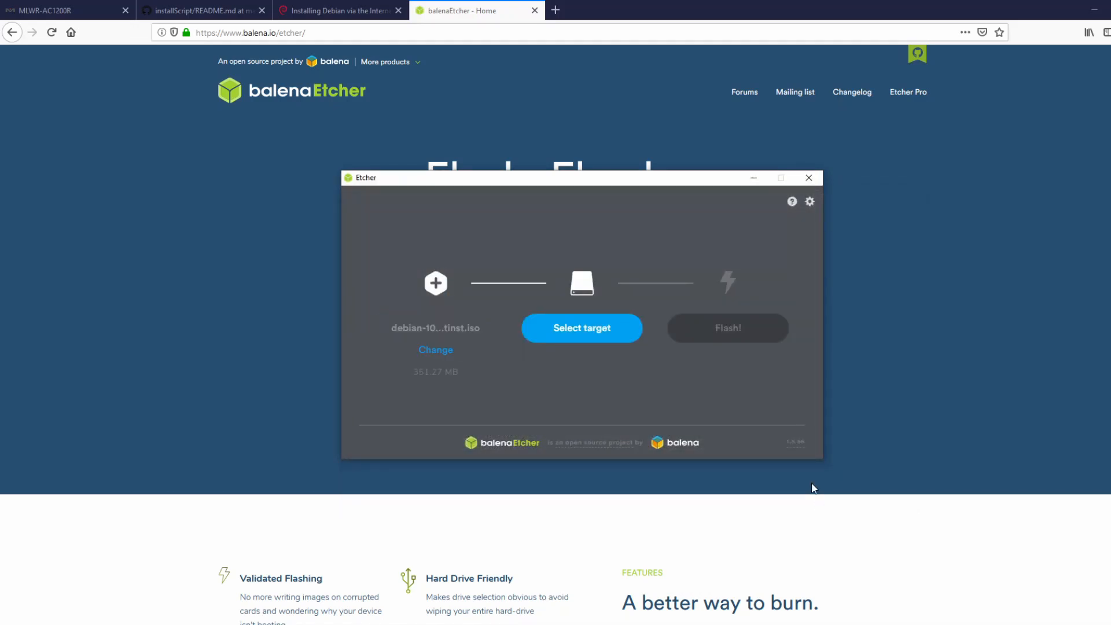
click(581, 328)
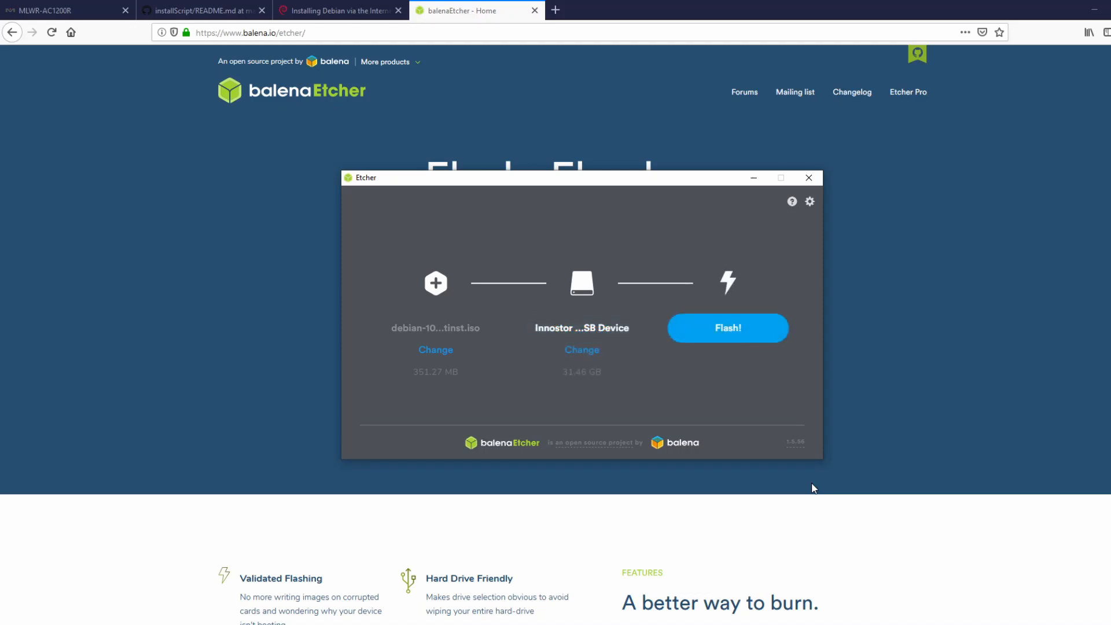
mouse_move(751, 442)
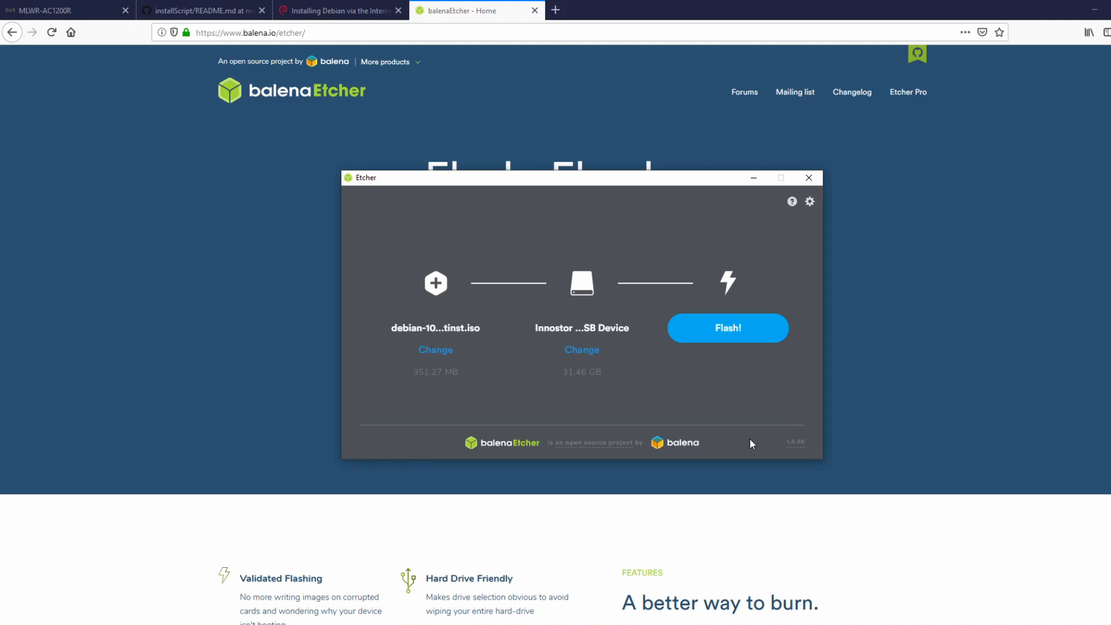
Show the installScript README scrolled down to the wget download-and-execute command.
click(208, 10)
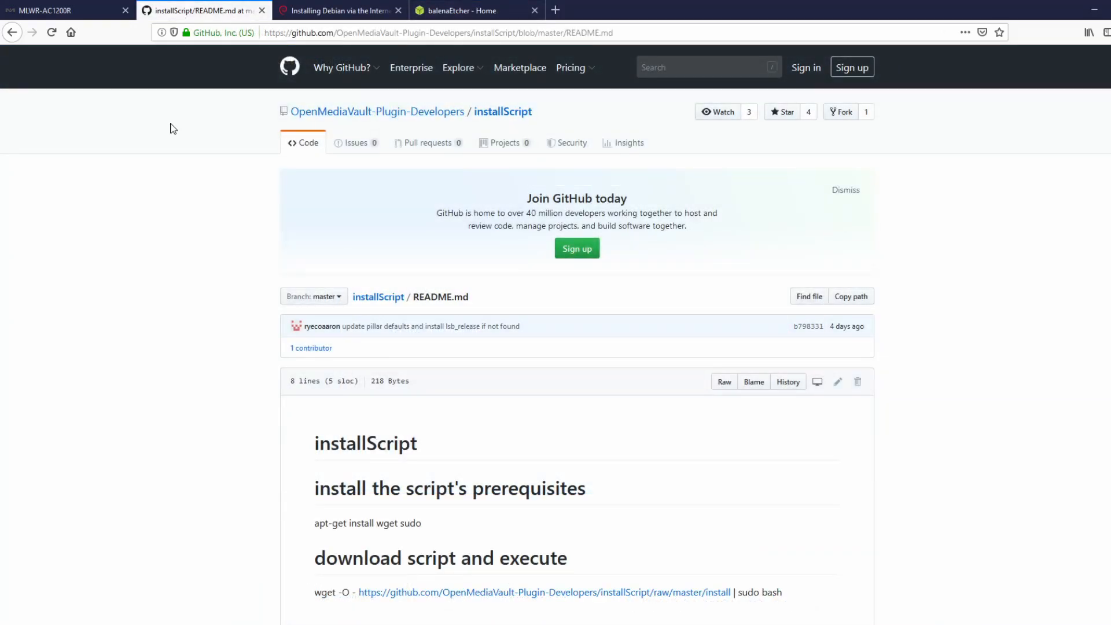
mouse_move(170, 266)
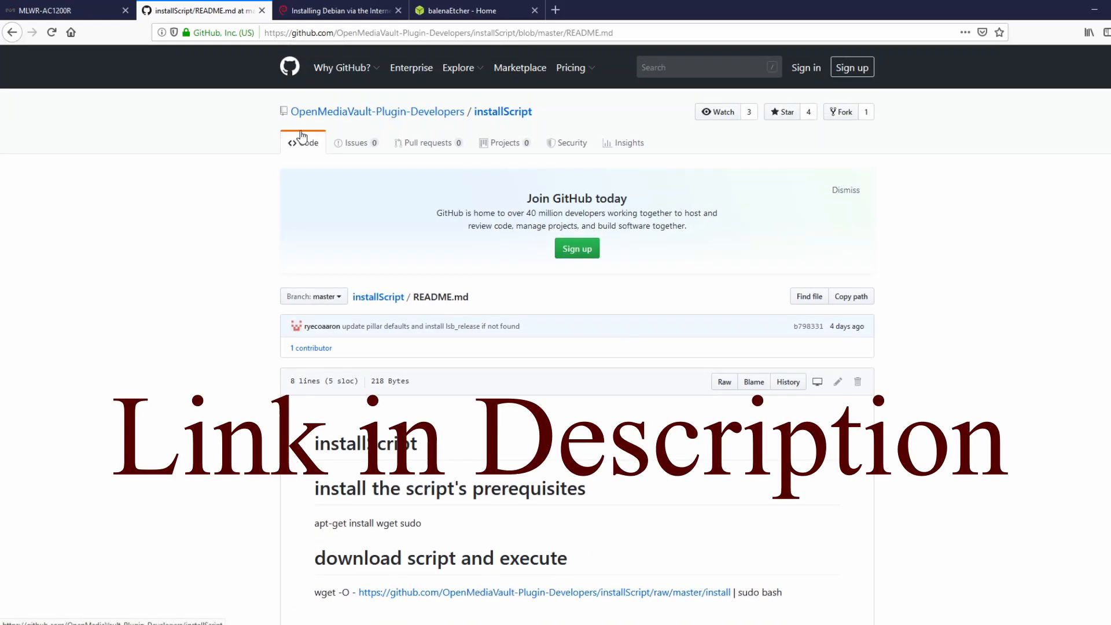
mouse_move(399, 129)
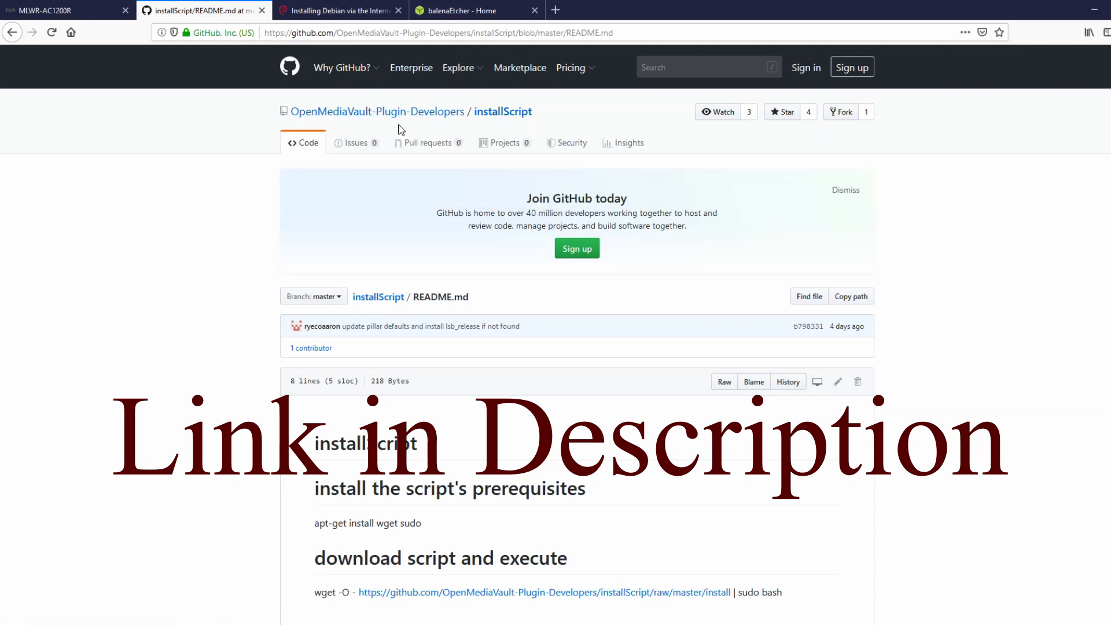
mouse_move(517, 128)
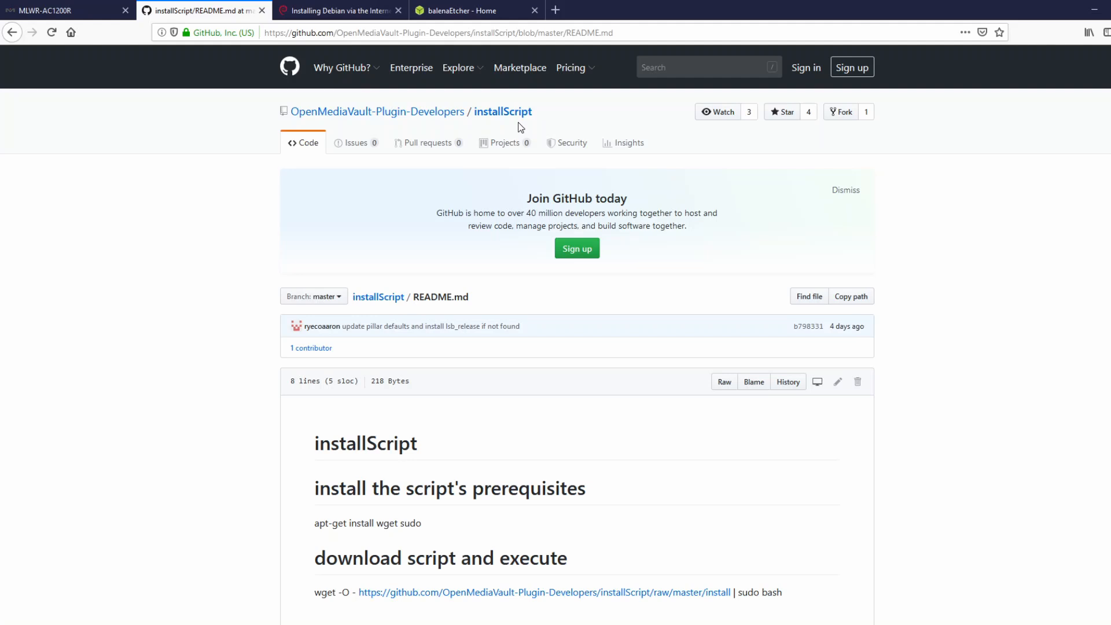
scroll(down, 3)
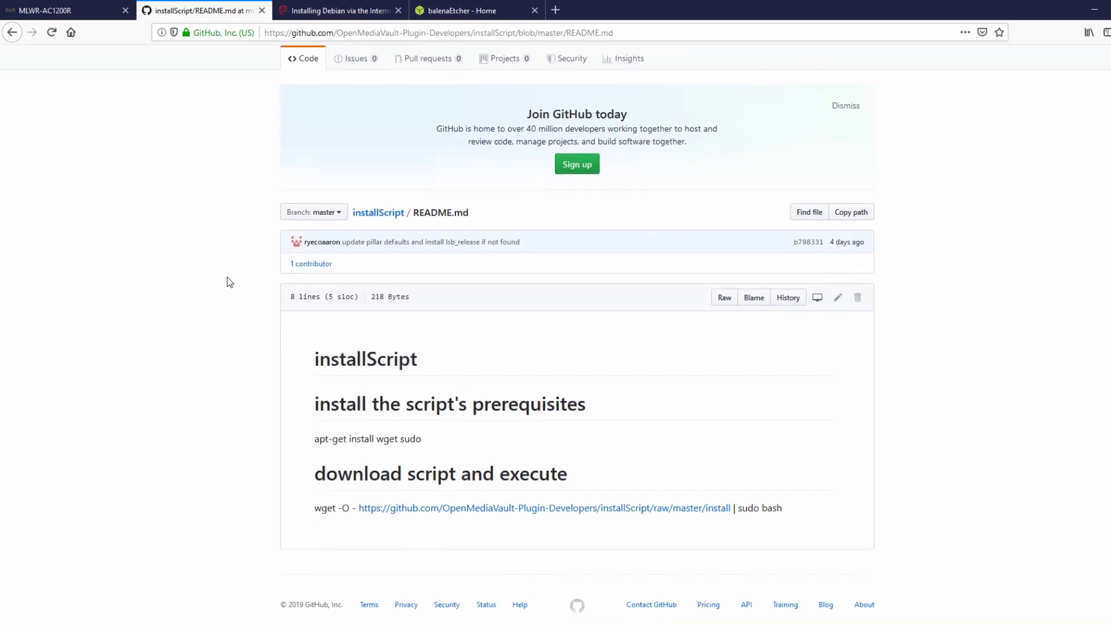
scroll(down, 3)
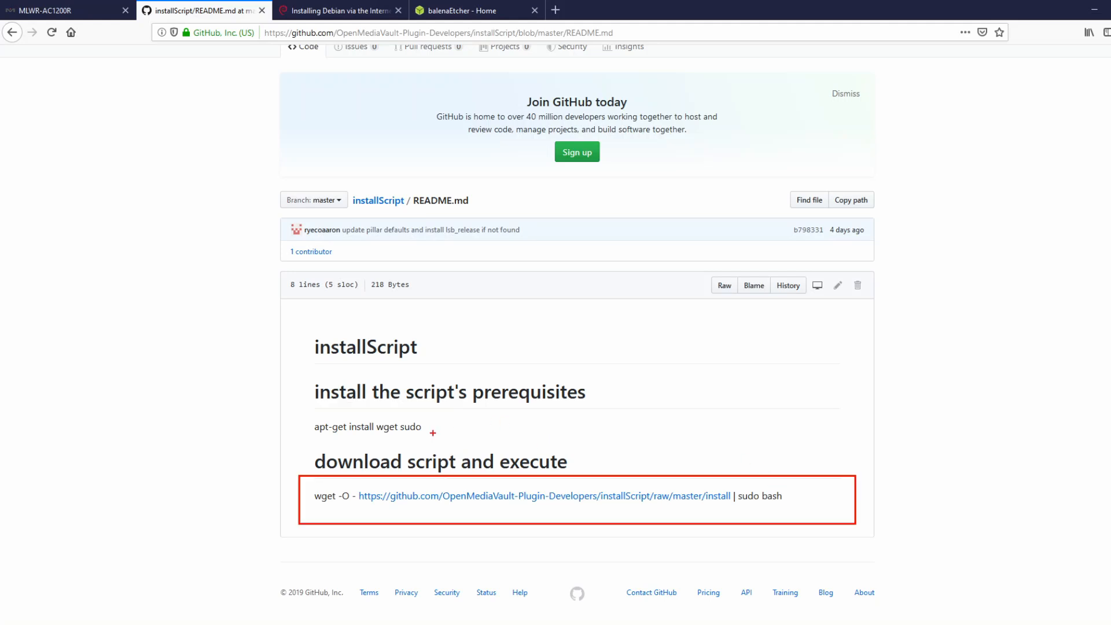
mouse_move(321, 526)
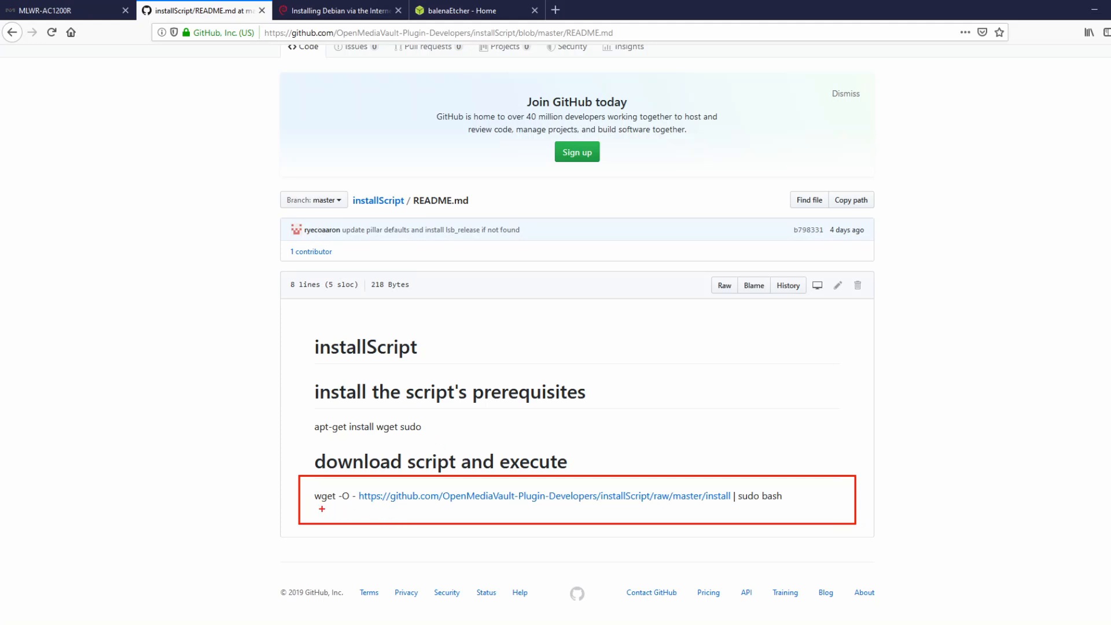
mouse_move(721, 509)
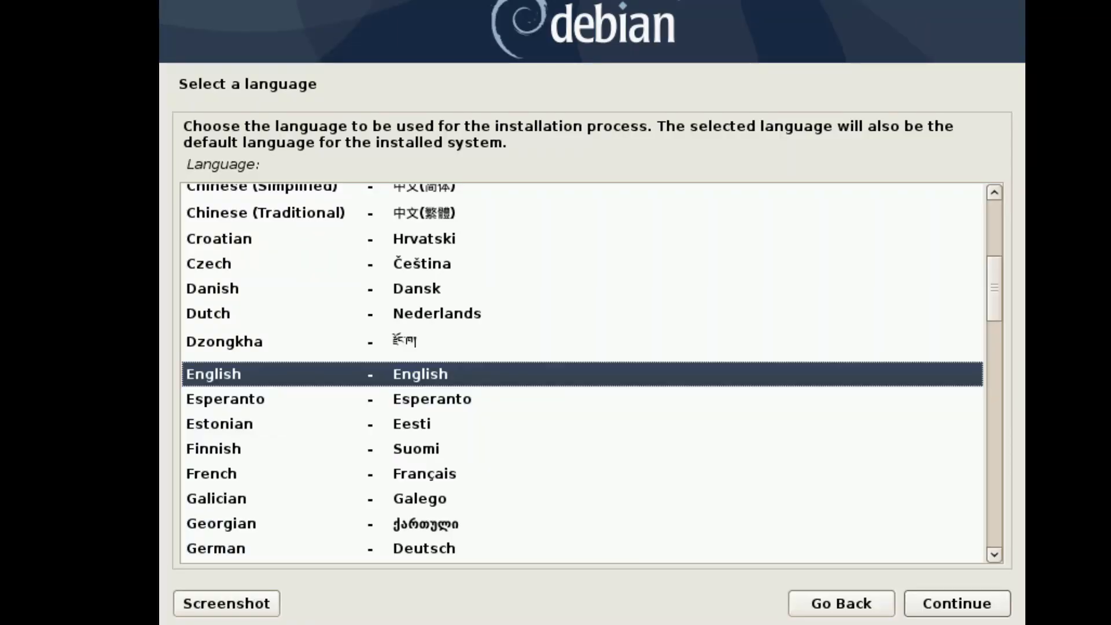
mouse_move(663, 126)
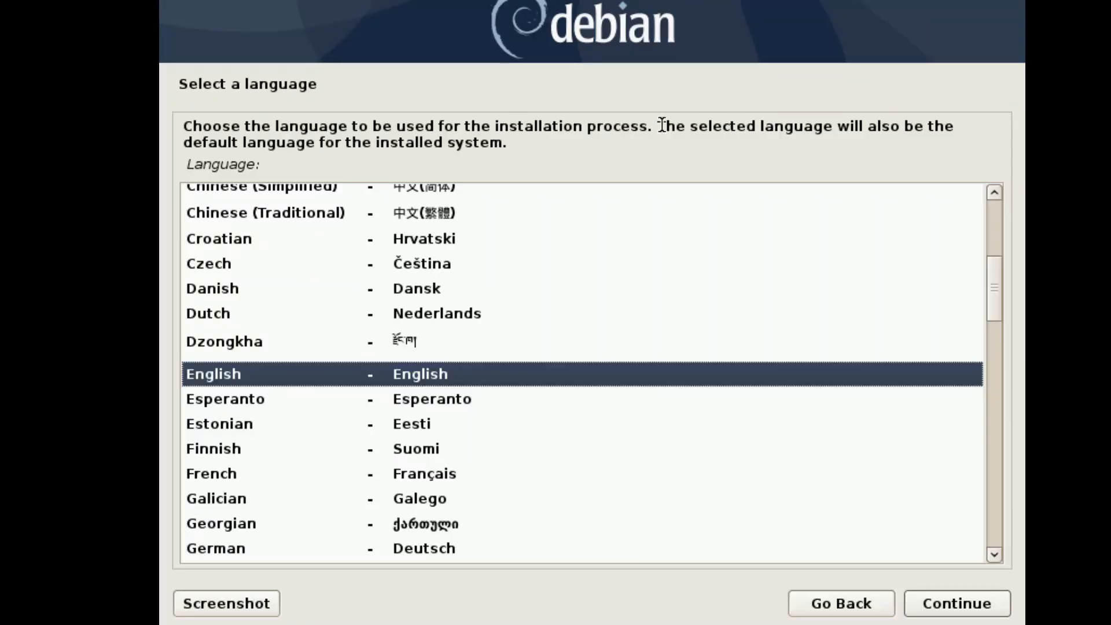
Accept English, United States and hostname debian, and confirm the root password.
click(955, 603)
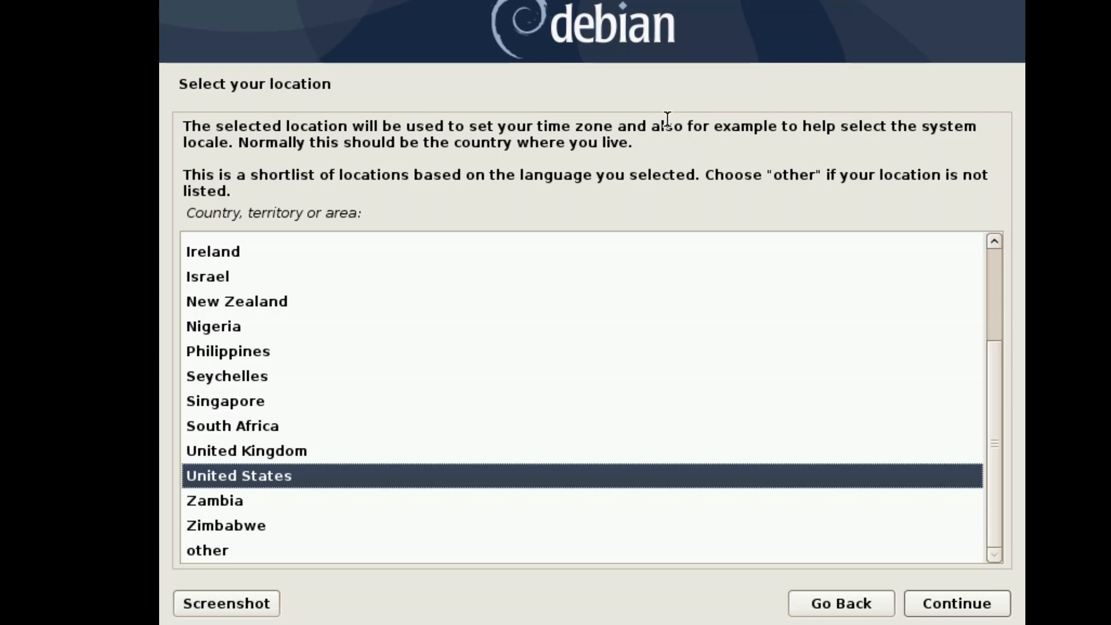
click(956, 602)
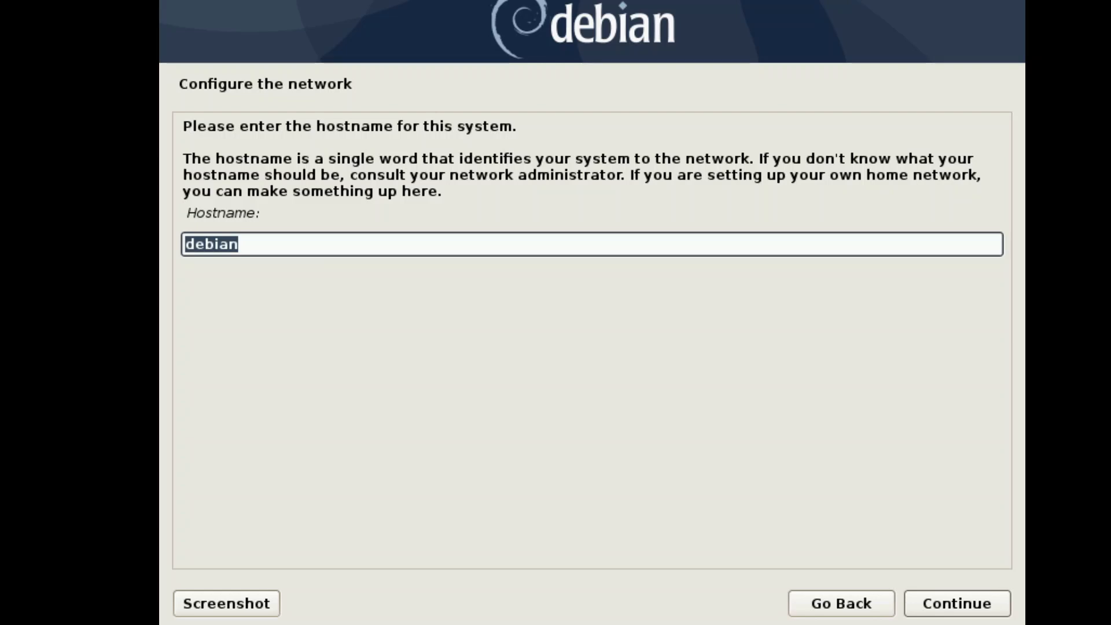
click(955, 603)
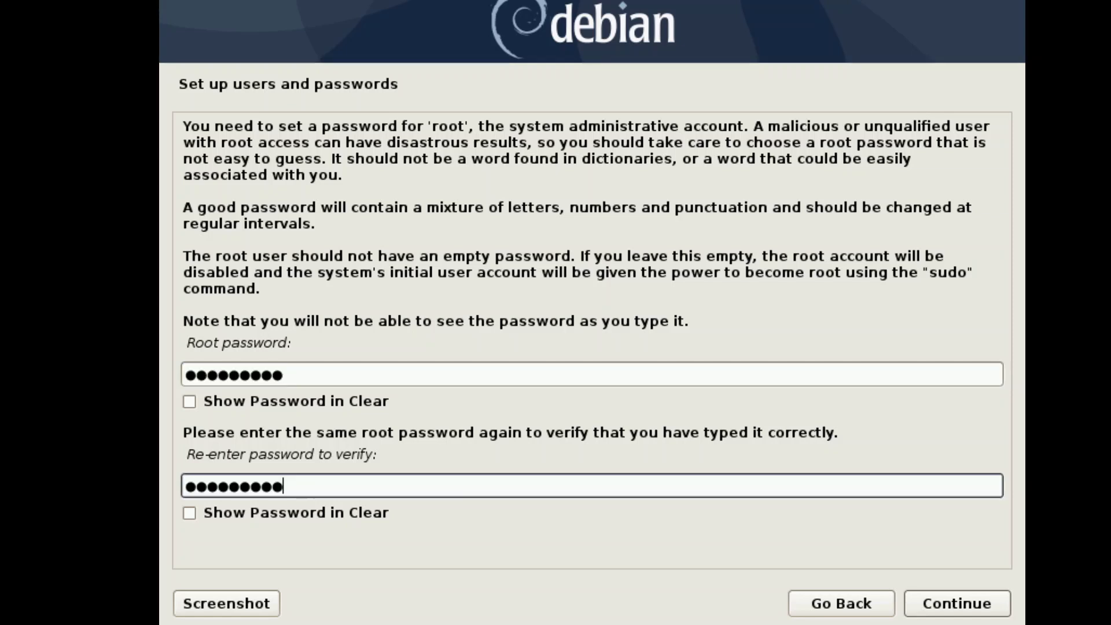
click(955, 603)
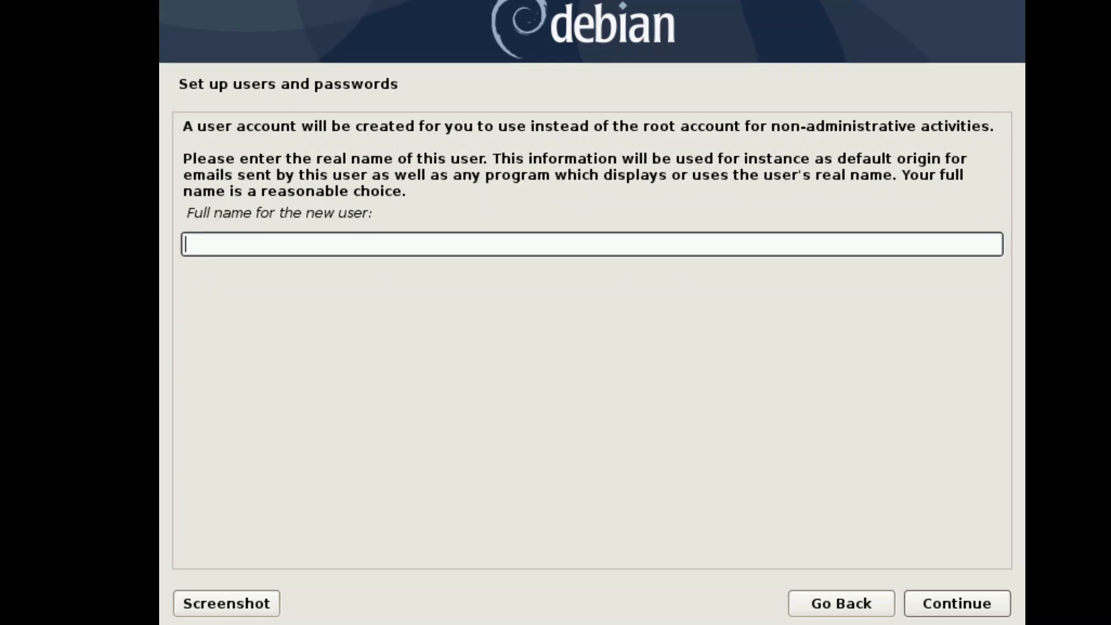
Create the user account for 'jeff' with a password and choose the Eastern time zone.
text(jeff)
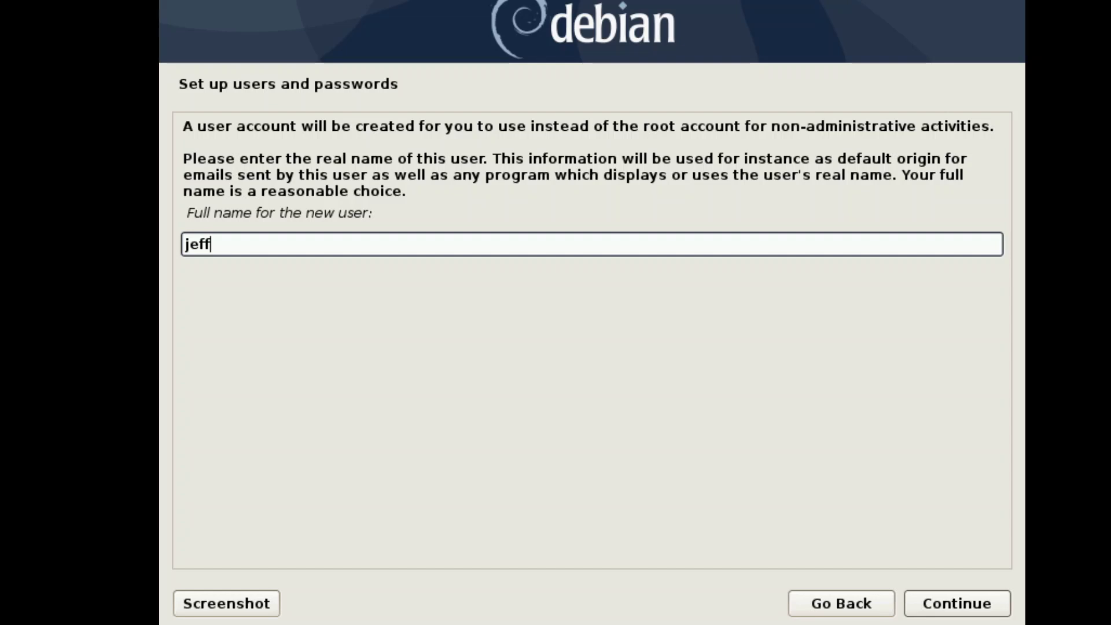
click(955, 603)
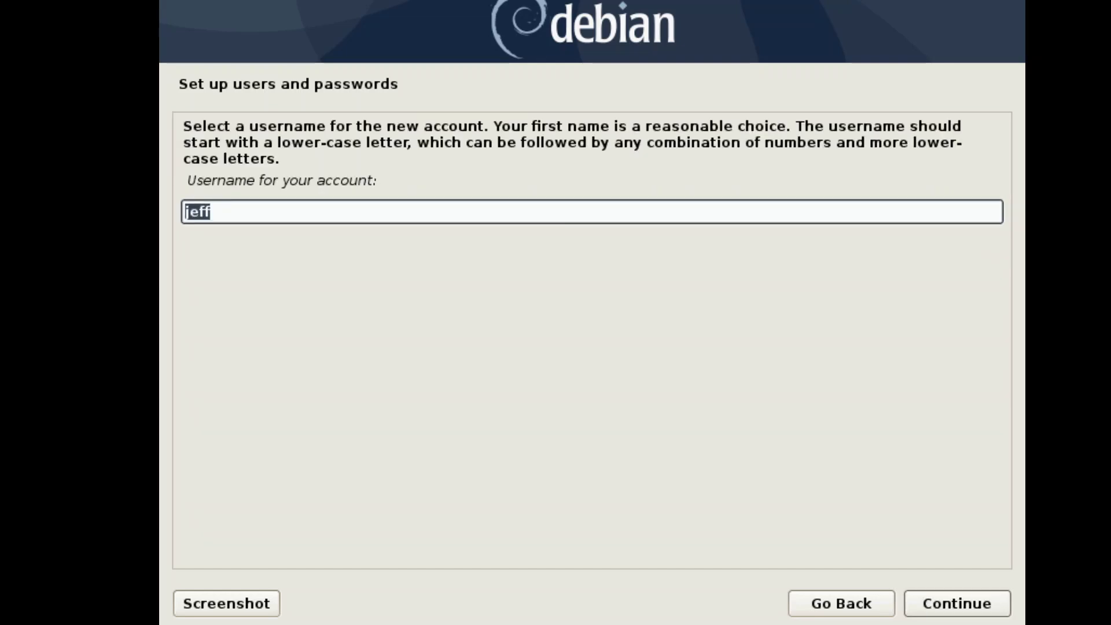
click(954, 603)
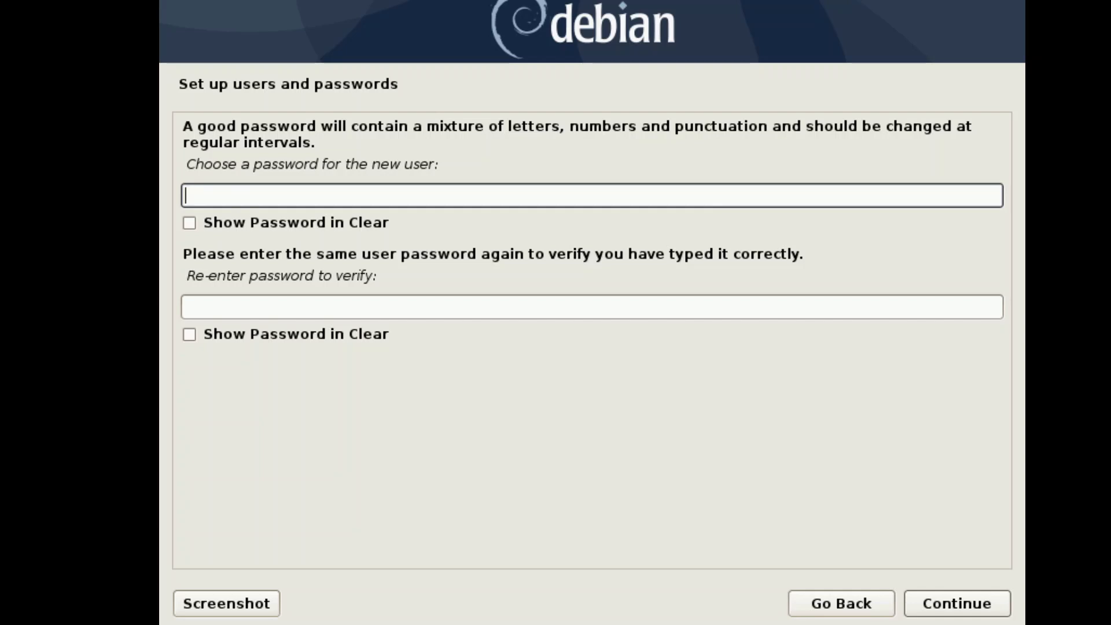
click(955, 603)
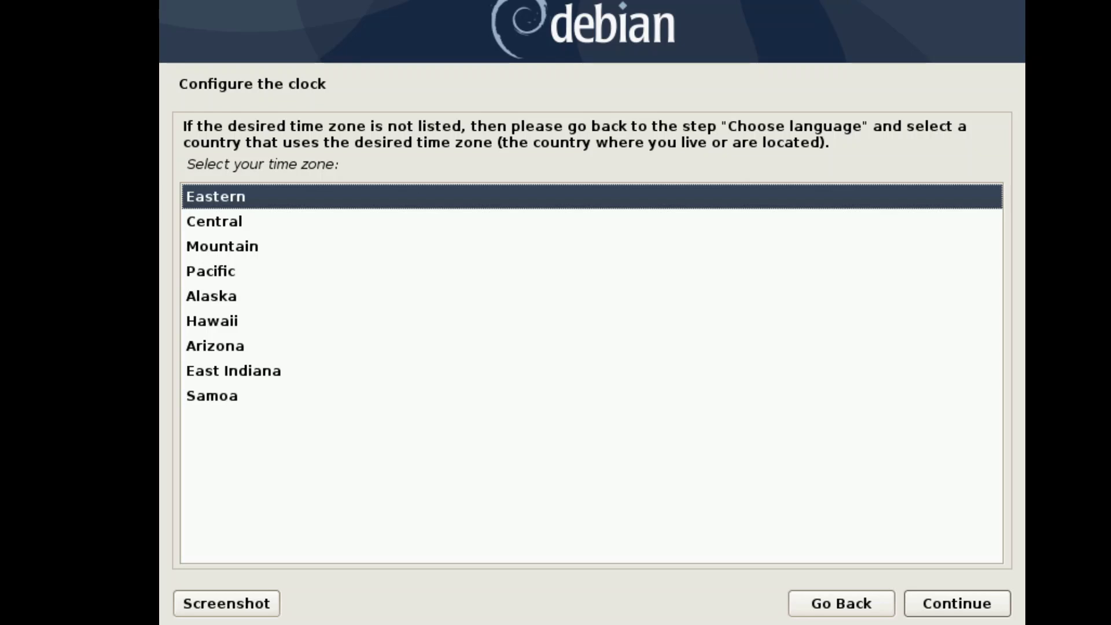
click(955, 603)
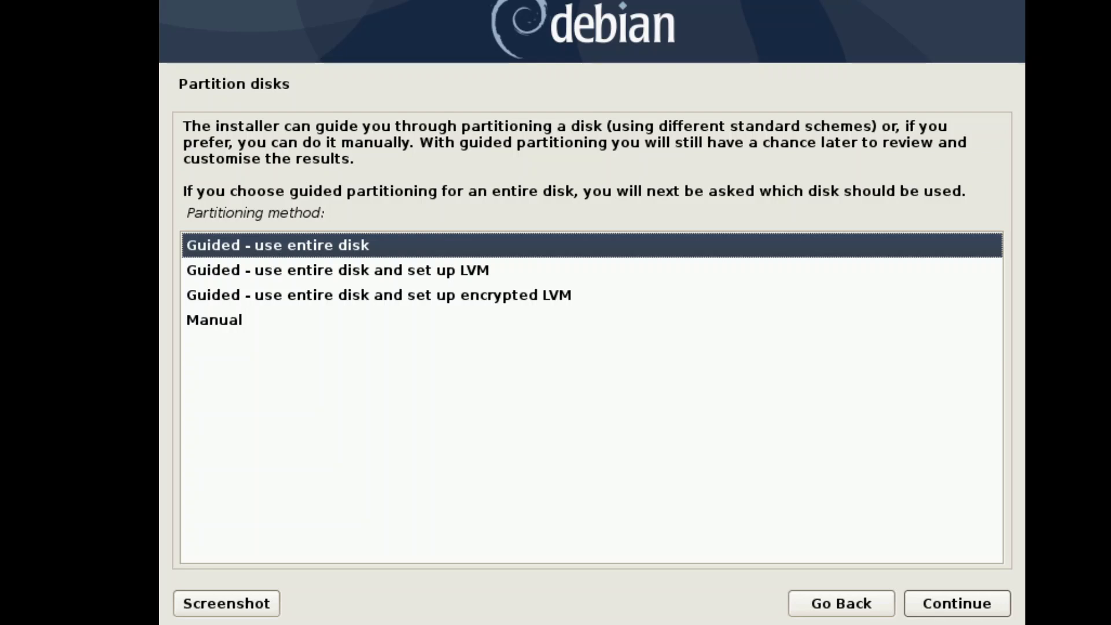
Guided-partition the entire 48.6 GB disk with a separate /home partition and write the changes.
click(957, 603)
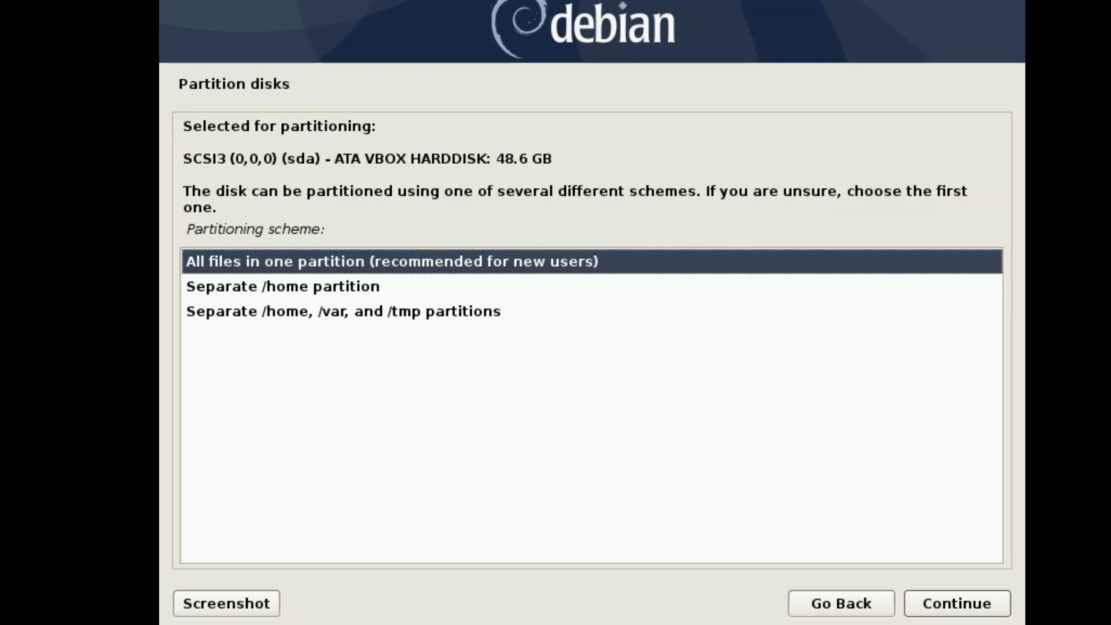
click(283, 286)
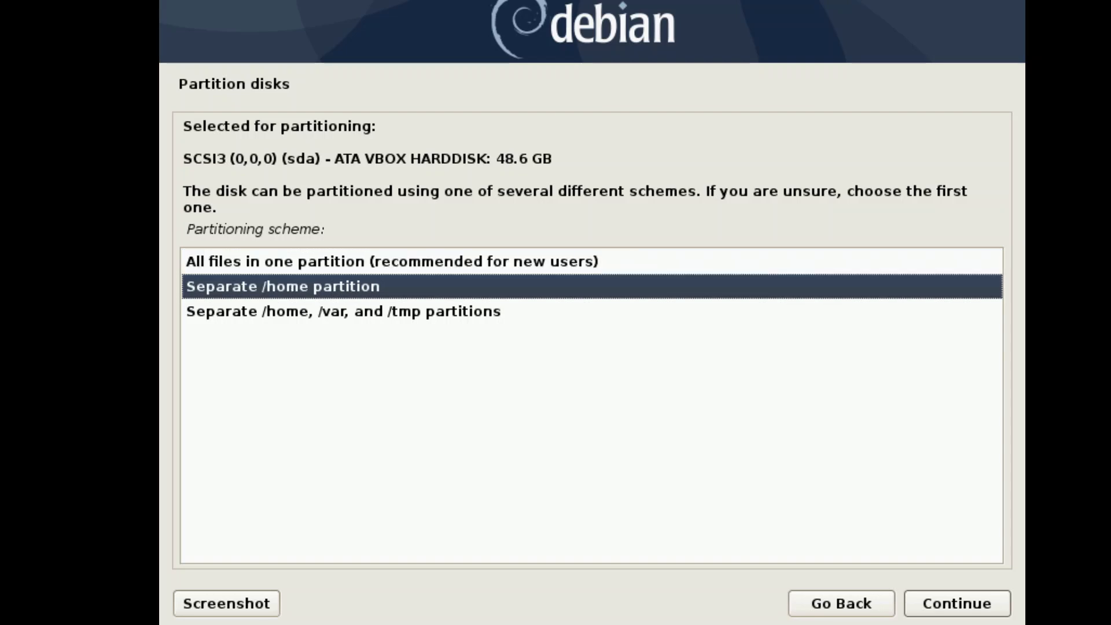
click(956, 603)
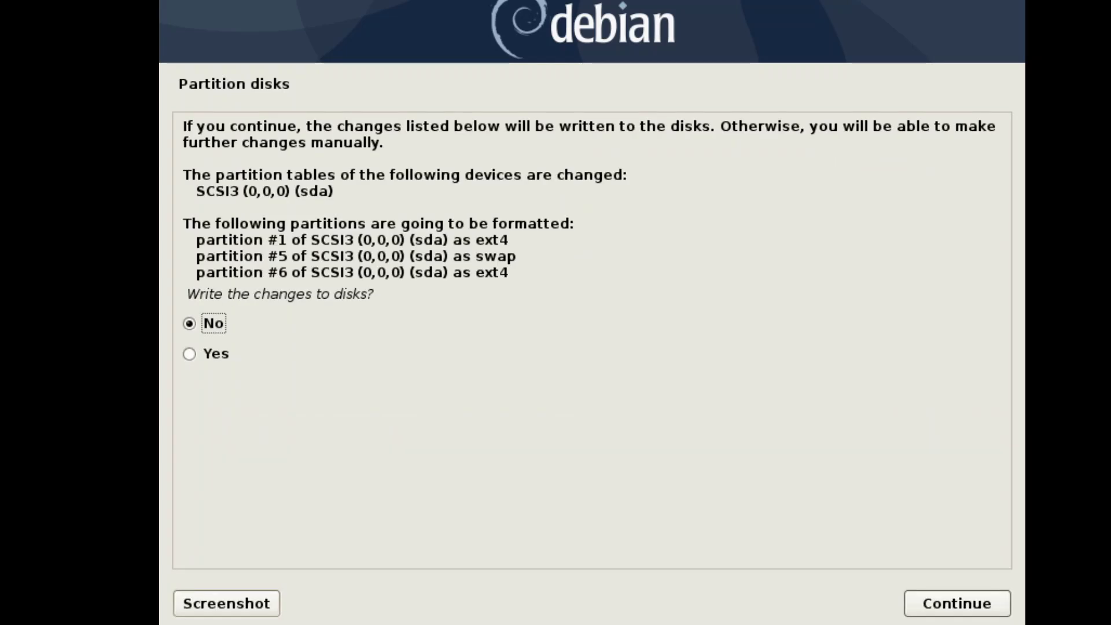
click(189, 353)
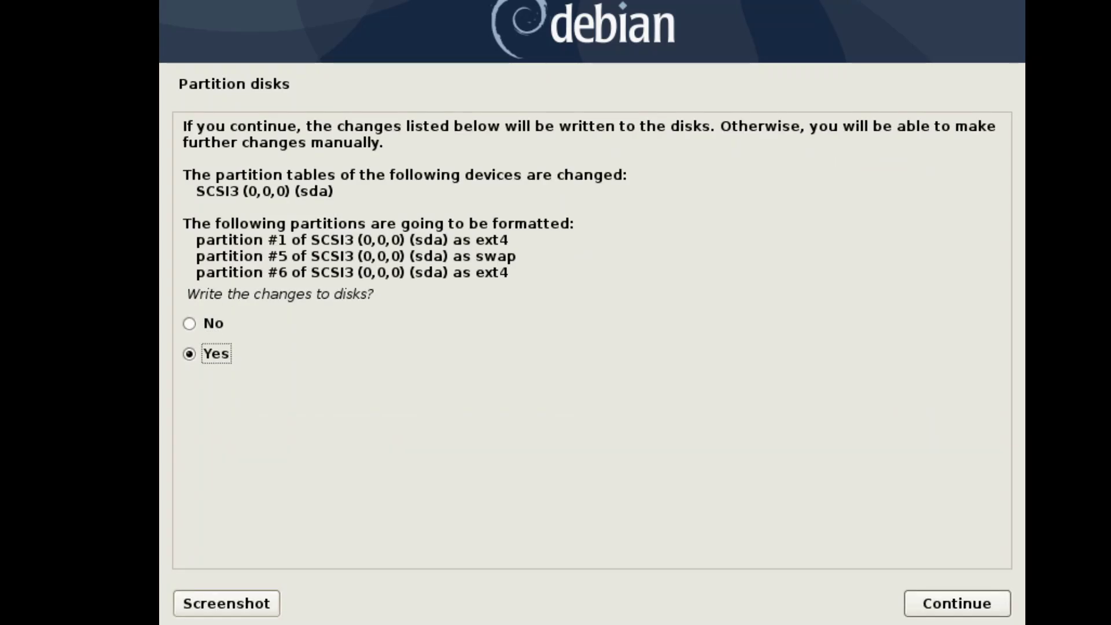
click(955, 602)
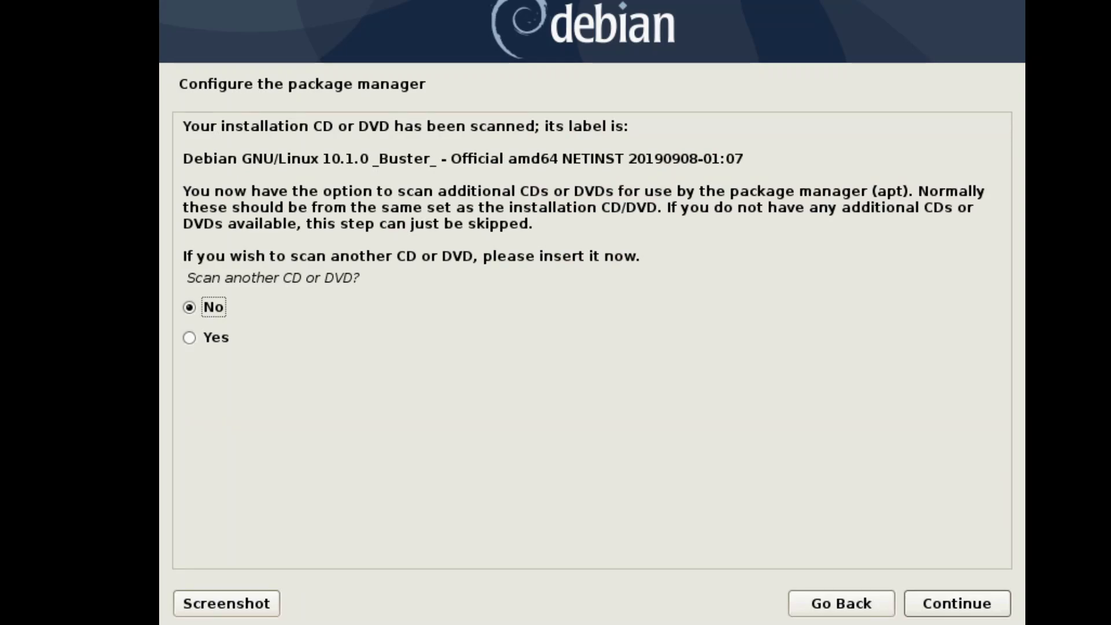
Skip scanning another disc, use a United States mirror with no proxy, and decline the survey.
click(956, 604)
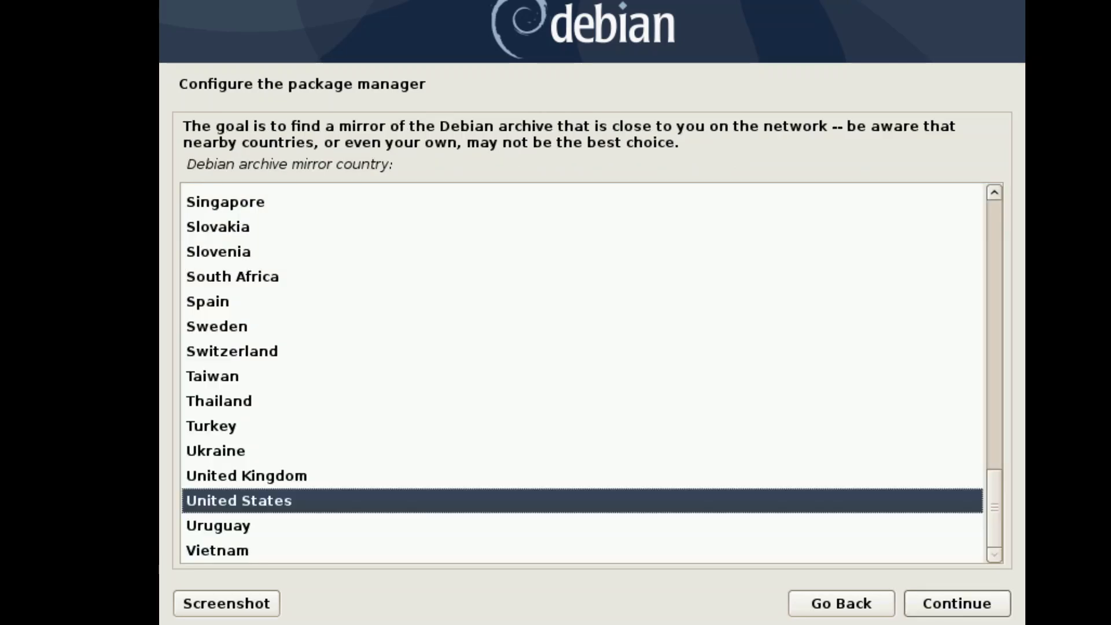
click(955, 604)
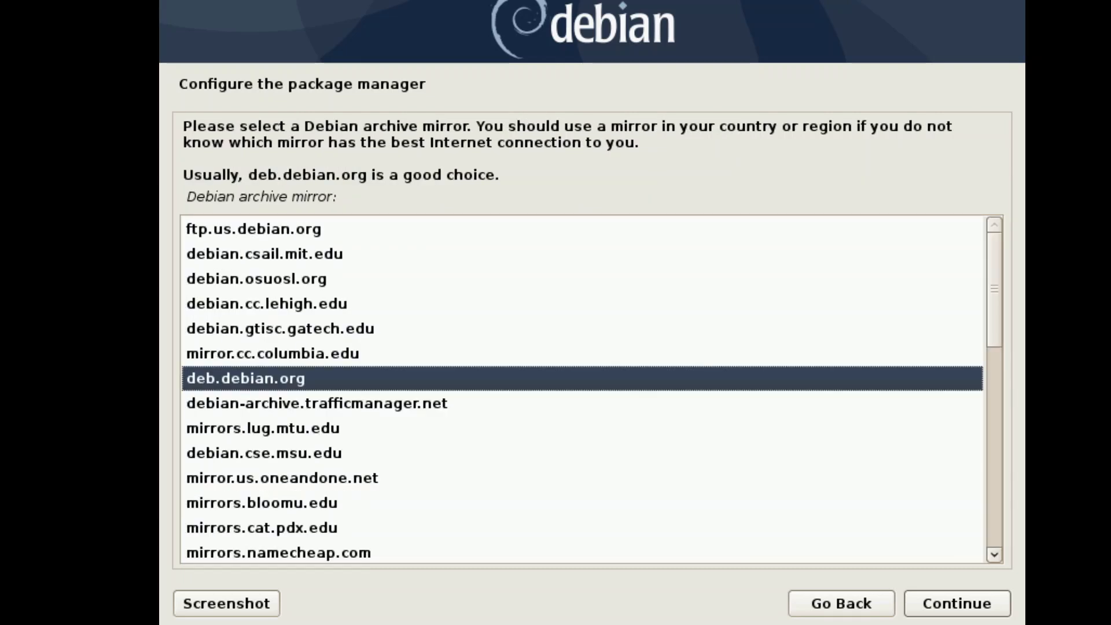
click(955, 604)
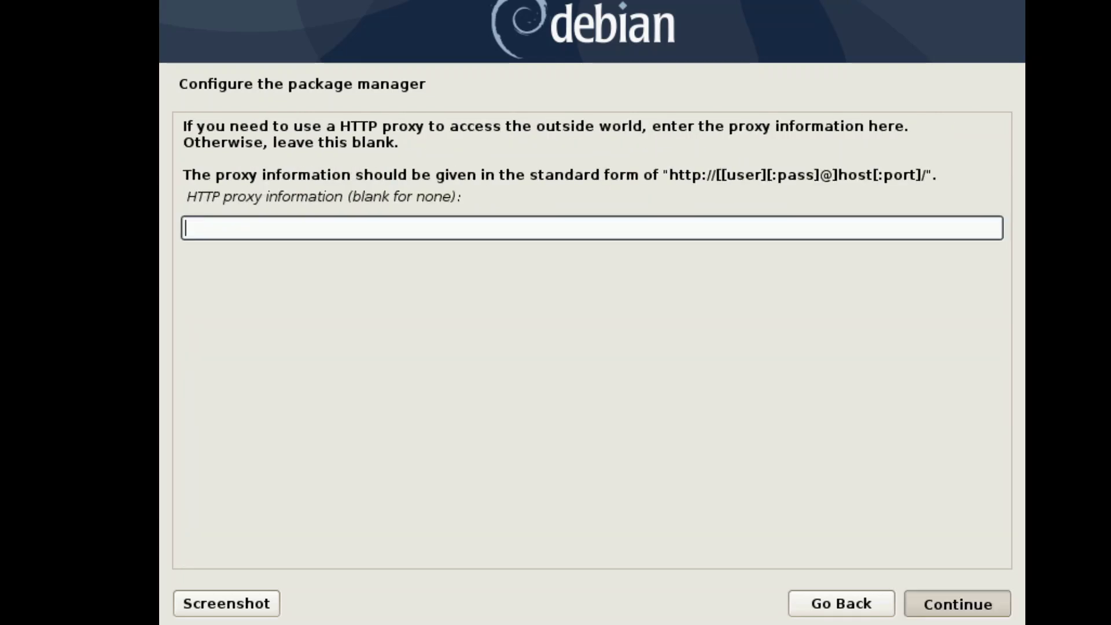
click(956, 604)
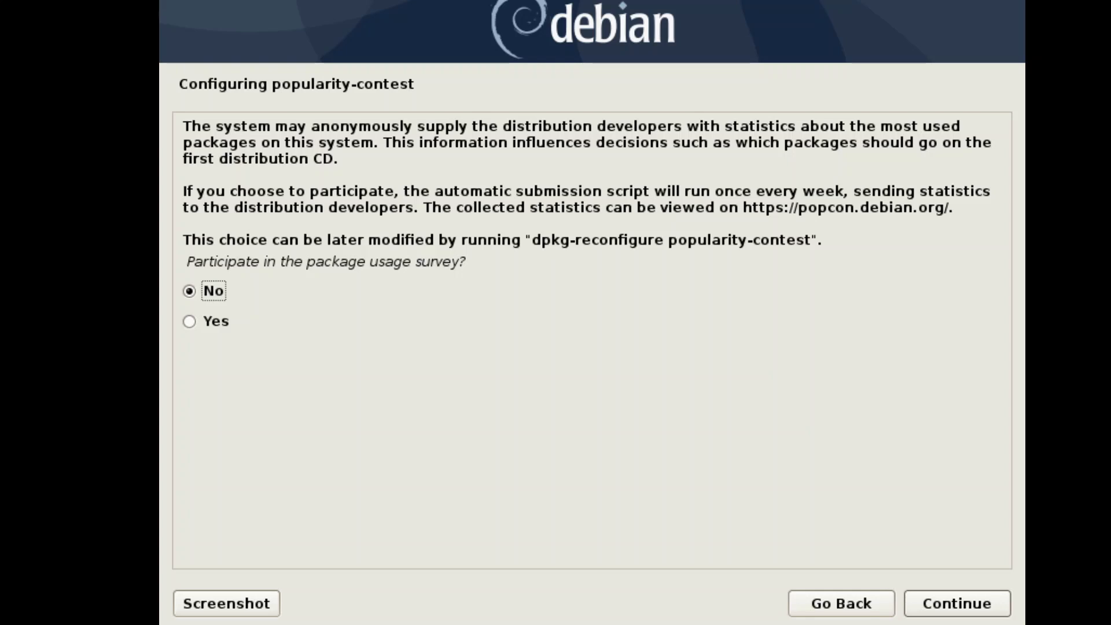
click(955, 603)
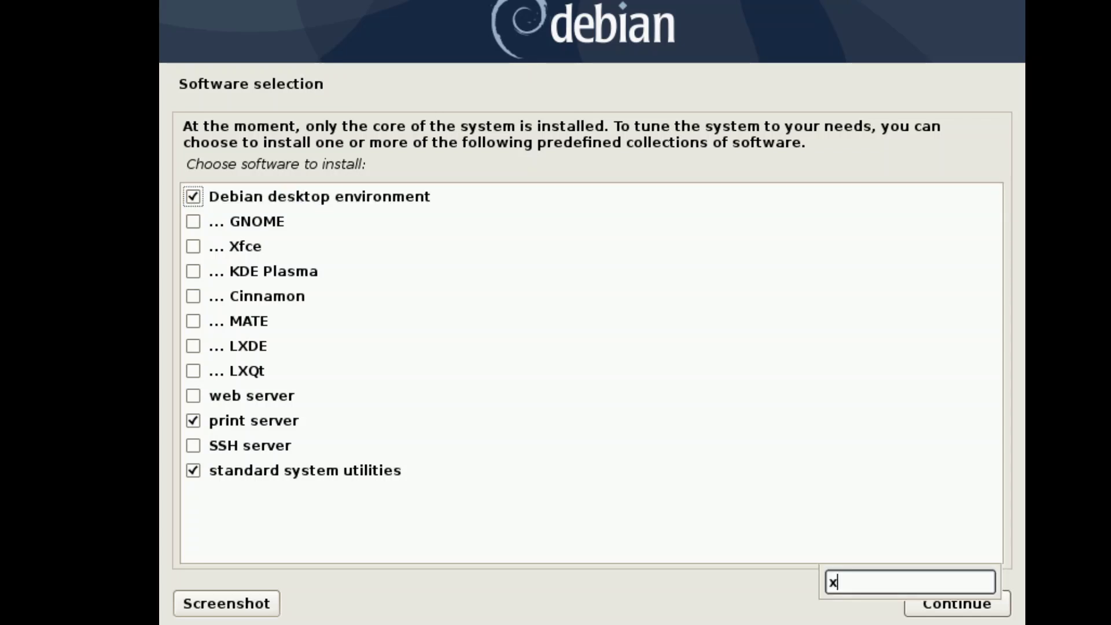
Install SSH server without a desktop environment, and put GRUB on /dev/sda.
click(193, 196)
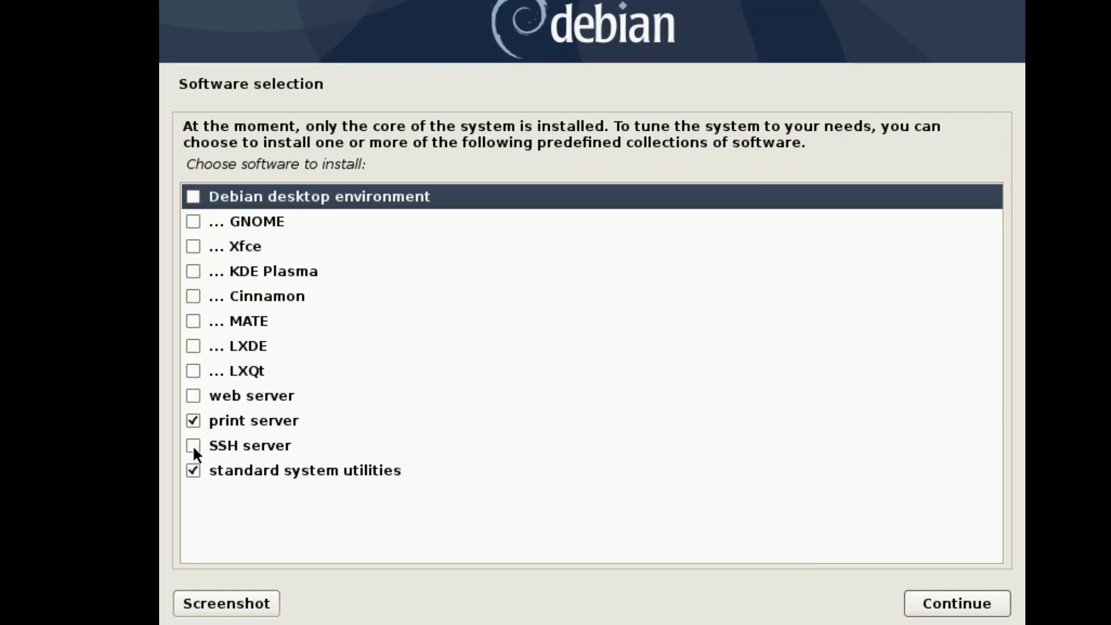
click(193, 445)
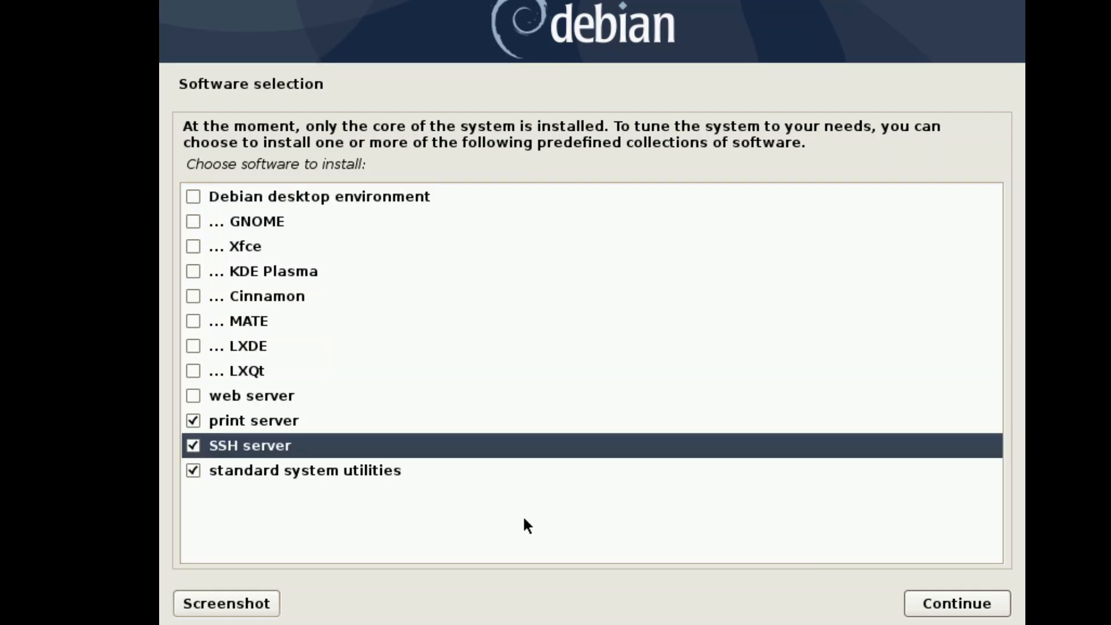
mouse_move(530, 548)
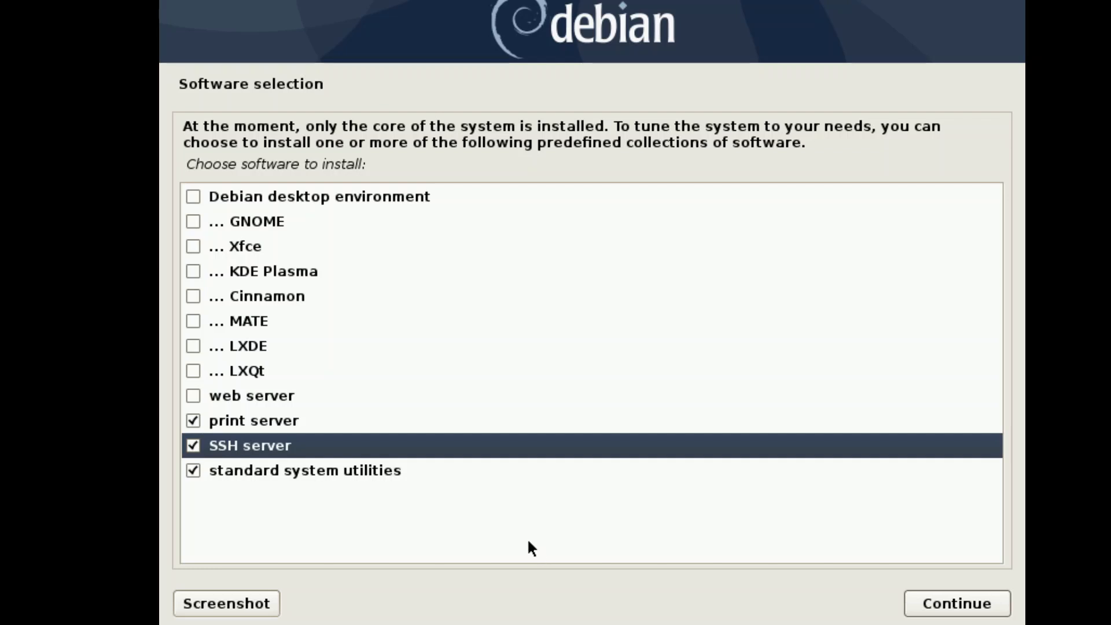
click(955, 603)
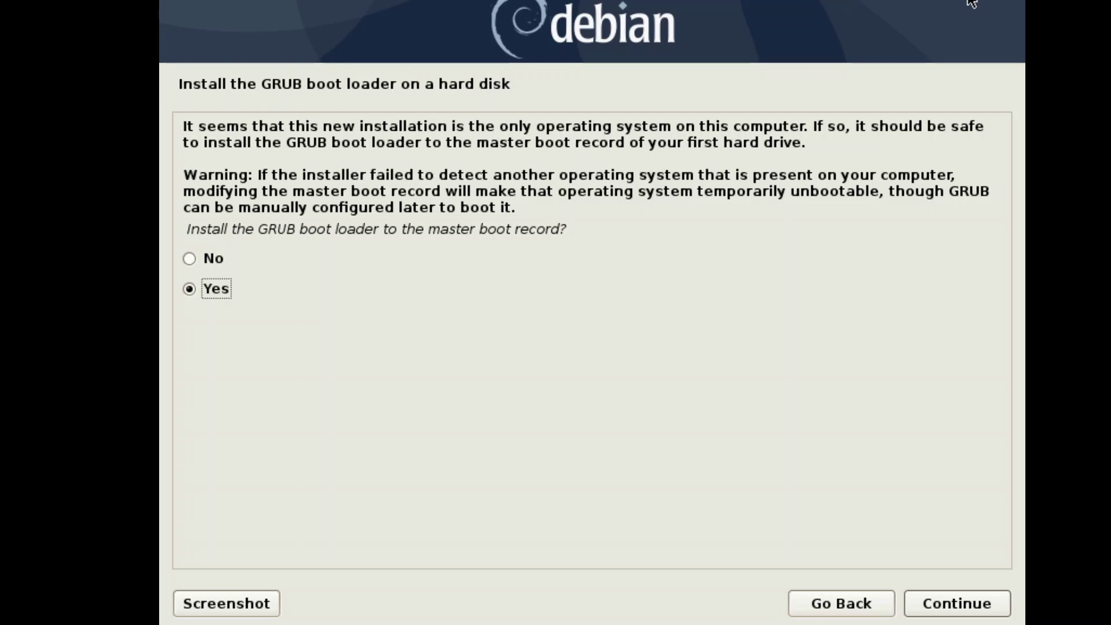
click(957, 604)
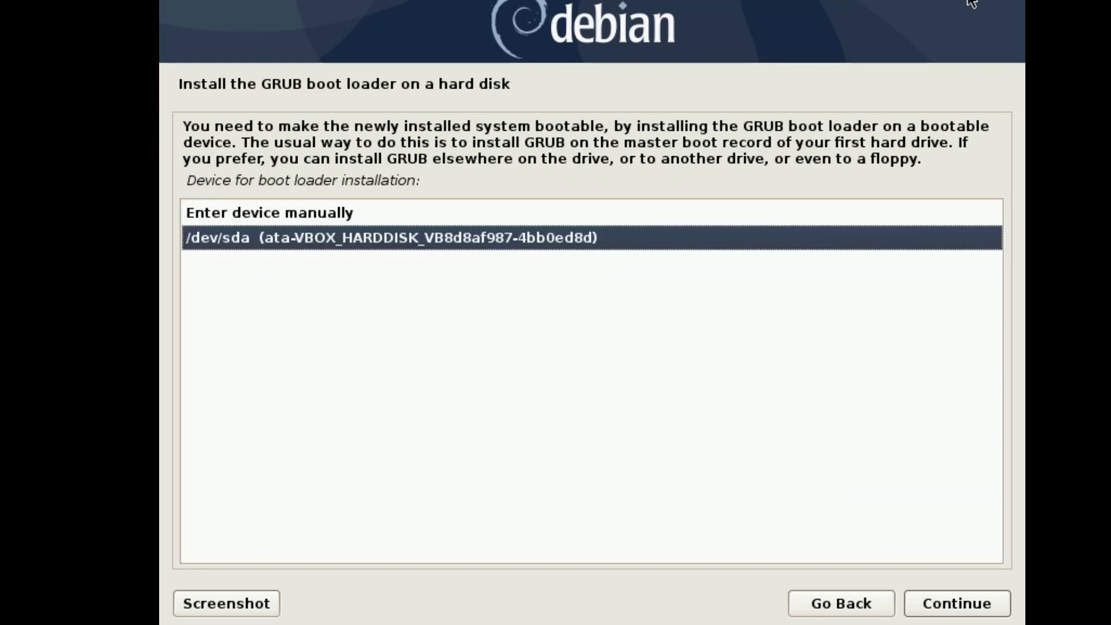
click(955, 604)
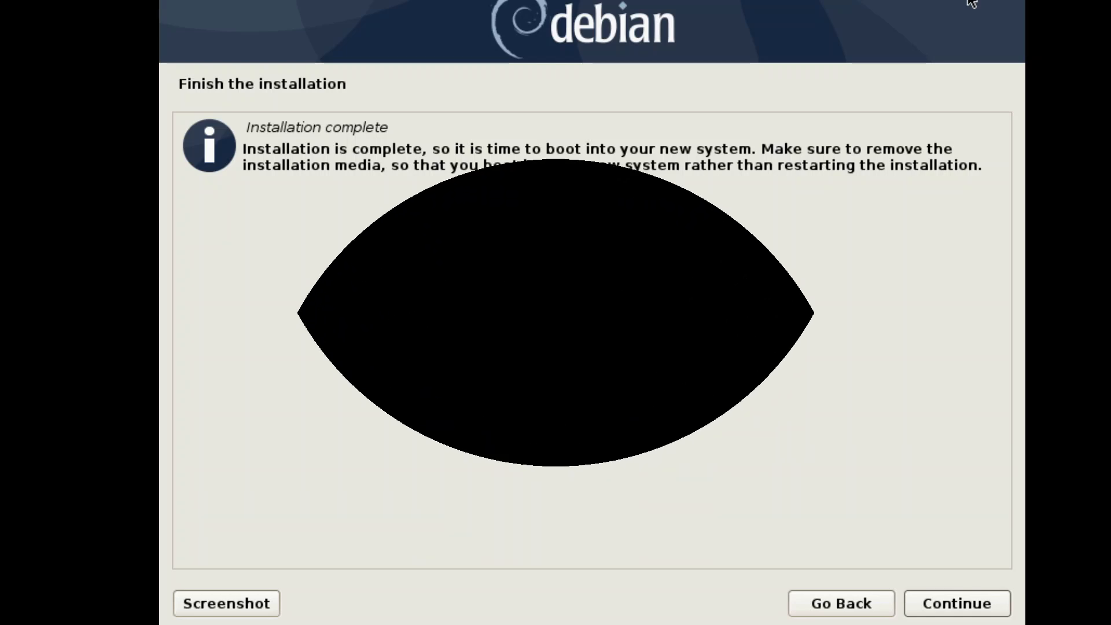
Boot the new system and log in as root with the root password.
click(940, 603)
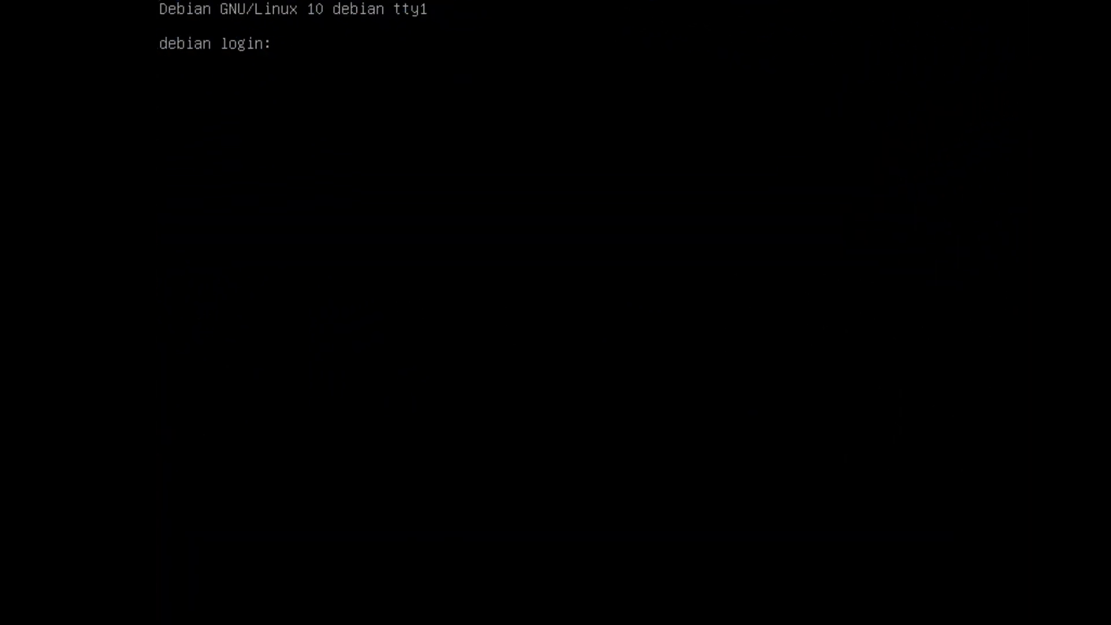
text(root)
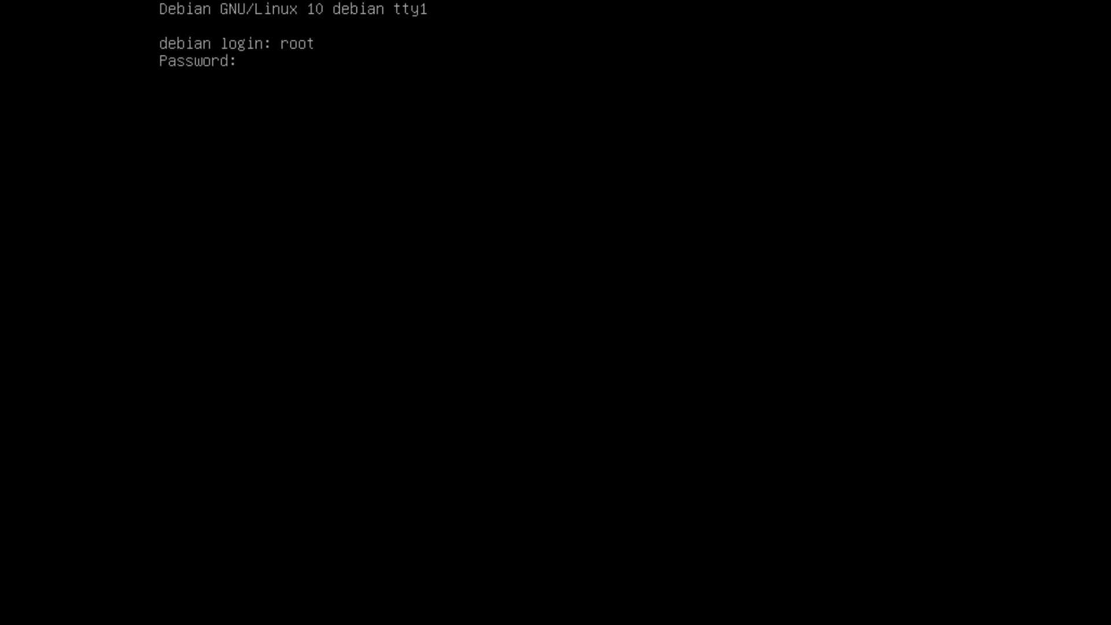
key(Enter)
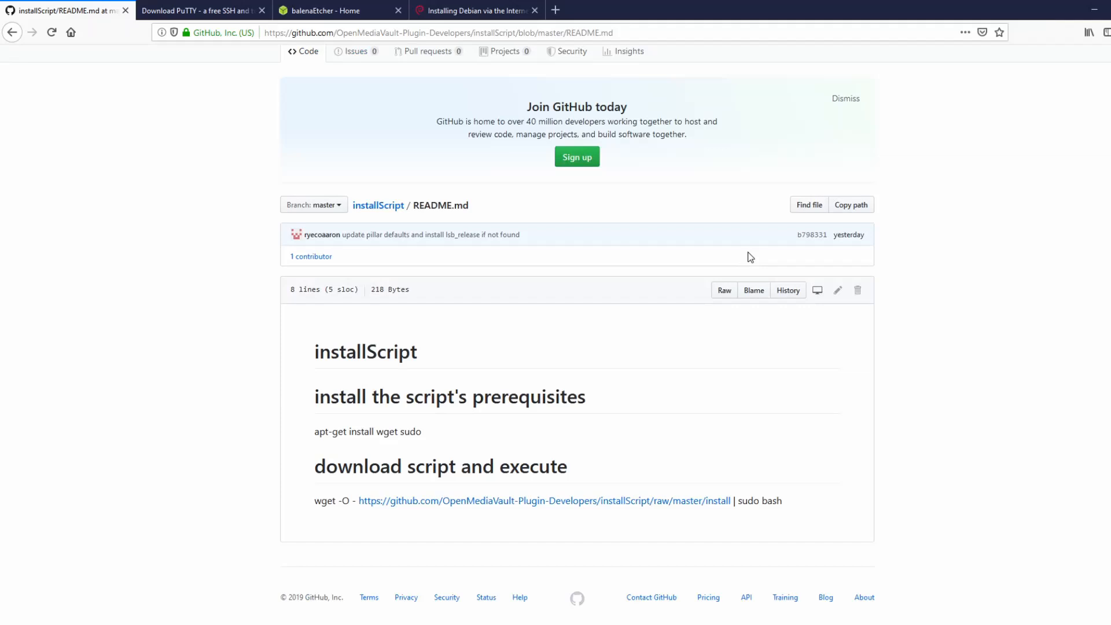
Scroll the README to the 'apt-get install wget sudo' prerequisites line.
scroll(down, 3)
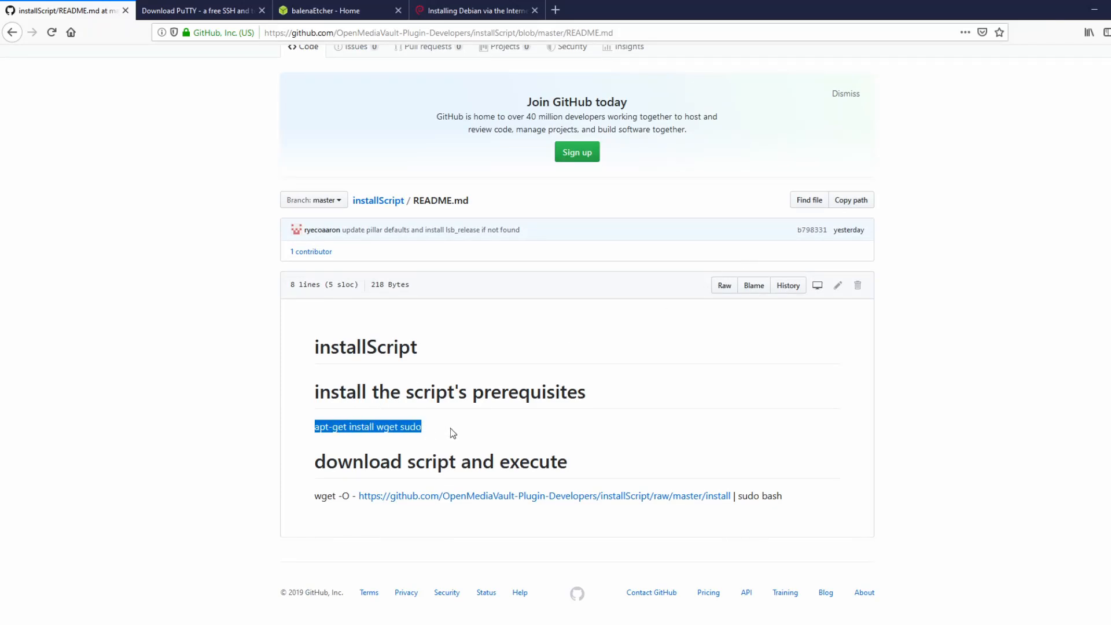
mouse_move(461, 416)
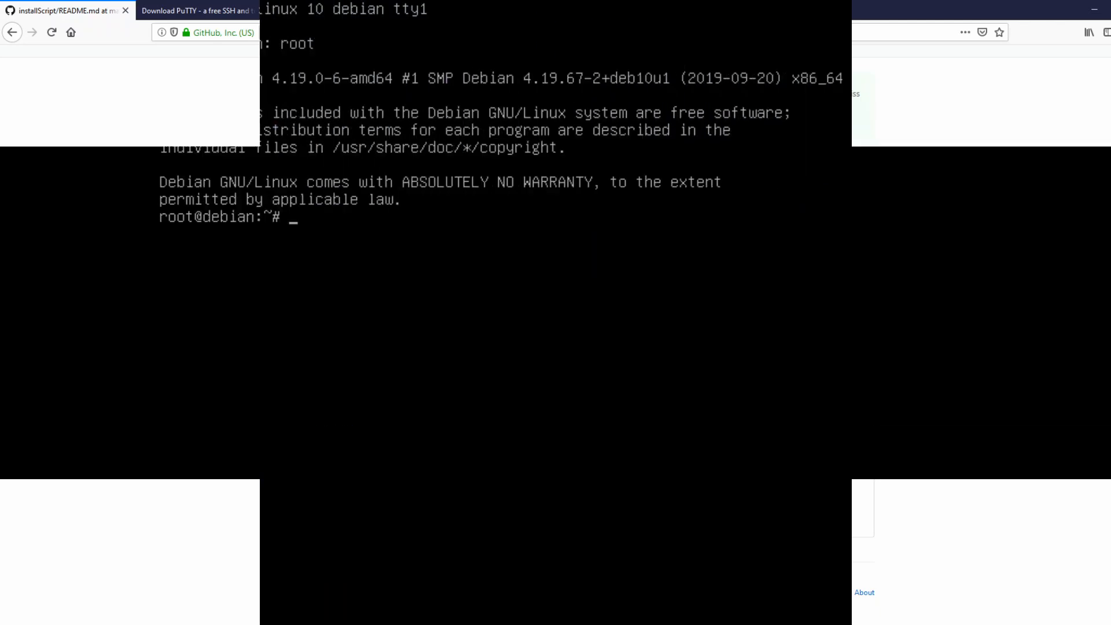
Run 'apt-get install wget sudo' on the console and answer y to install.
text(apt)
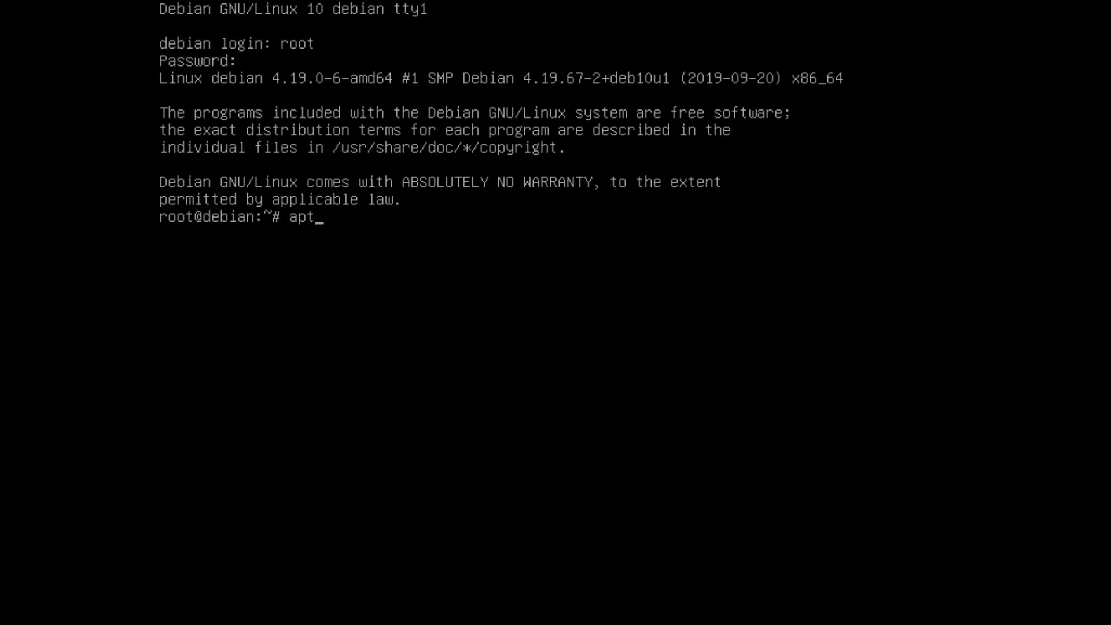
text(-get install wget sudo)
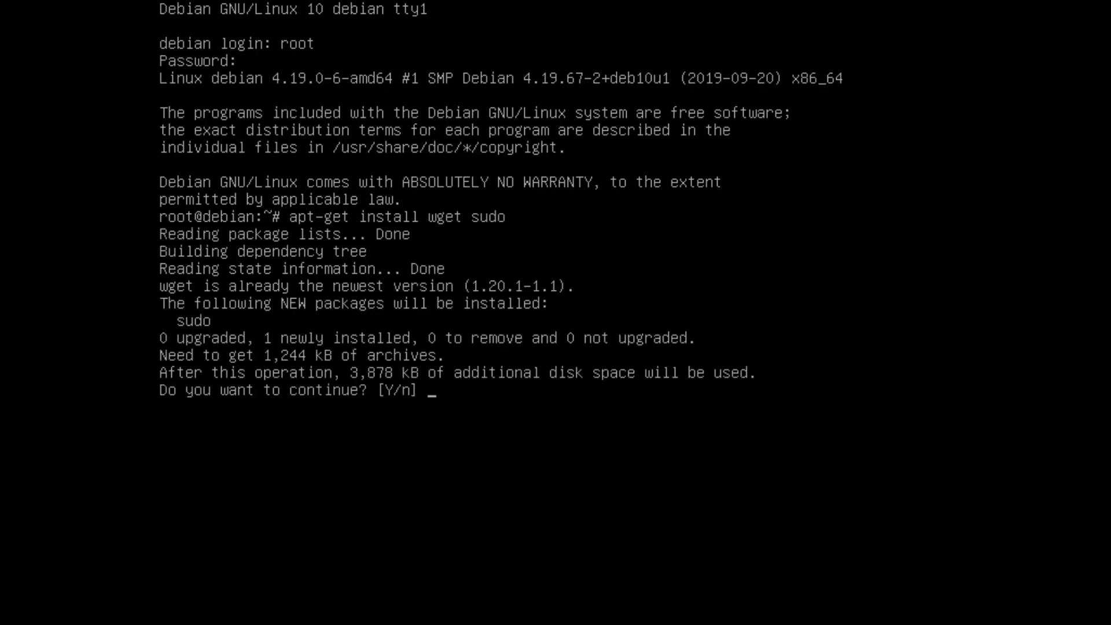
text(y)
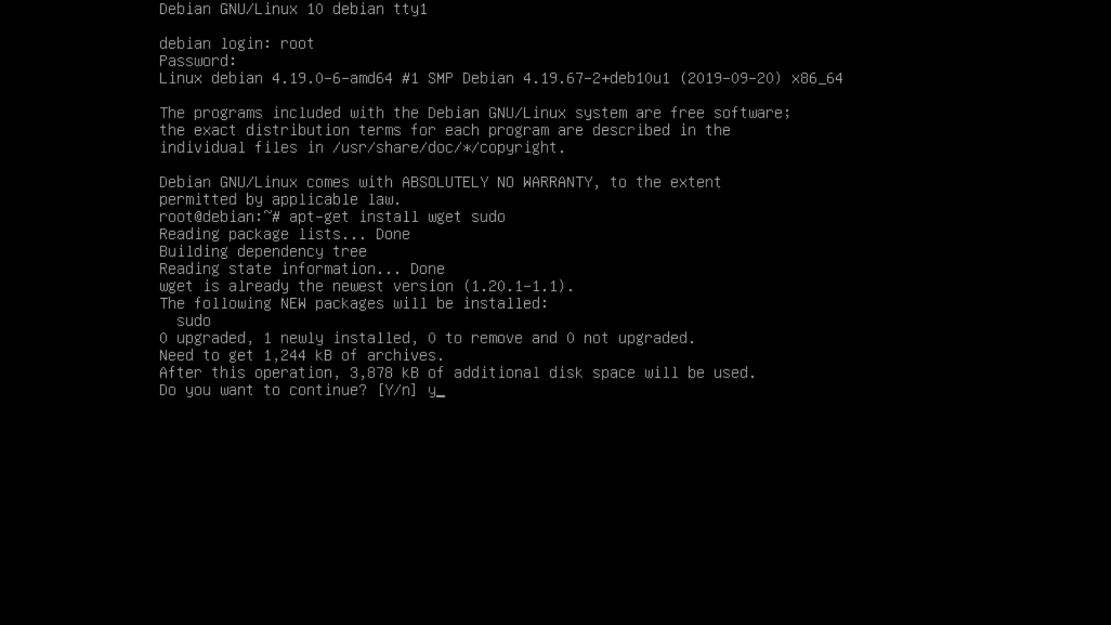
key(Enter)
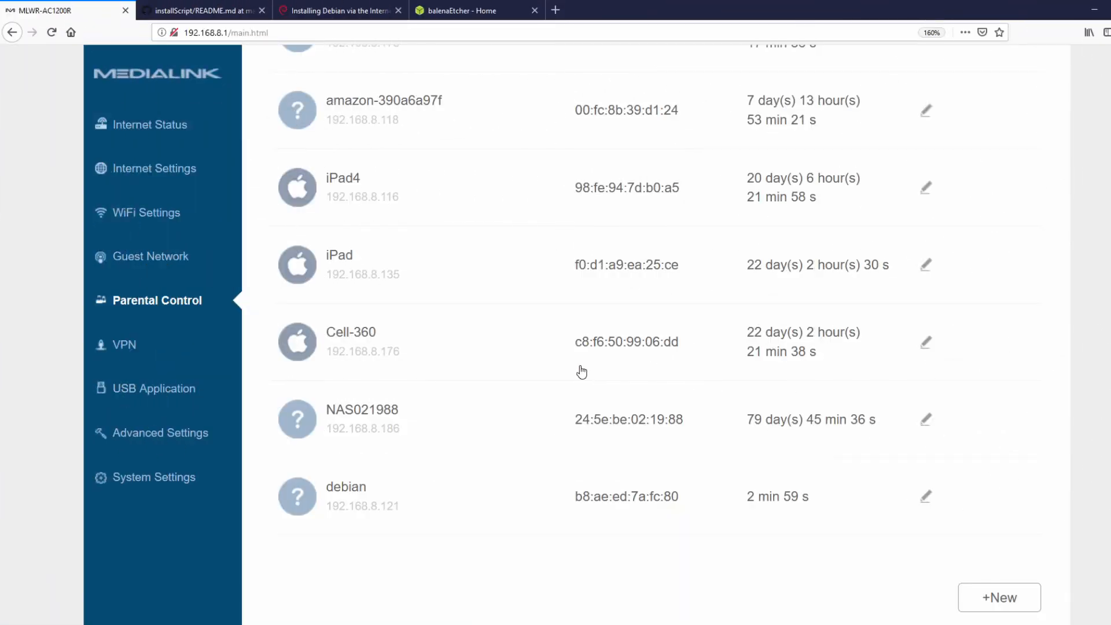
mouse_move(573, 375)
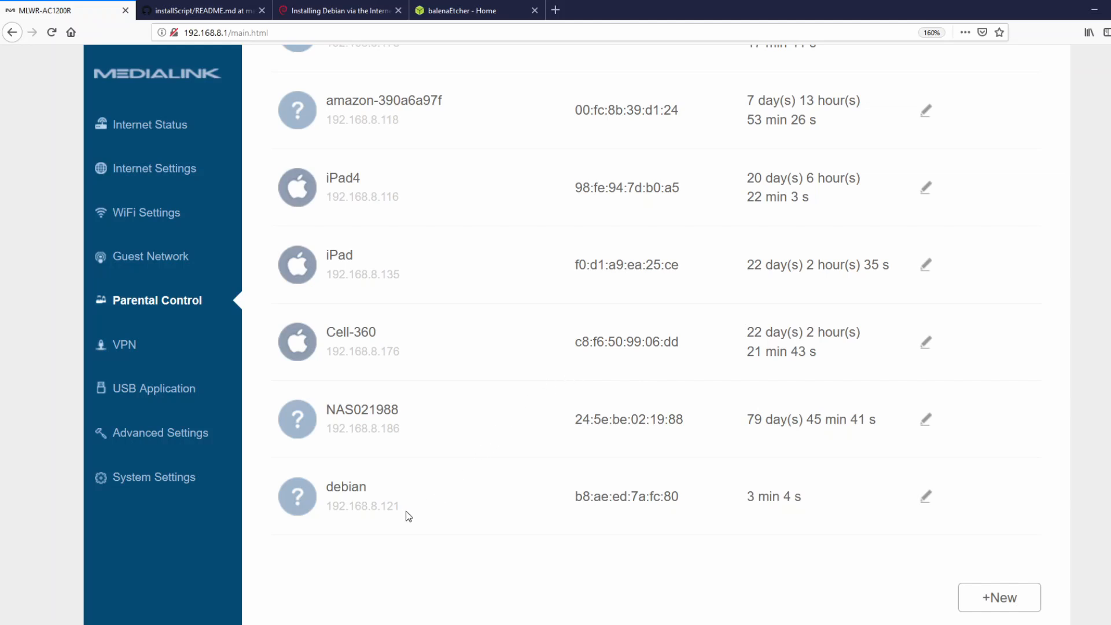
Copy debian's IP 192.168.8.121 from the router into PuTTY and open the SSH session.
double_click(362, 506)
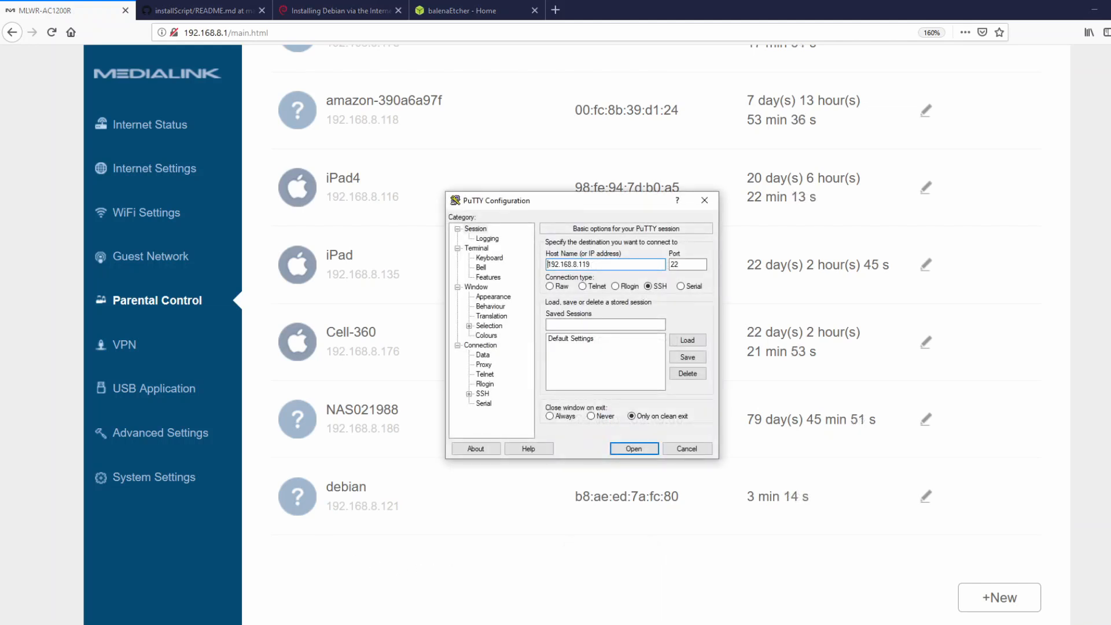
click(596, 265)
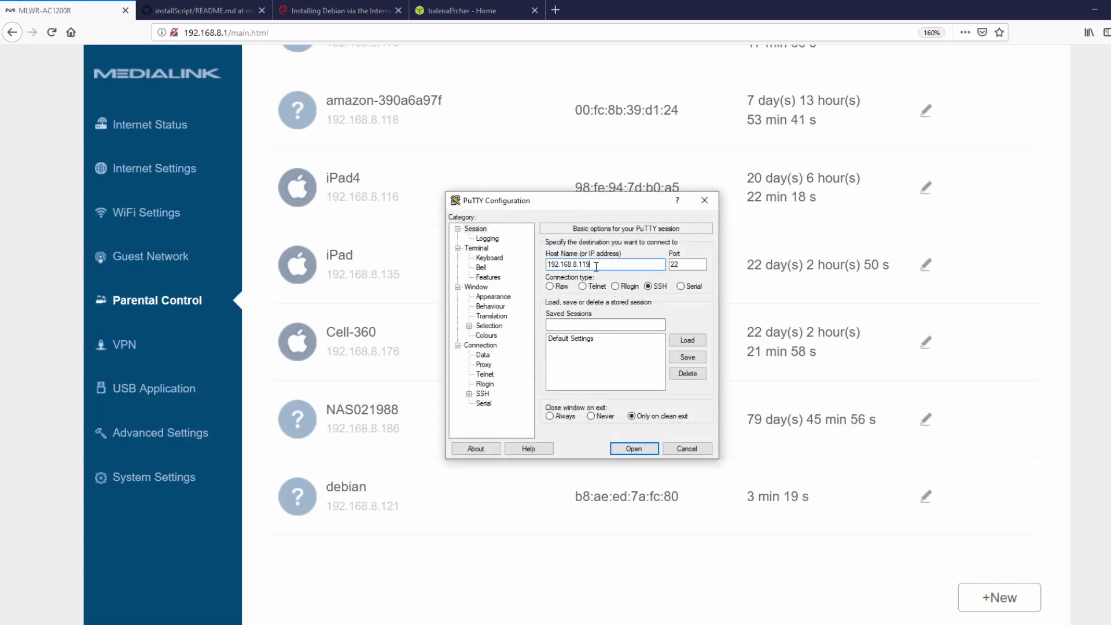
key(BackSpace)
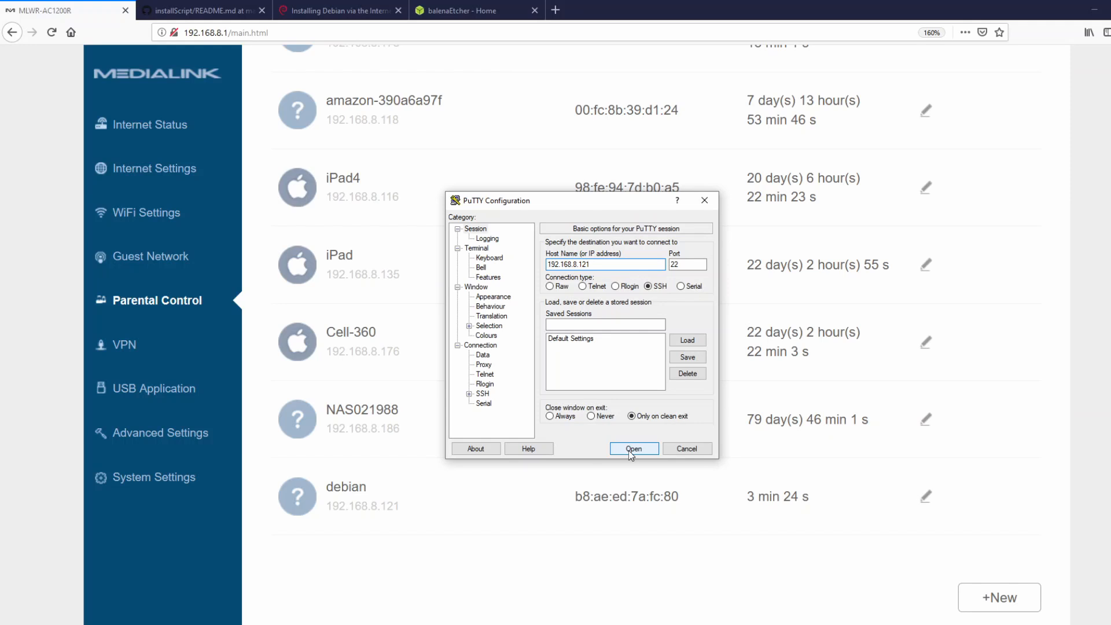
click(633, 448)
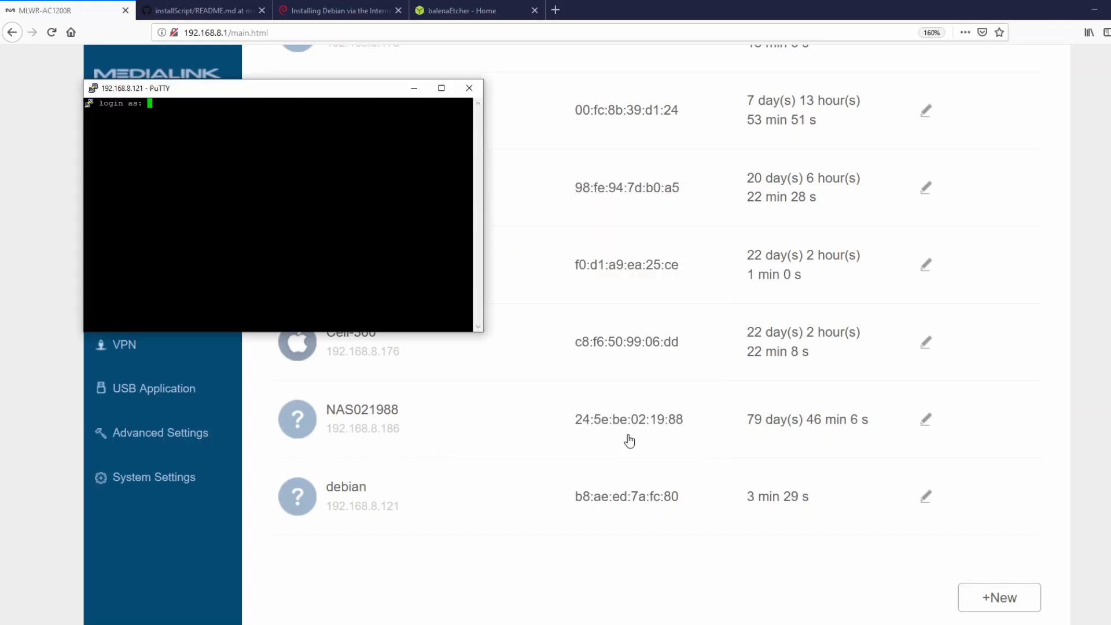
Log in as root and paste the GitHub 'wget -O - …installScript' command at the prompt.
text(root)
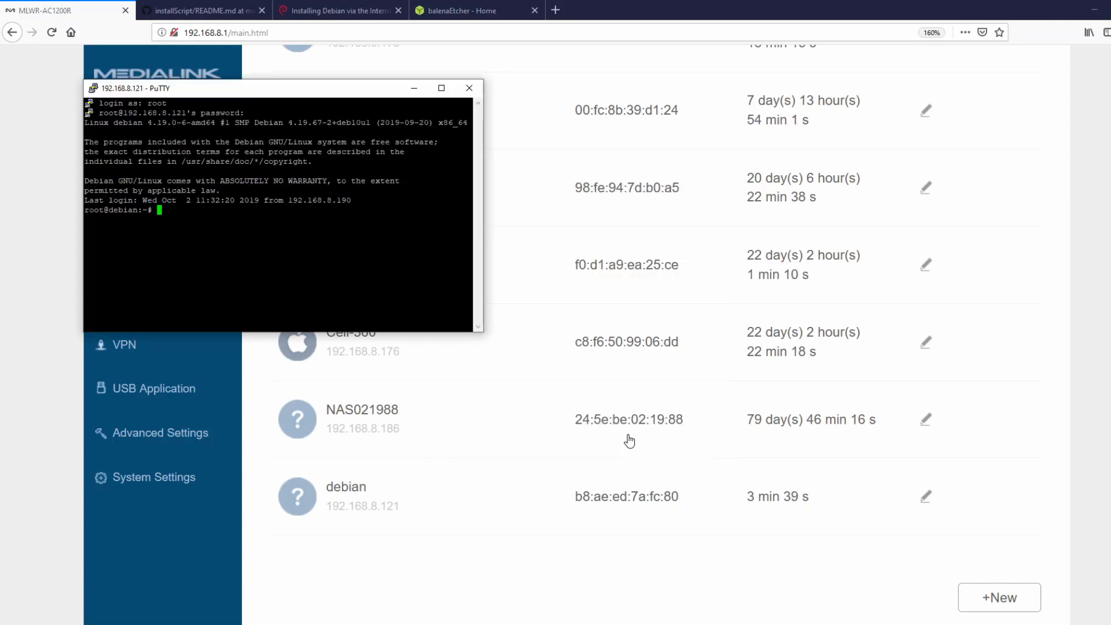
mouse_move(731, 342)
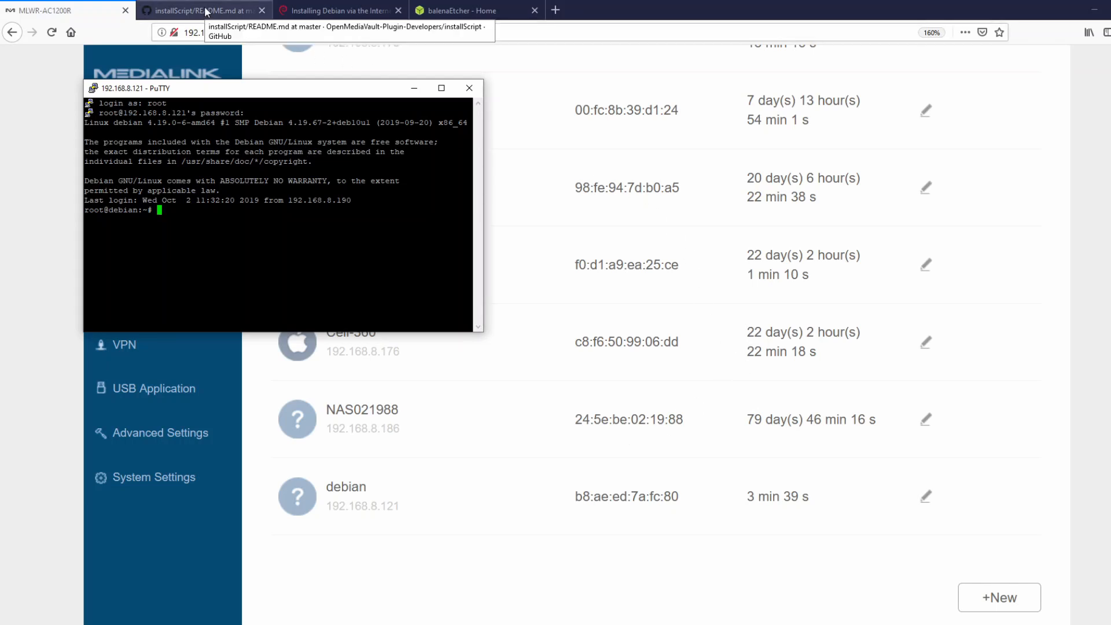
click(209, 10)
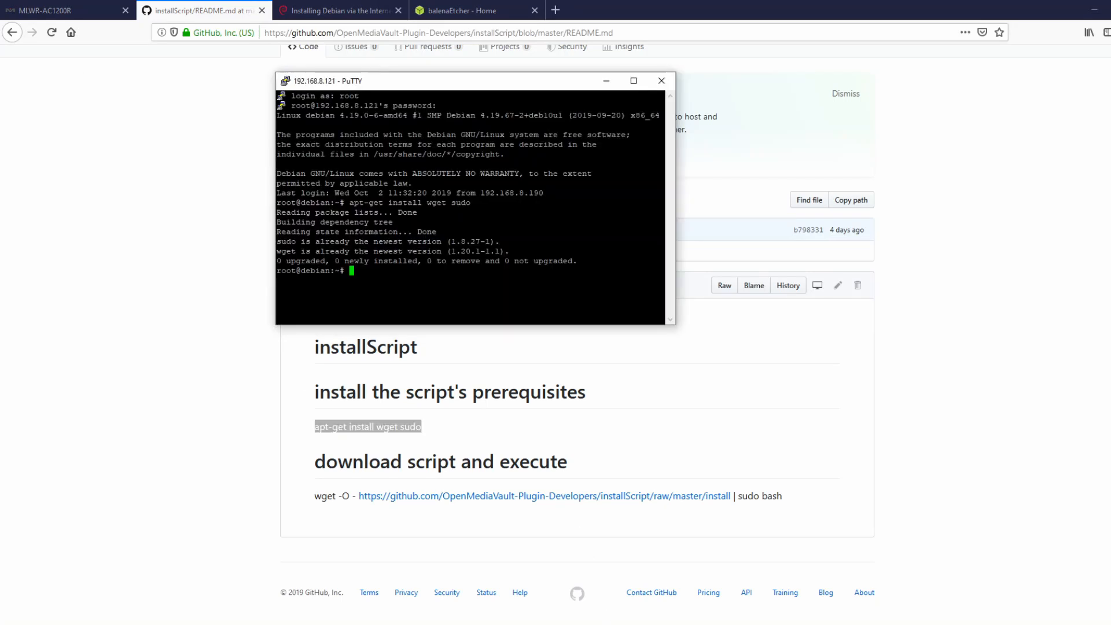
click(661, 80)
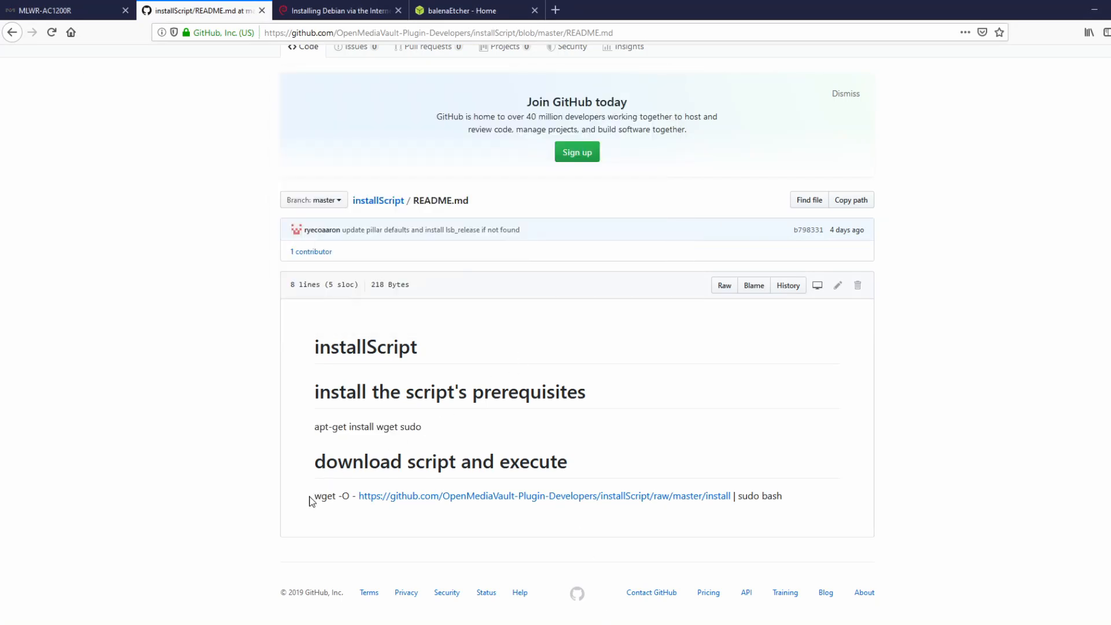
drag(315, 496, 767, 495)
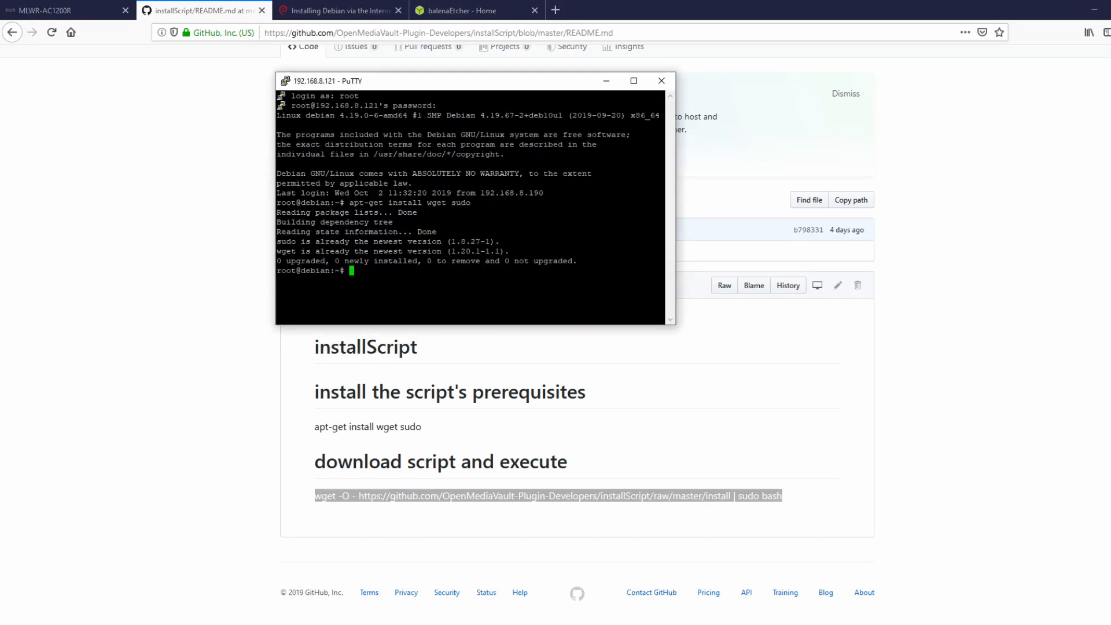
text(wget -O - https://github.com/OpenMediaVault-Plugin-Developers/installScript/raw/master/install | sudo bash)
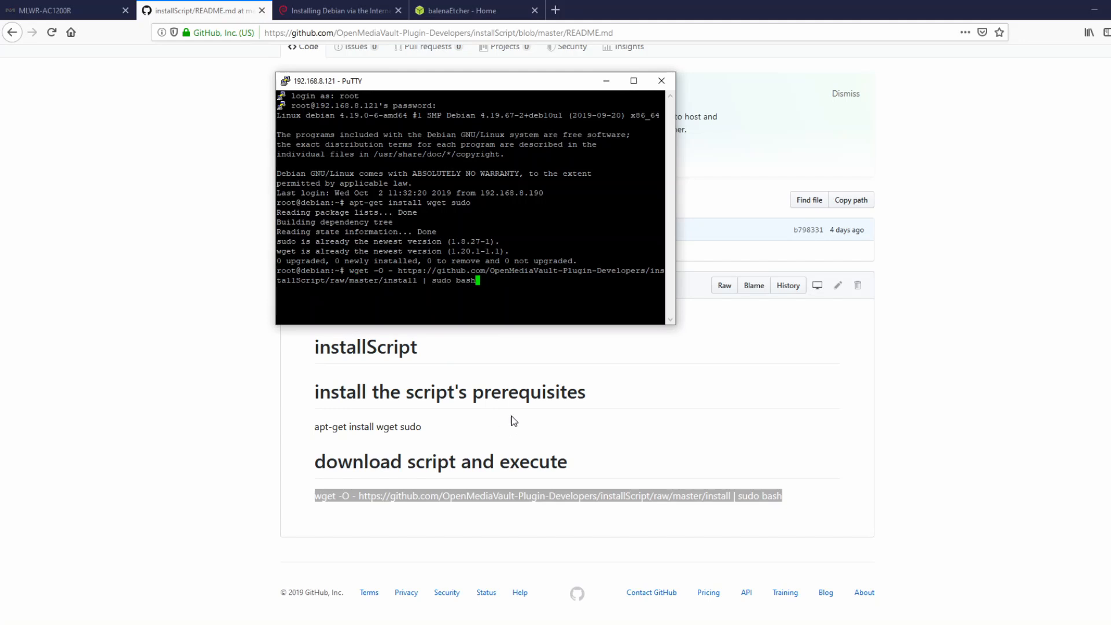
mouse_move(522, 411)
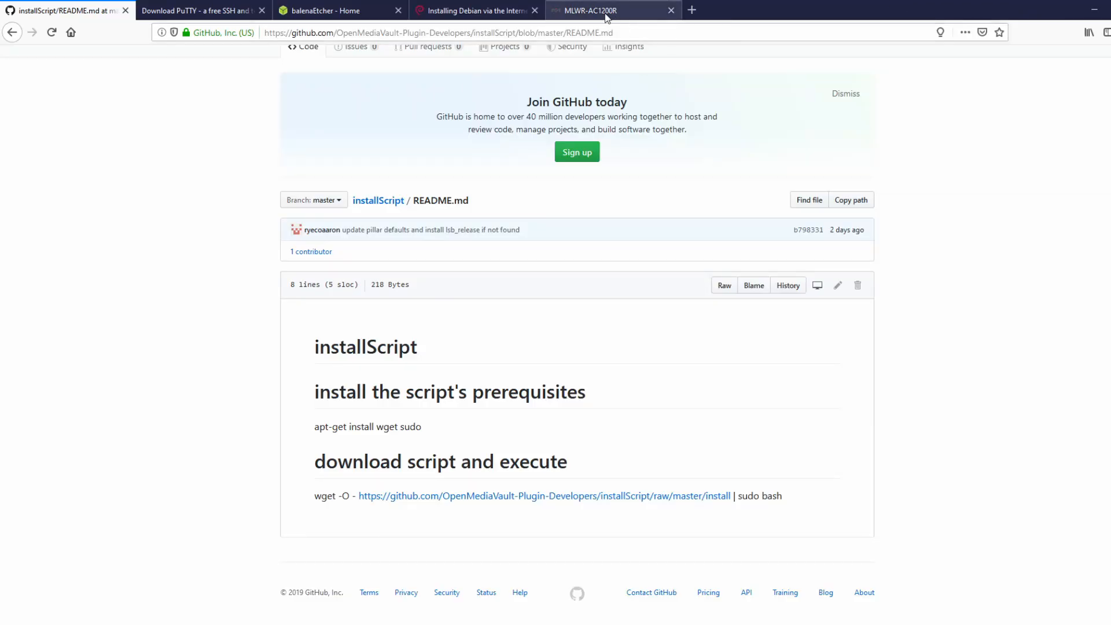
Log in as admin to the OpenMediaVault panel at 192.168.8.194.
click(614, 10)
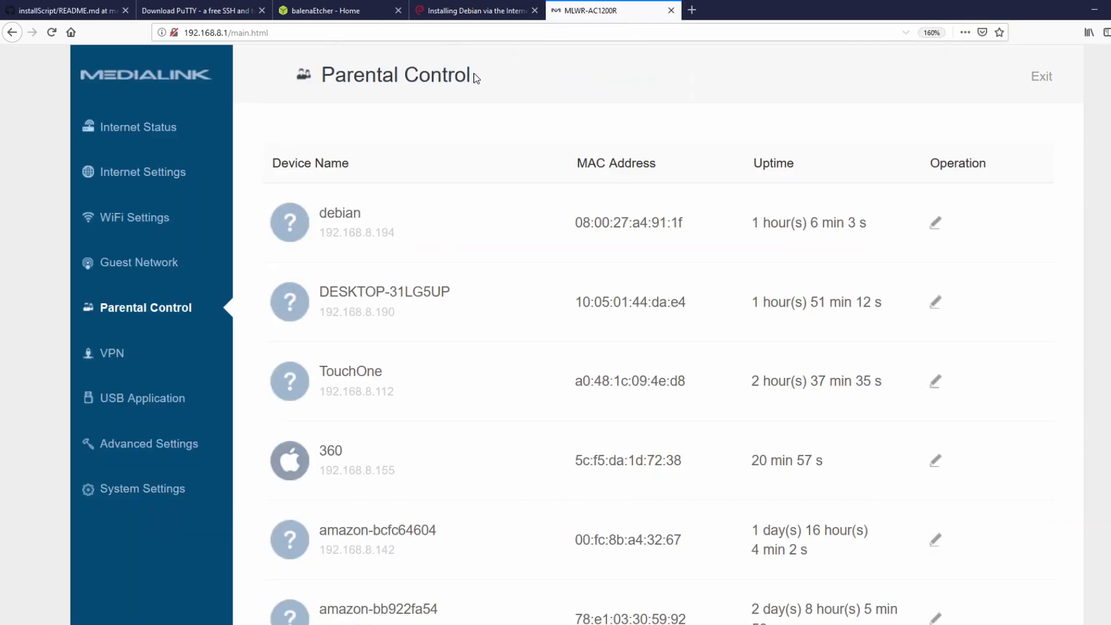
mouse_move(605, 48)
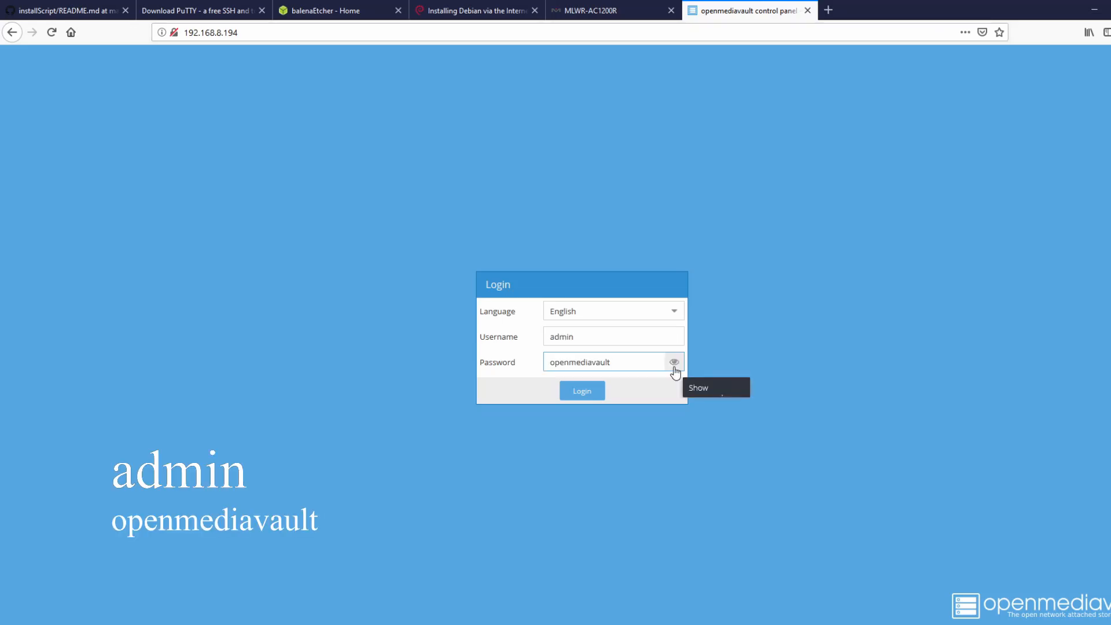
mouse_move(657, 389)
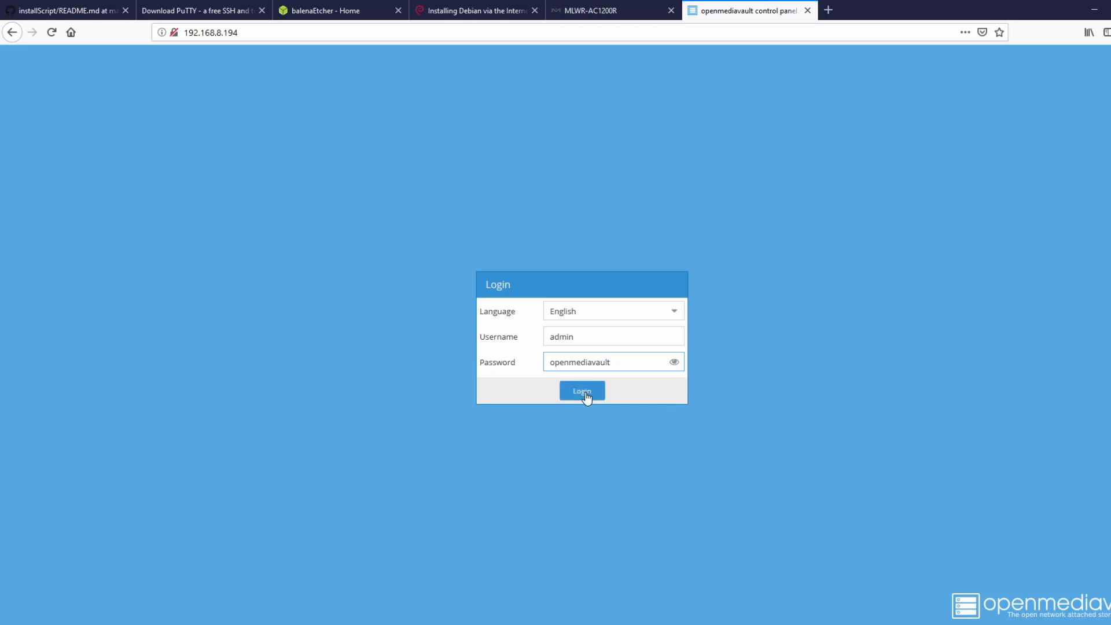
click(581, 391)
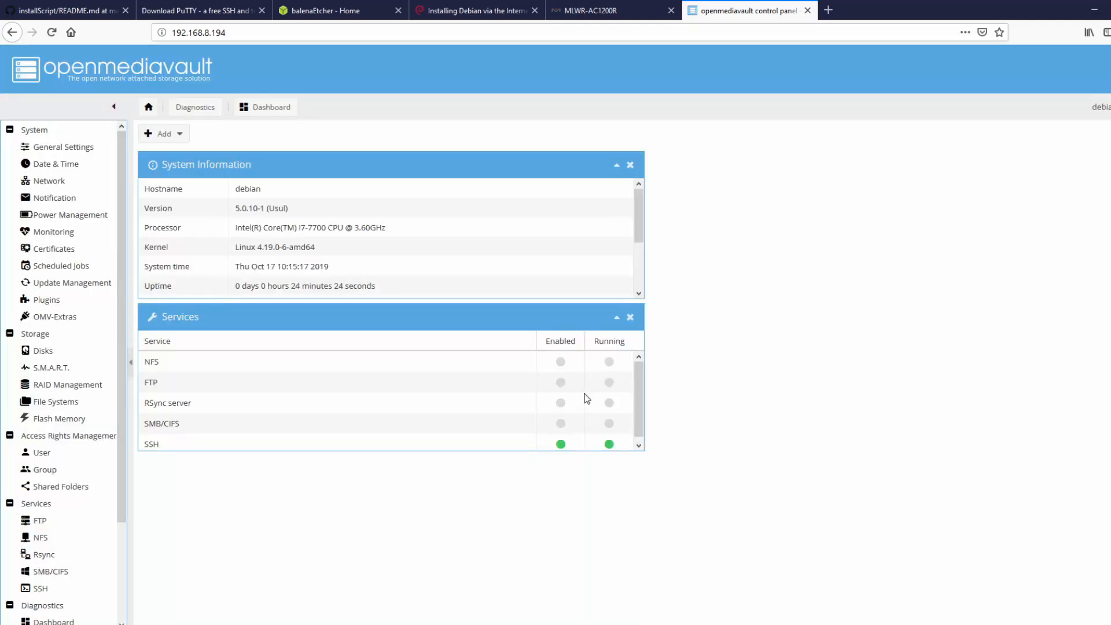
mouse_move(573, 387)
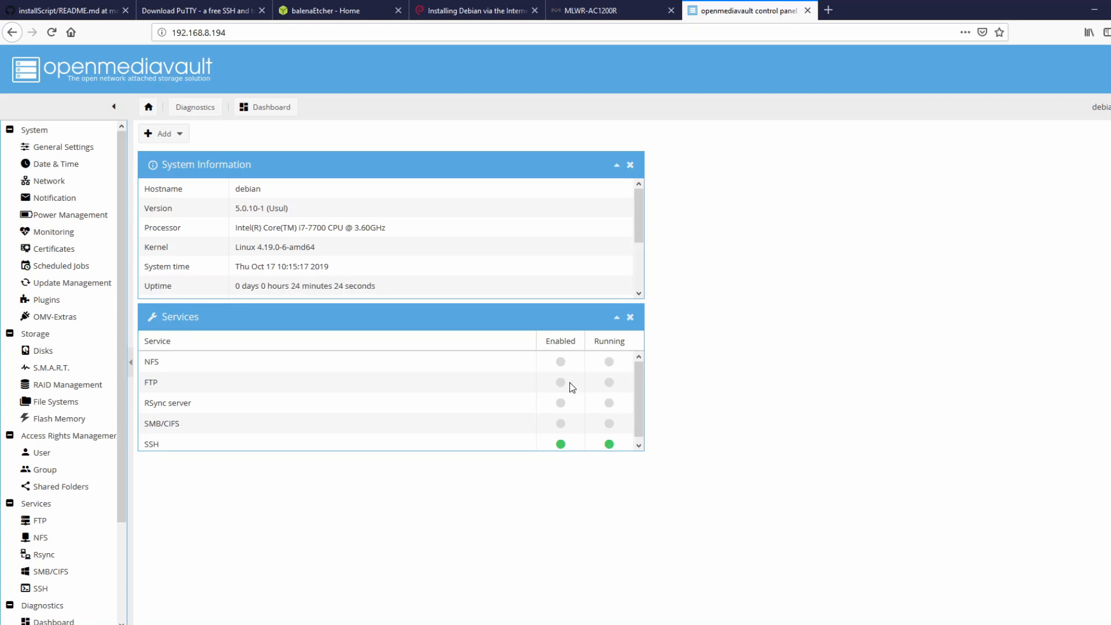
mouse_move(319, 400)
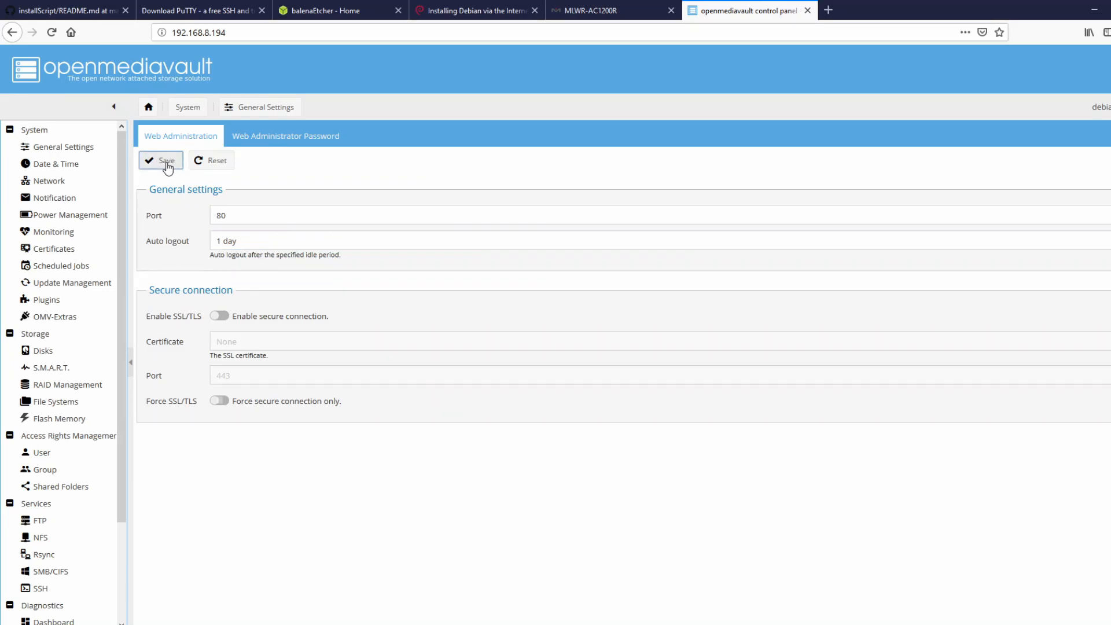
Save web administration settings (port 80, 1-day auto logout) and confirm applying them.
click(160, 160)
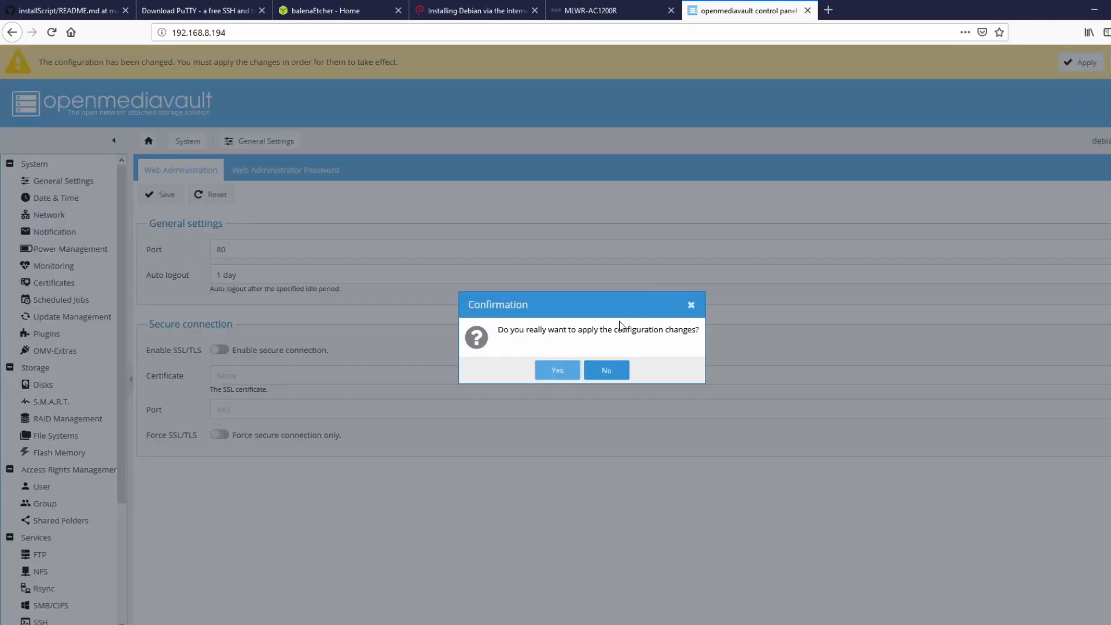
click(557, 369)
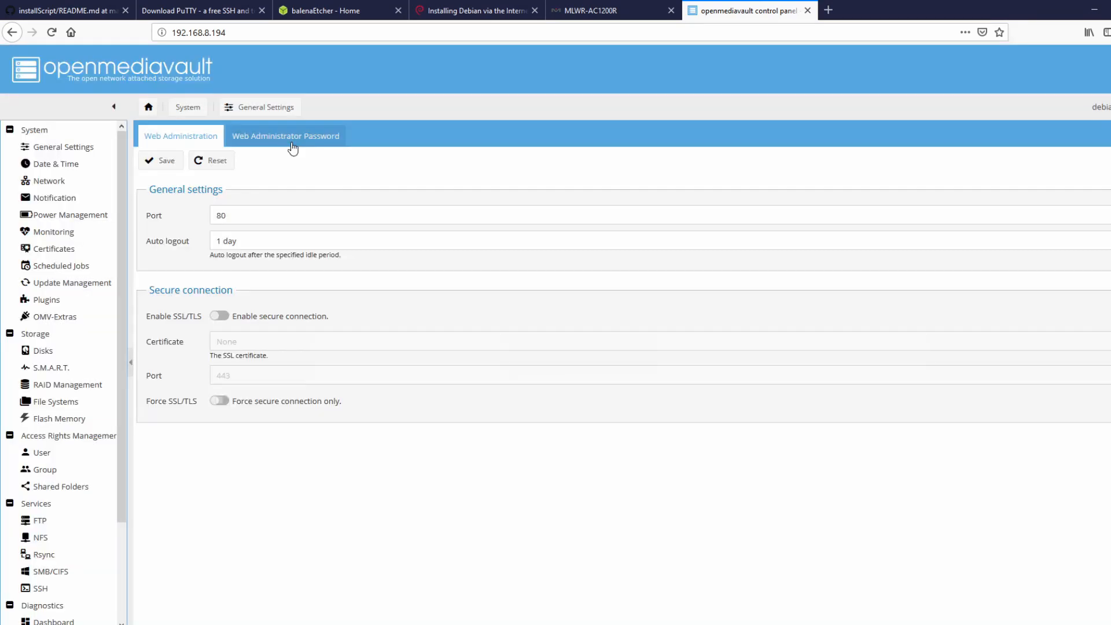
Enter, confirm and save a new web administrator password.
click(285, 135)
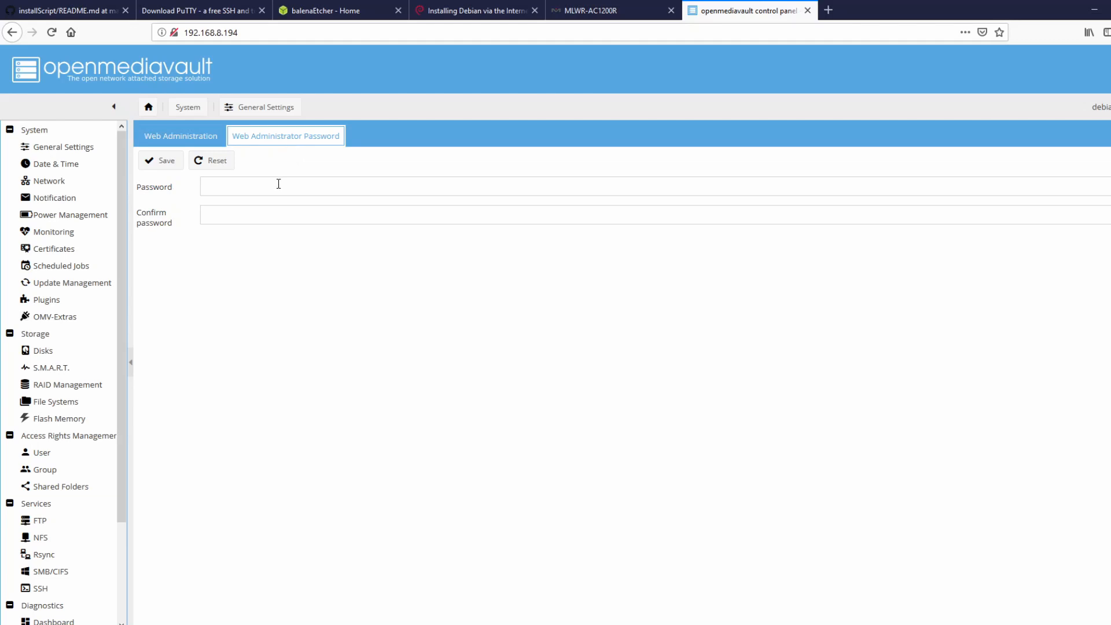
click(496, 185)
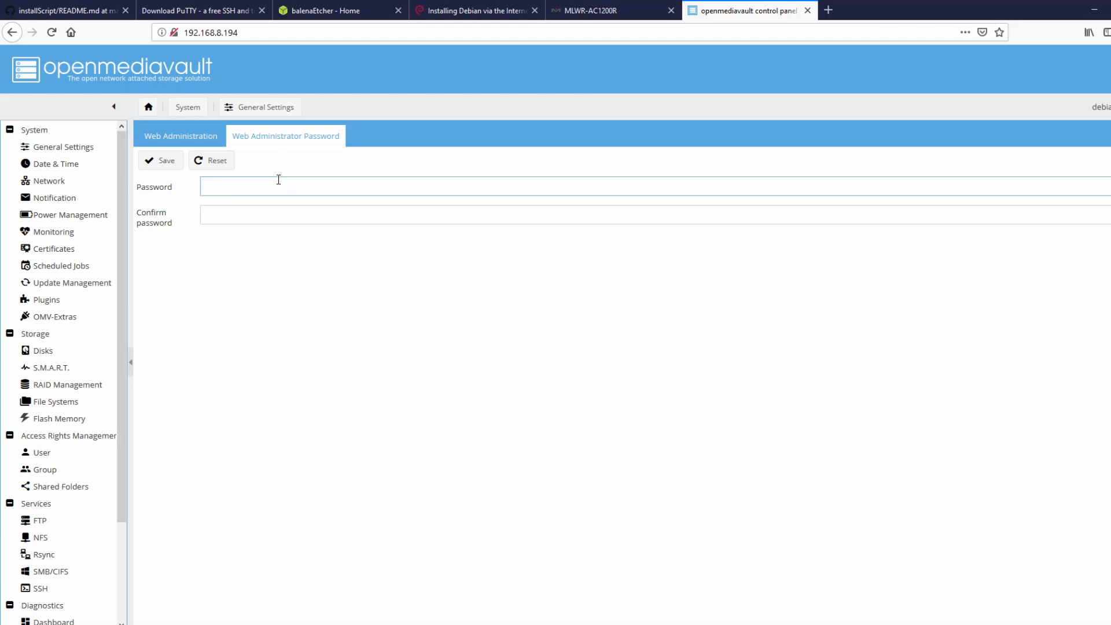
text(•)
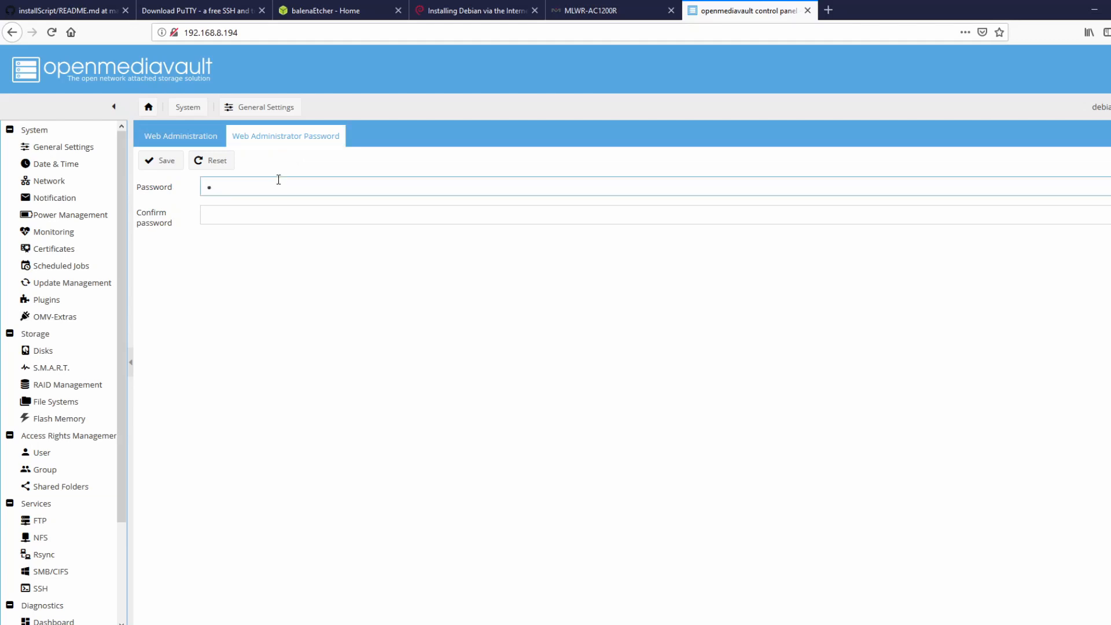
text(password)
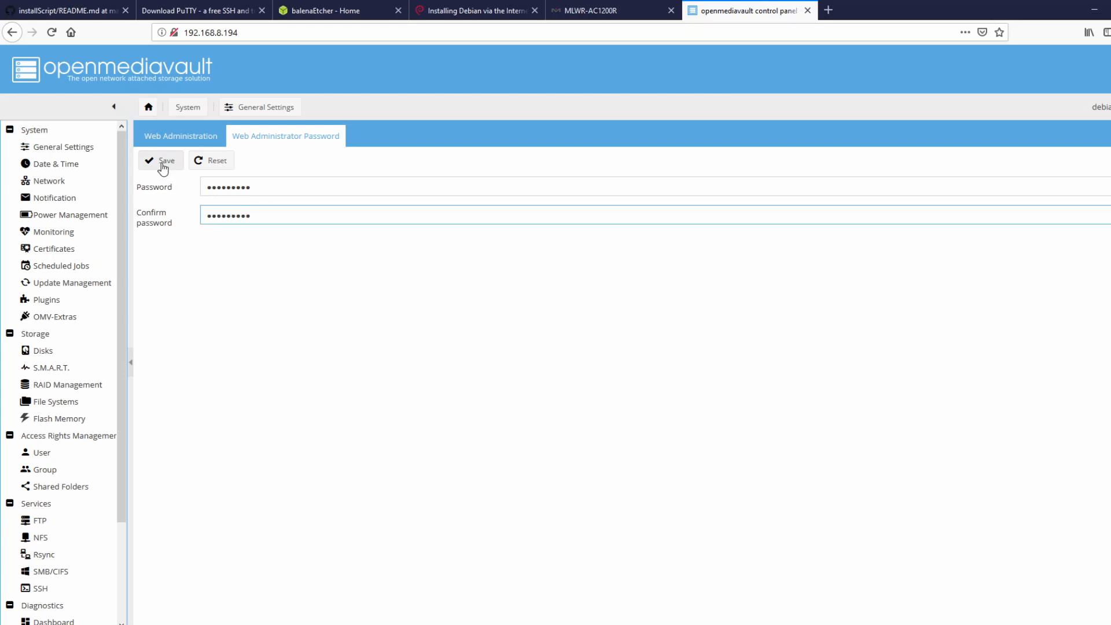
click(161, 160)
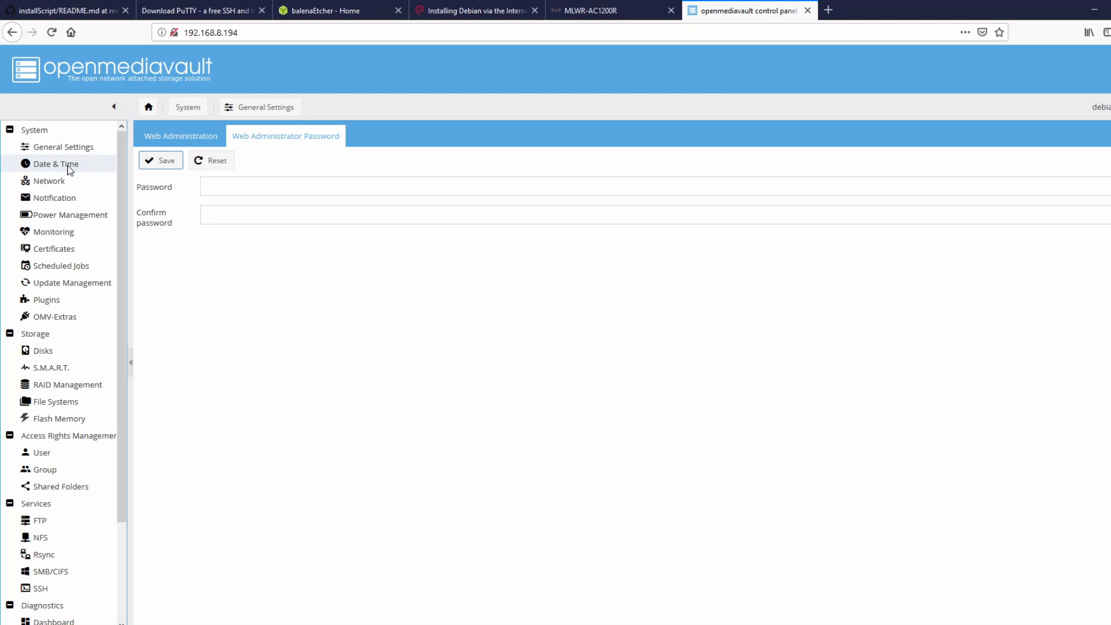
click(53, 164)
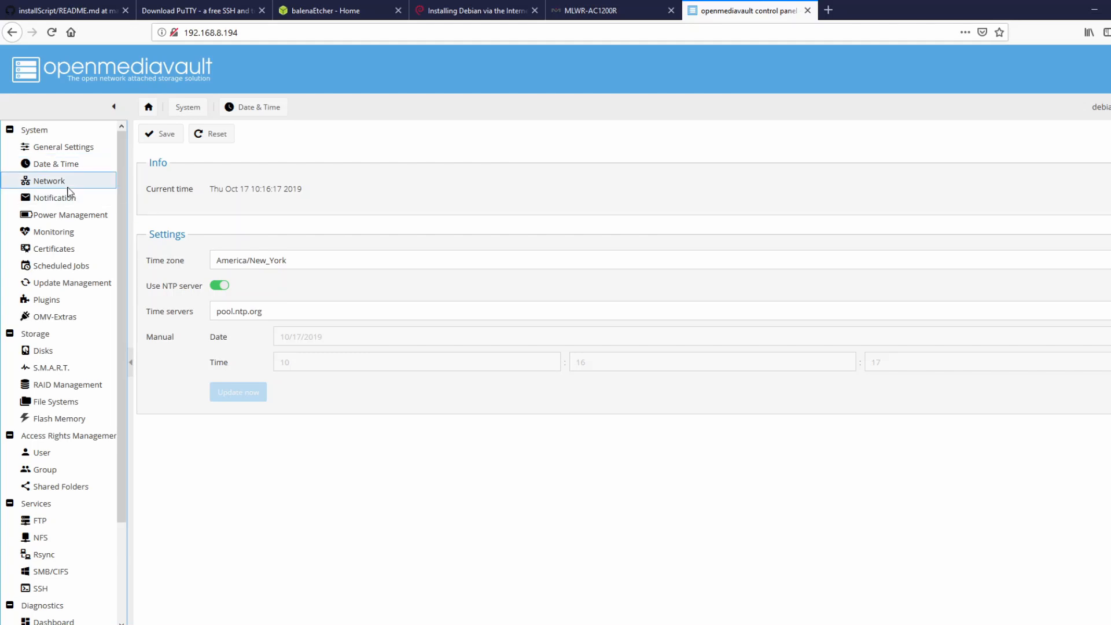
Edit interface enp0s3 to add a DNS server and confirm applying the network change.
click(48, 180)
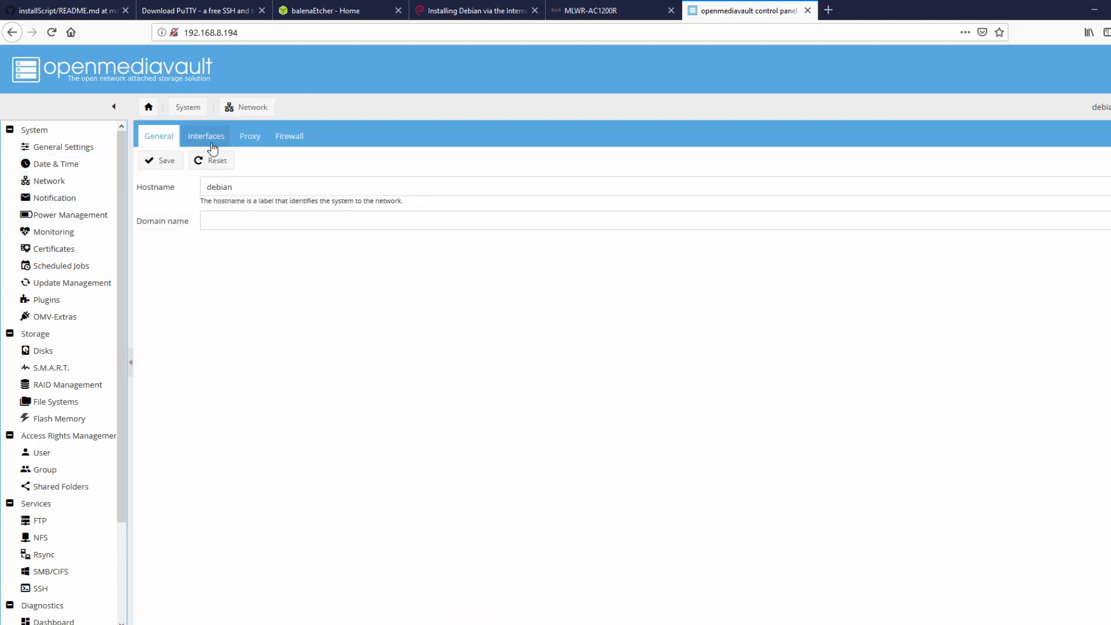
click(206, 135)
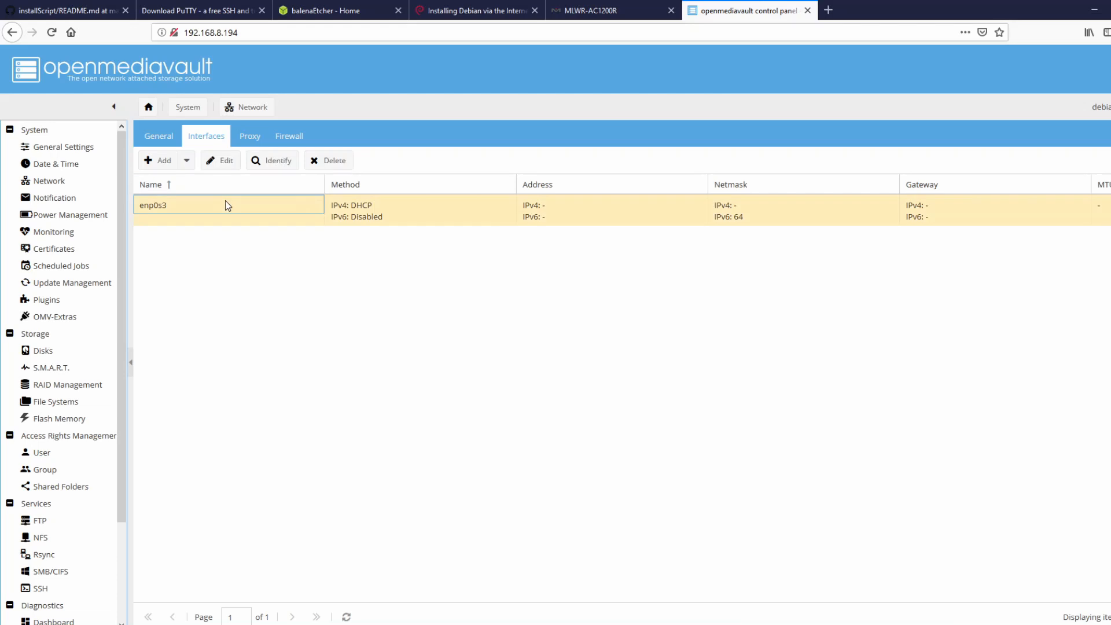
mouse_move(232, 247)
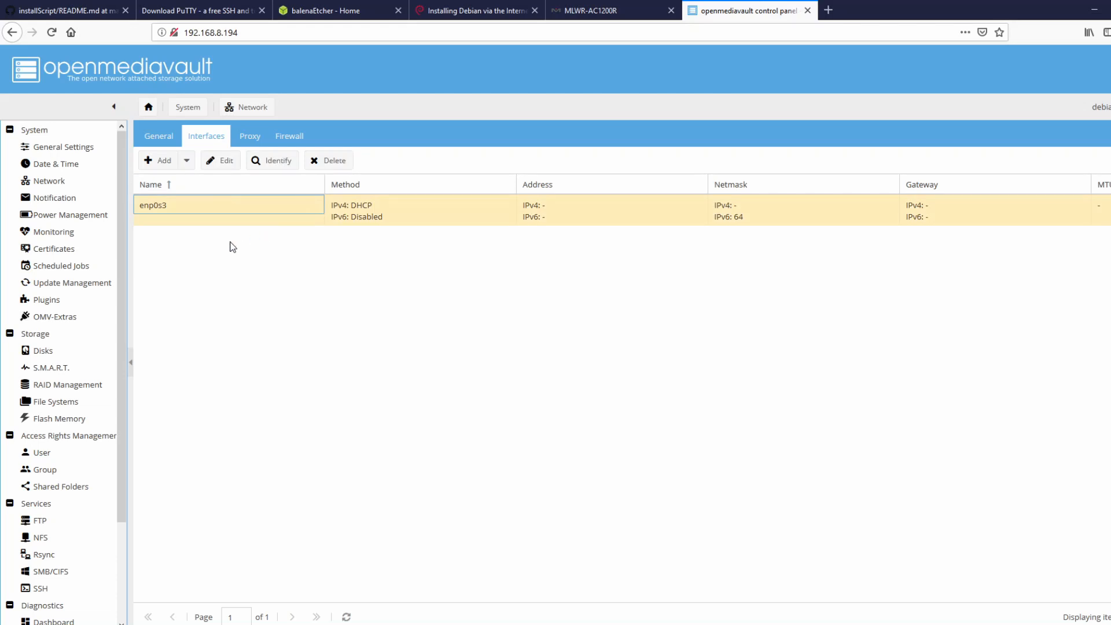
mouse_move(184, 168)
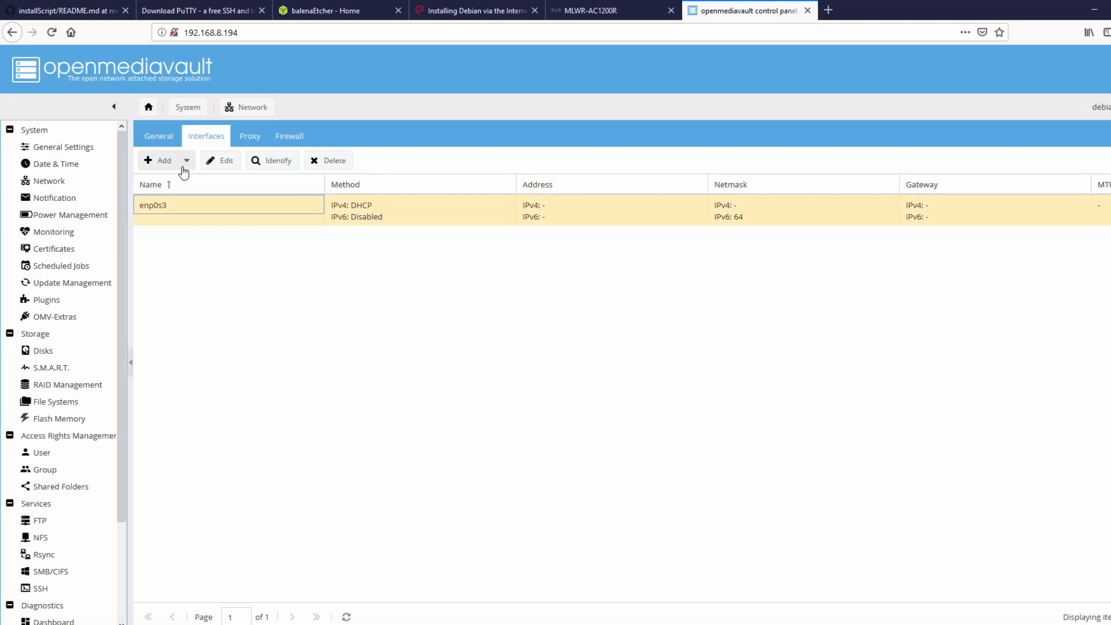
click(220, 160)
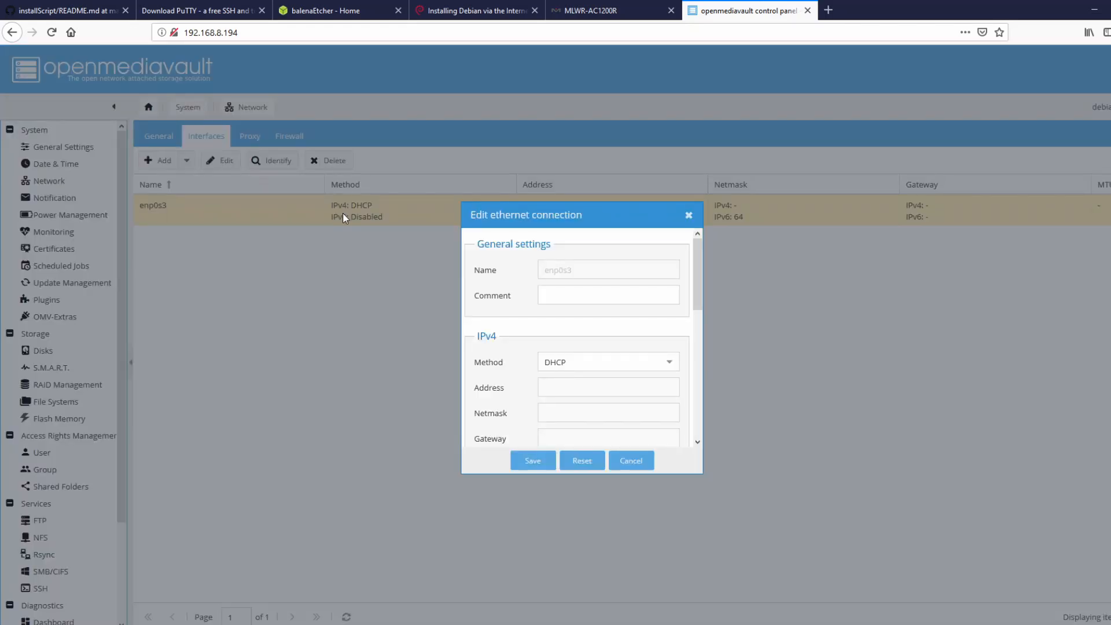
mouse_move(642, 368)
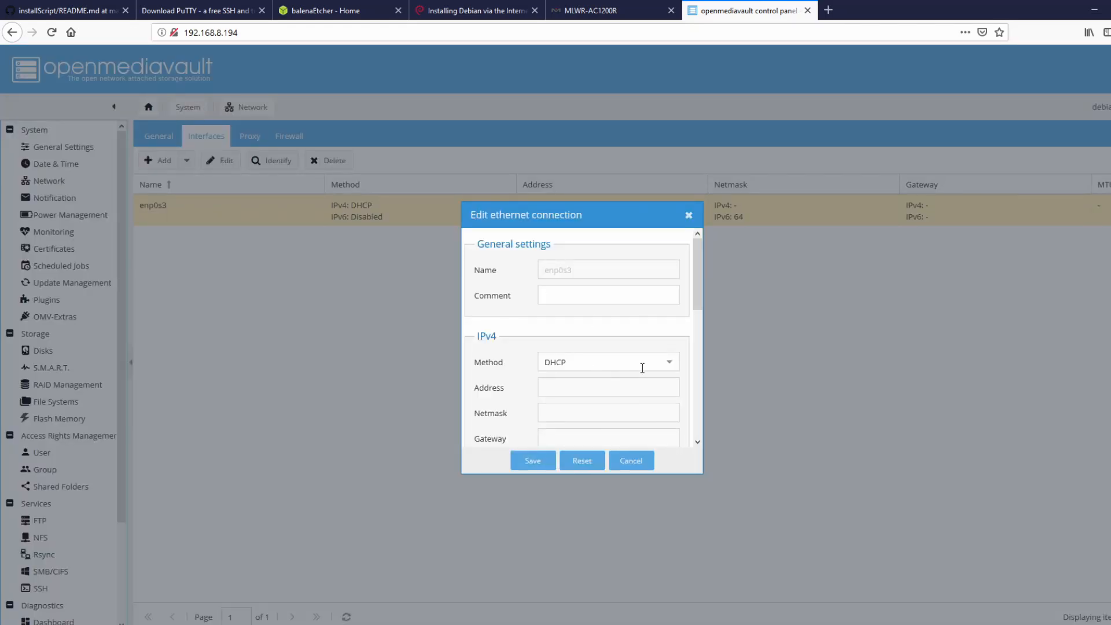
scroll(down, 3)
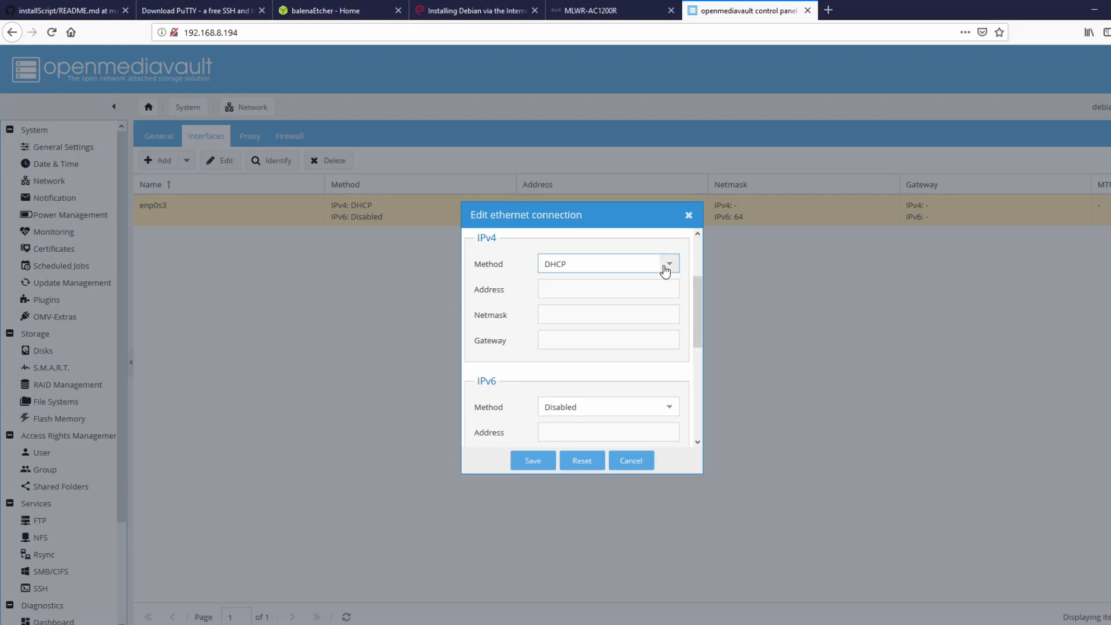
scroll(down, 3)
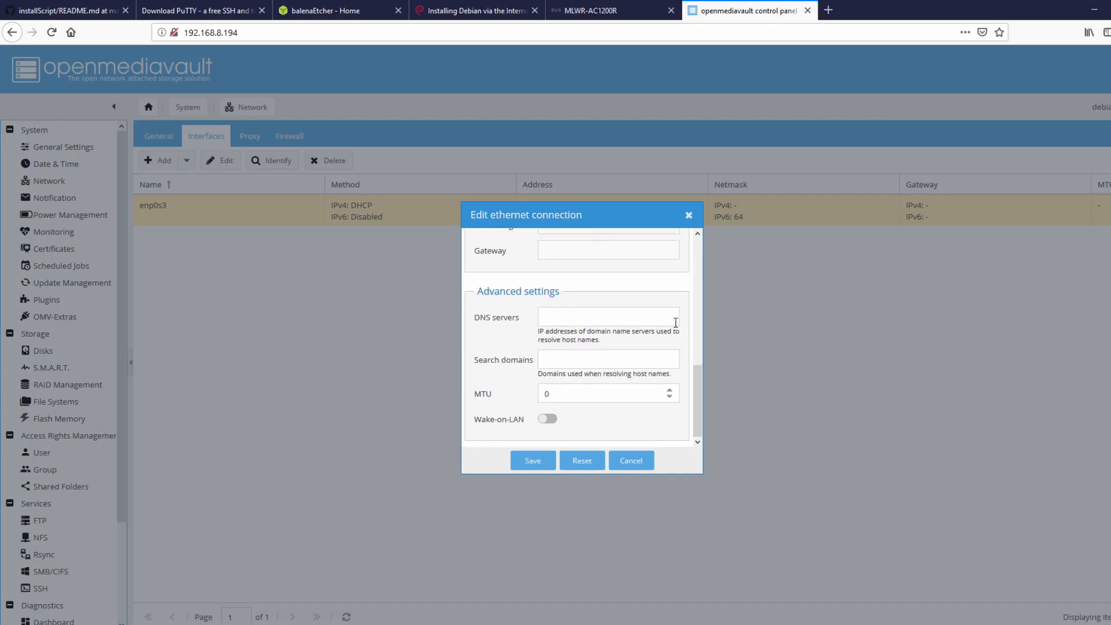
click(608, 316)
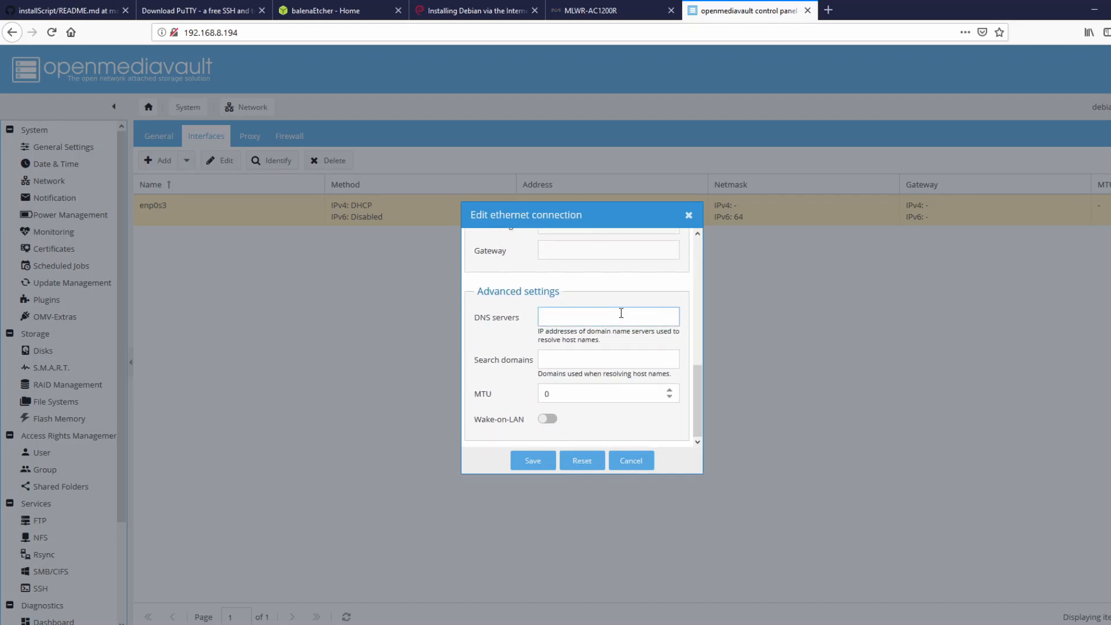
text(8.)
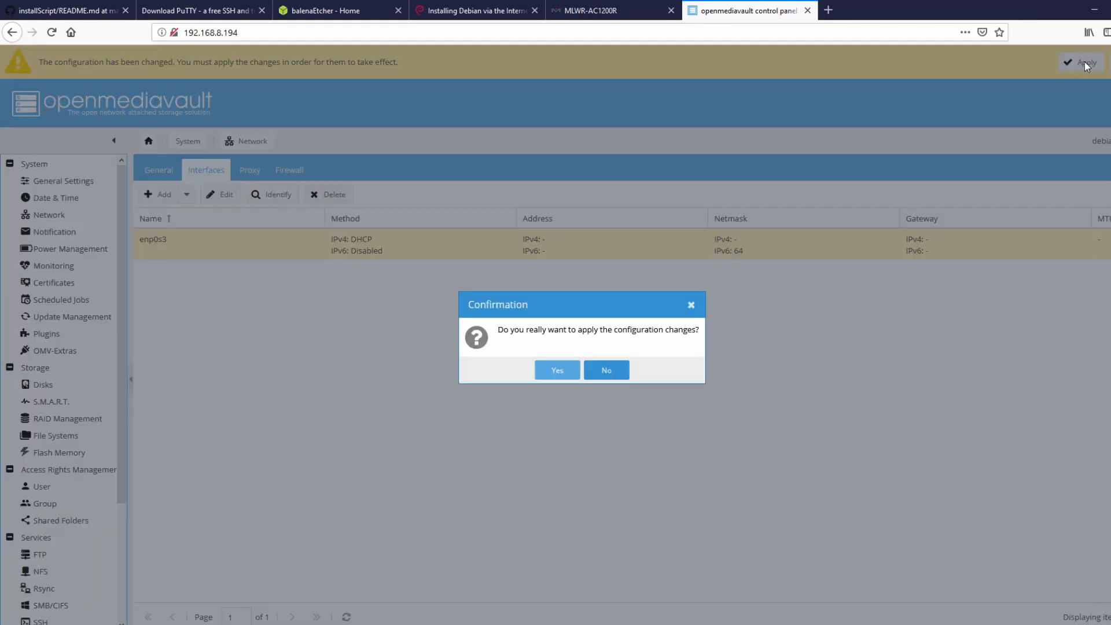
click(557, 370)
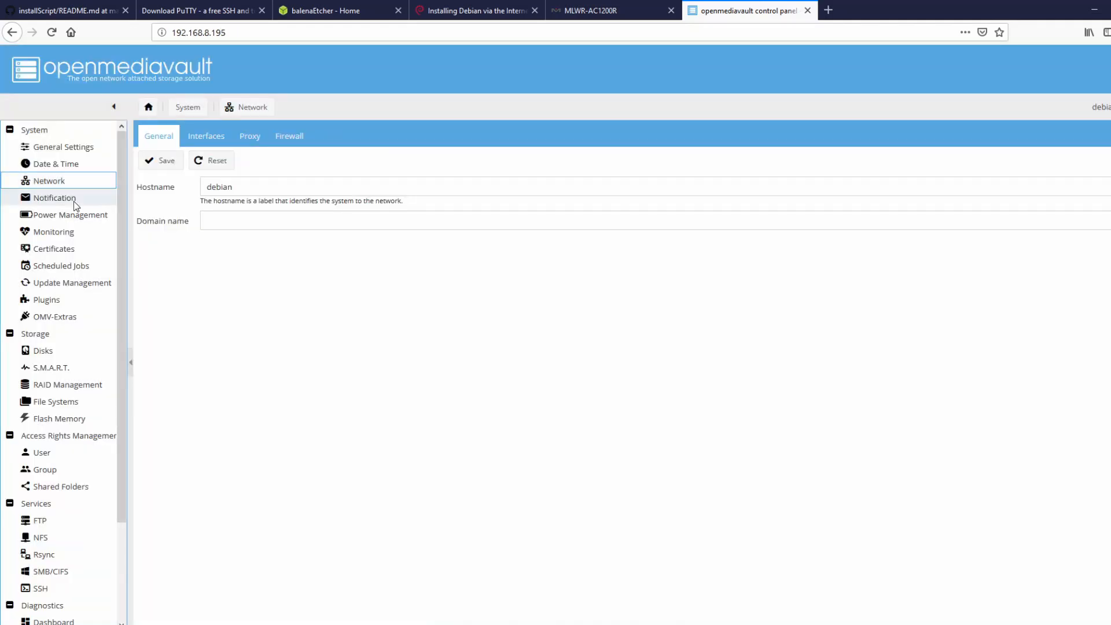
click(54, 198)
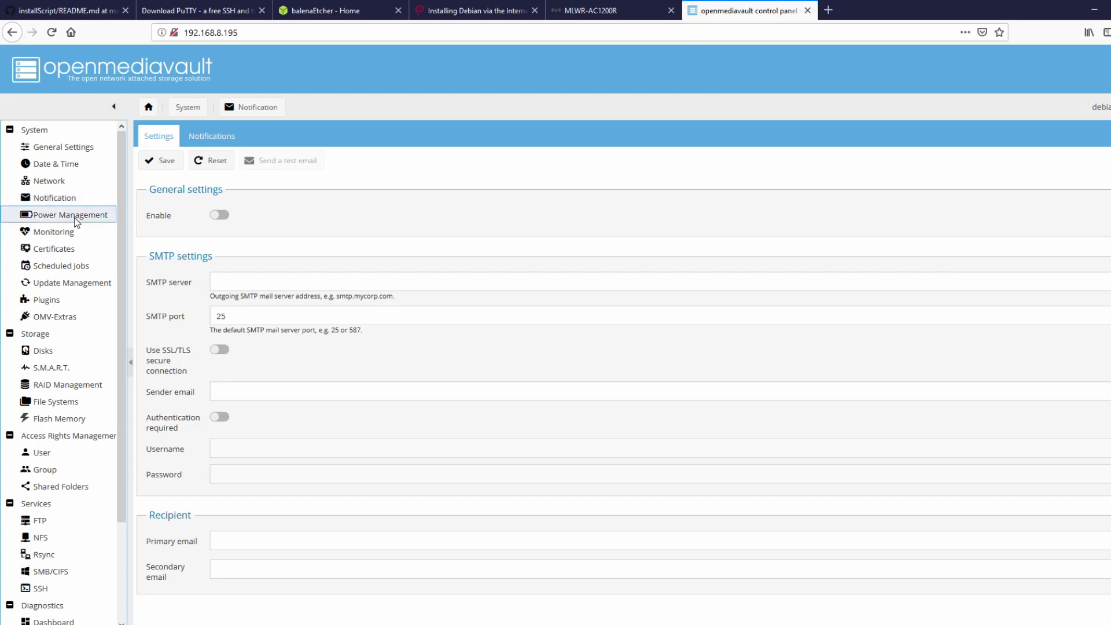
Set the power button action to Shutdown, then save and apply it.
click(69, 214)
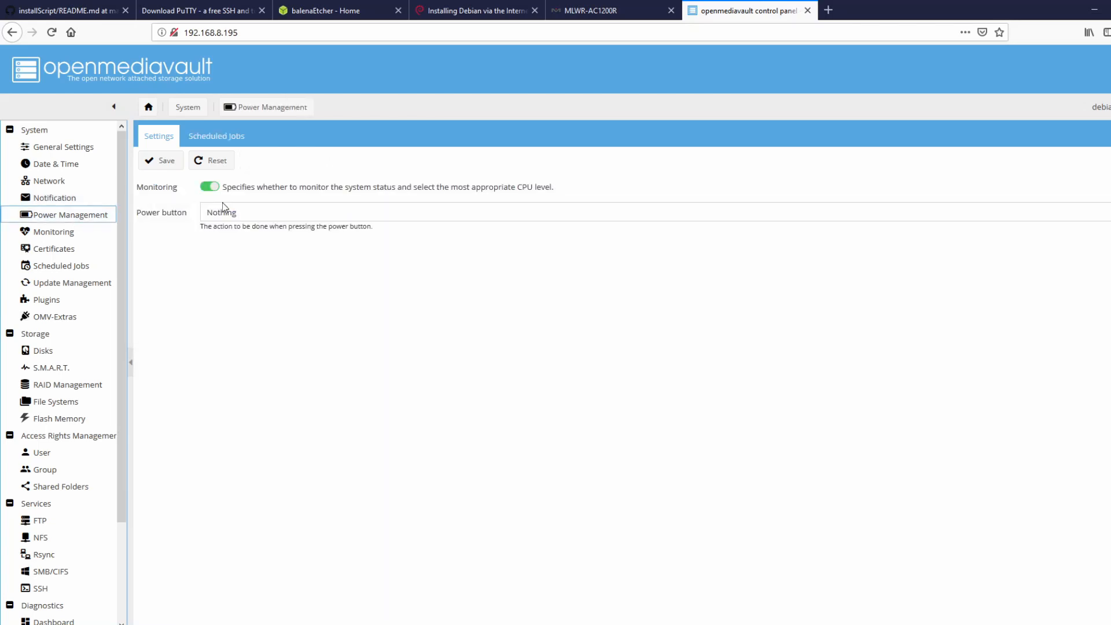
mouse_move(356, 211)
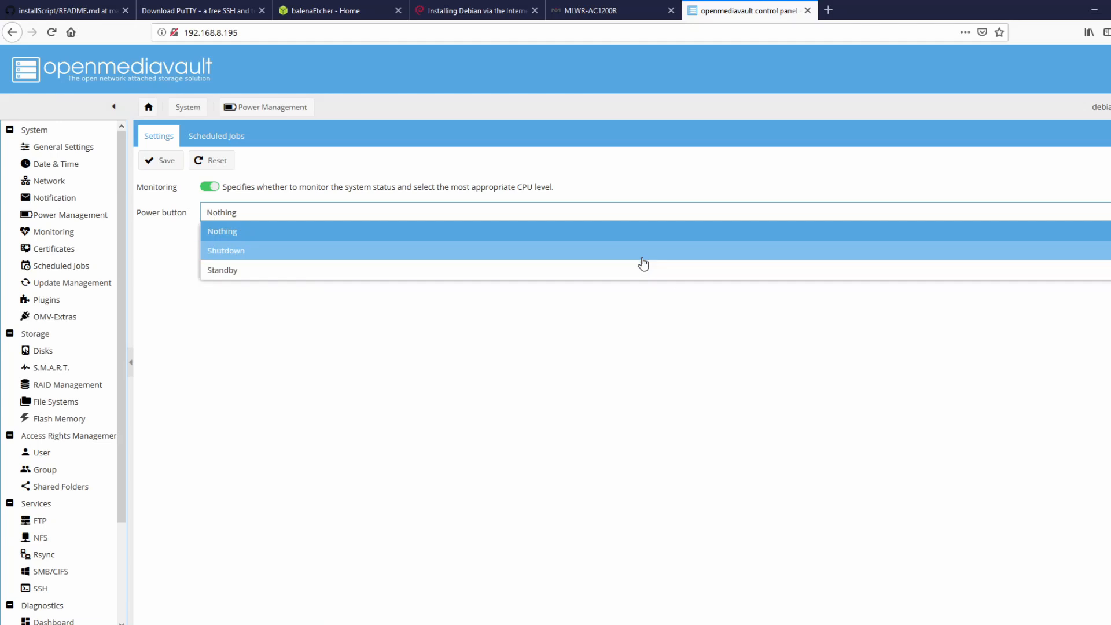
click(225, 250)
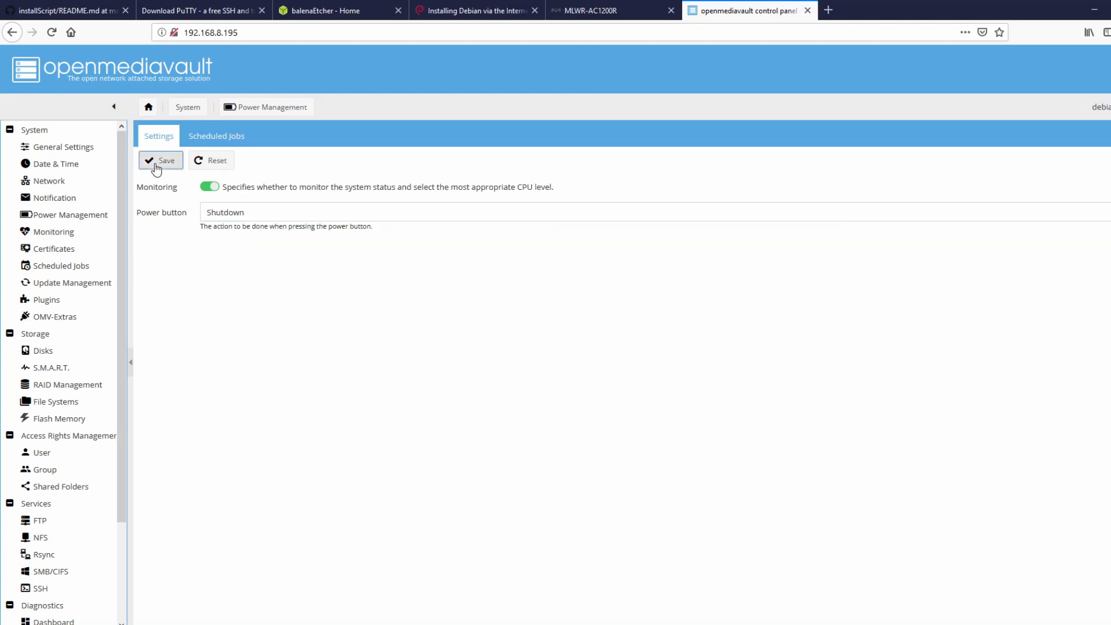
click(160, 160)
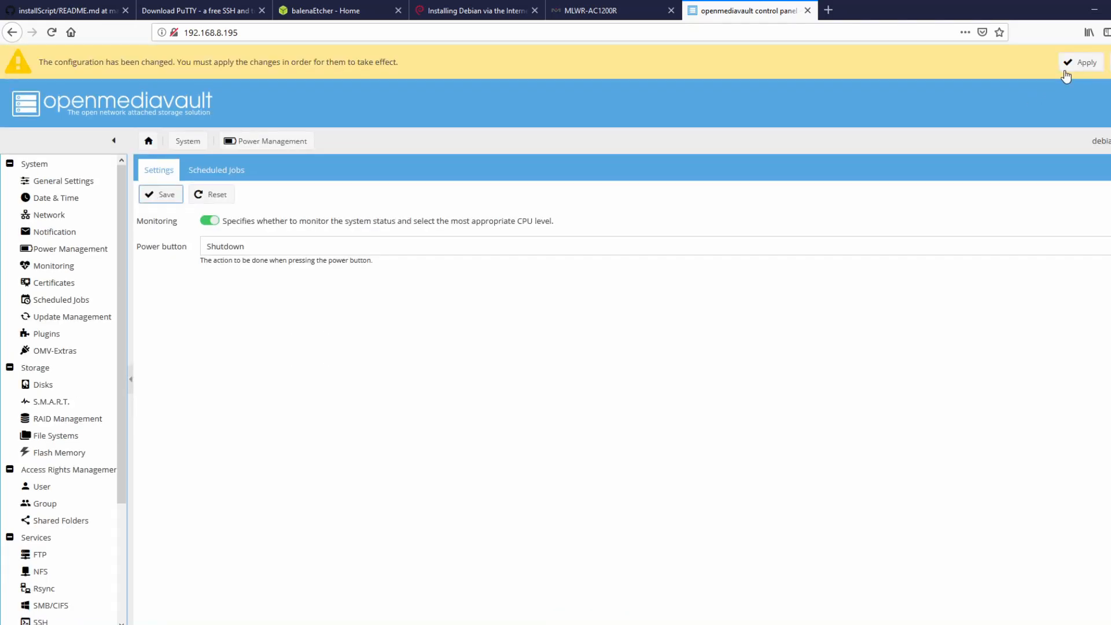
click(1080, 62)
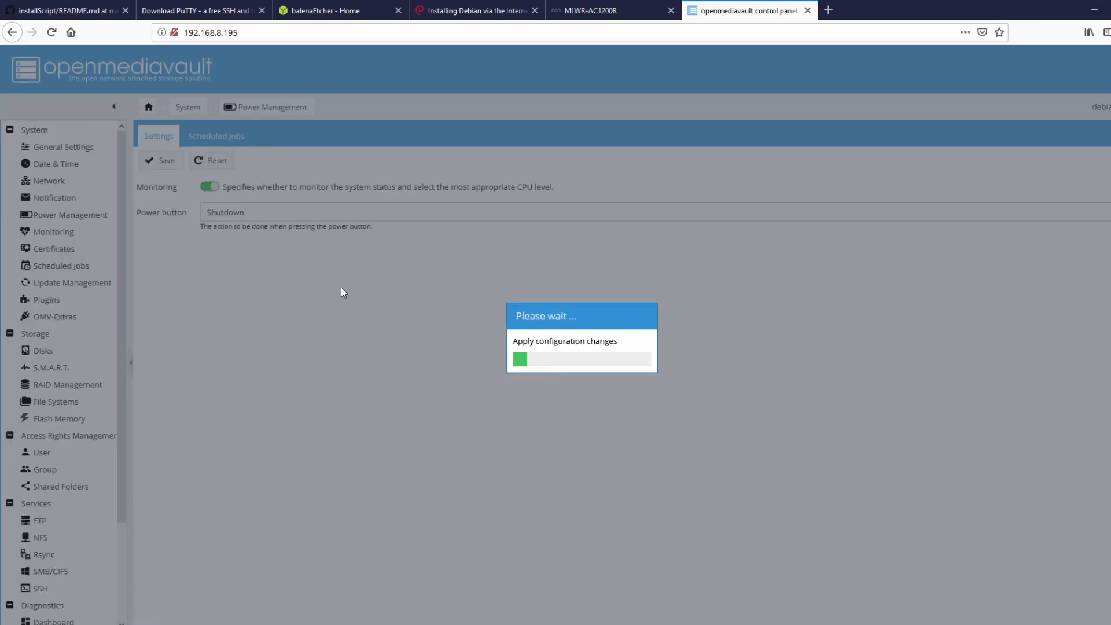
click(216, 135)
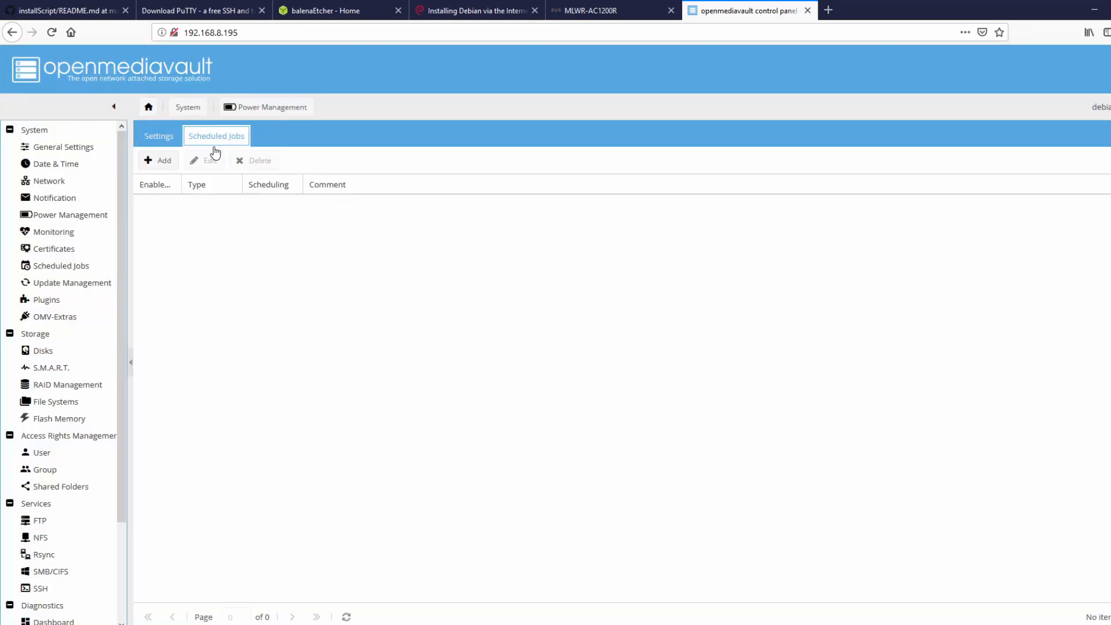
Cancel the scheduled power job, view Monitoring, then show the empty SSH Certificates list.
click(157, 160)
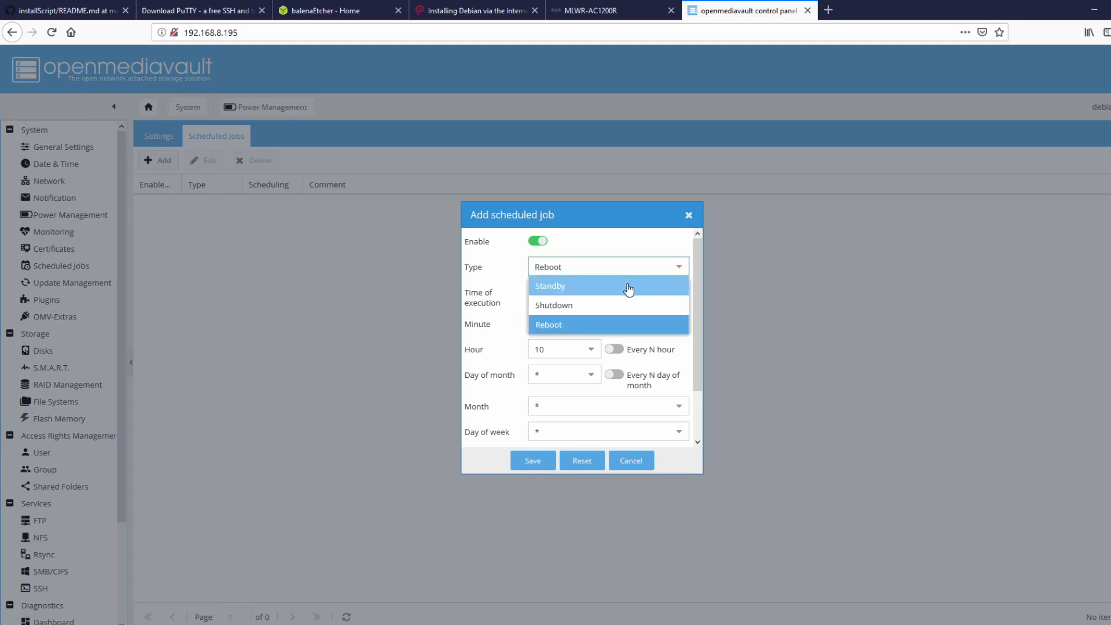
mouse_move(612, 319)
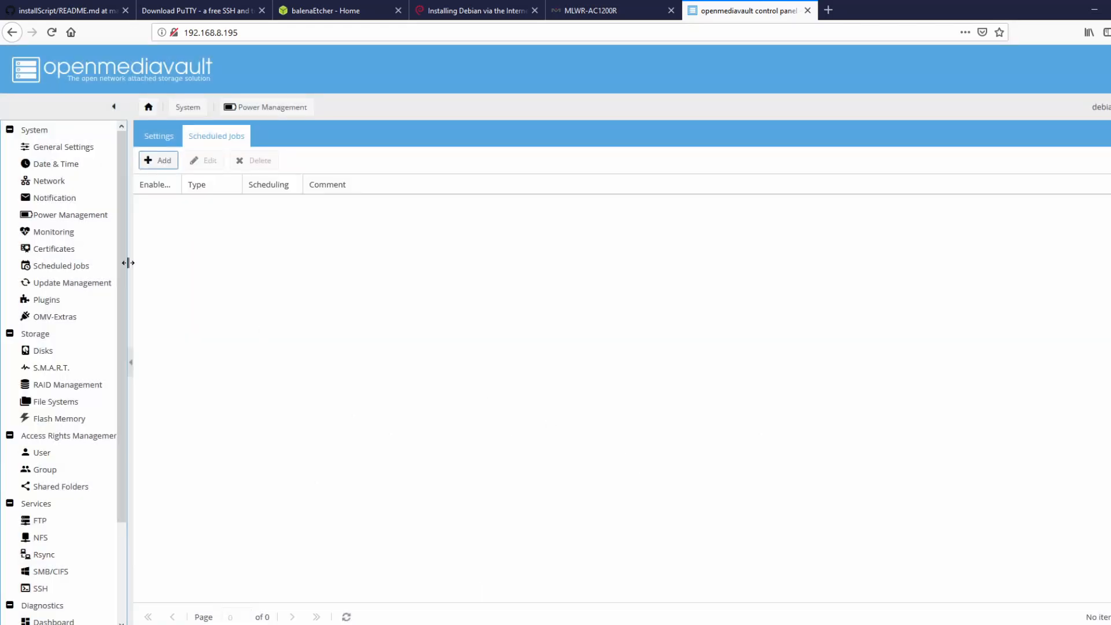
click(54, 232)
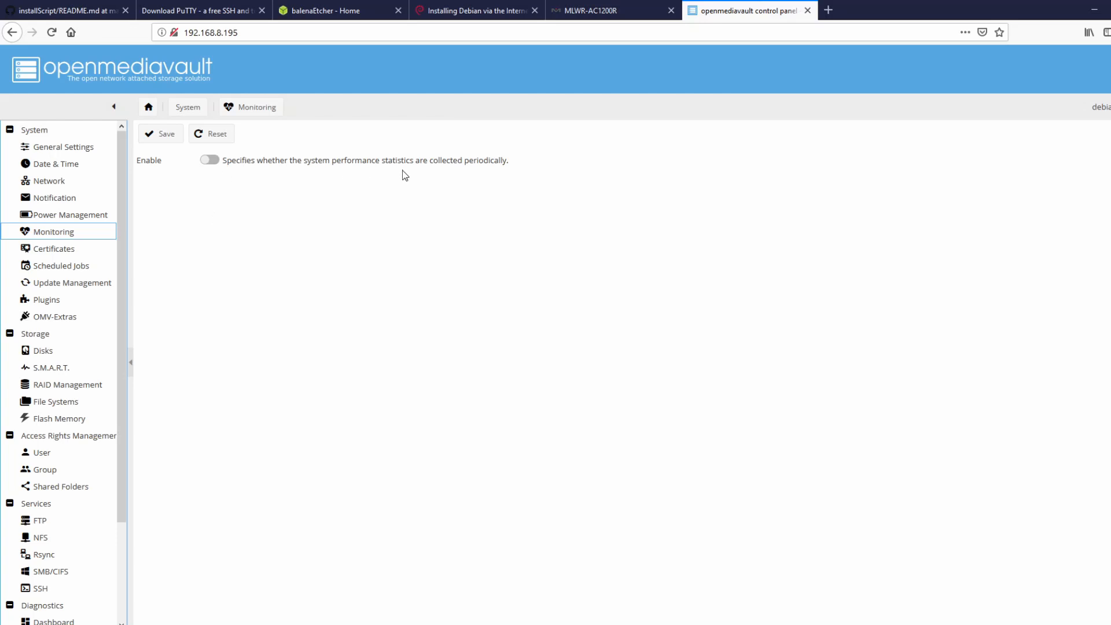
mouse_move(119, 228)
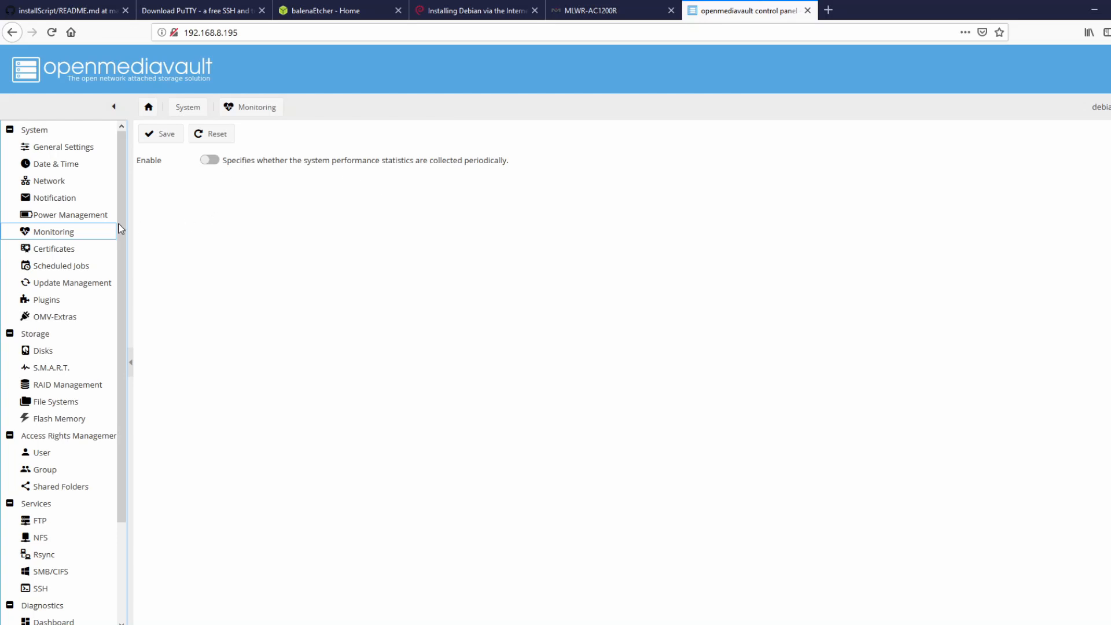
click(53, 248)
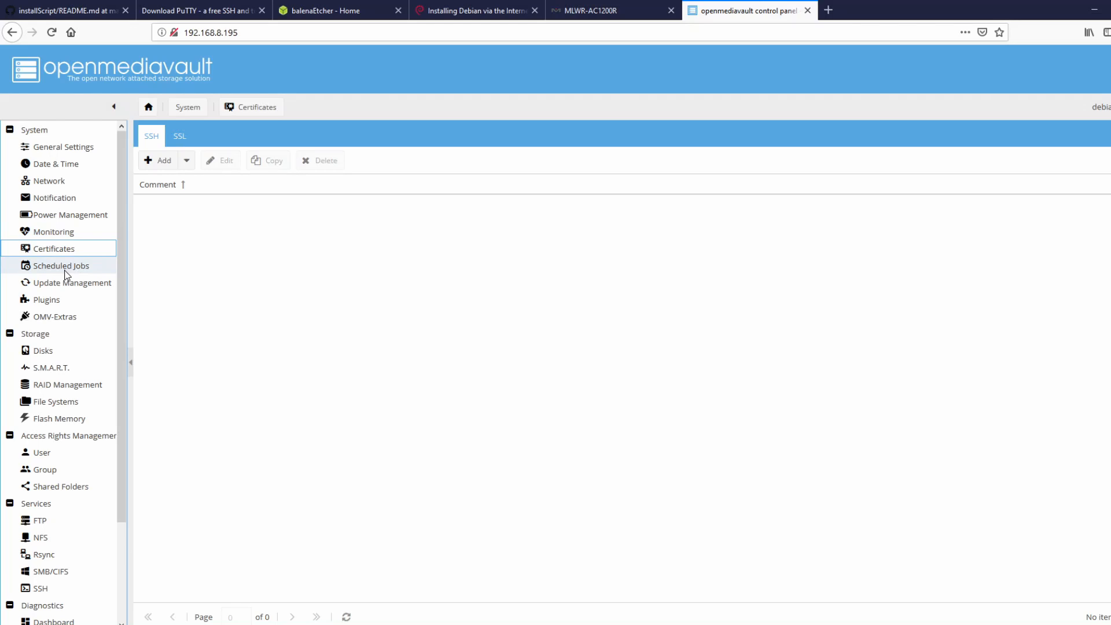
Open a new scheduled job form, browse its fields, and cancel without saving.
click(57, 266)
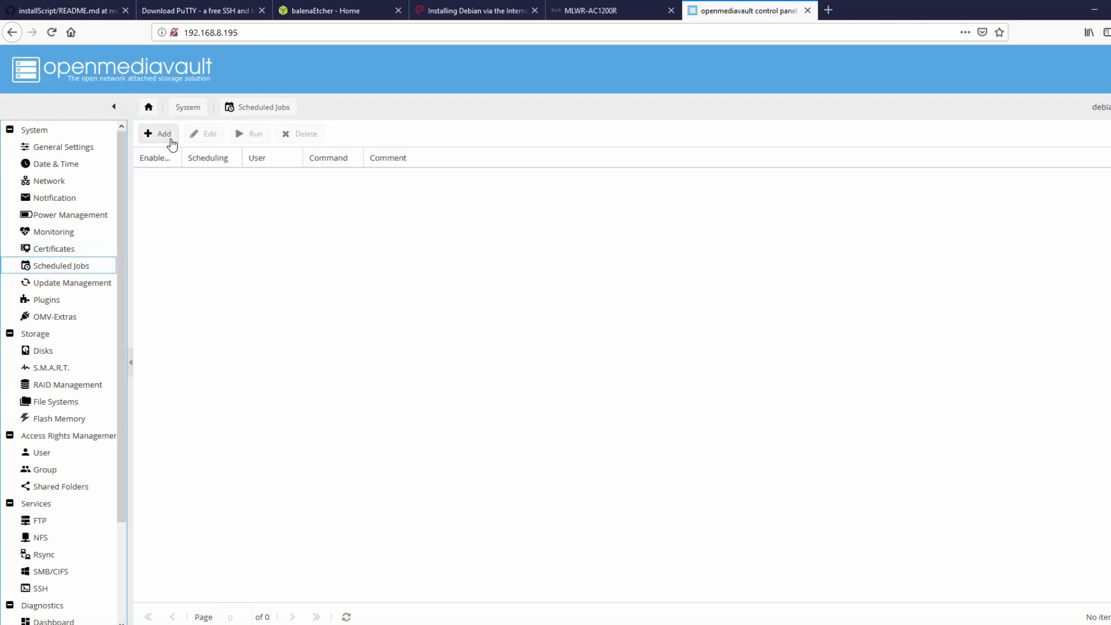
click(157, 133)
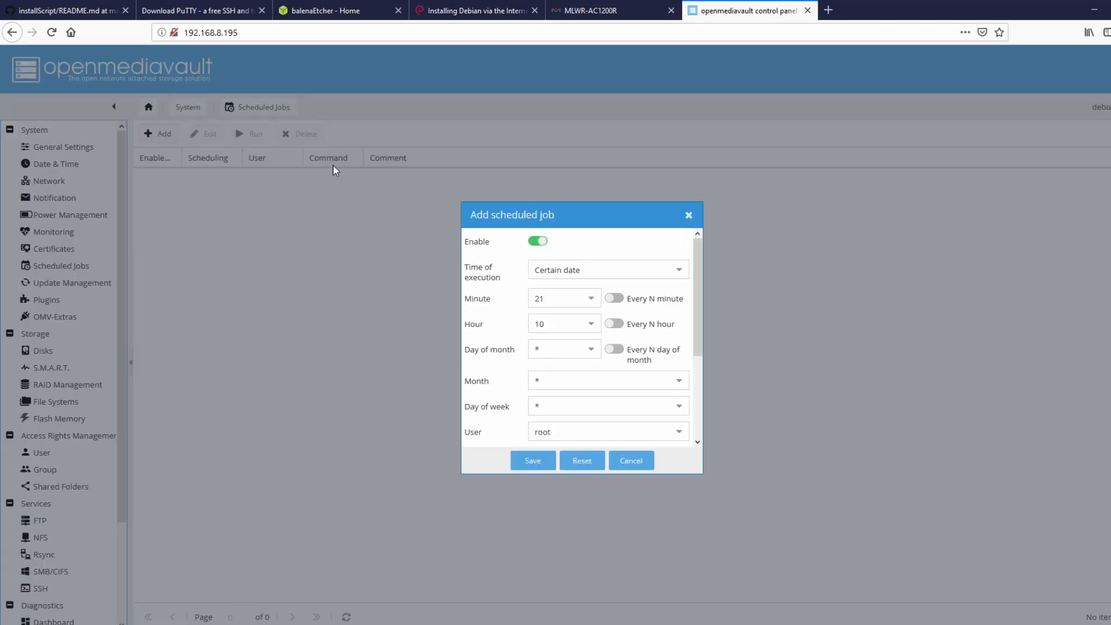
mouse_move(649, 261)
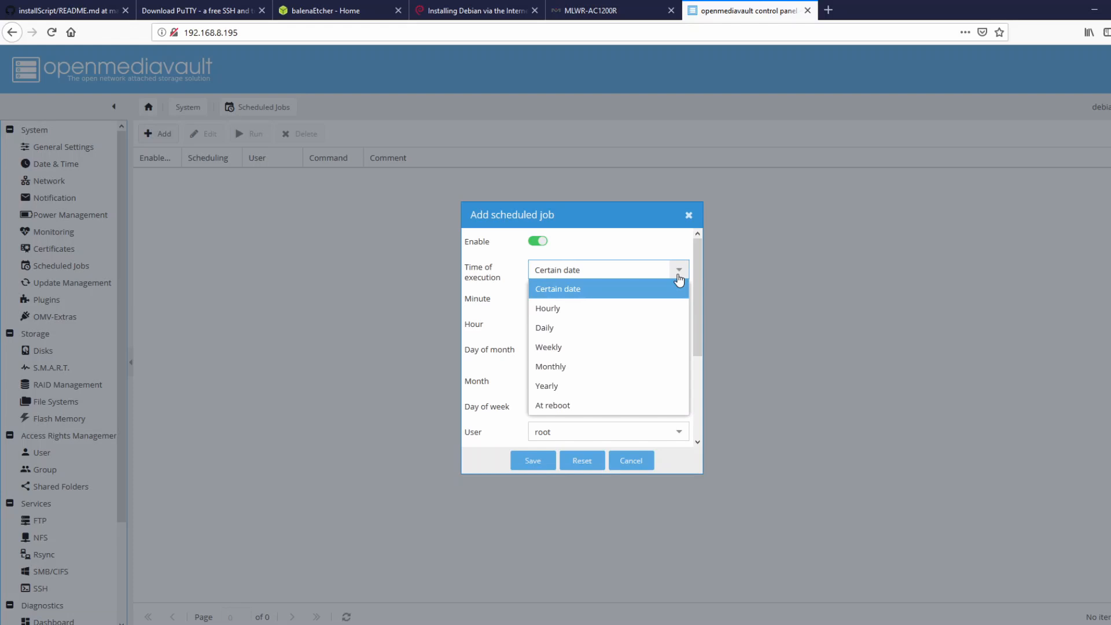
click(557, 288)
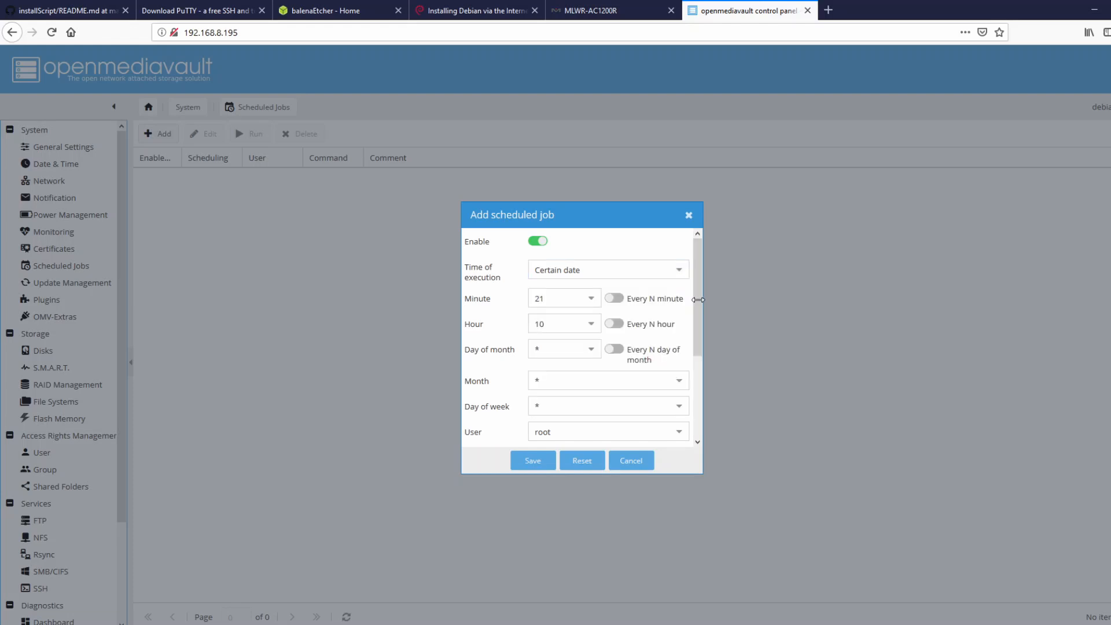
scroll(down, 3)
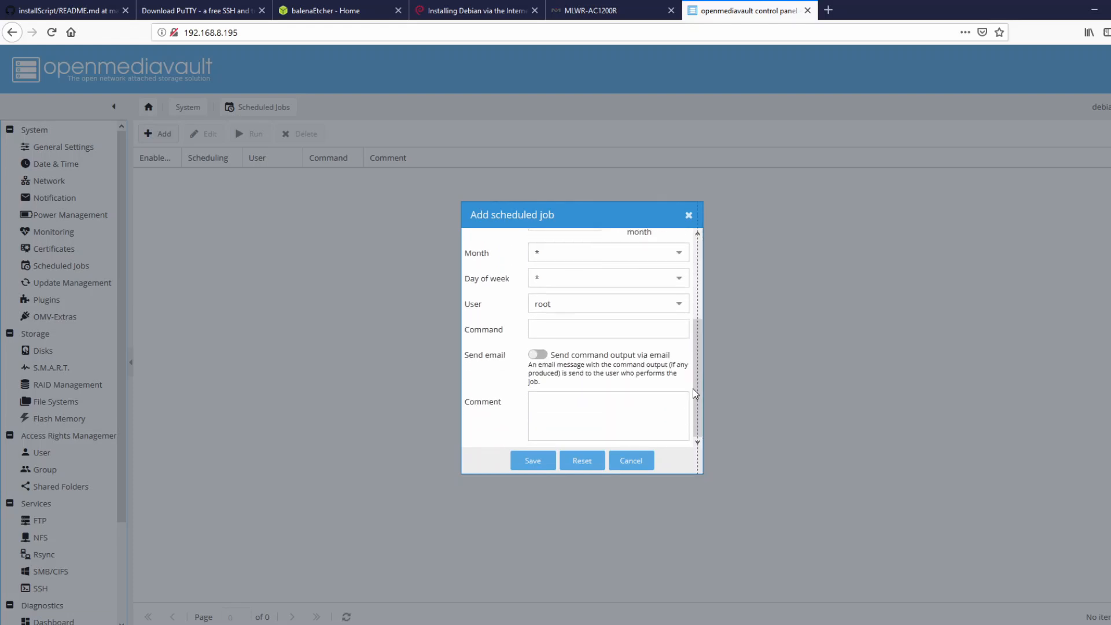
click(601, 415)
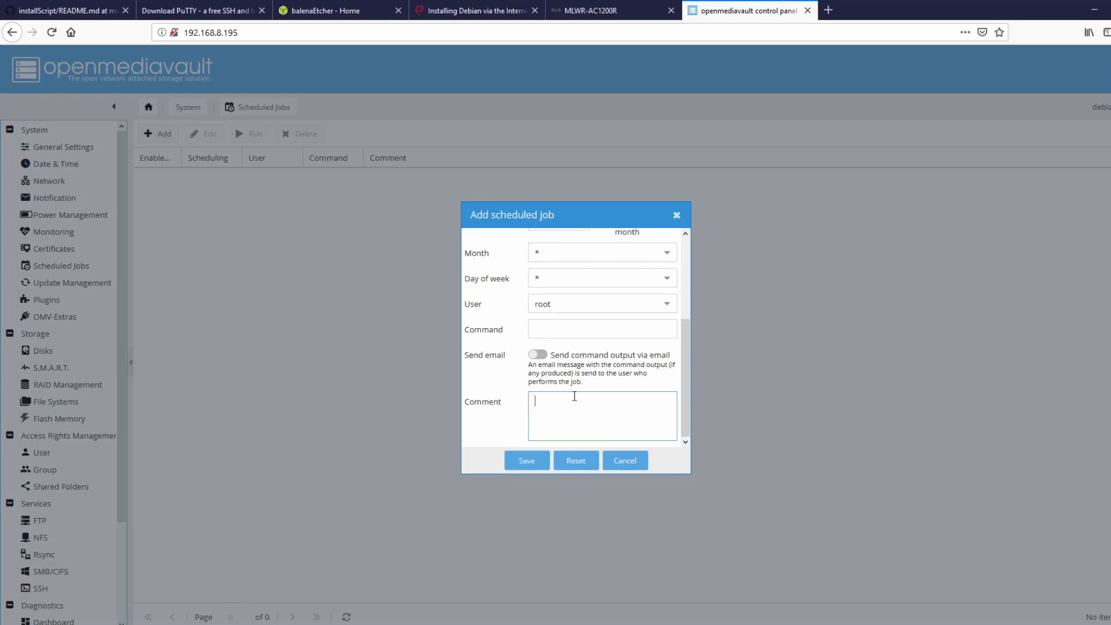
click(625, 460)
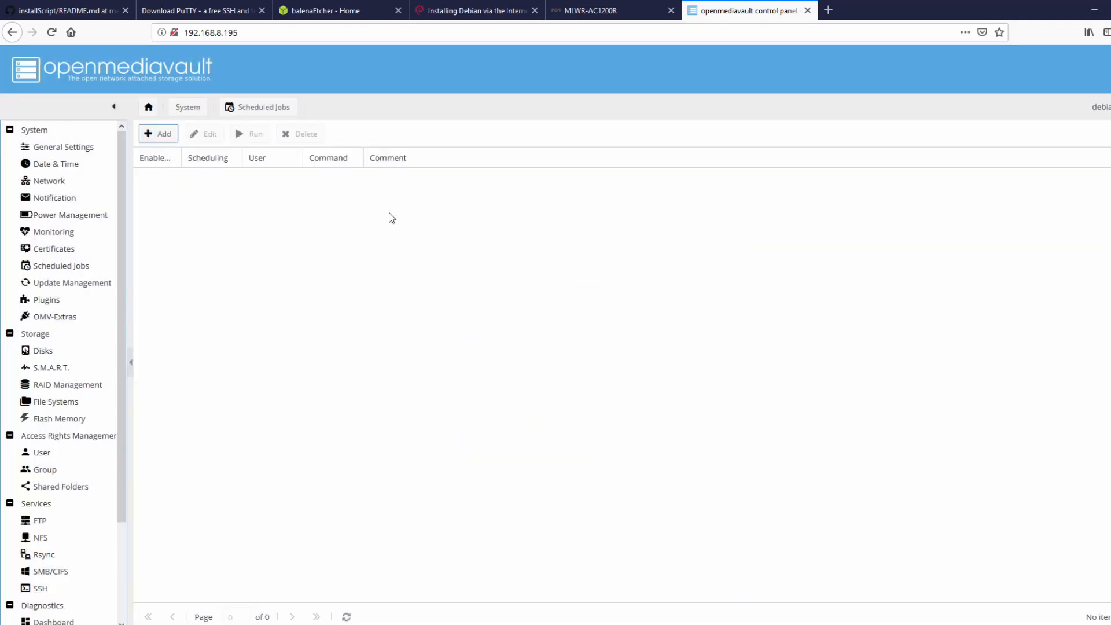
mouse_move(94, 283)
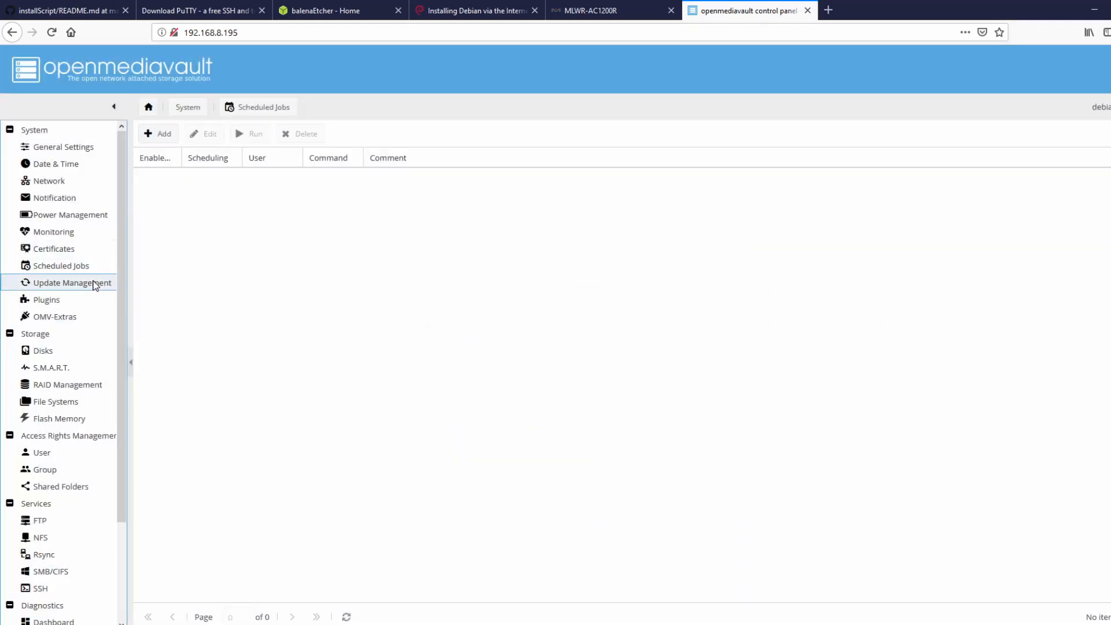
Run an update check in Update Management, which lists no packages.
click(71, 282)
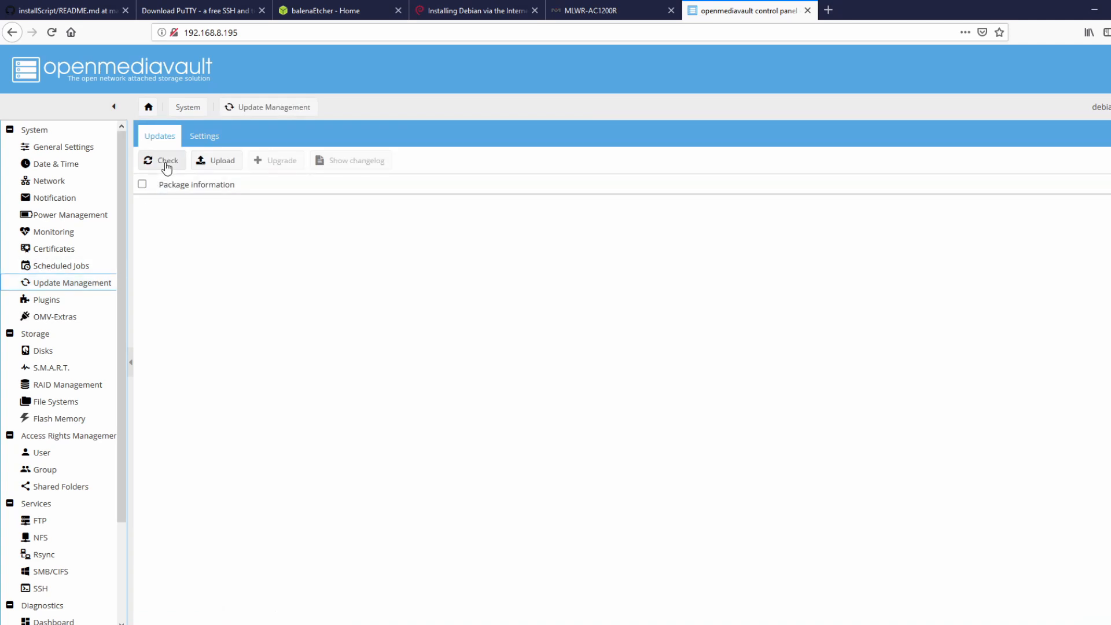
click(167, 160)
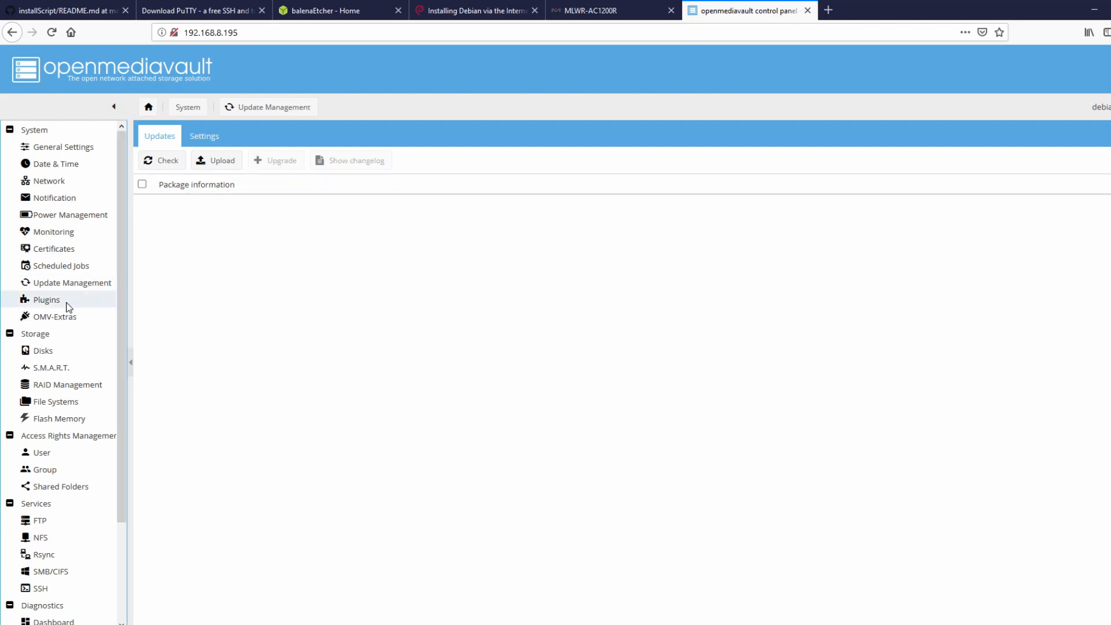
Install the openmediavault-resetperms plugin and acknowledge the panel reload.
click(45, 299)
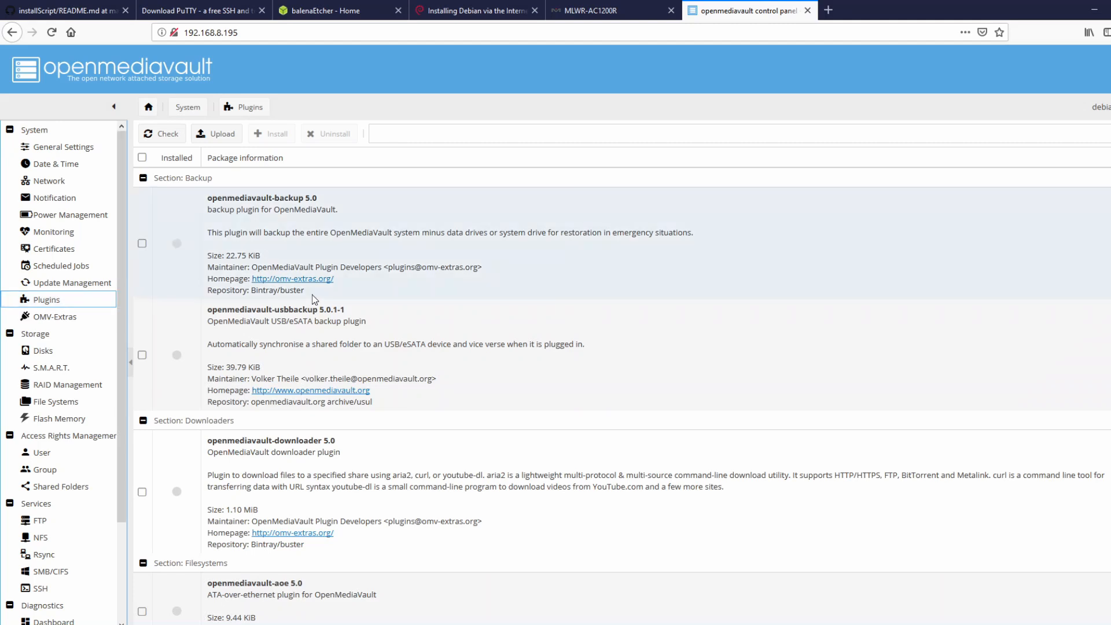
mouse_move(111, 323)
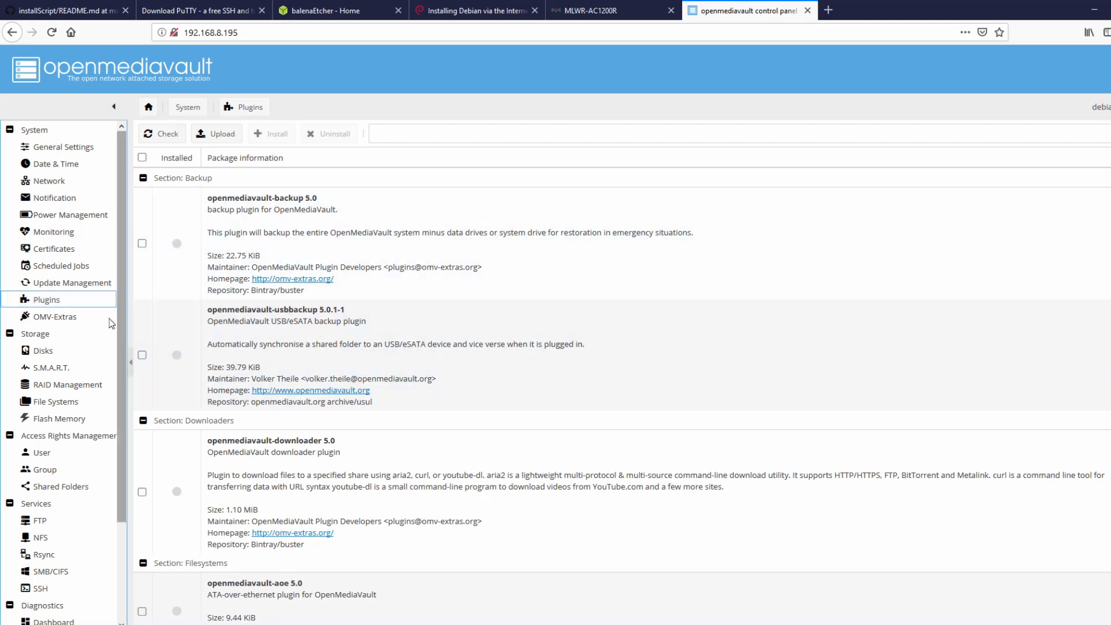
mouse_move(73, 323)
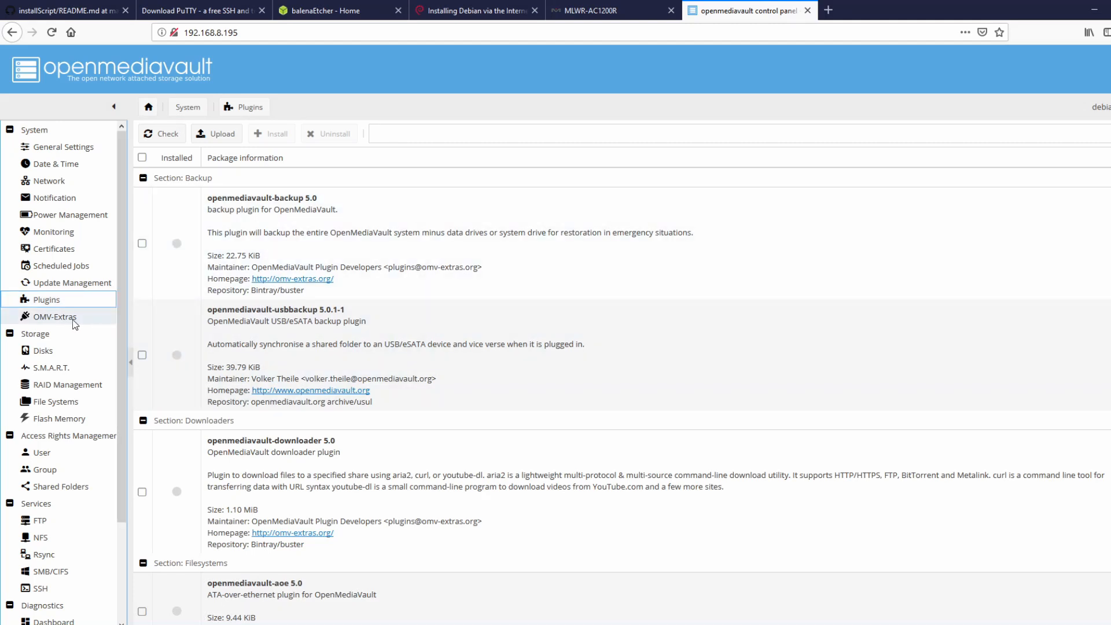
mouse_move(80, 322)
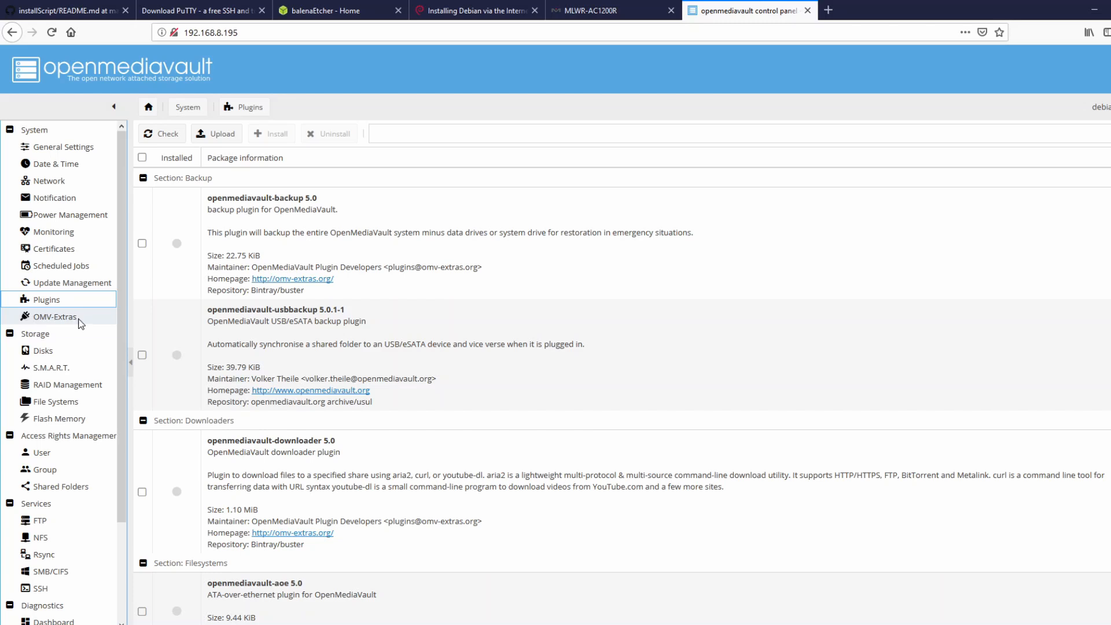
mouse_move(83, 420)
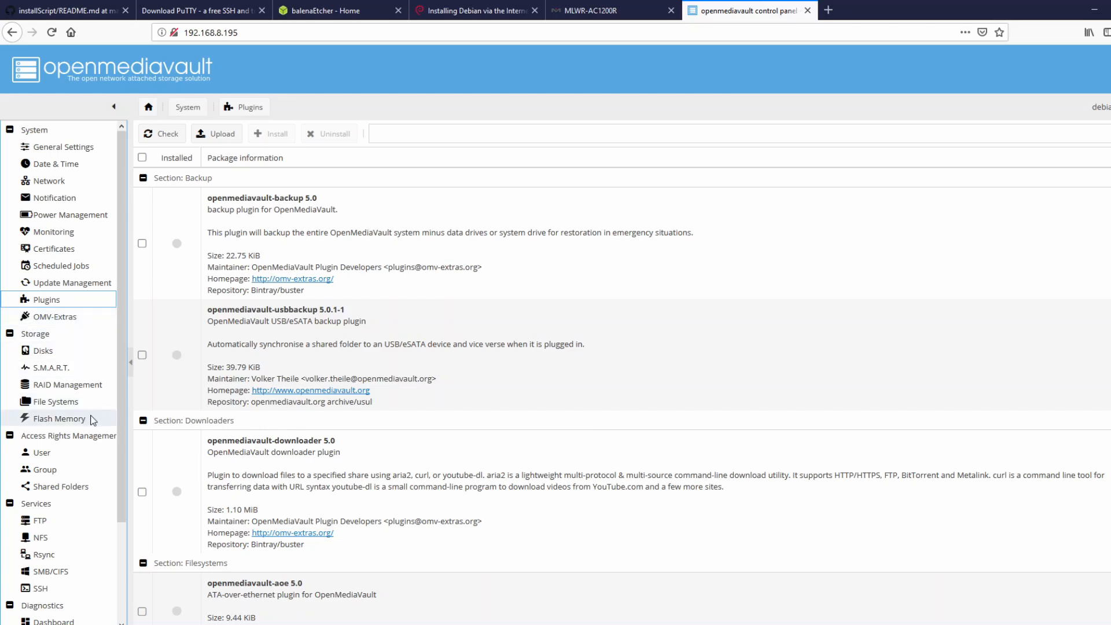
mouse_move(535, 277)
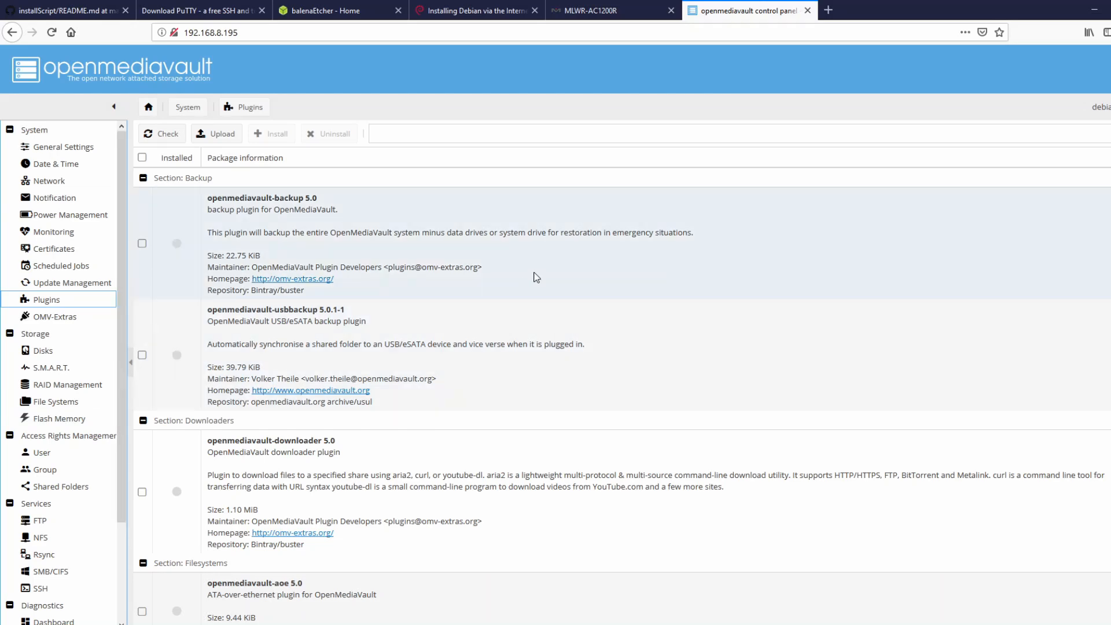
scroll(down, 3)
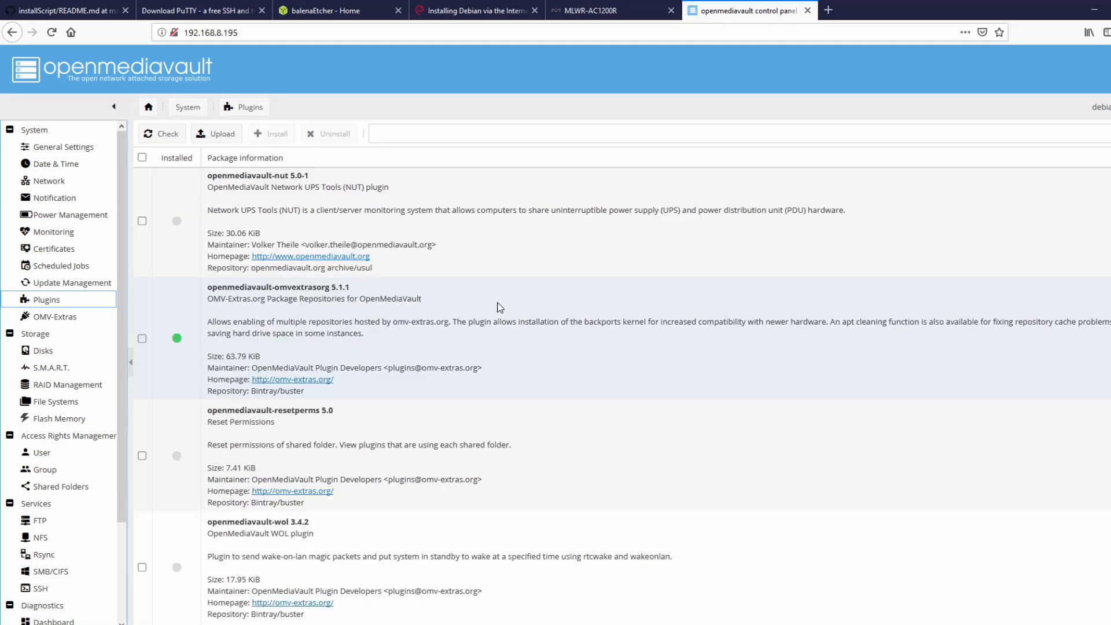
mouse_move(503, 303)
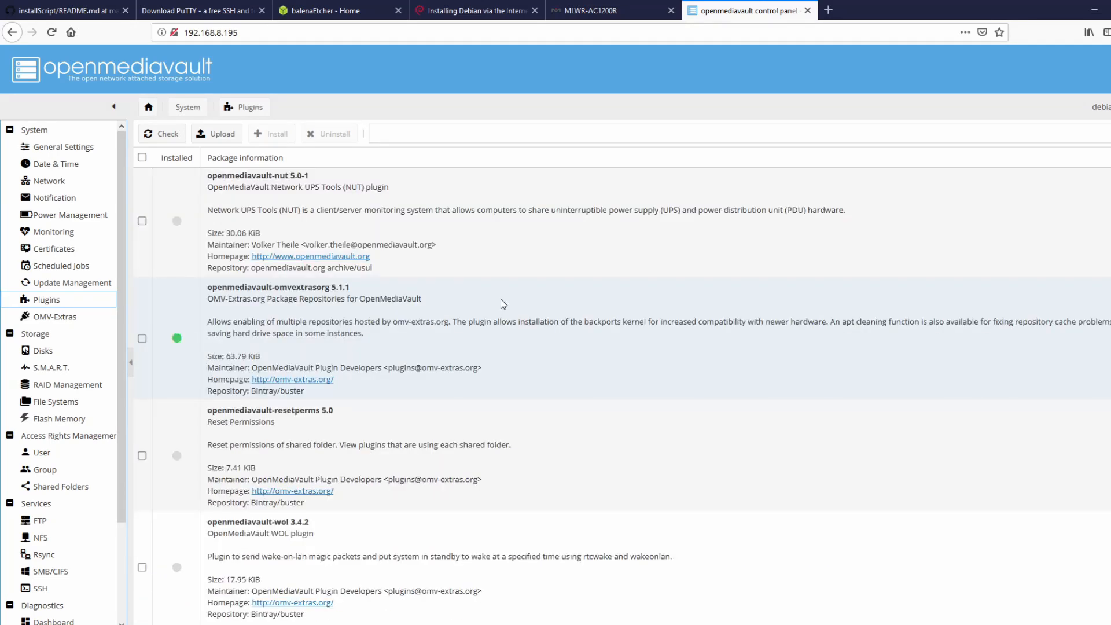
click(142, 457)
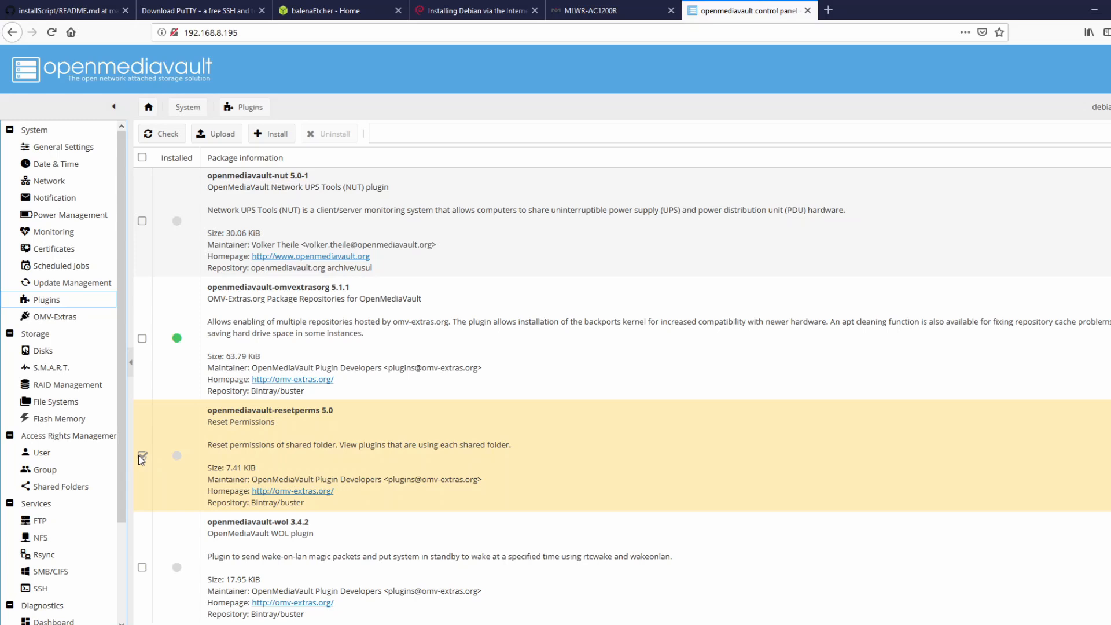
click(142, 456)
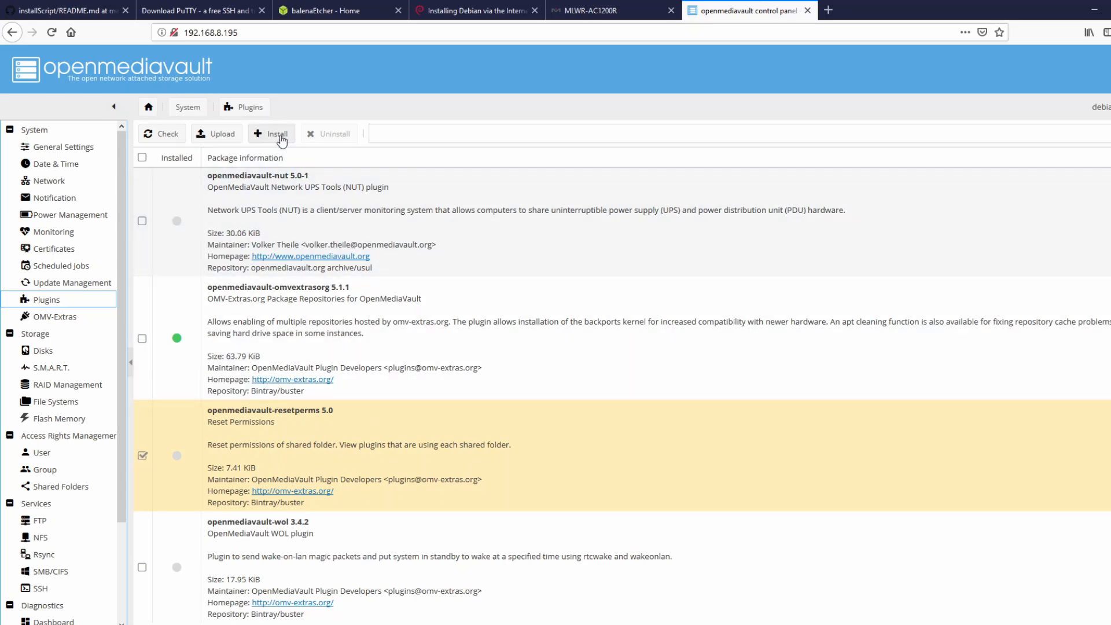
click(272, 134)
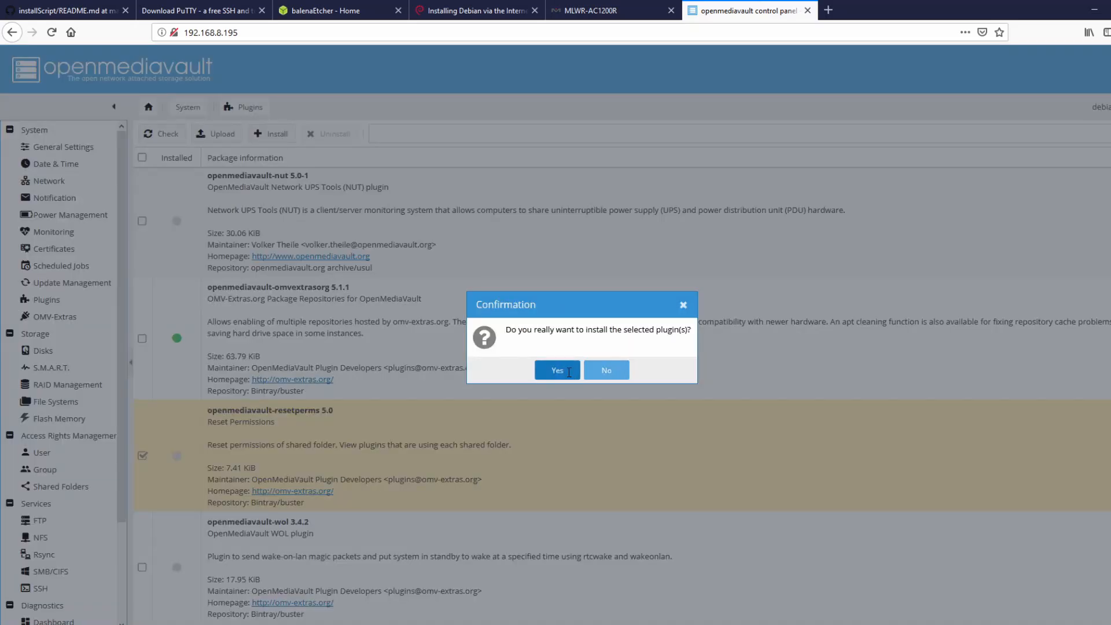
click(557, 370)
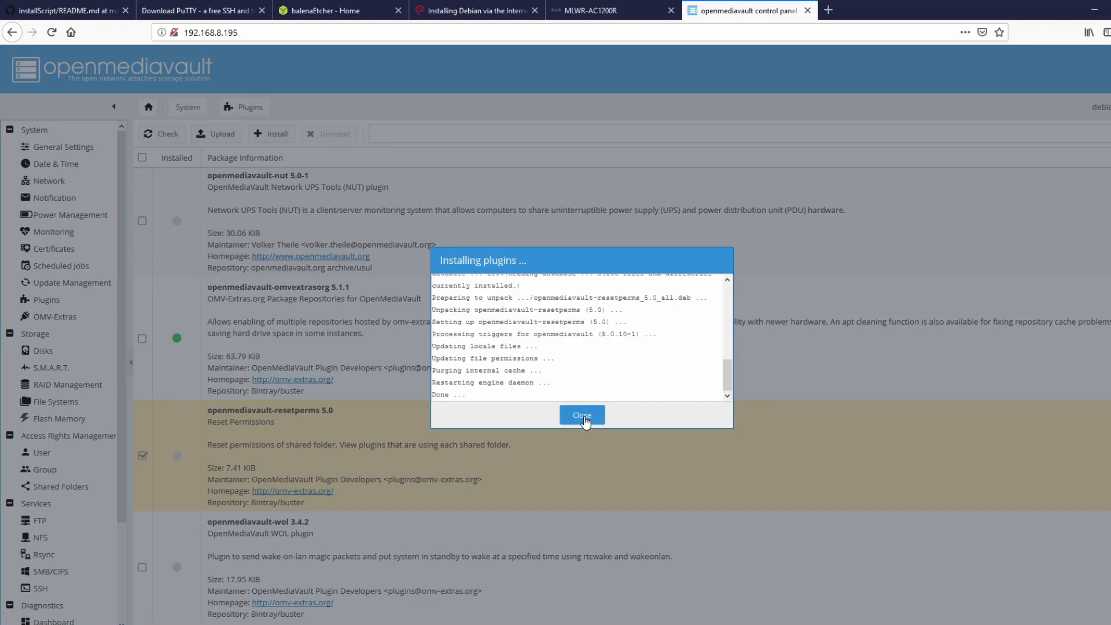
click(582, 415)
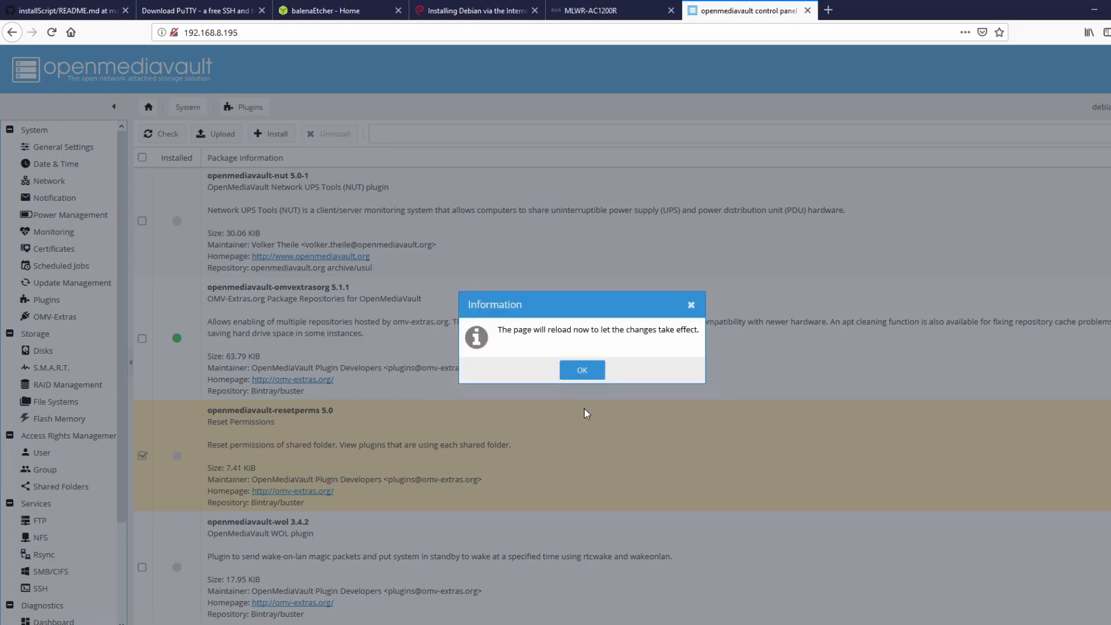
click(582, 369)
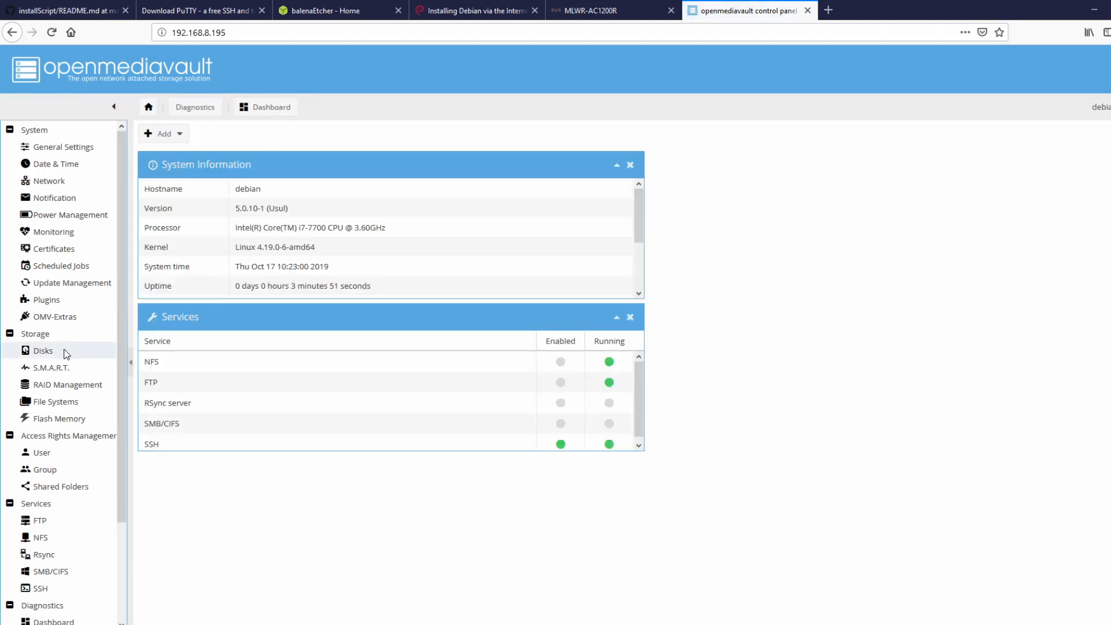
mouse_move(79, 325)
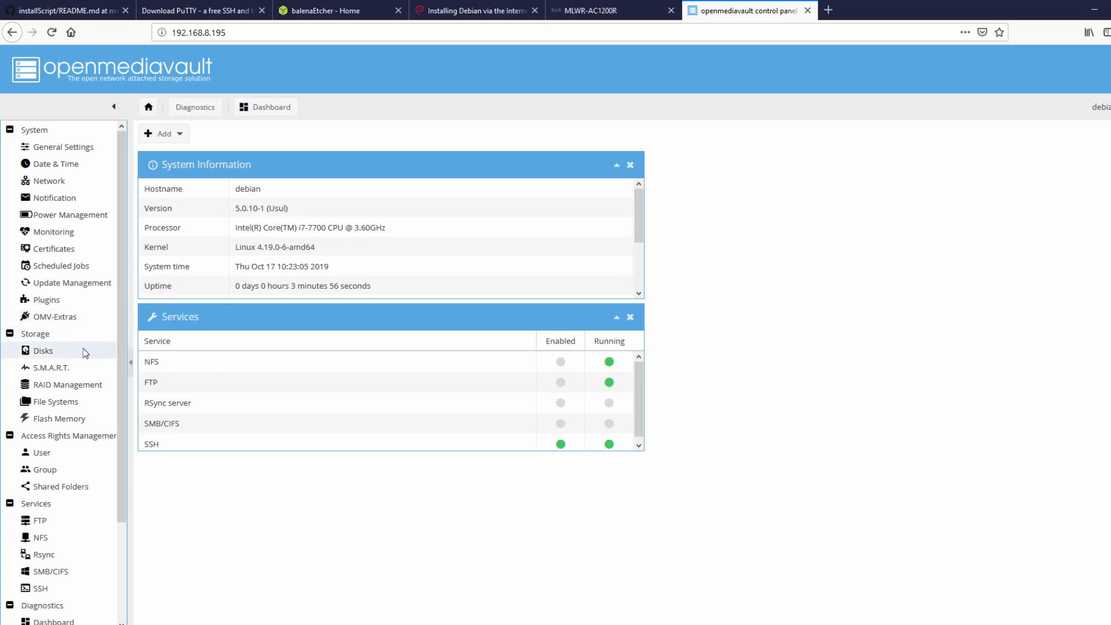
View Storage > Disks, listing the 45.30 GiB /dev/sda VBOX disk.
click(43, 350)
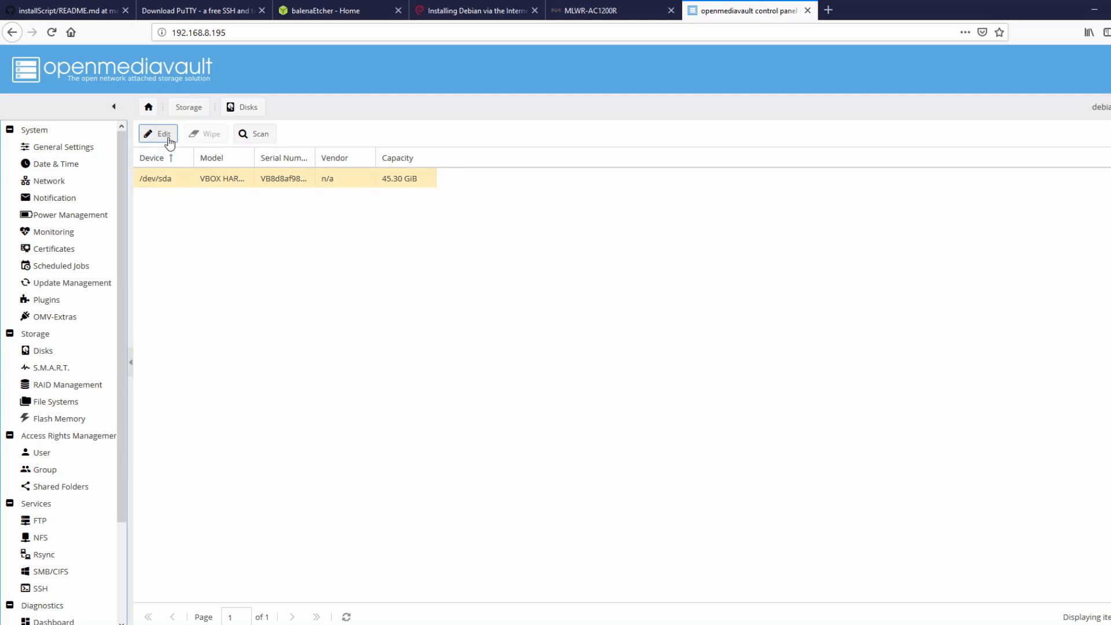
Give /dev/sda APM 1, minimum-performance acoustics and 30-minute spindown, apply, then open File Systems.
click(703, 287)
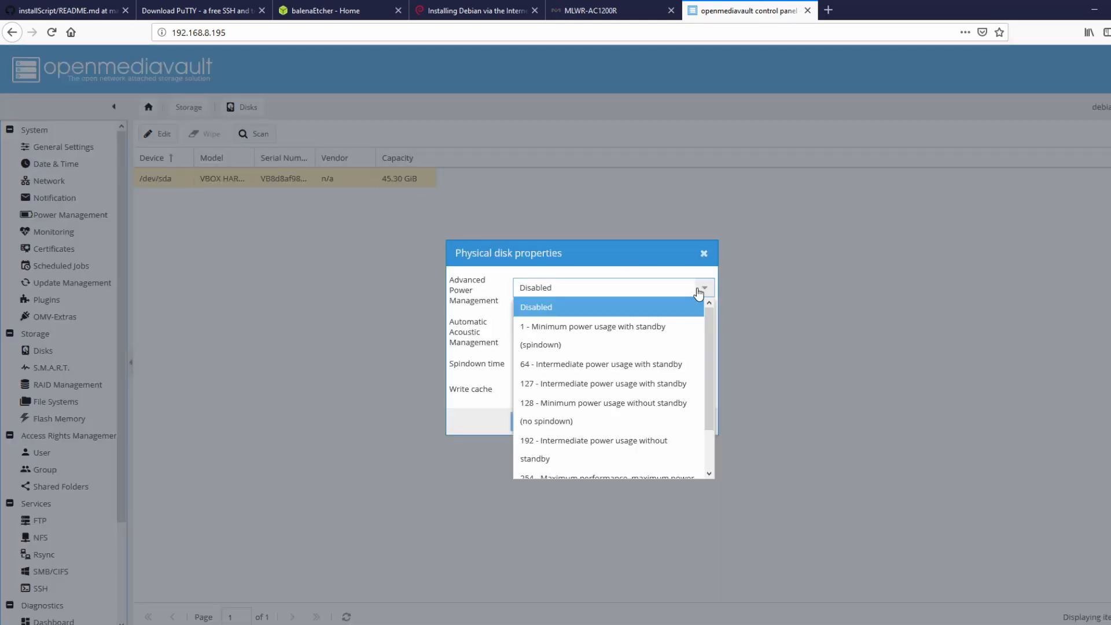
click(591, 335)
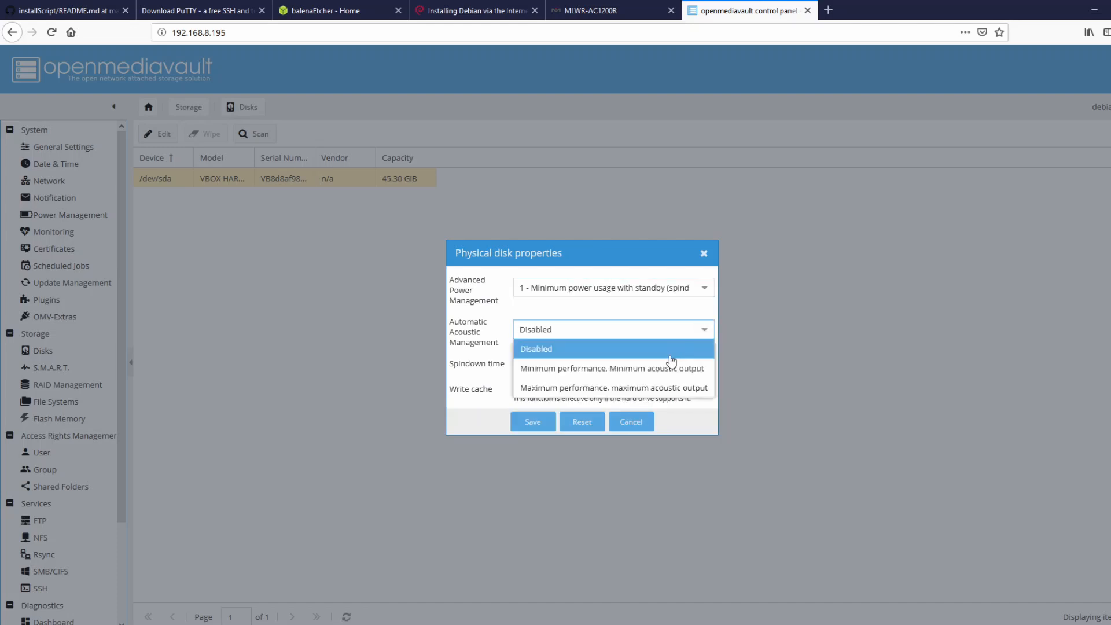
click(607, 368)
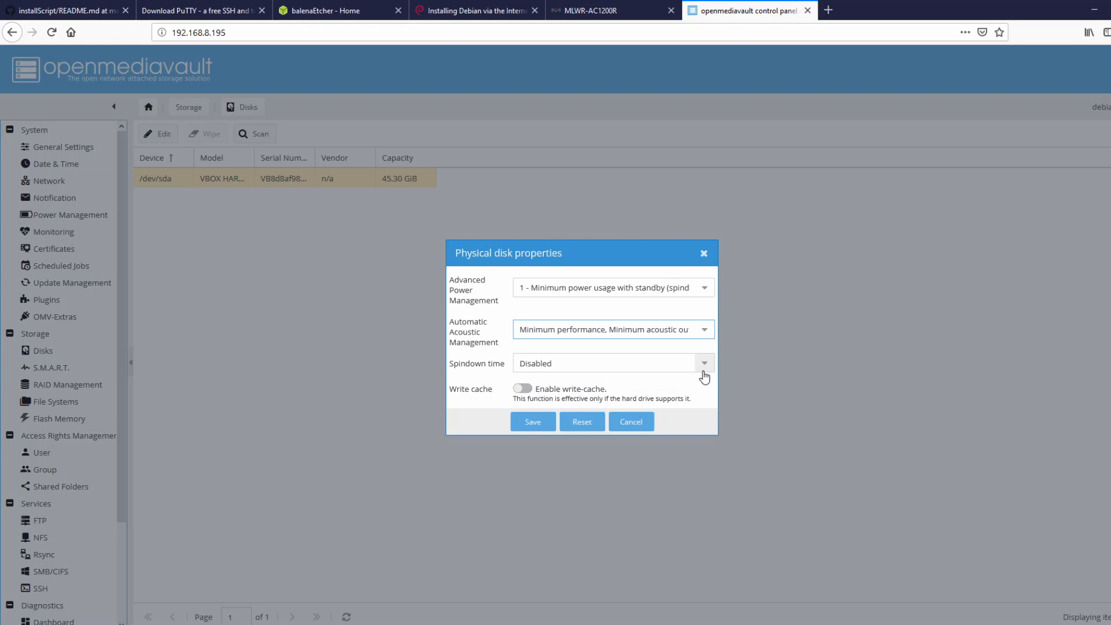
click(704, 363)
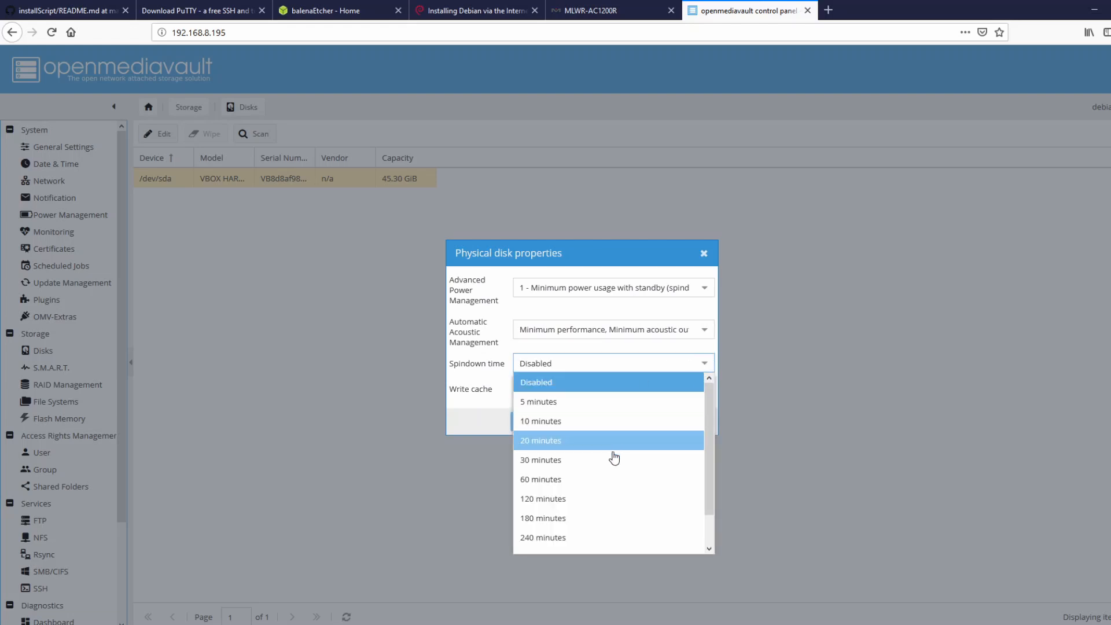
click(540, 460)
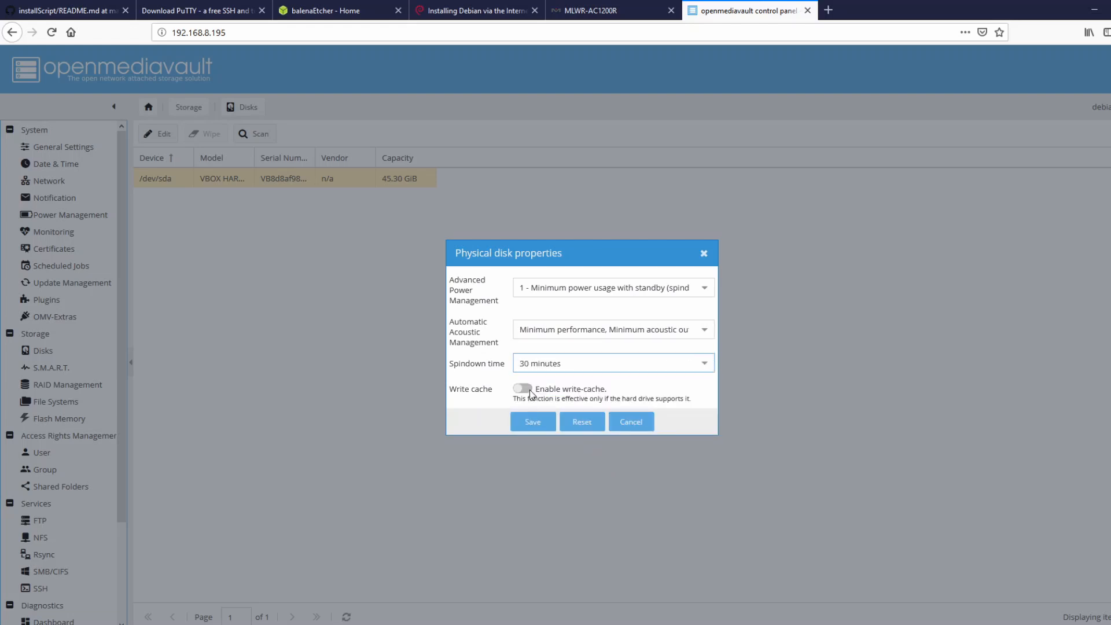
click(521, 389)
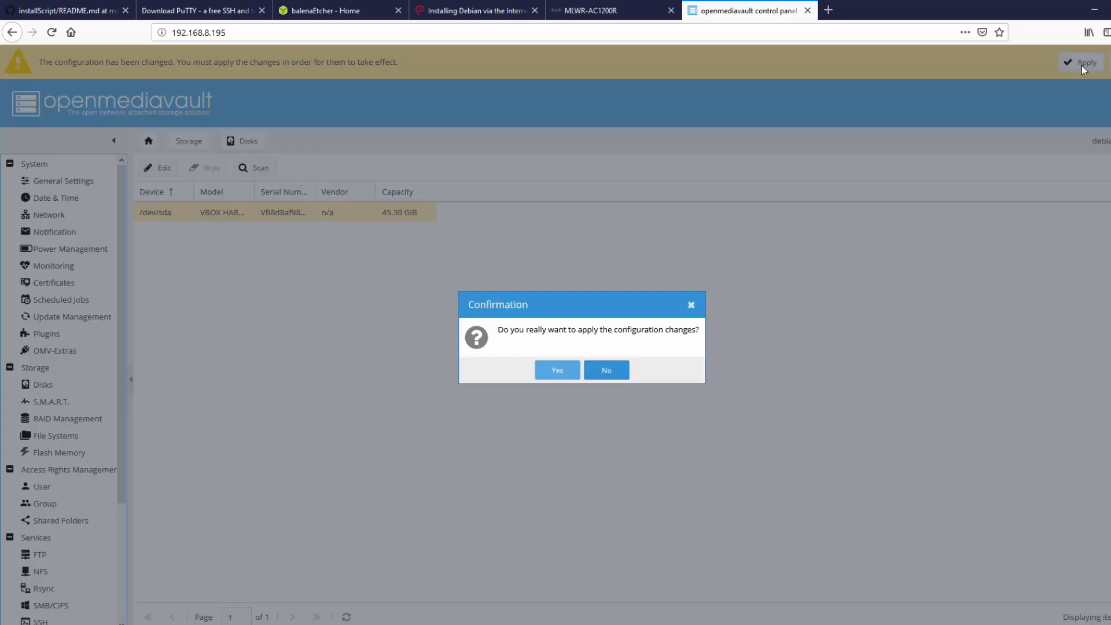
click(556, 369)
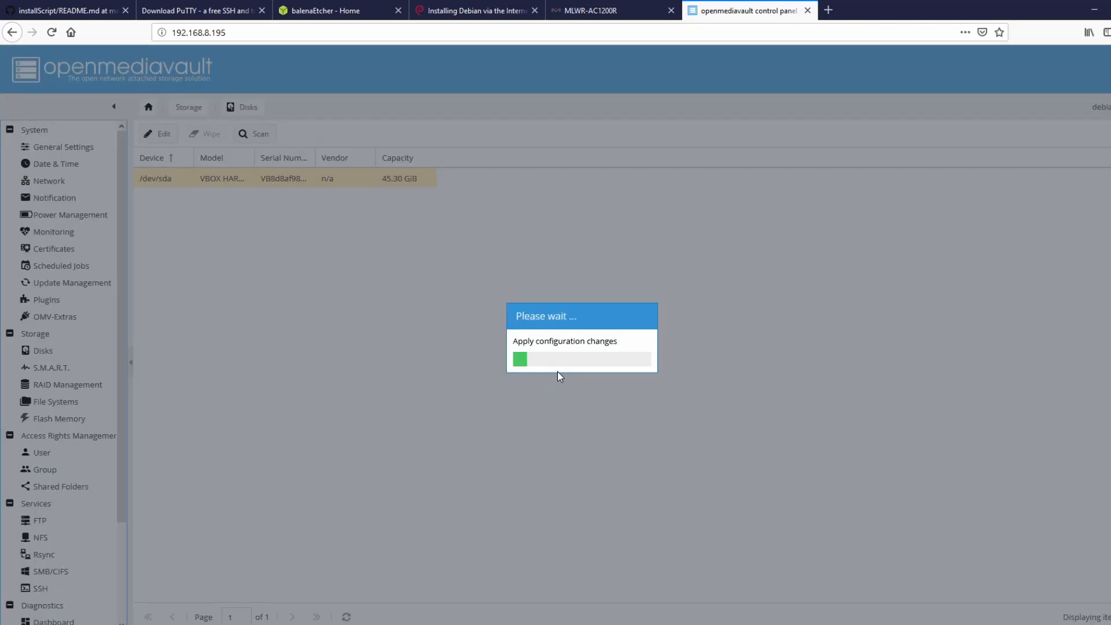
click(55, 401)
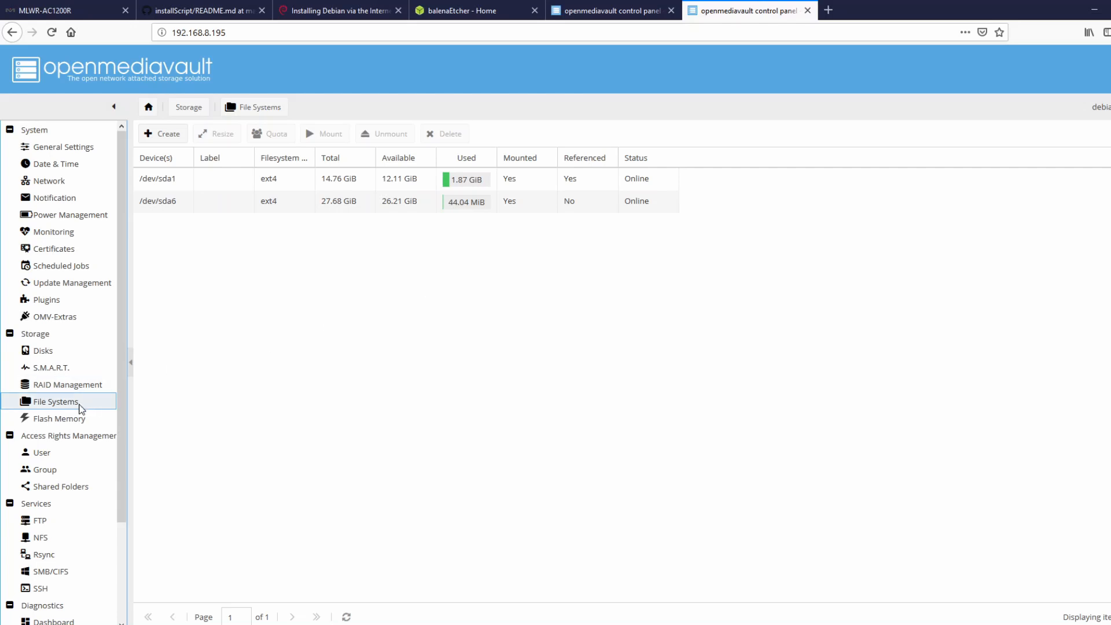
mouse_move(79, 404)
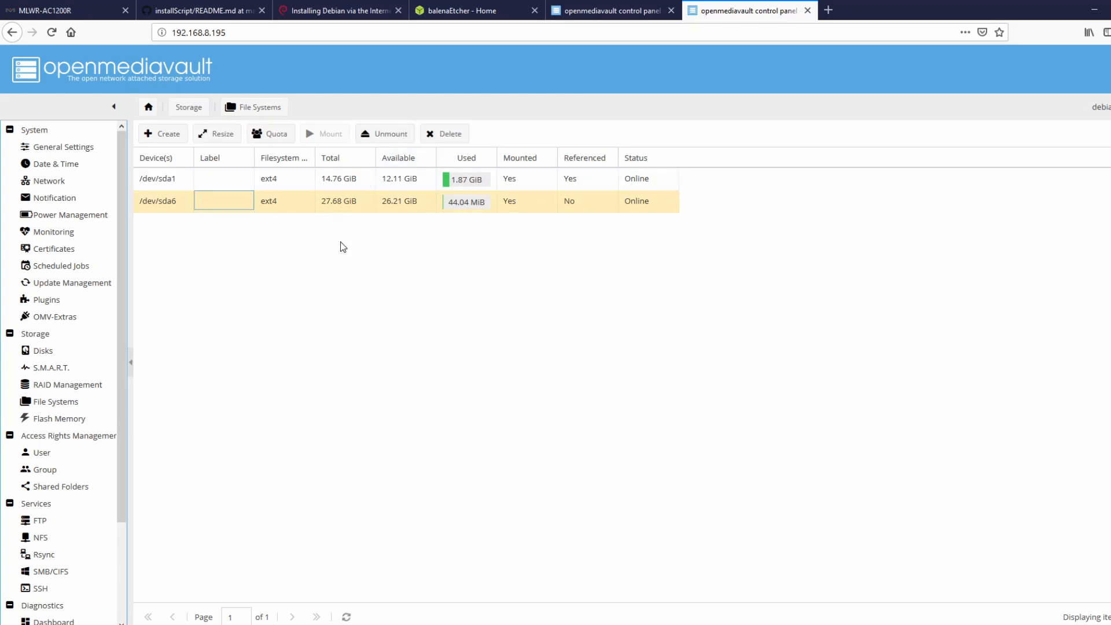
mouse_move(476, 259)
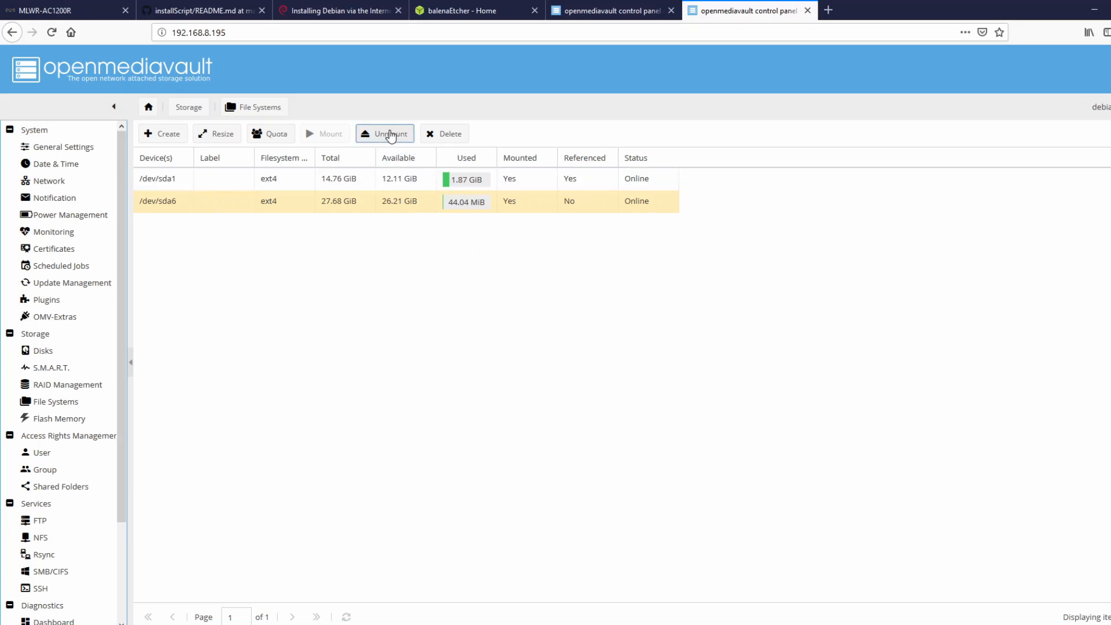
Unmount /dev/sda6, mount it again, and apply the change.
click(391, 134)
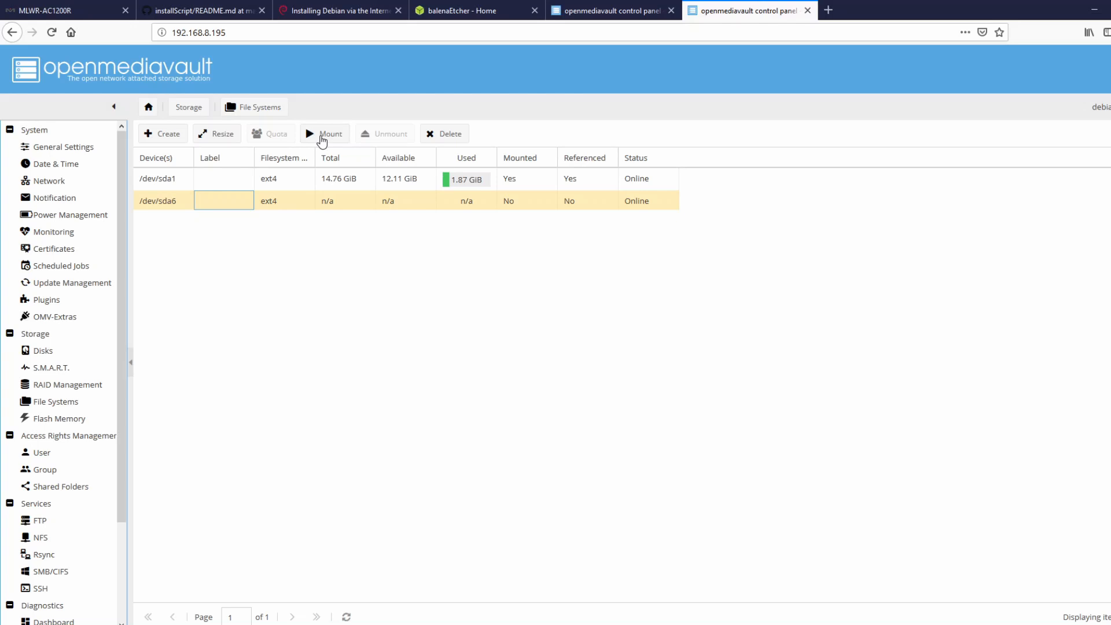
click(324, 133)
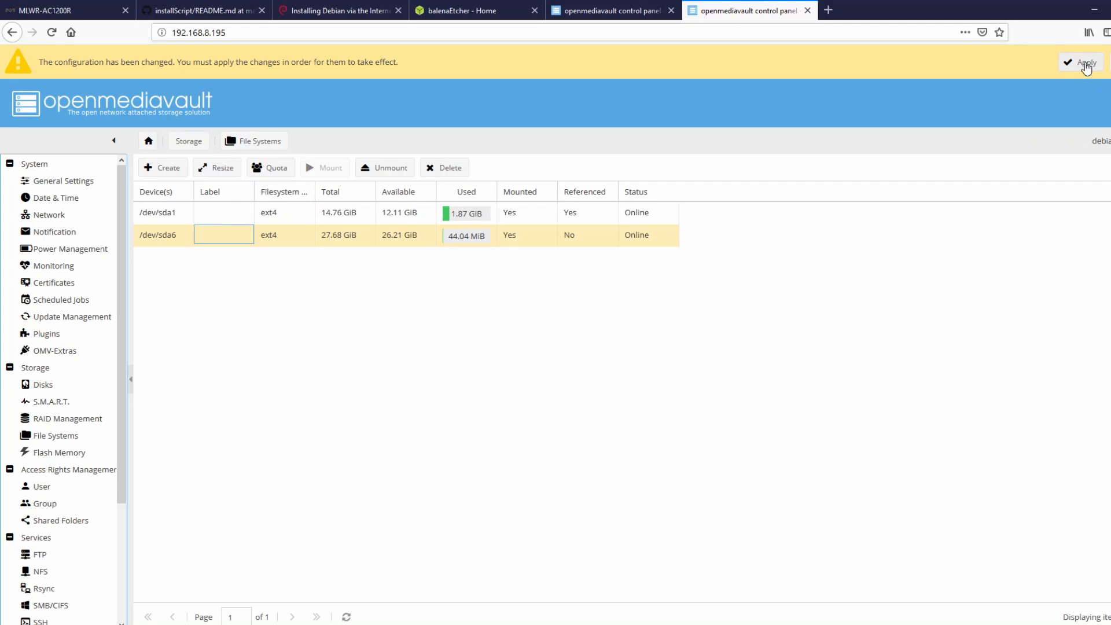
click(1082, 62)
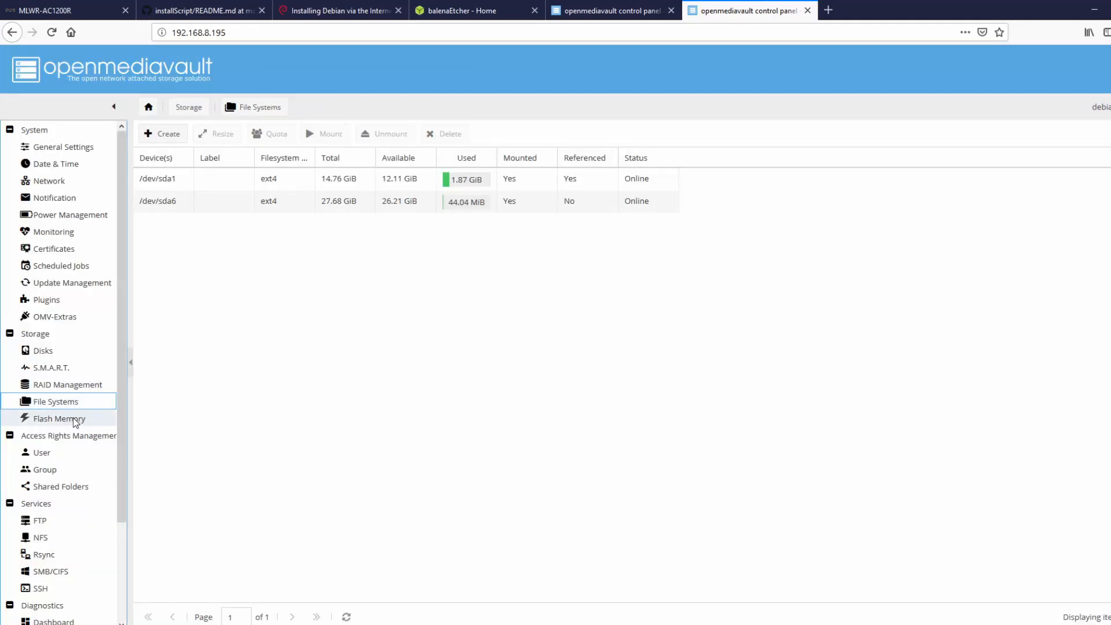
Read the Flash Memory notes on editing fstab, then open the Users list showing jeff.
click(60, 418)
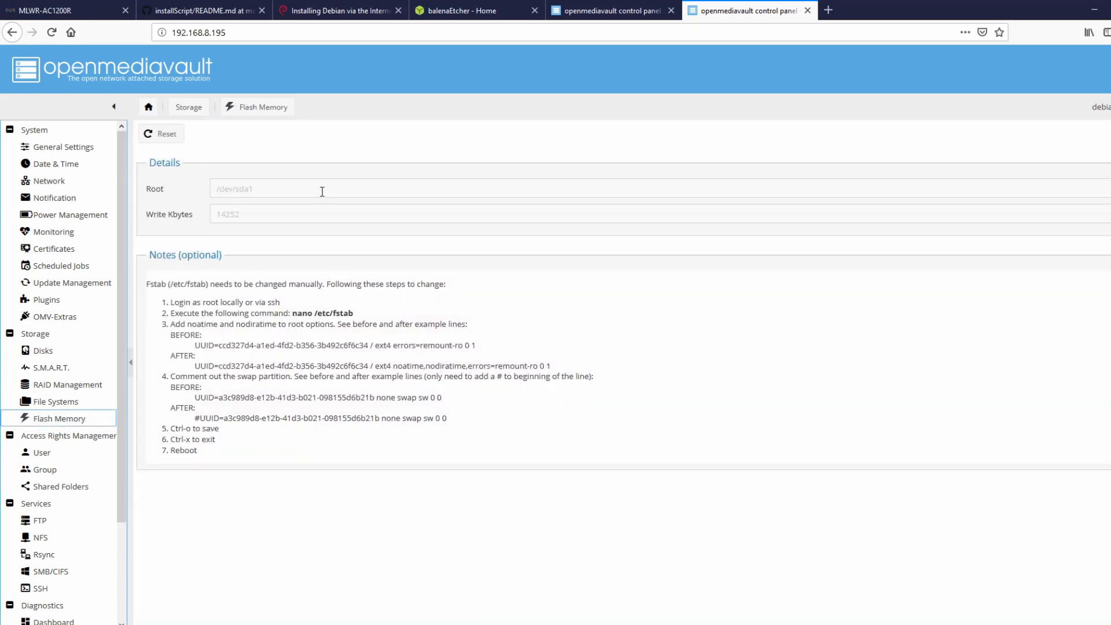
mouse_move(311, 196)
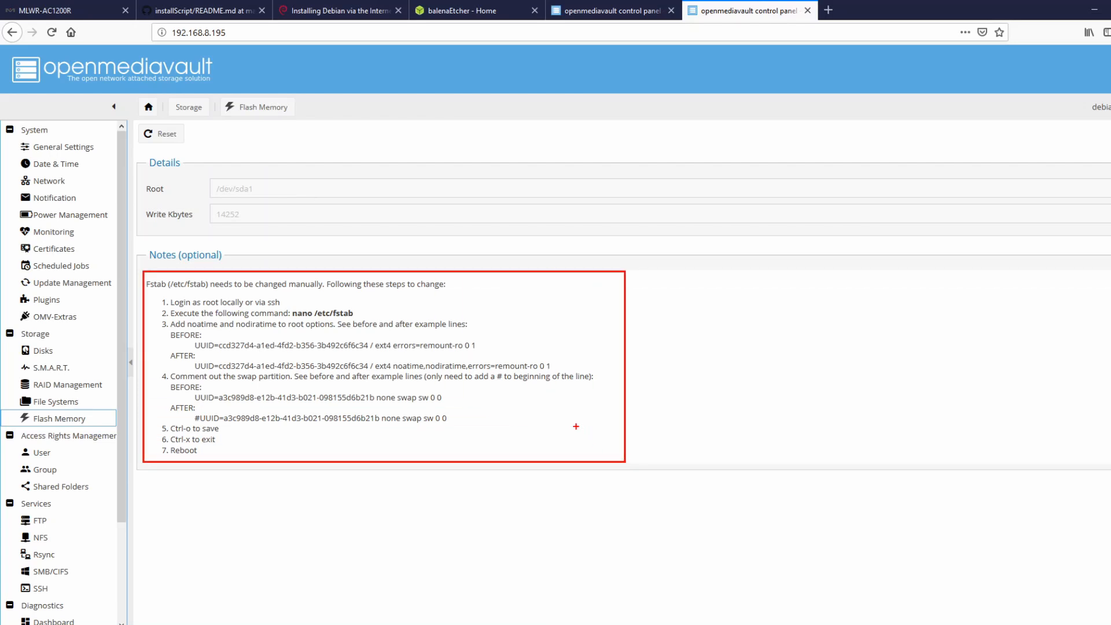
mouse_move(572, 423)
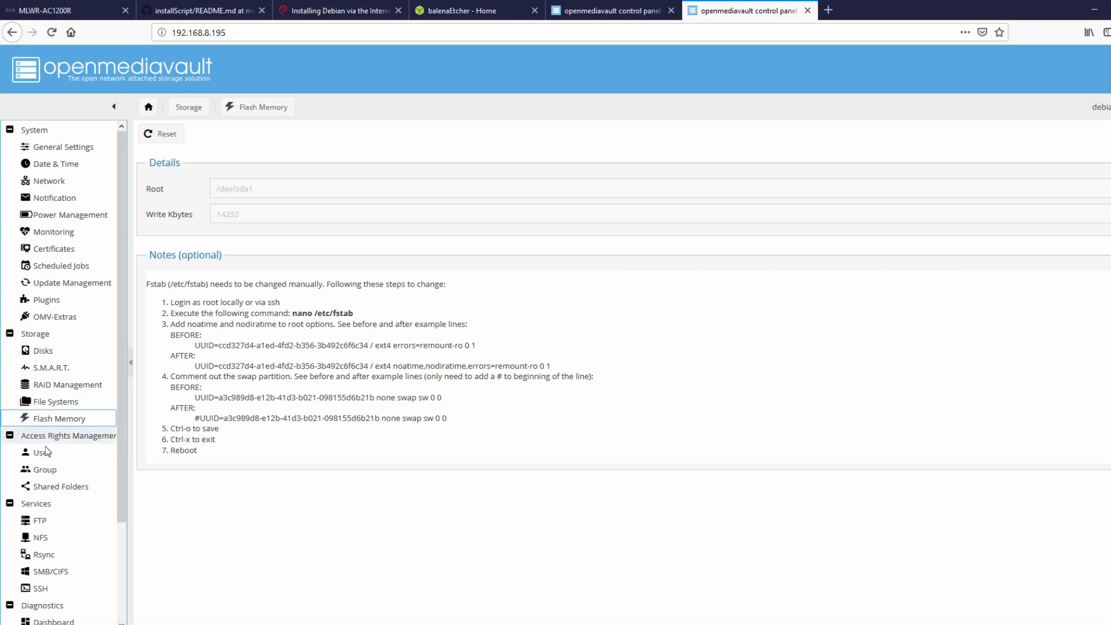
click(36, 452)
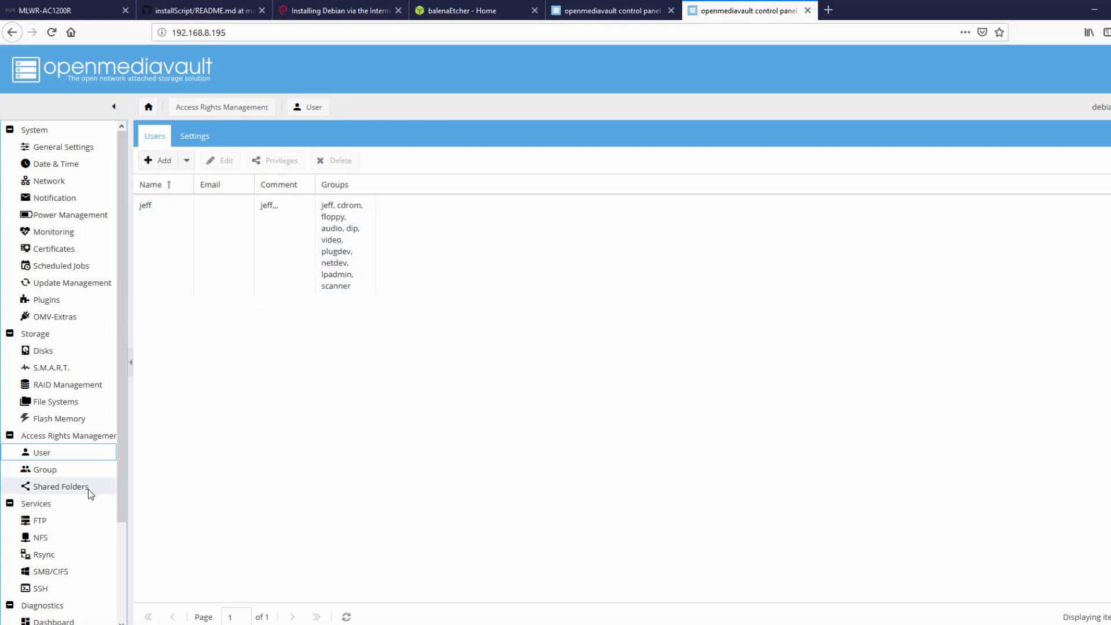
Add an 'appdata' shared folder on /dev/sda6 with everyone read/write, save and apply.
click(57, 486)
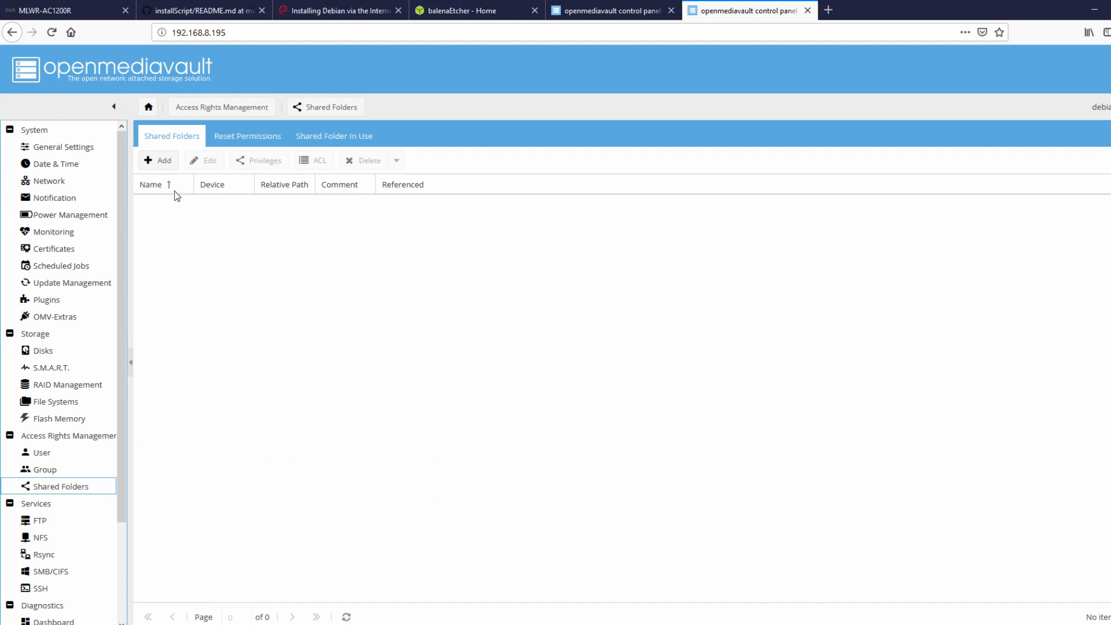
click(158, 160)
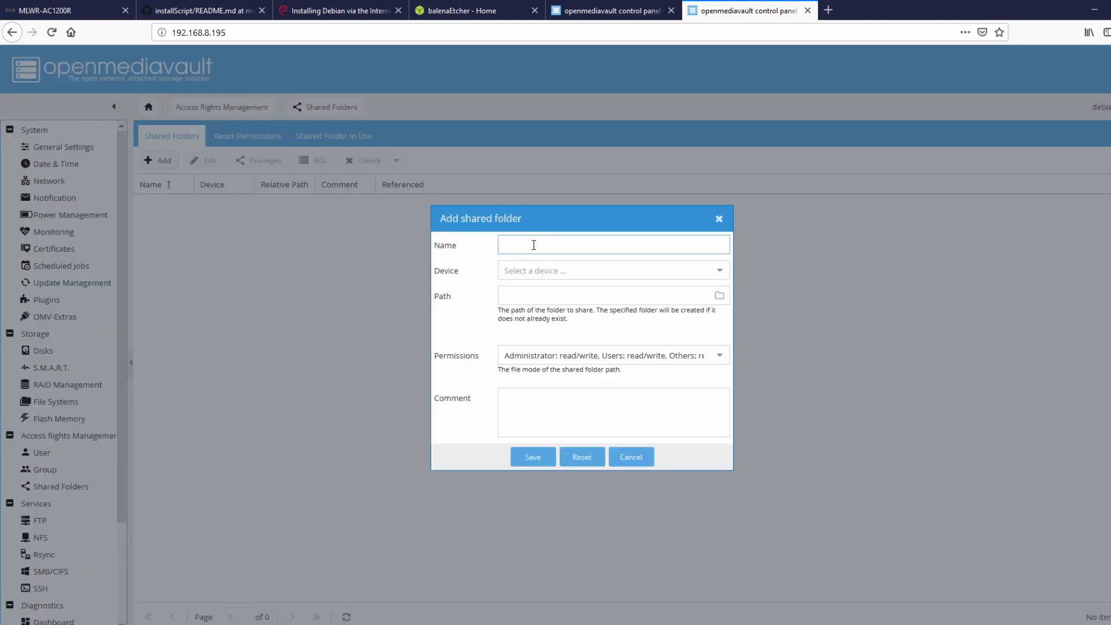
text(appdata)
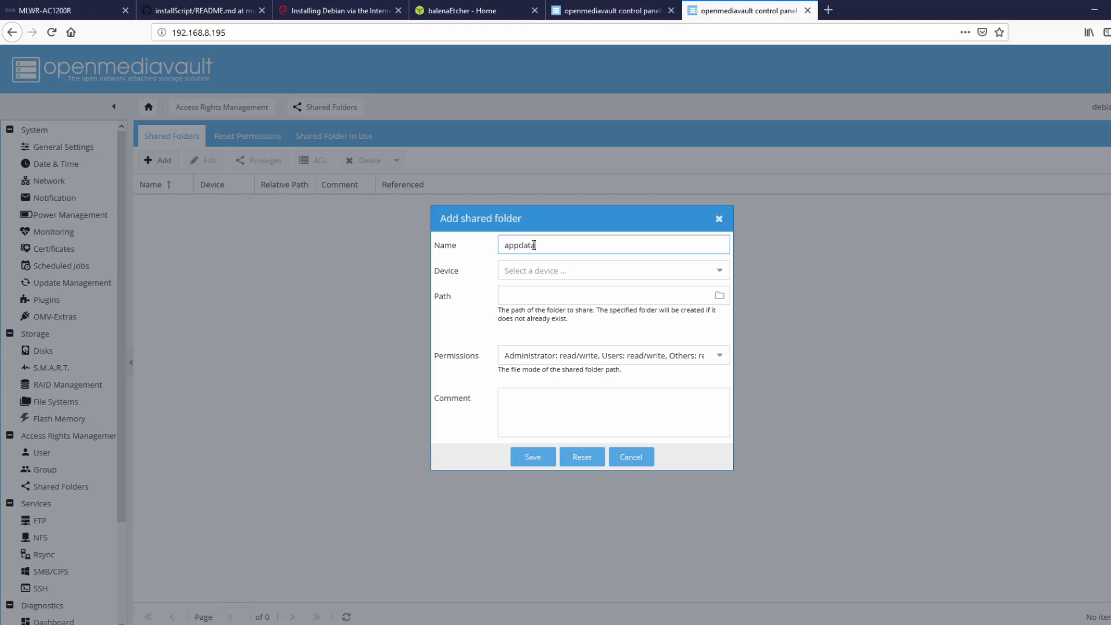
click(613, 270)
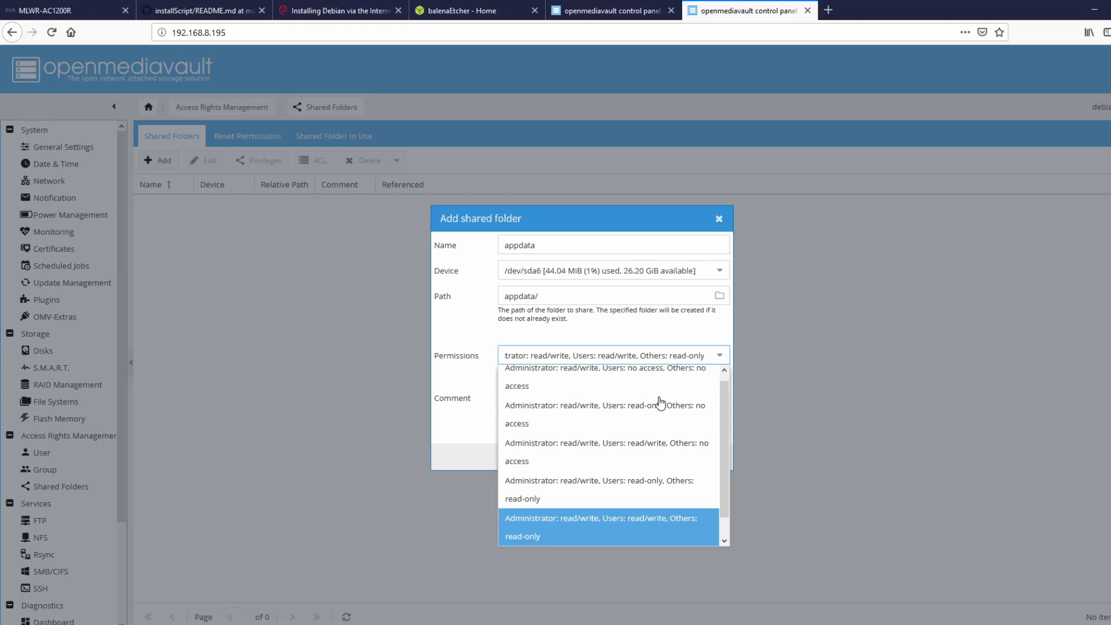
click(613, 354)
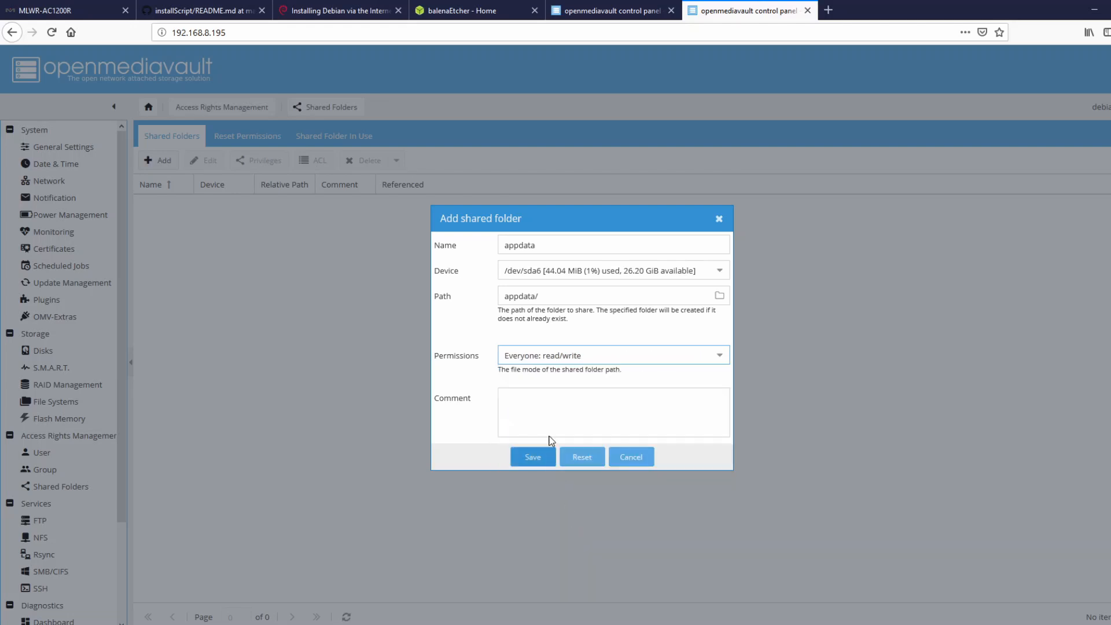
click(532, 457)
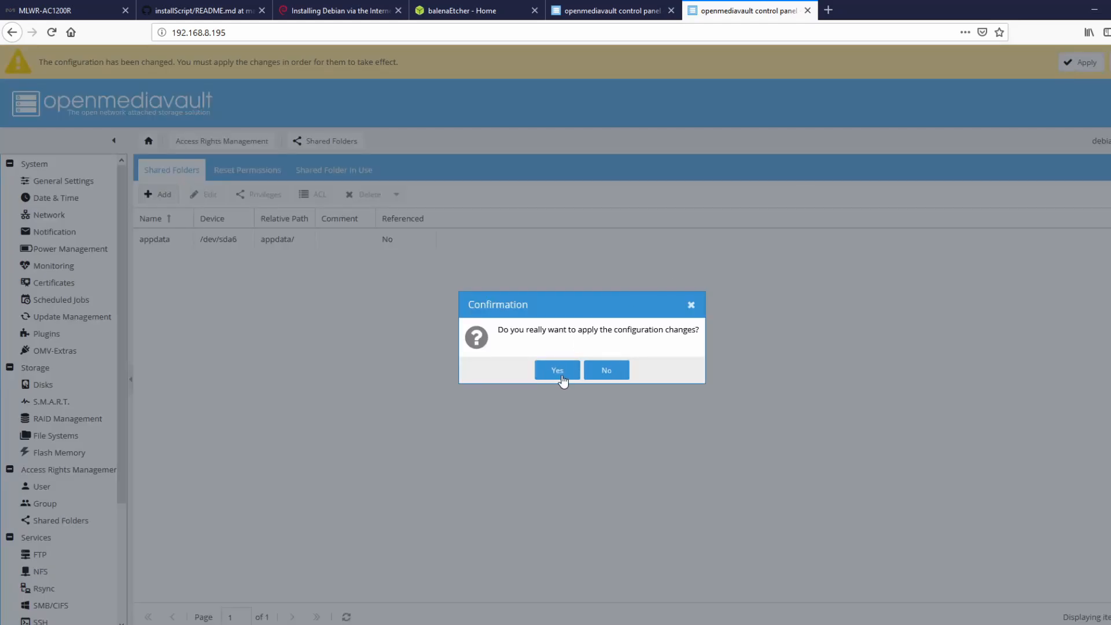
click(557, 370)
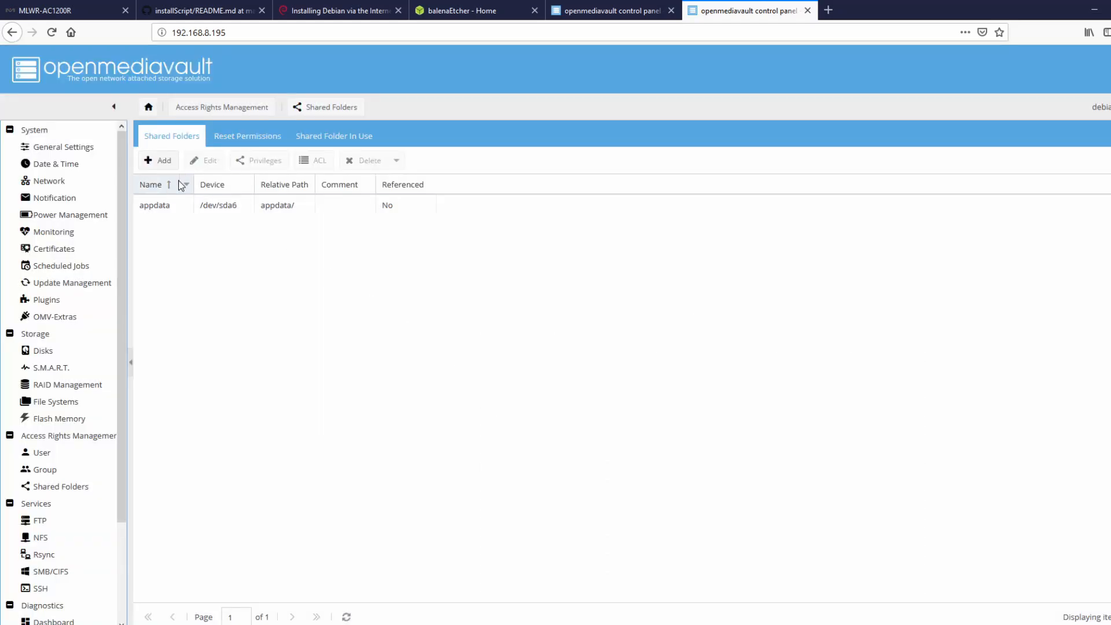
Add a 'downloads' shared folder on /dev/sda6 with everyone read/write, apply, and start another.
click(157, 160)
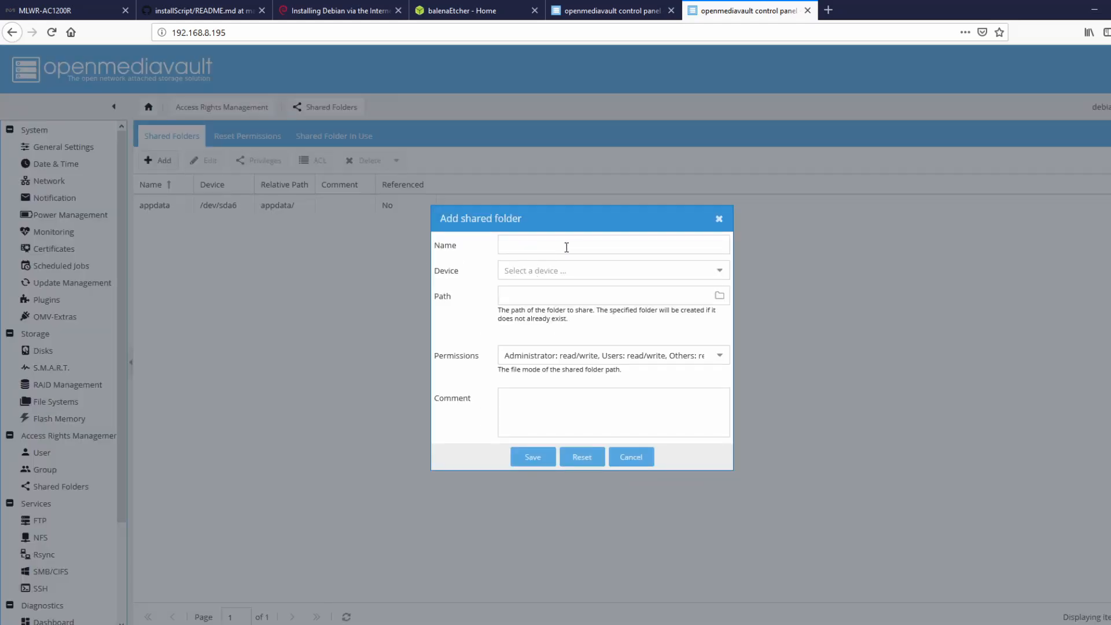
text(downloads)
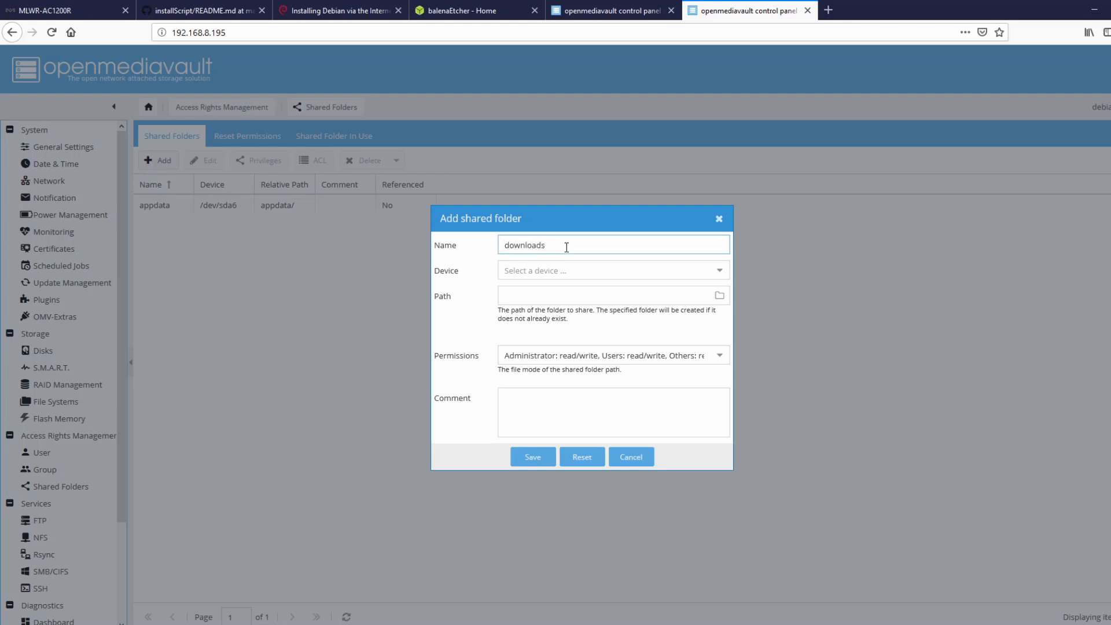
click(613, 270)
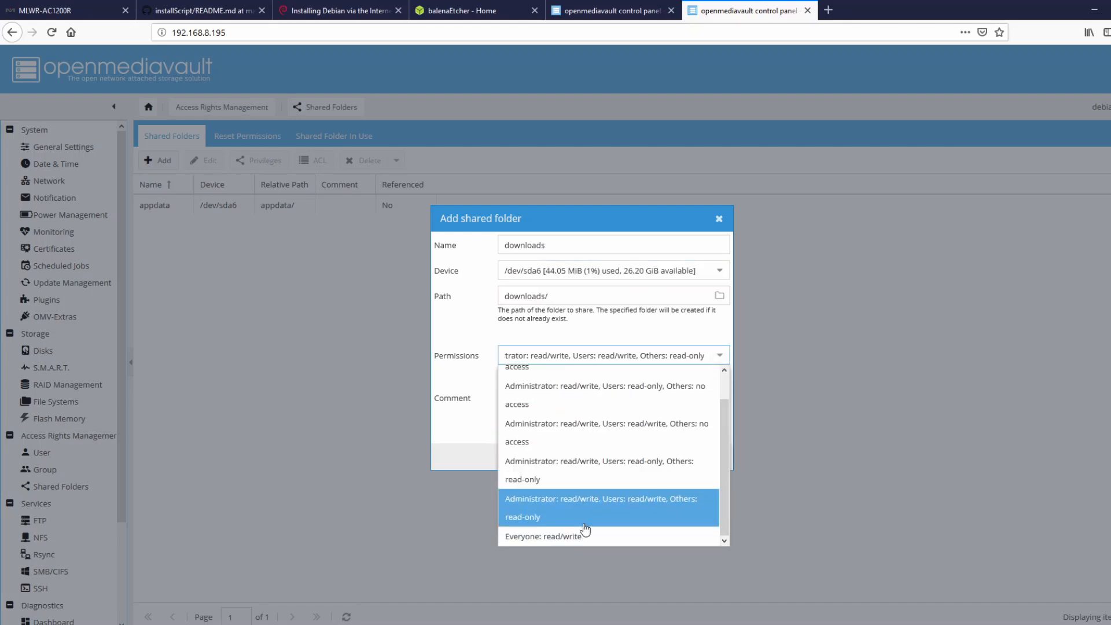
click(543, 536)
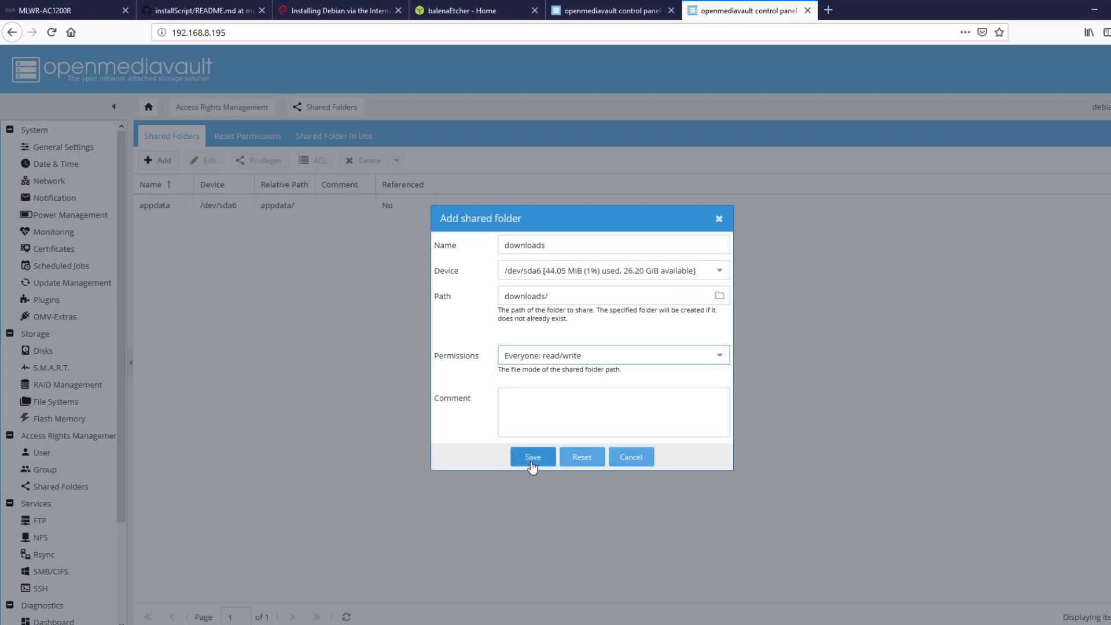
click(532, 457)
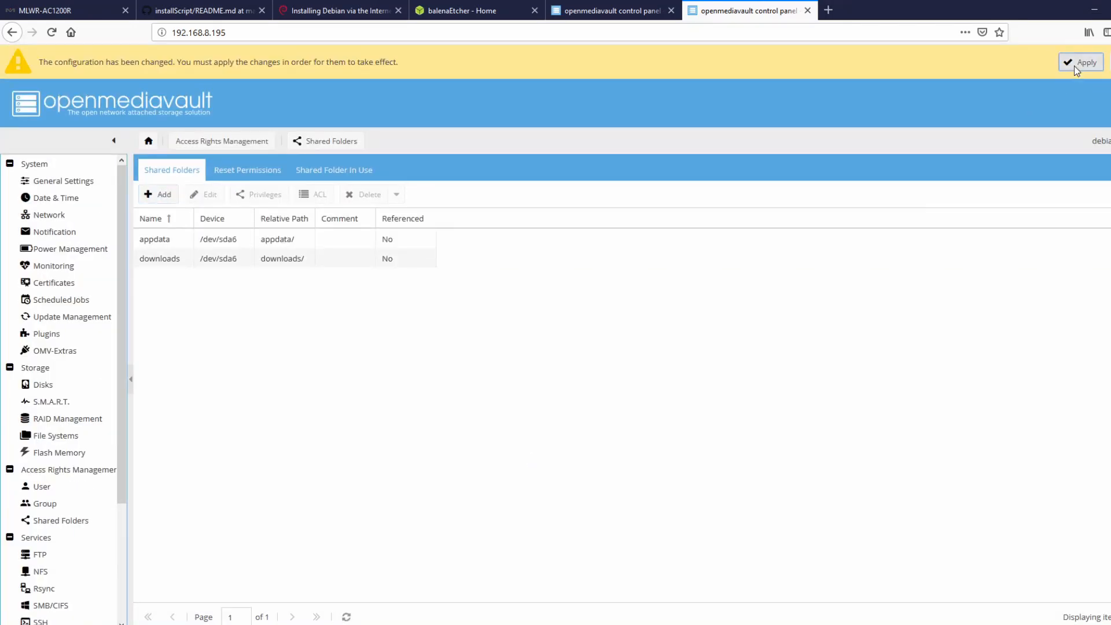
click(1080, 62)
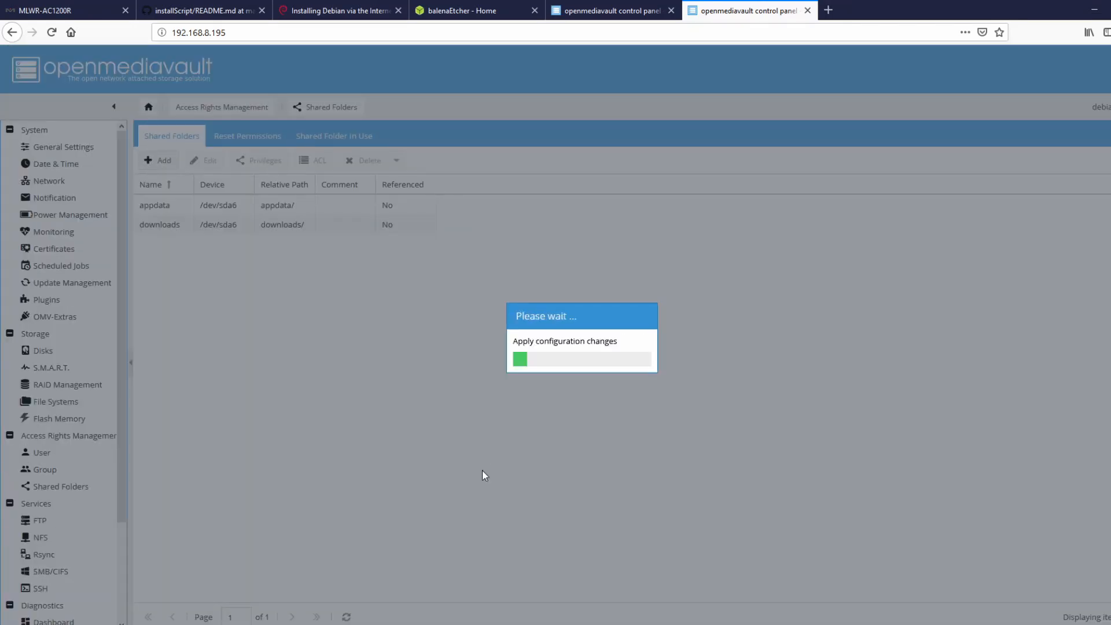
click(157, 160)
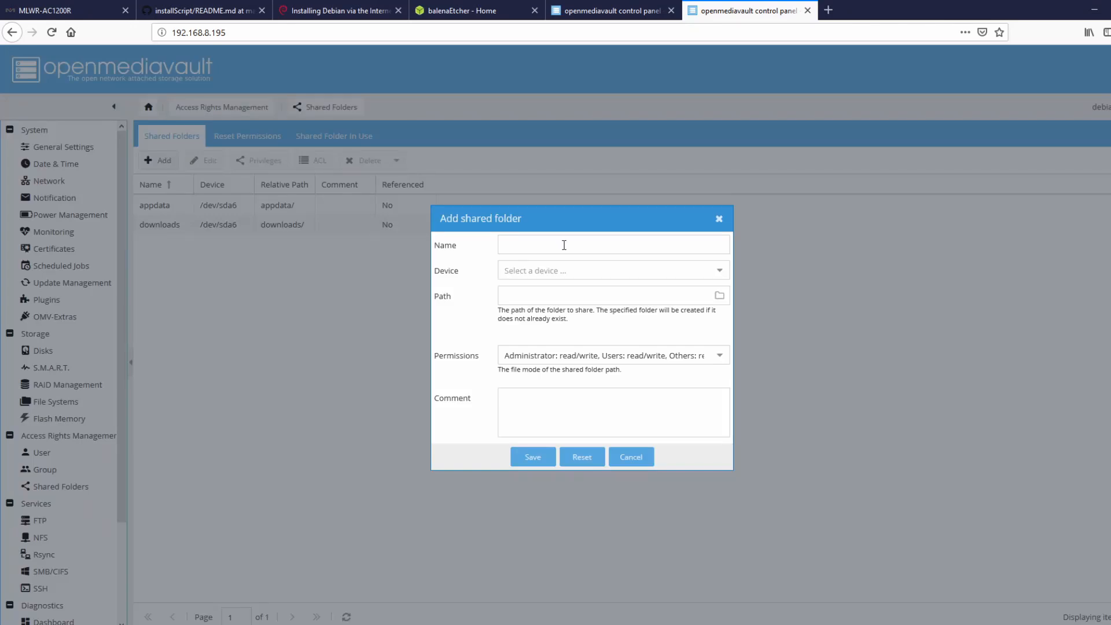
Name the third folder 'media' and confirm applying the pending shared-folder changes.
text(me)
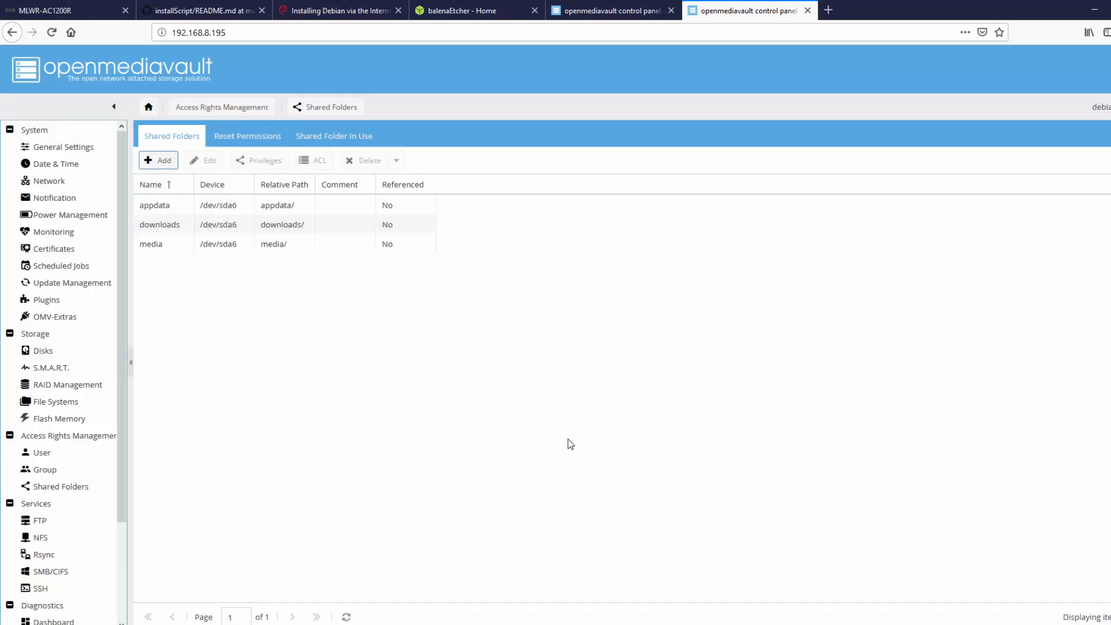
click(1081, 62)
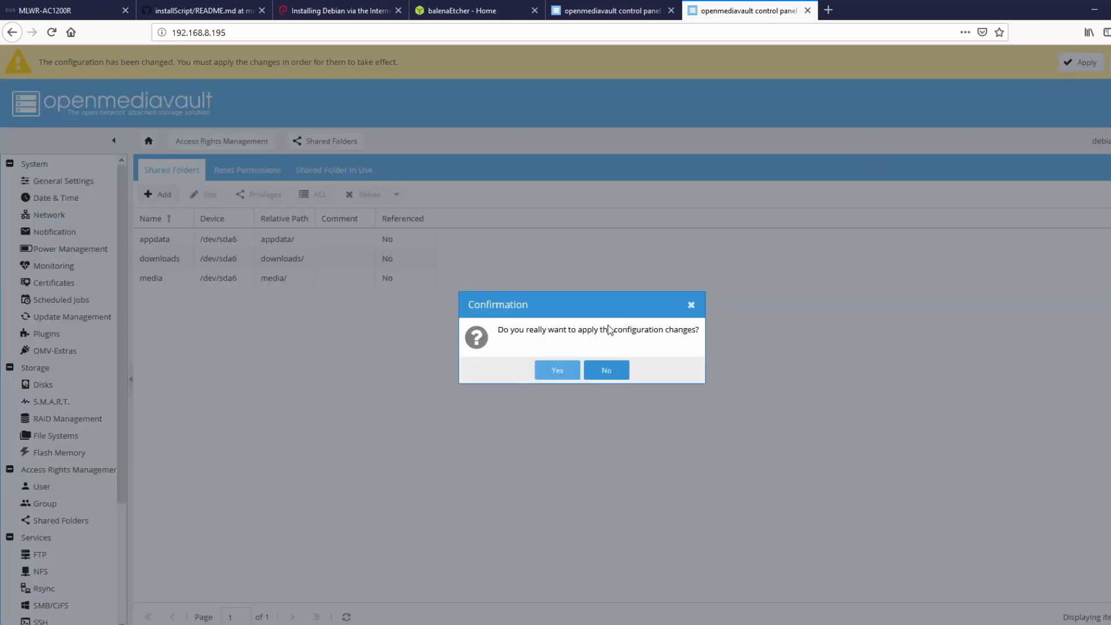
click(556, 369)
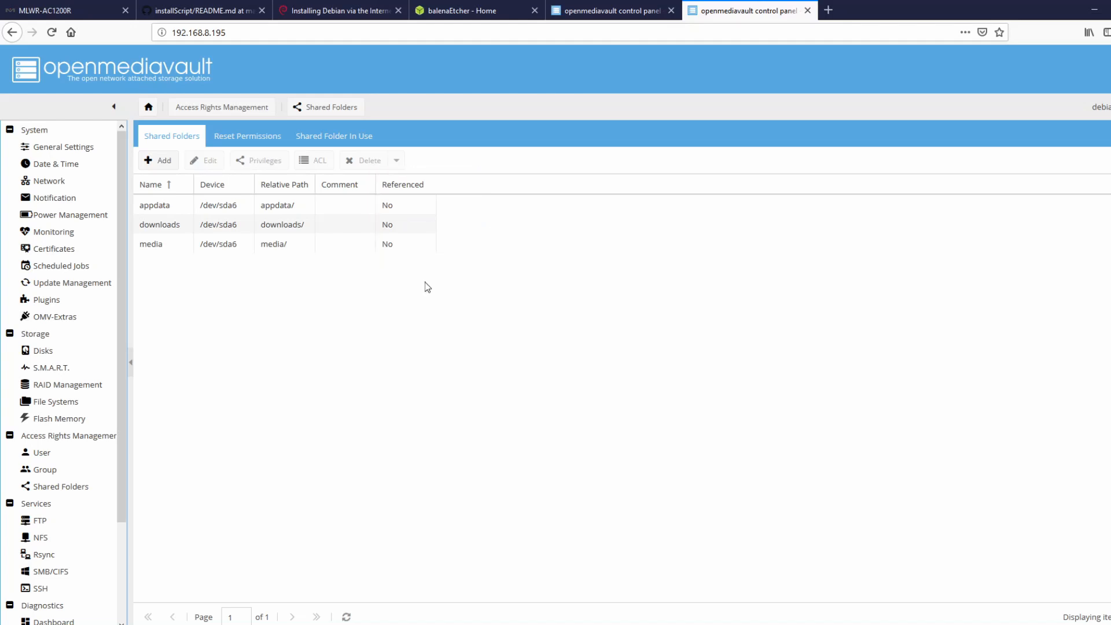
mouse_move(219, 373)
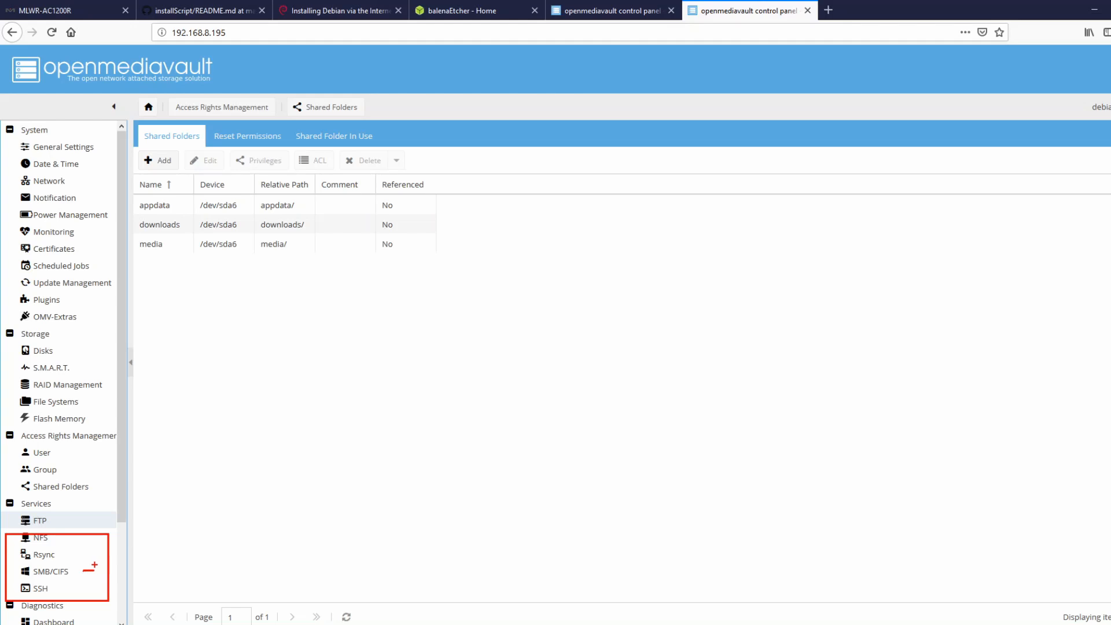
Add an SMB/CIFS share for the appdata folder with guests allowed and apply it.
click(42, 570)
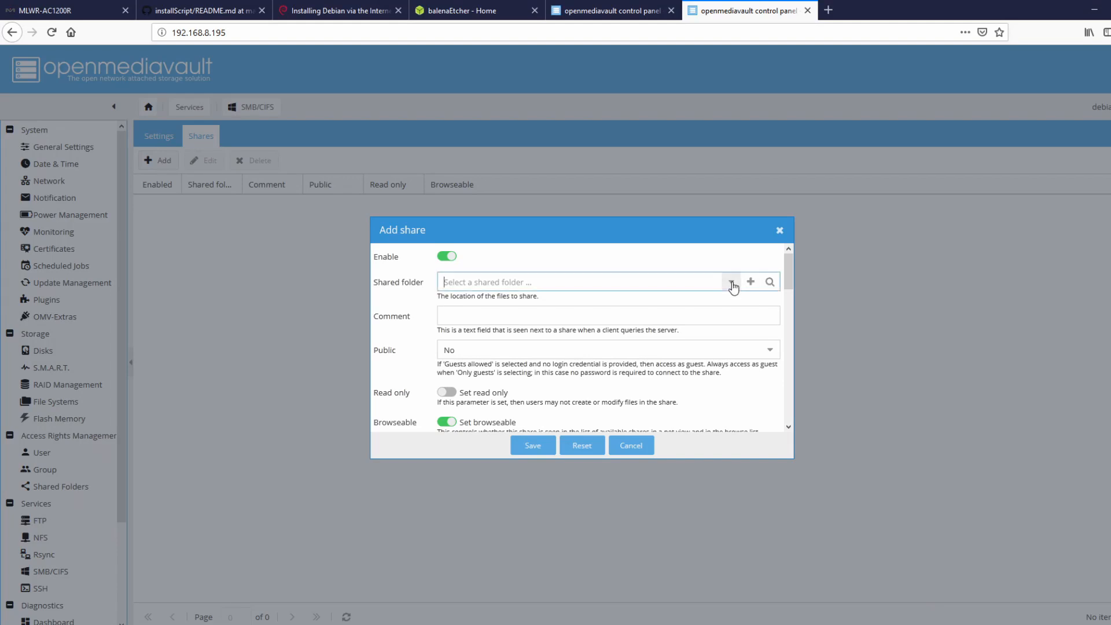
click(731, 282)
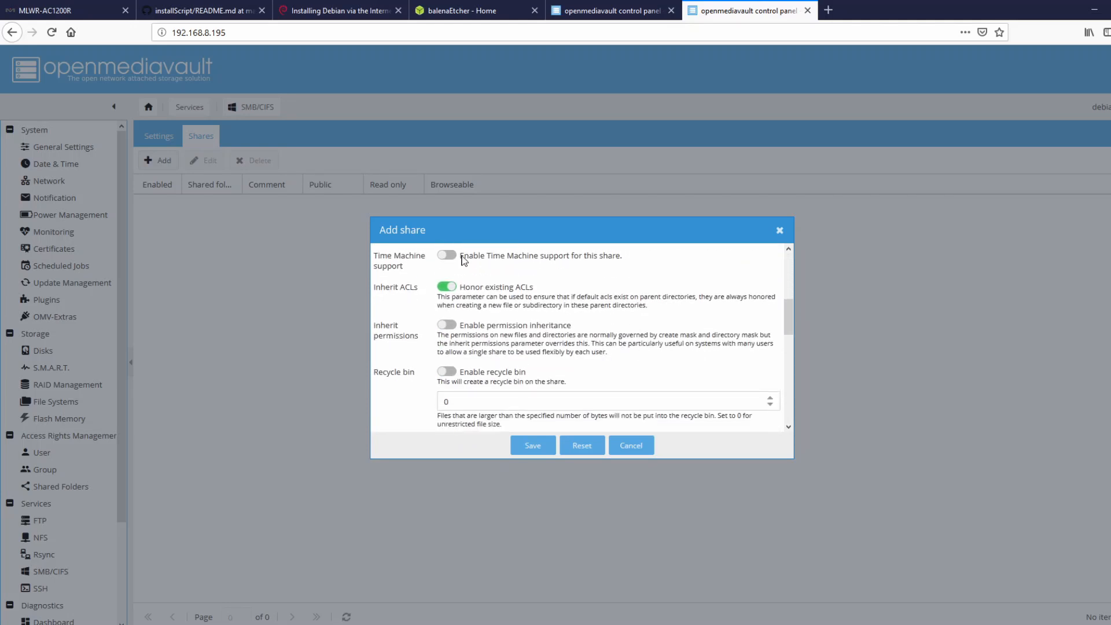
click(446, 325)
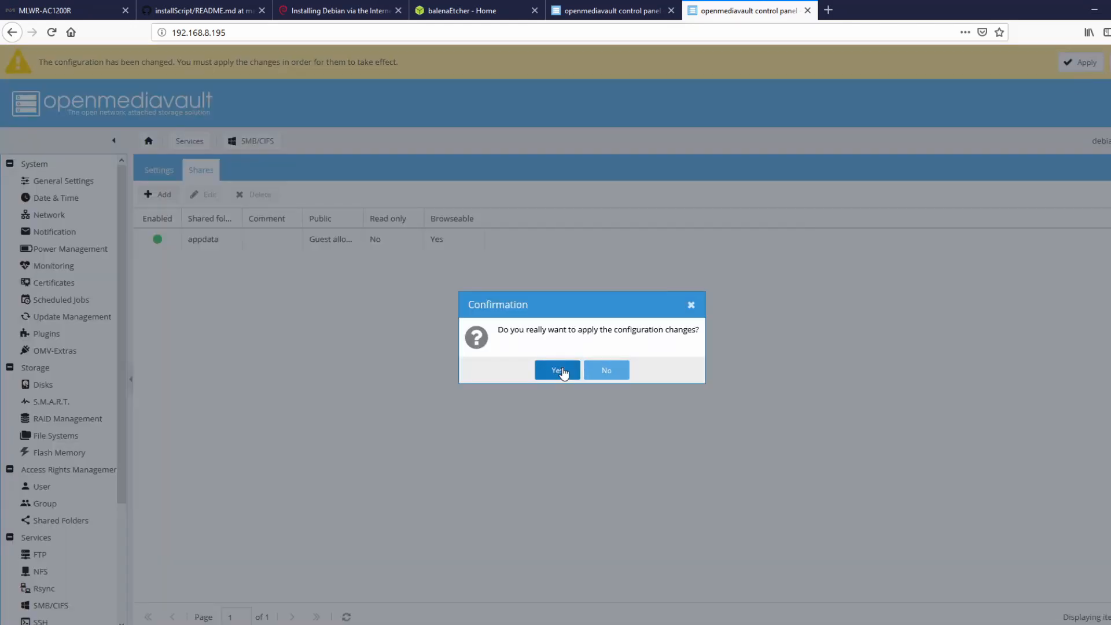
click(556, 370)
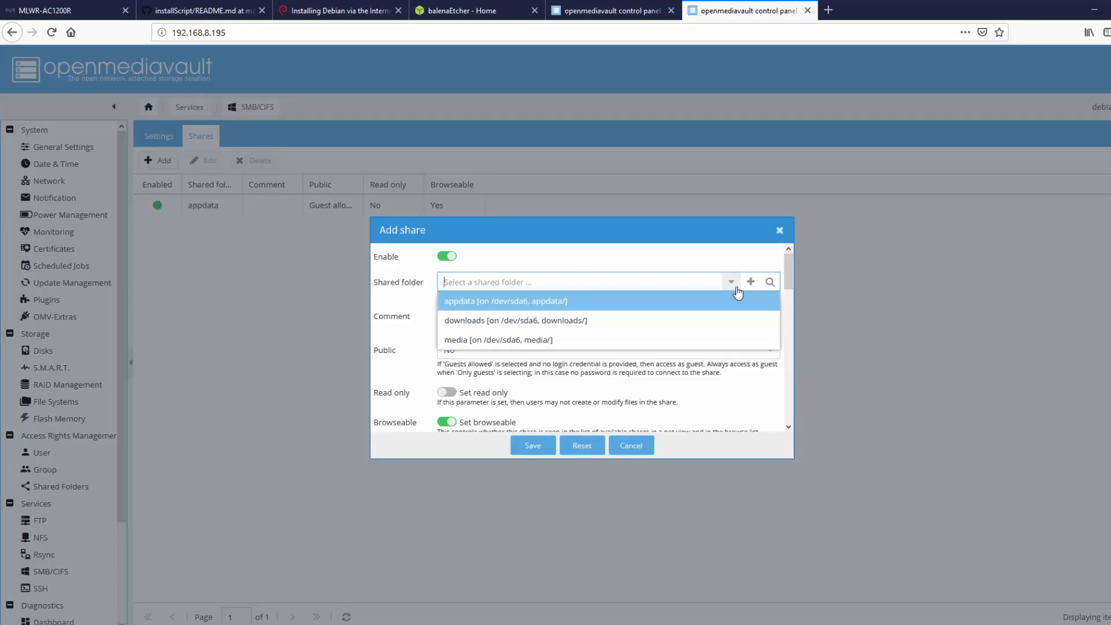
Share downloads over SMB with guests allowed and inherited permissions, apply, and start another share.
click(515, 320)
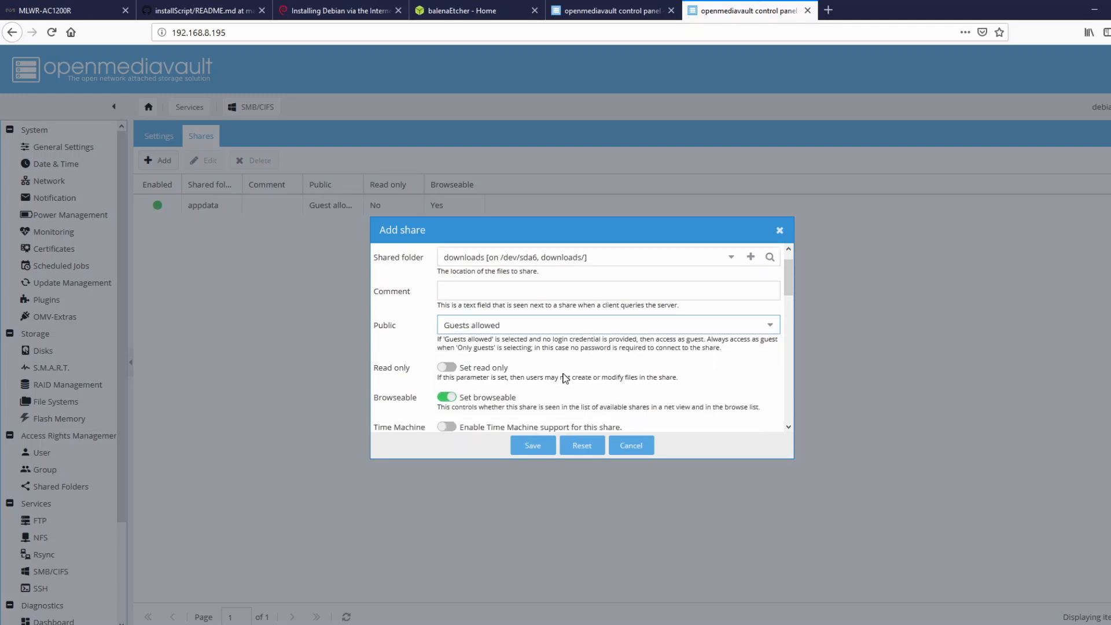
scroll(down, 3)
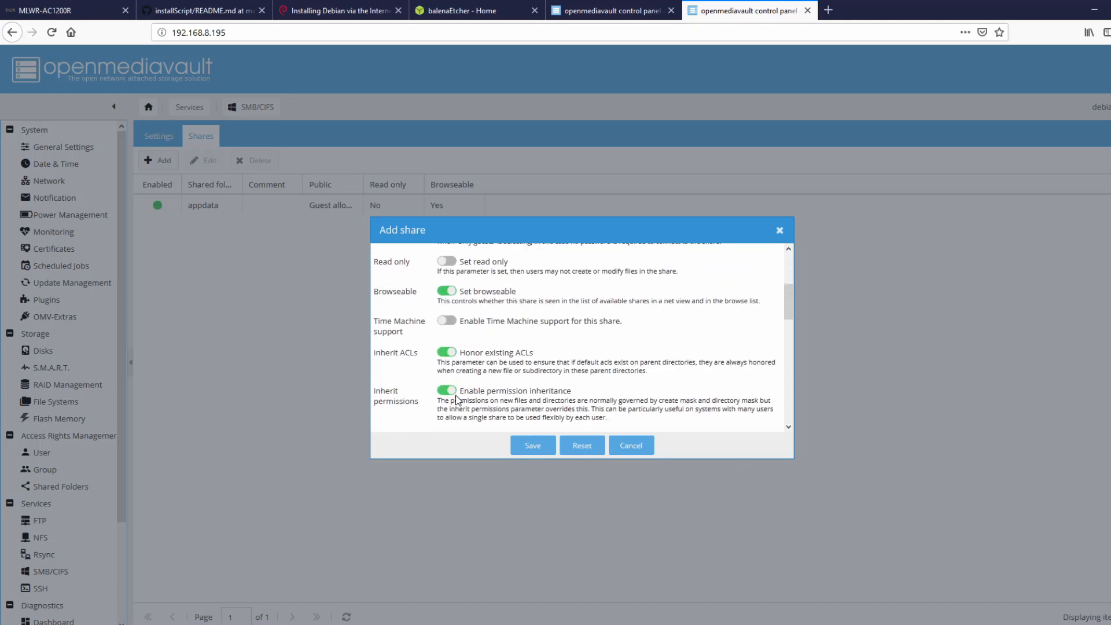
click(533, 445)
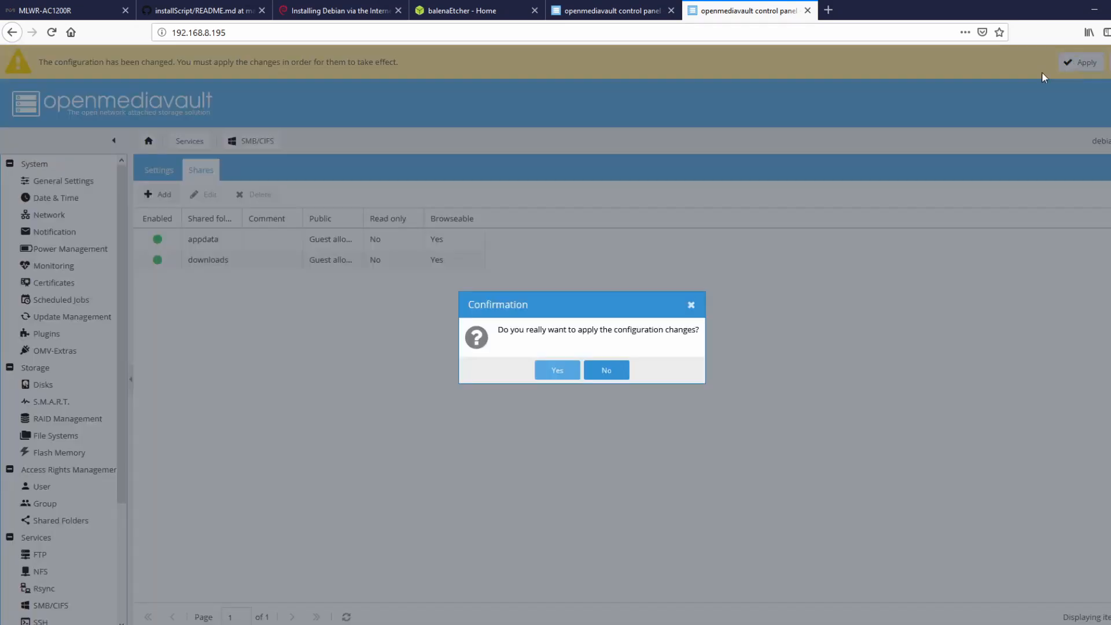
click(556, 370)
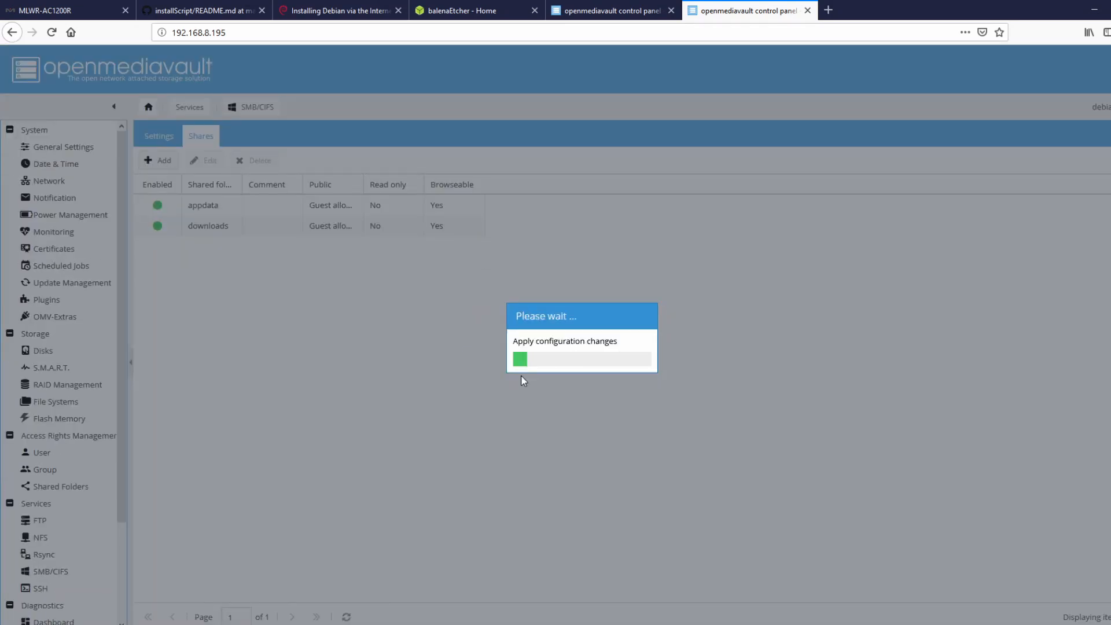
click(157, 160)
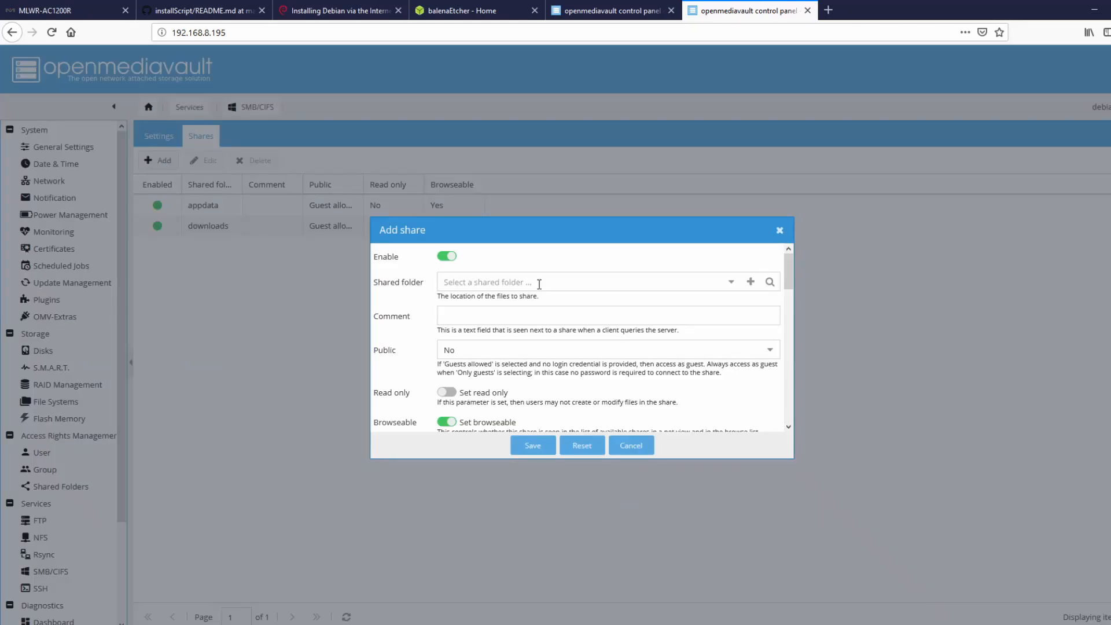
Share the media folder over SMB with guests allowed, adjust inheritance, and apply.
click(580, 282)
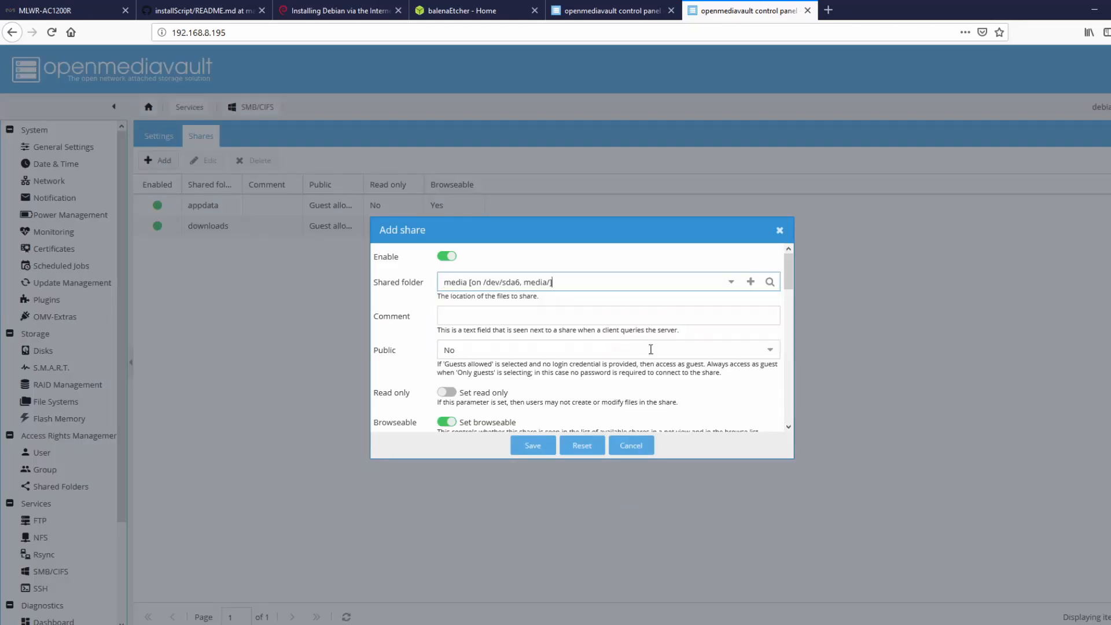
click(609, 349)
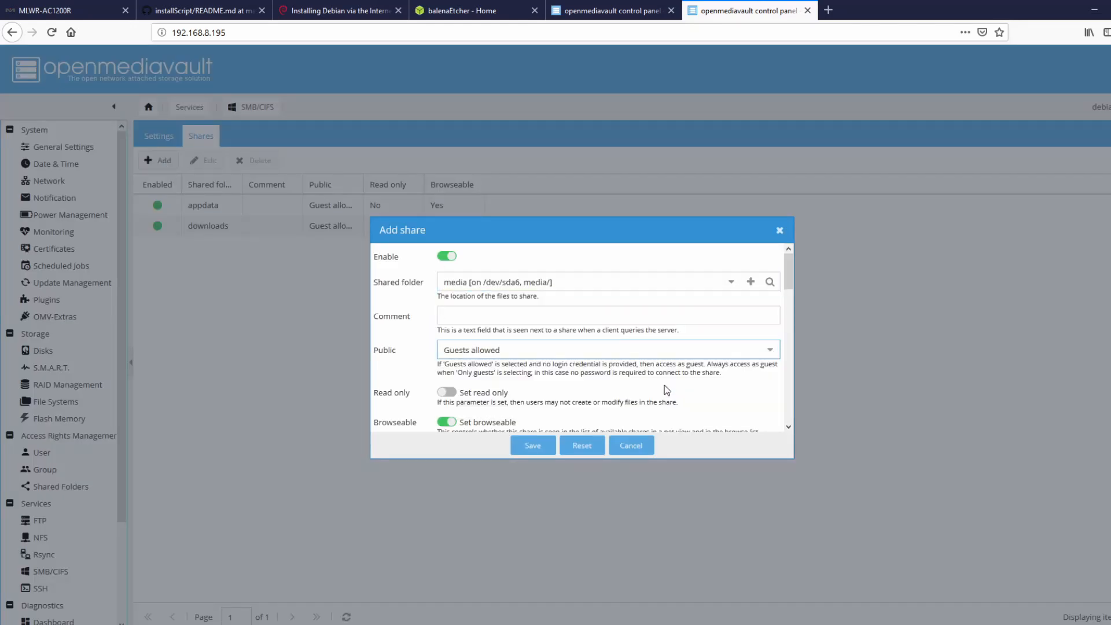
scroll(down, 3)
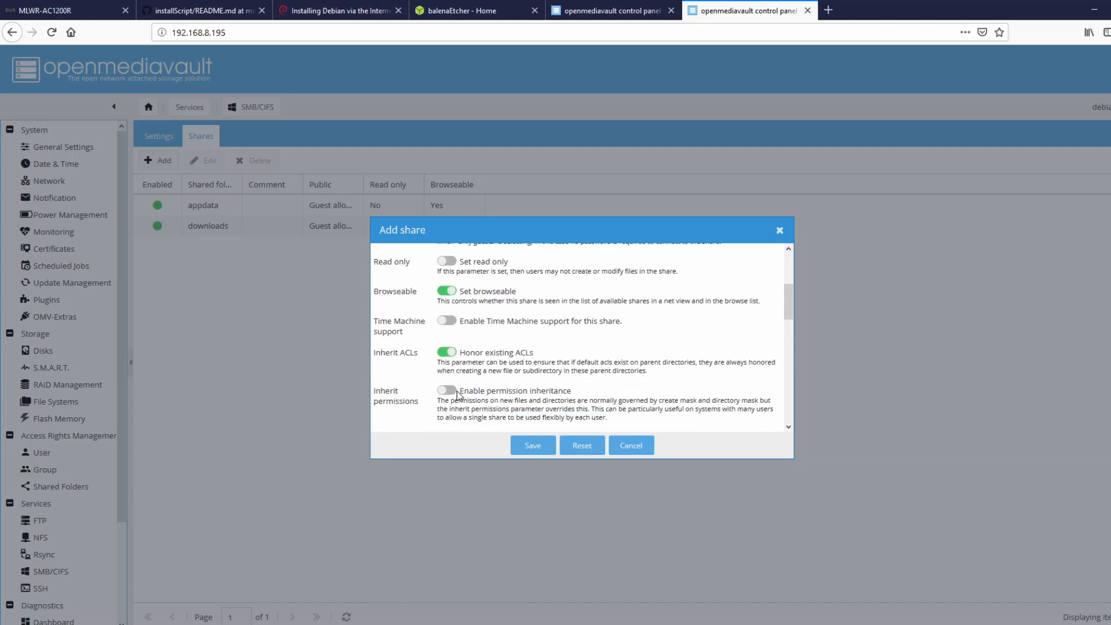
click(533, 445)
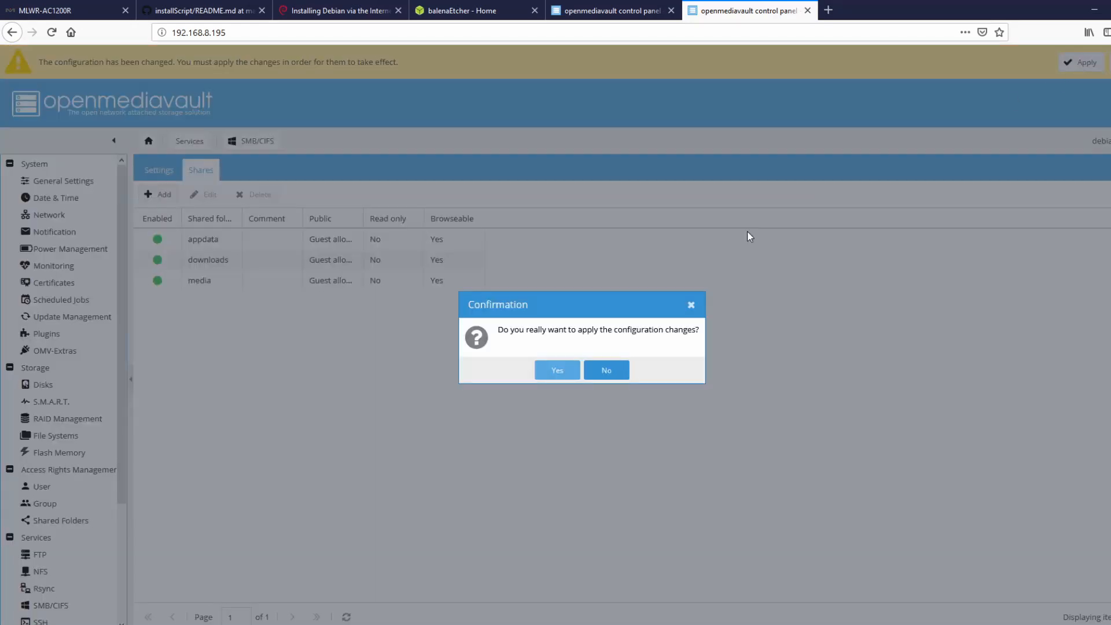
click(556, 369)
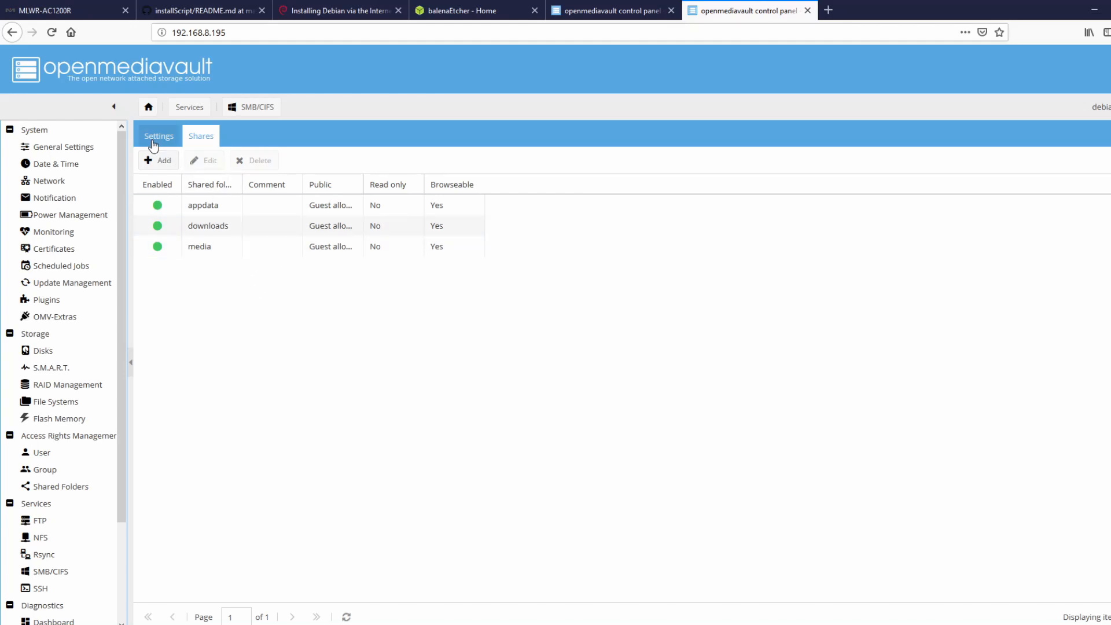
Enable the SMB/CIFS service in Settings, save, and apply the configuration.
click(158, 136)
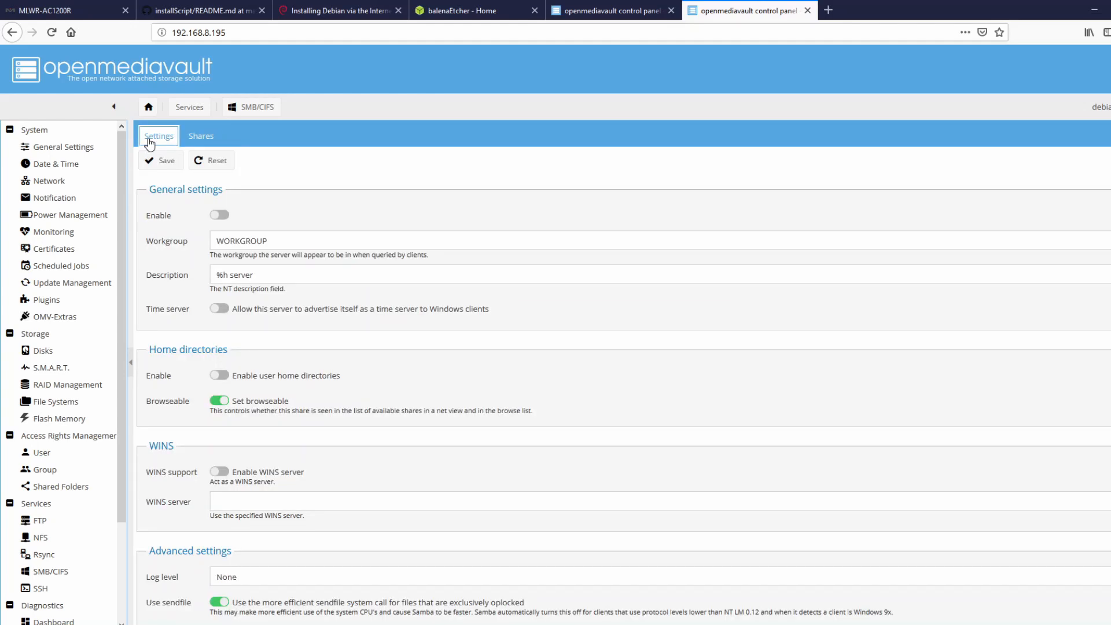
mouse_move(219, 234)
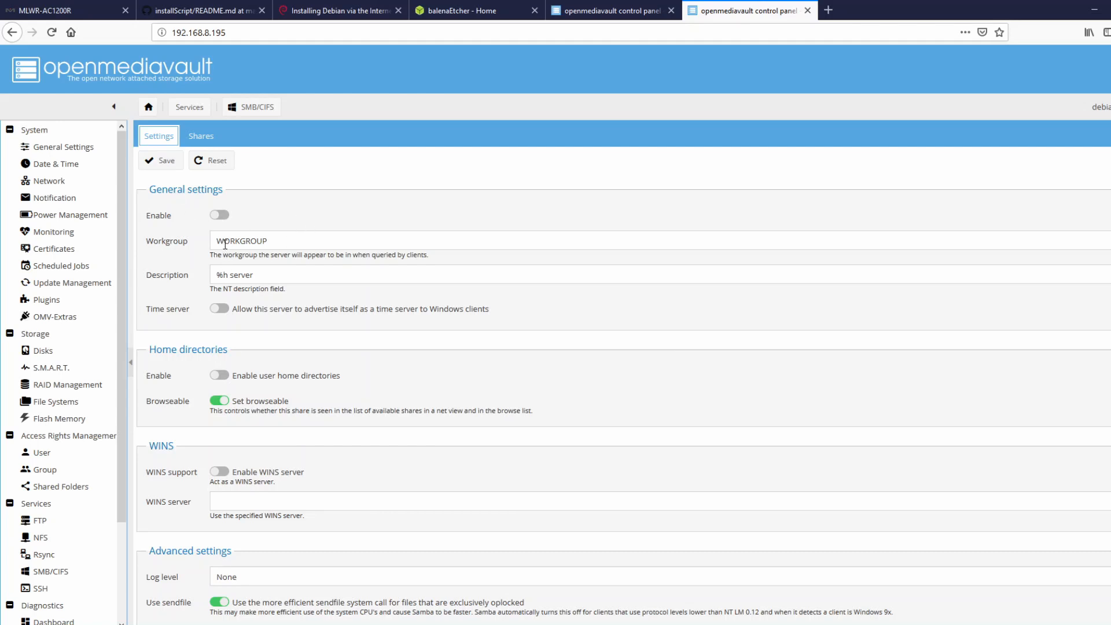
click(271, 241)
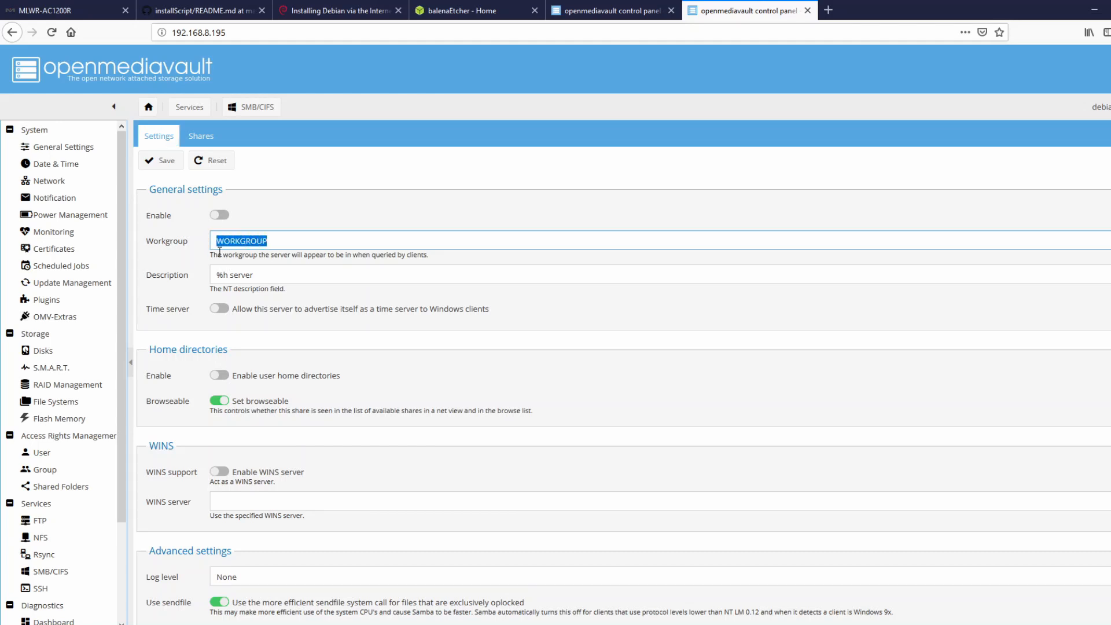
mouse_move(276, 253)
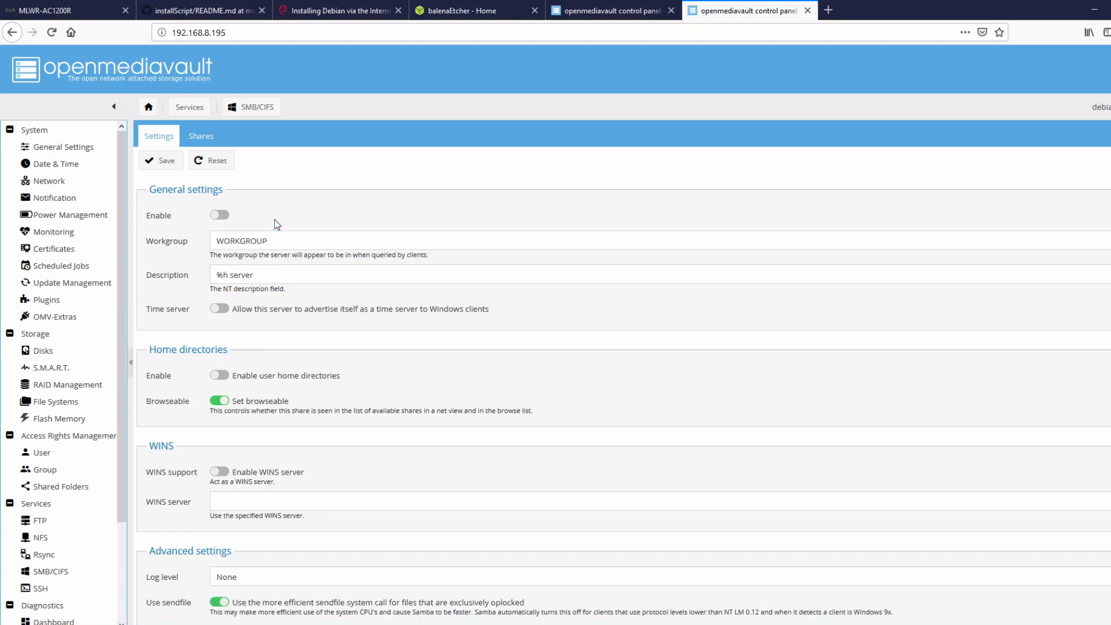
mouse_move(230, 220)
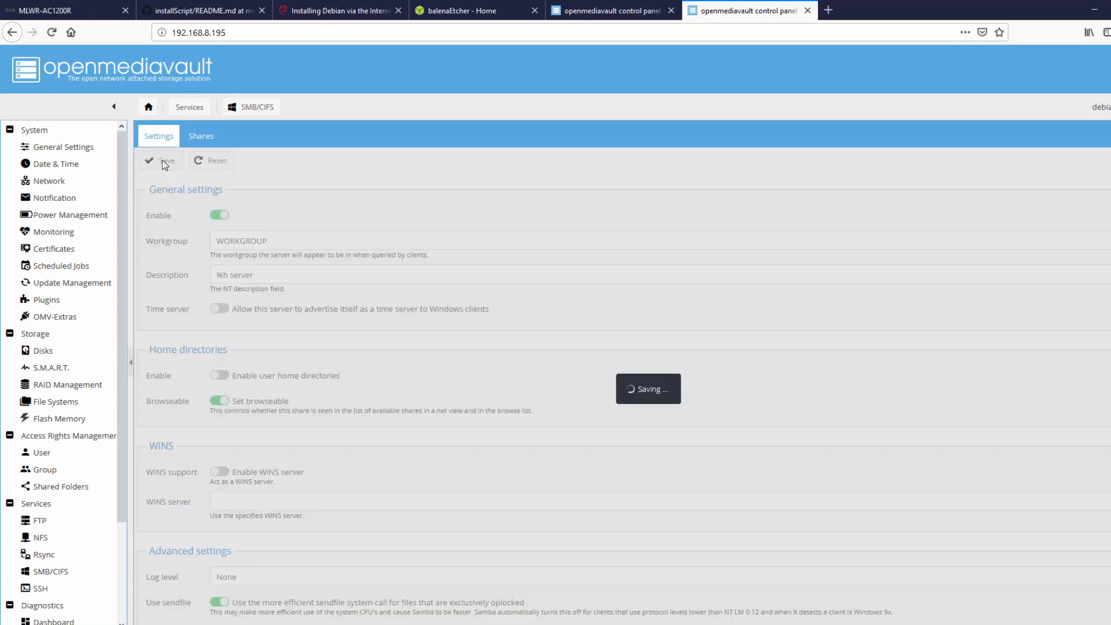
click(164, 161)
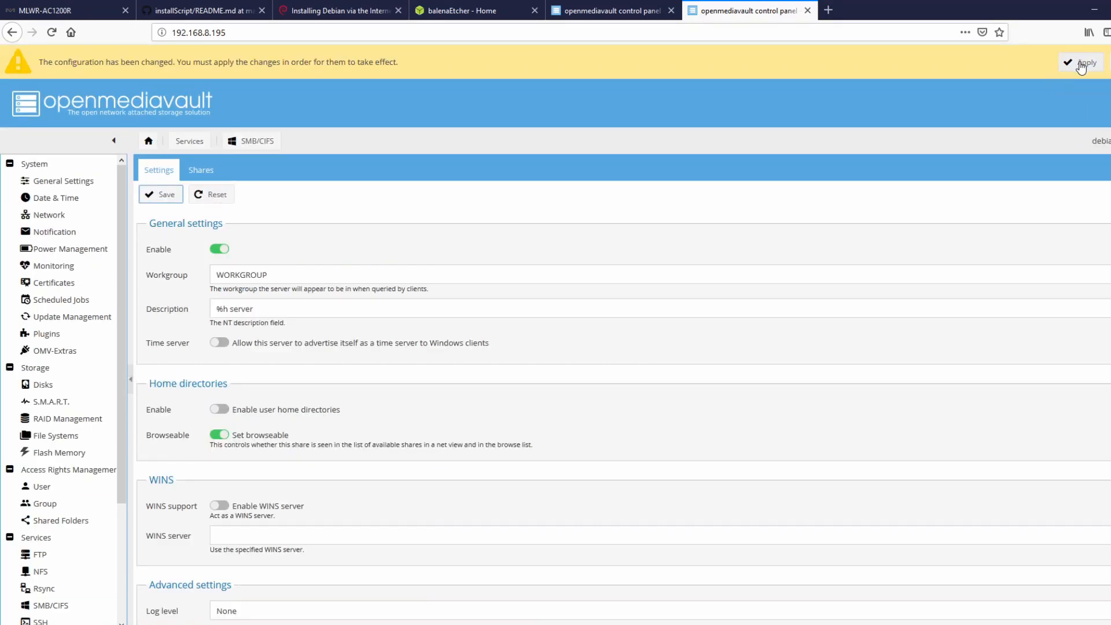
click(1081, 62)
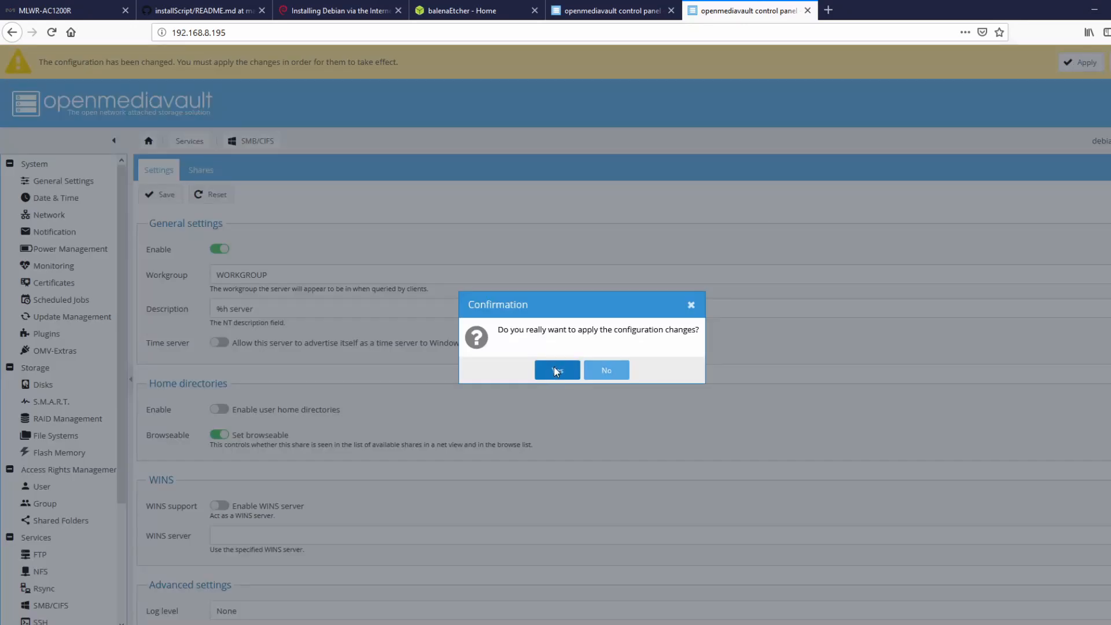
click(556, 369)
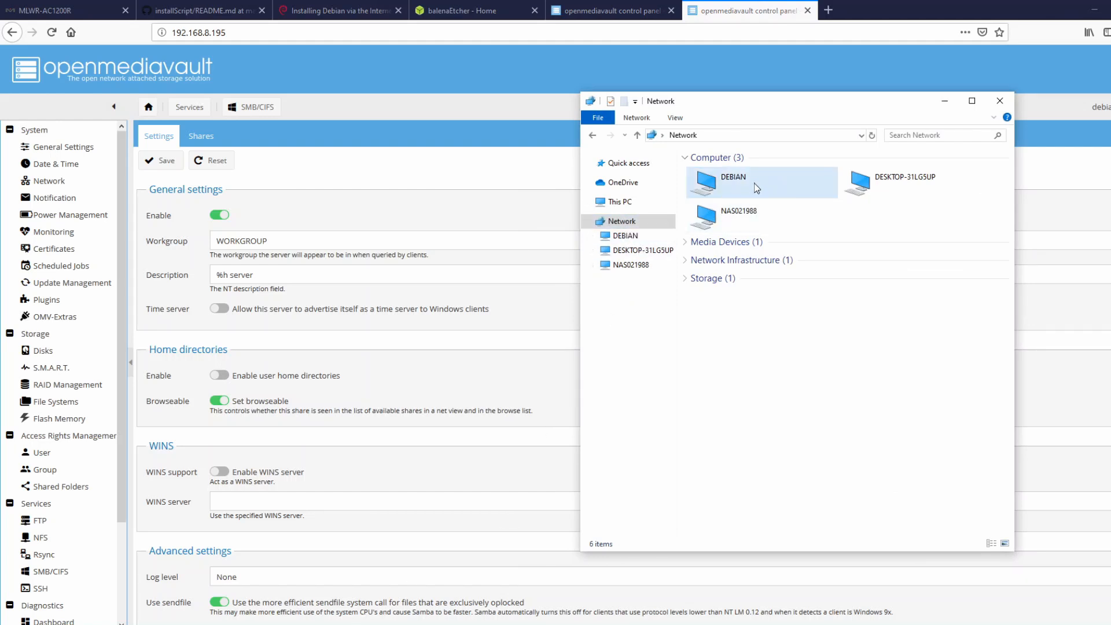
Browse the DEBIAN computer's appdata and media shares, then return to OpenMediaVault's OMV-Extras page.
double_click(704, 182)
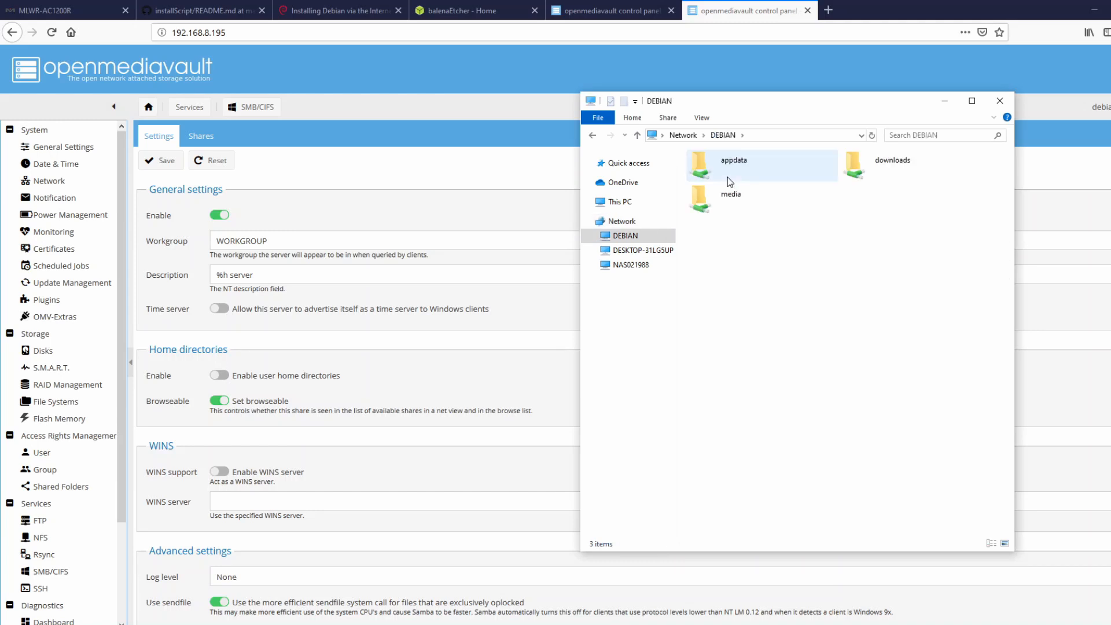
click(720, 200)
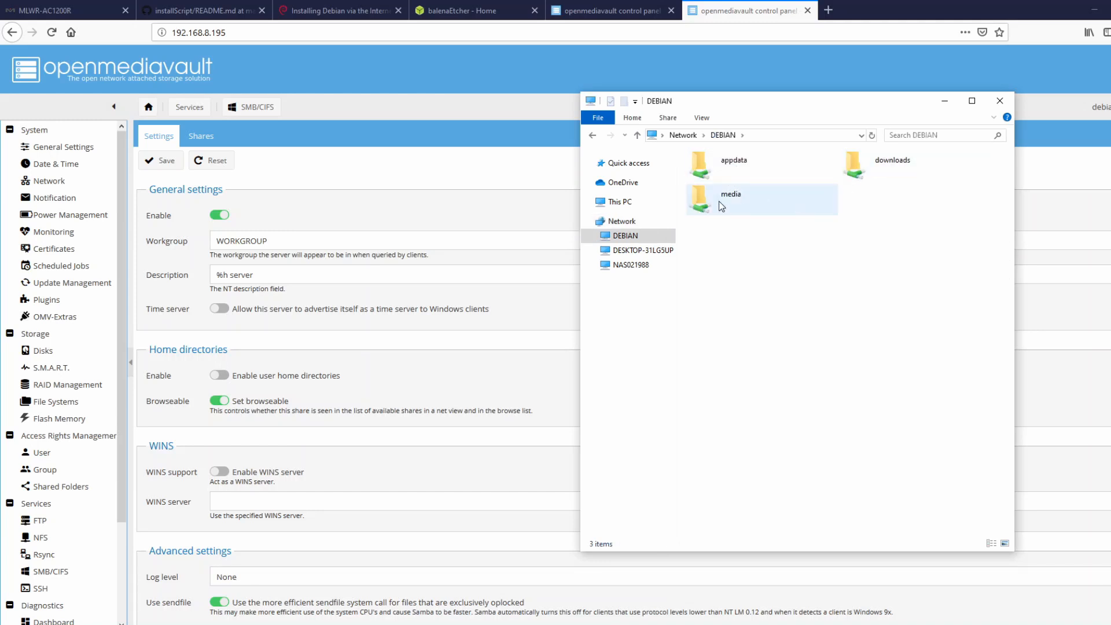
click(729, 197)
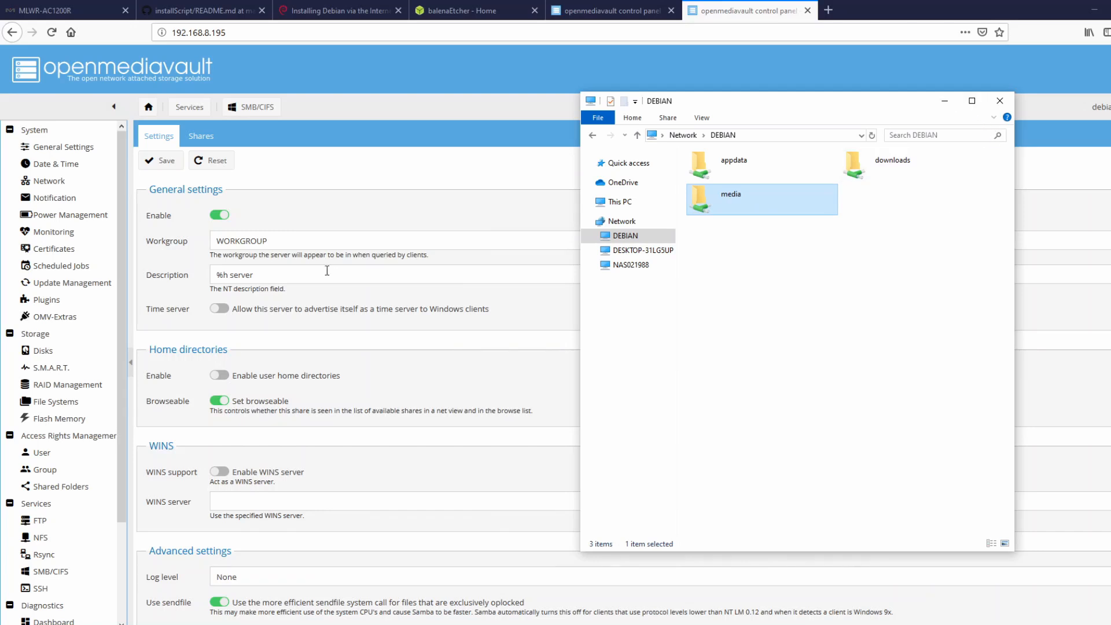
click(54, 316)
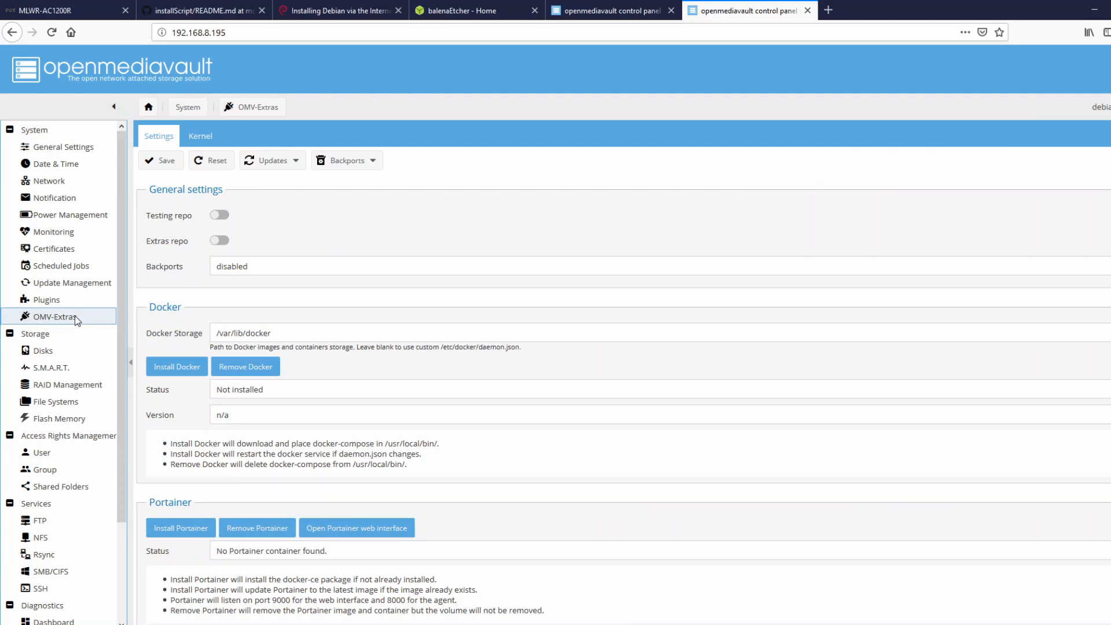
mouse_move(250, 242)
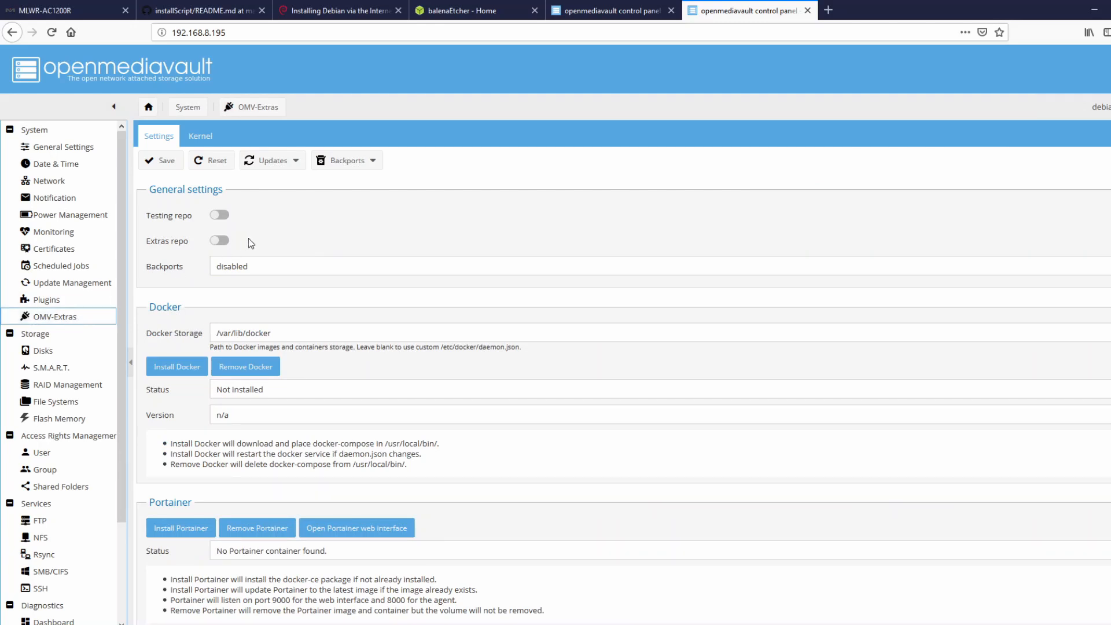
mouse_move(238, 240)
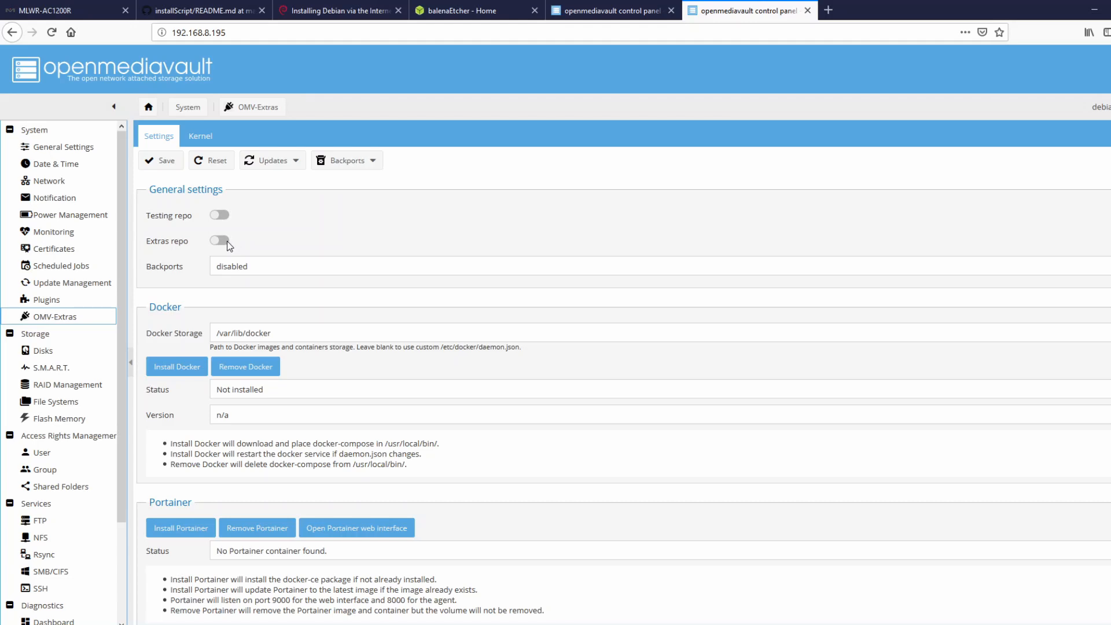
Enable and save the Extras repo, then finish an apt-get package list update.
click(219, 241)
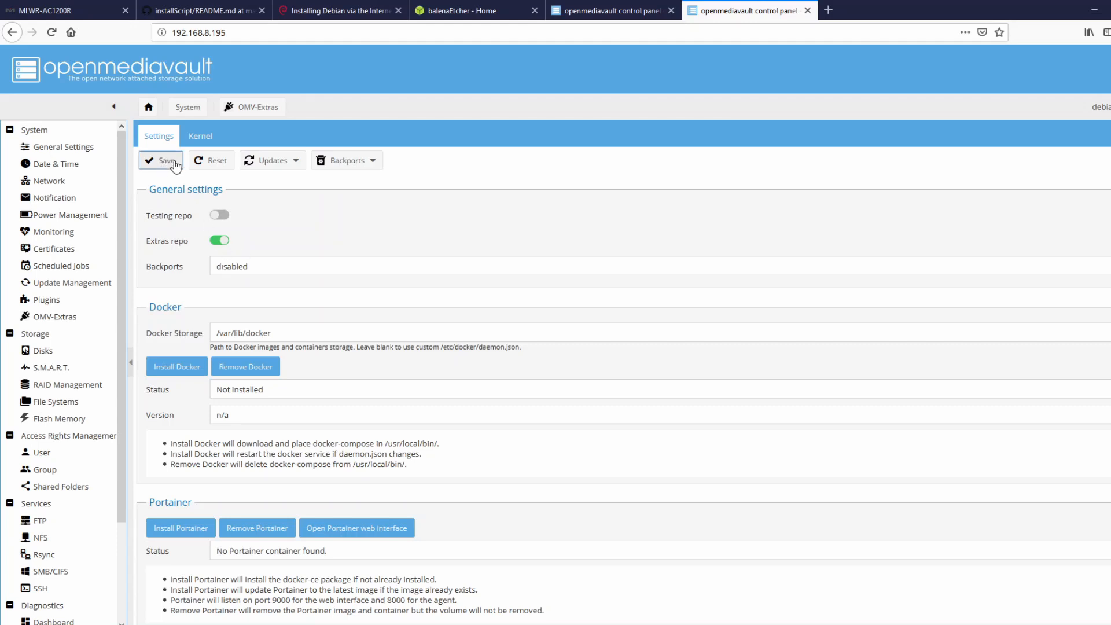
click(272, 161)
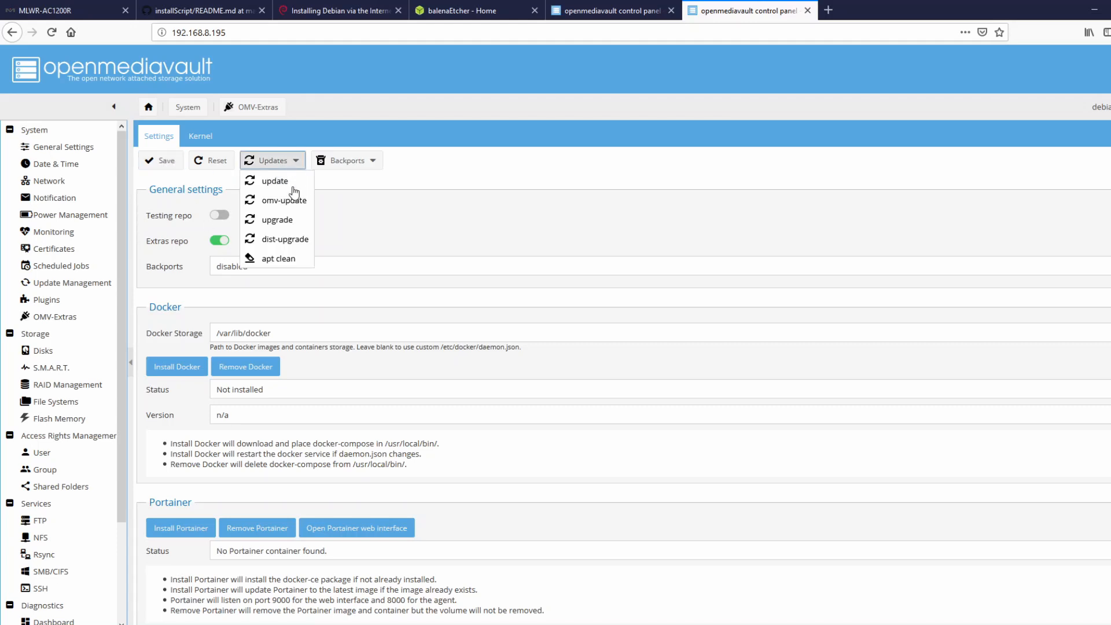
click(275, 180)
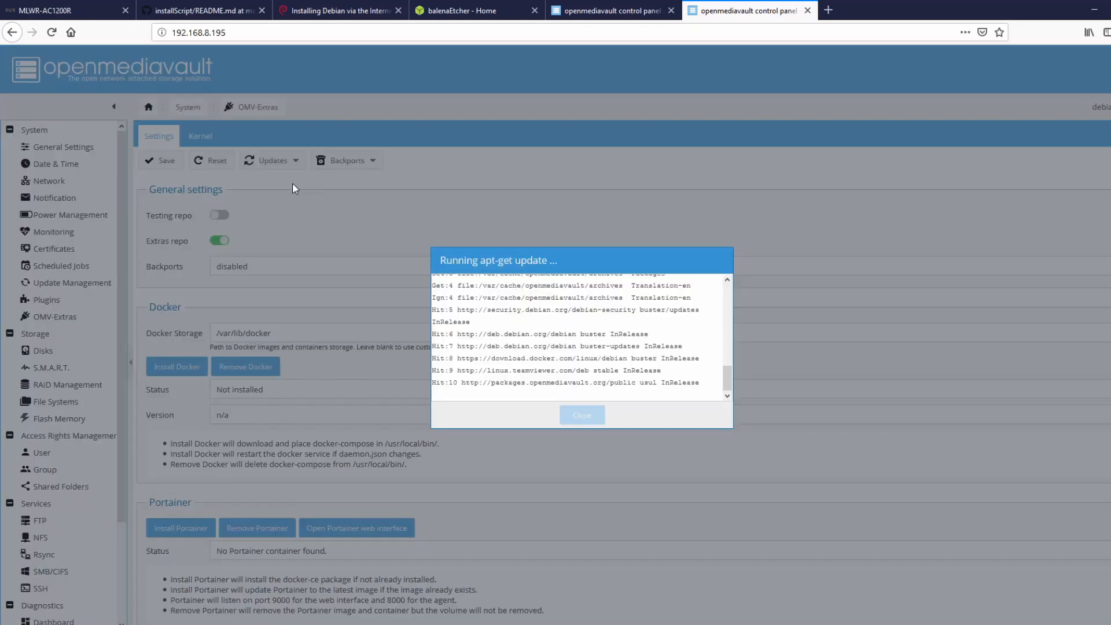
mouse_move(582, 415)
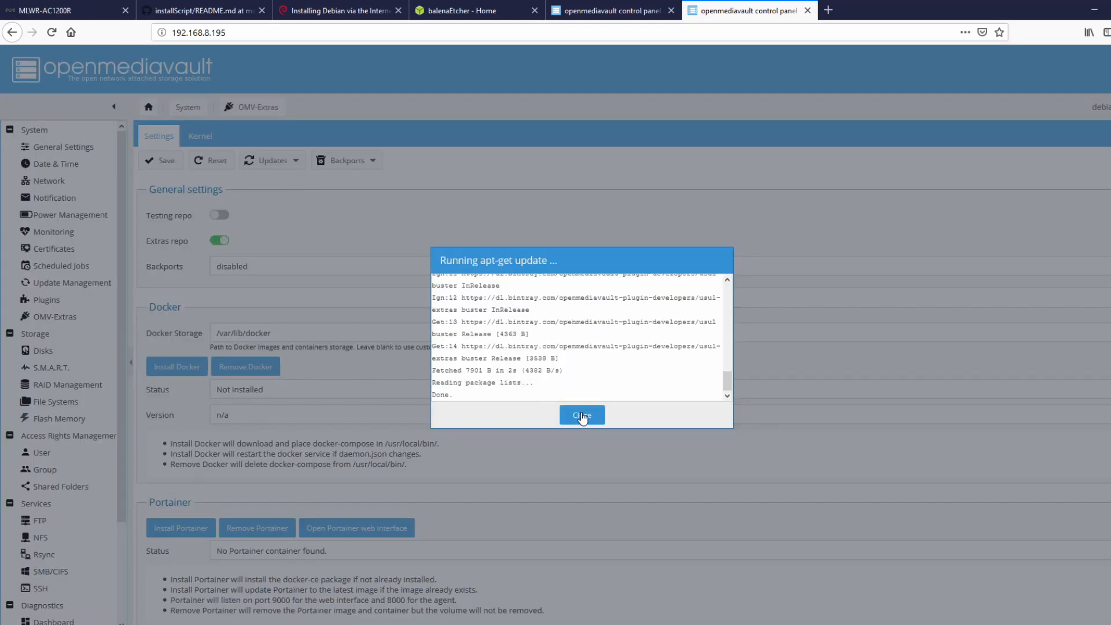
click(582, 415)
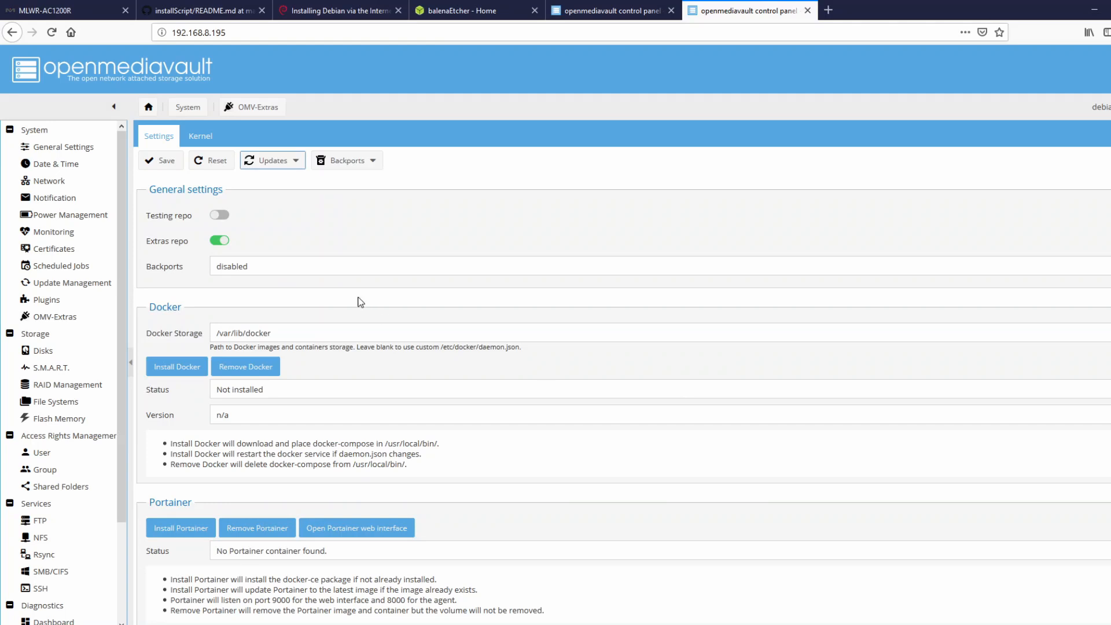
scroll(down, 3)
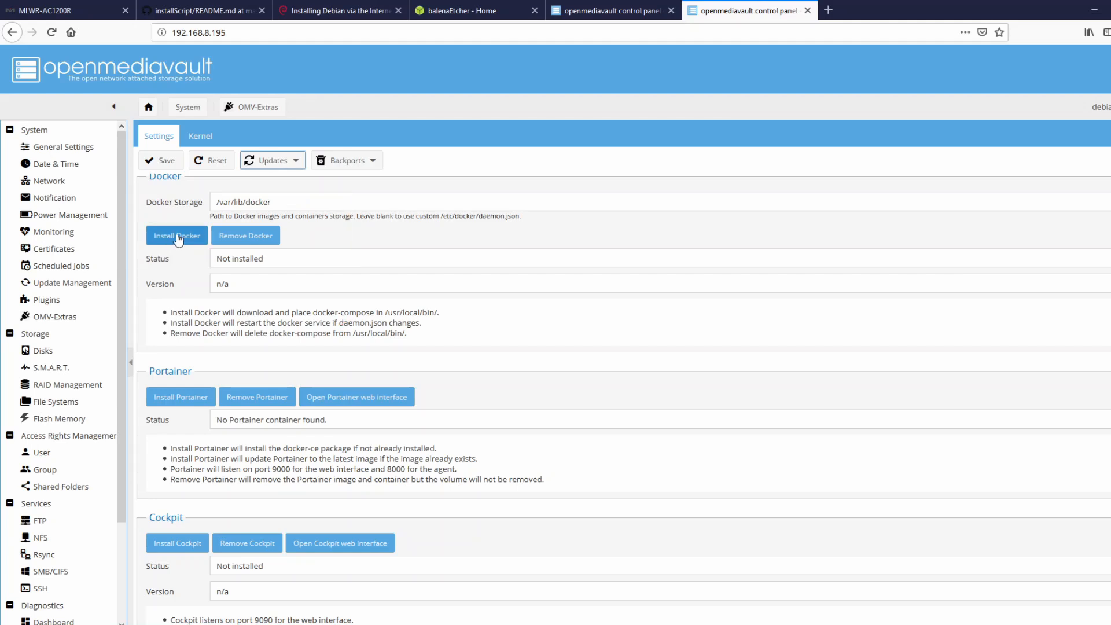
Install Docker version 5:19.03.4~3-0~debian-buster and dismiss the finished install output.
click(176, 234)
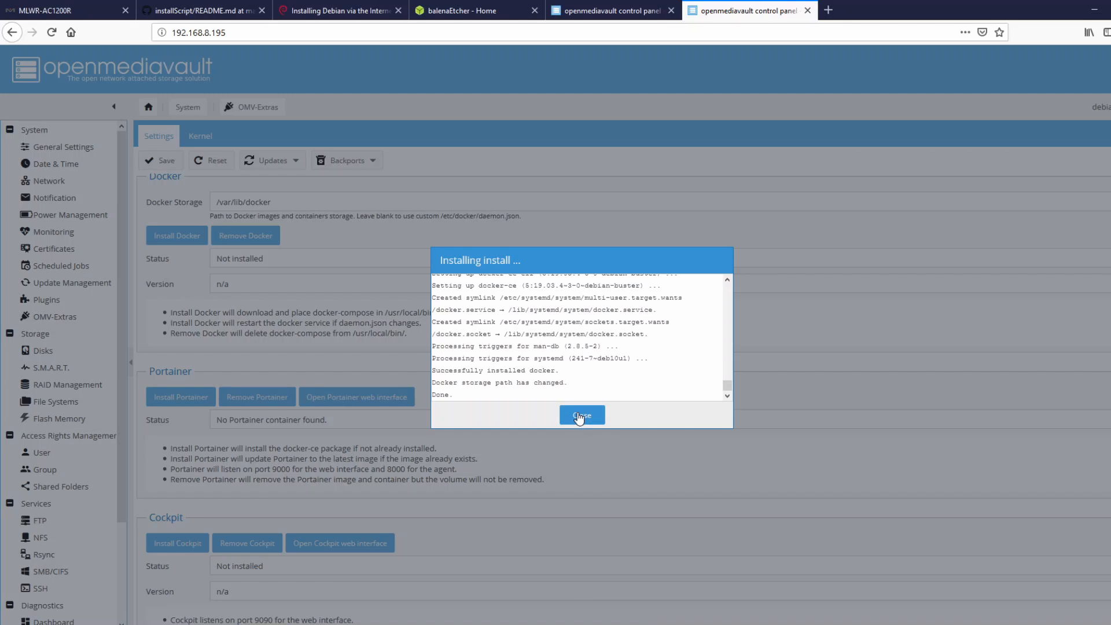
click(582, 415)
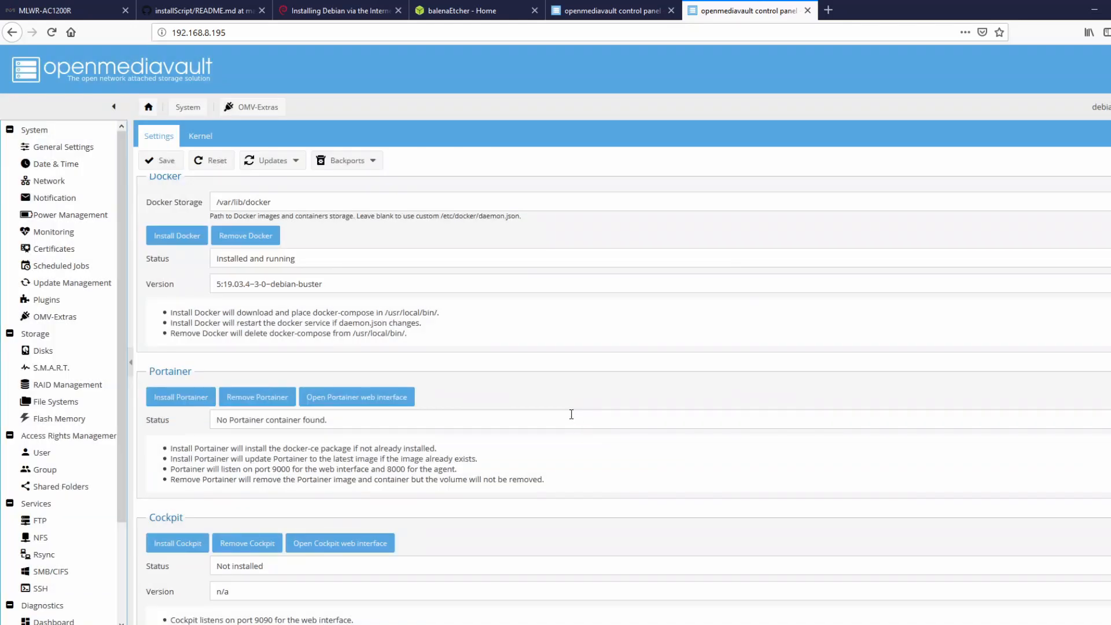
scroll(down, 3)
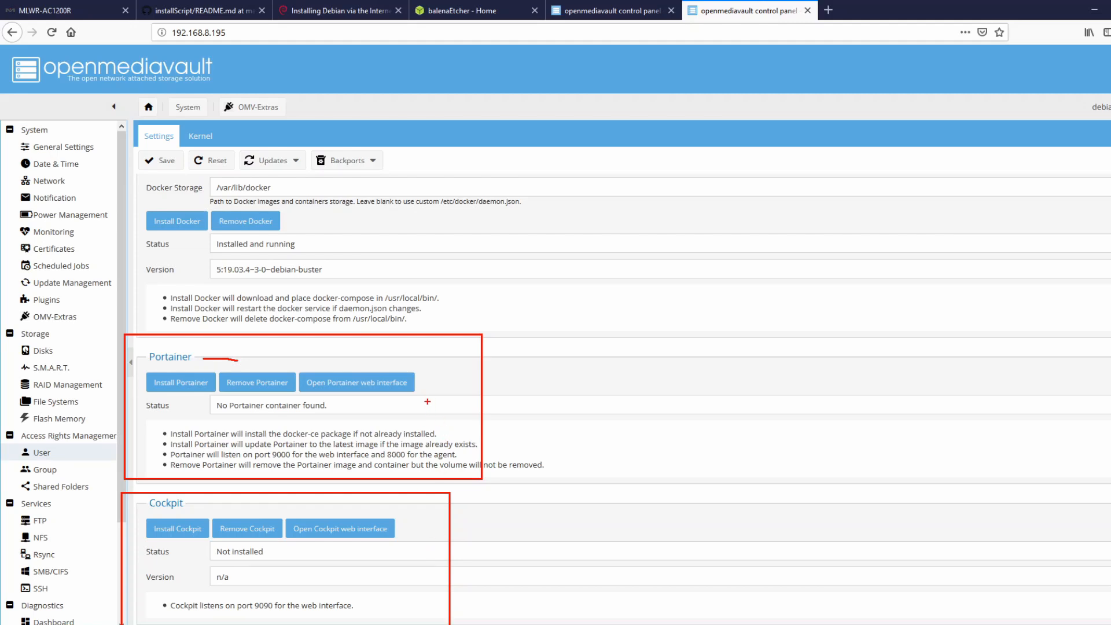
mouse_move(337, 554)
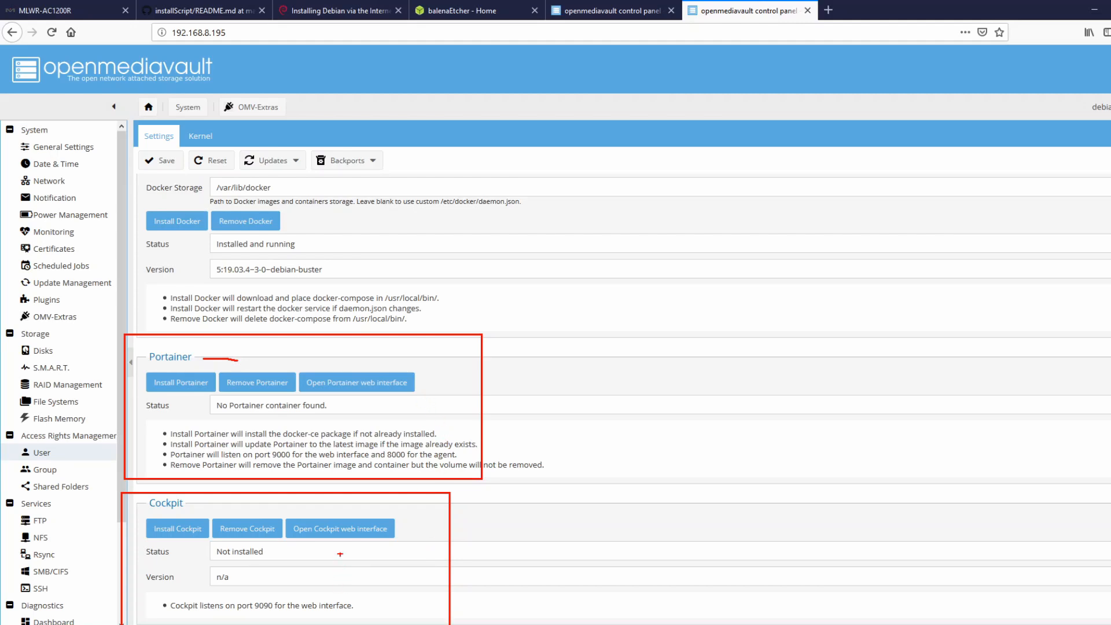
mouse_move(353, 583)
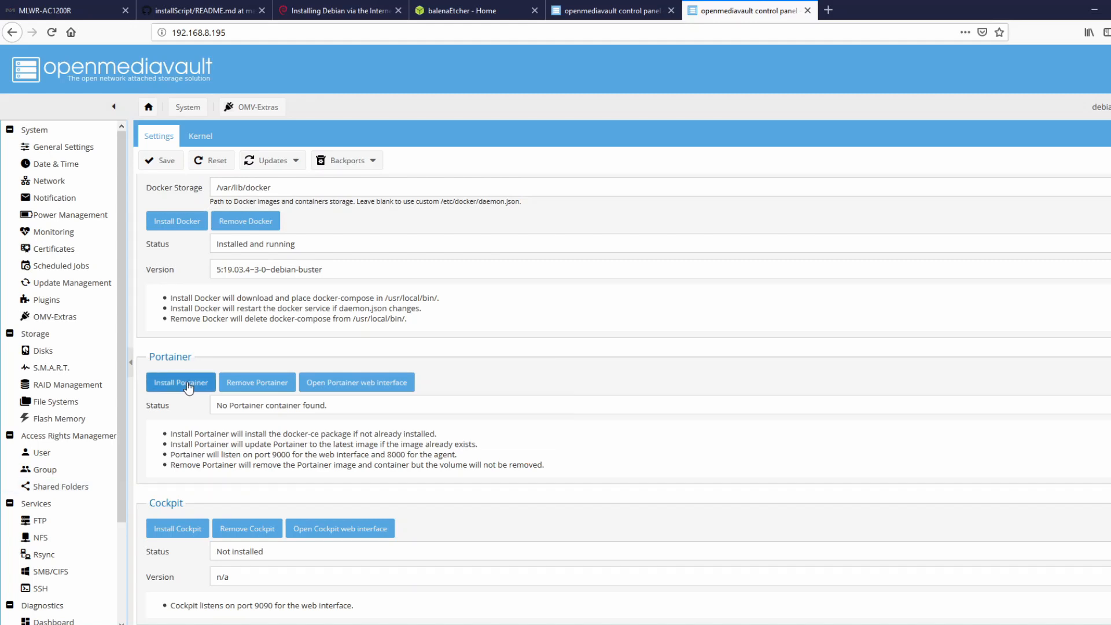
Install the Portainer container and dismiss the finished install output.
click(181, 382)
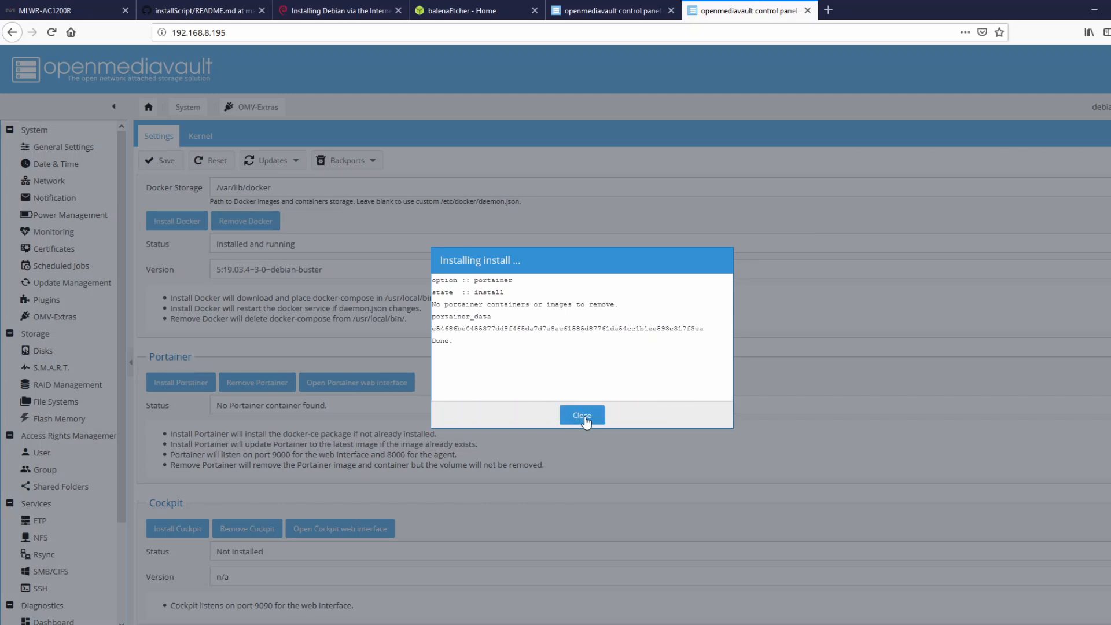
click(582, 414)
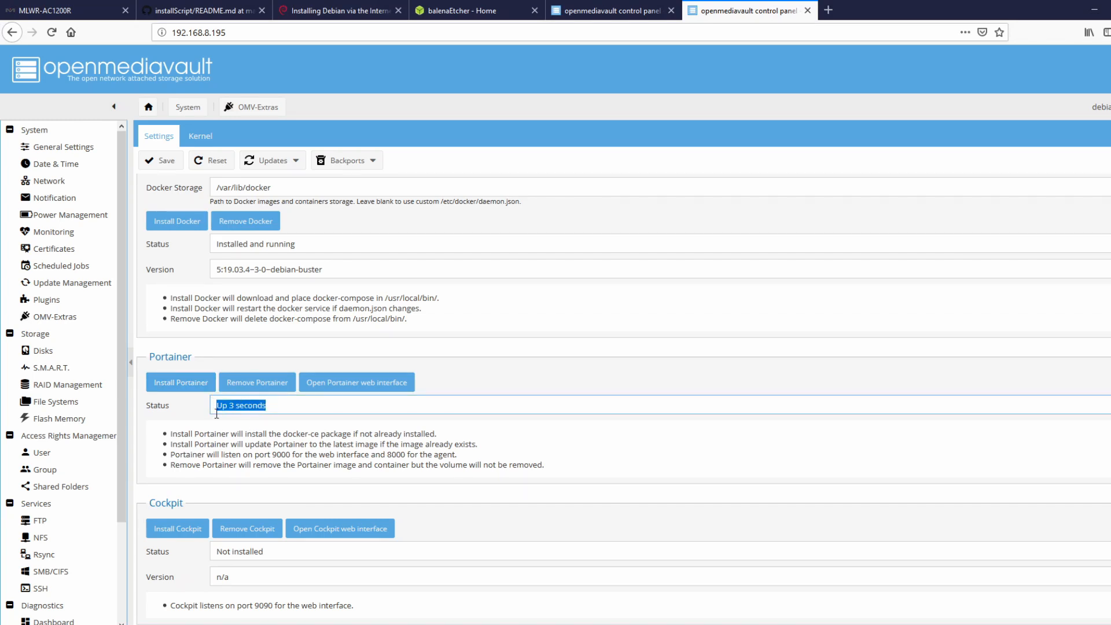
mouse_move(347, 411)
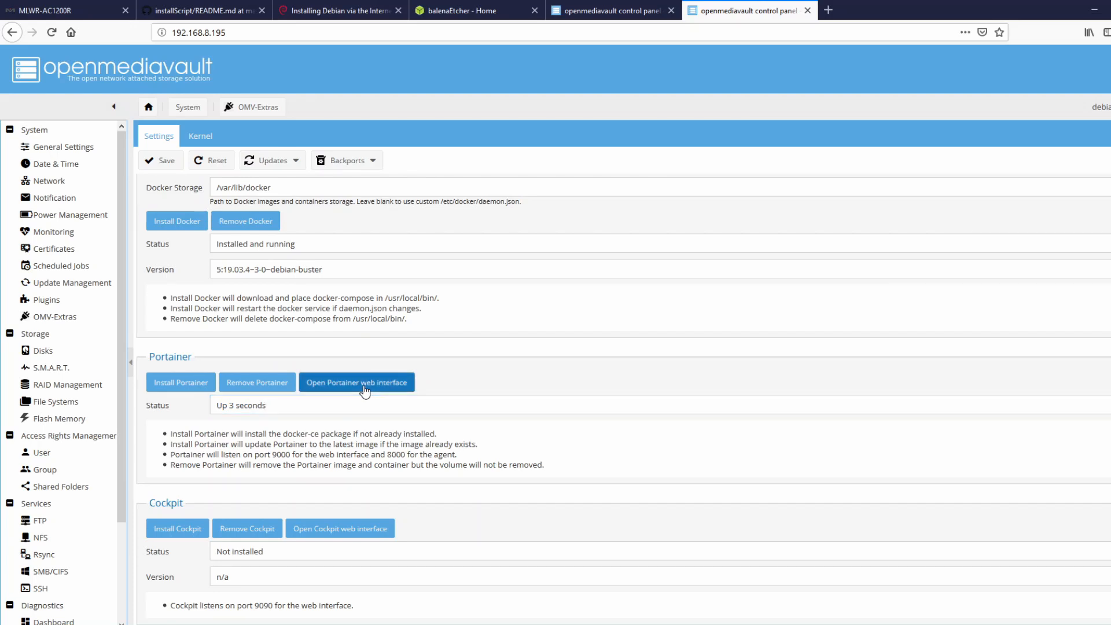
Open Portainer's web interface and create the admin user with a password.
click(356, 382)
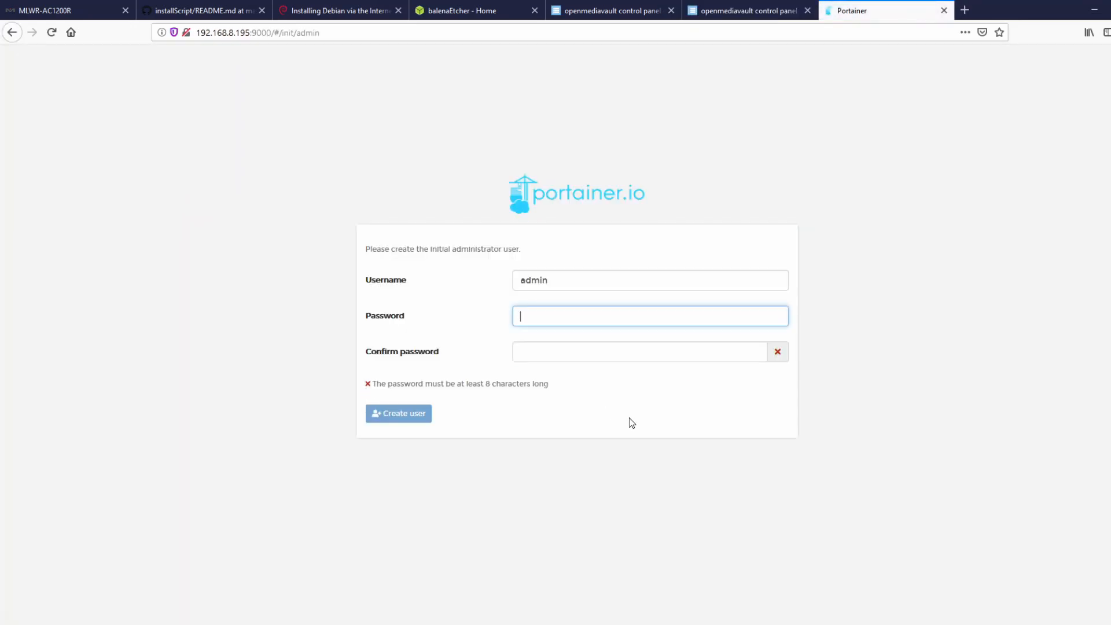
text(••)
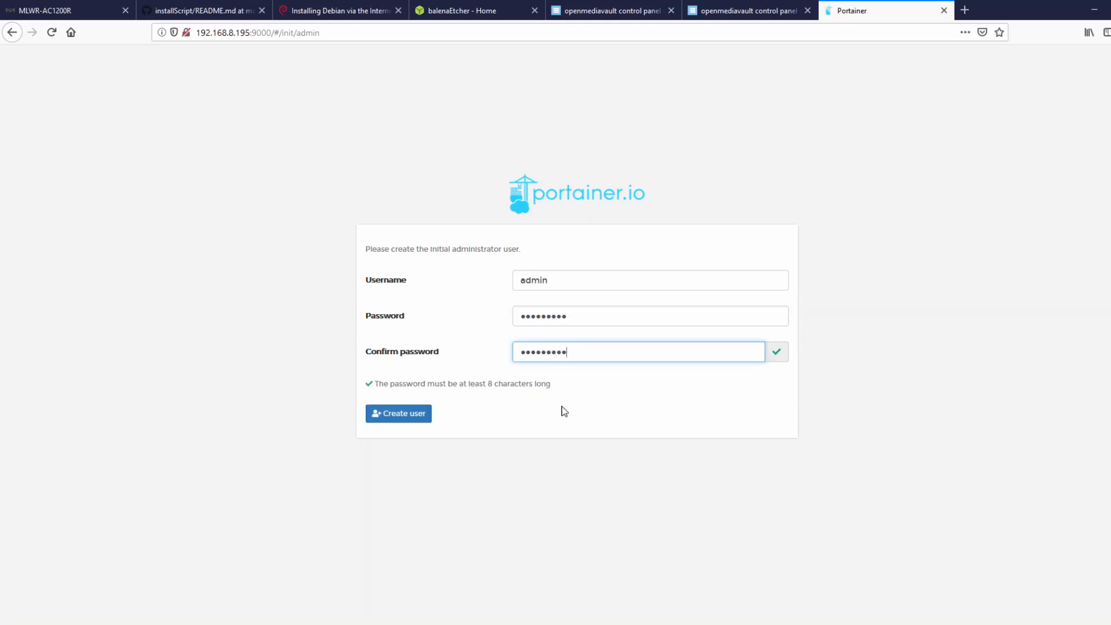
click(398, 413)
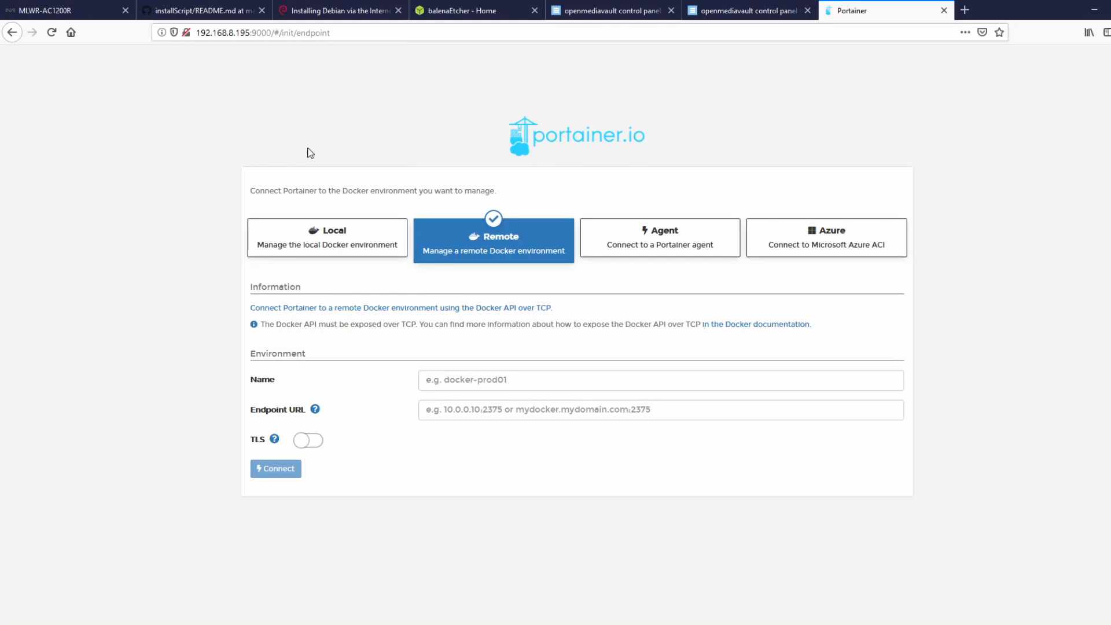
Connect Portainer to the local Docker environment.
click(327, 238)
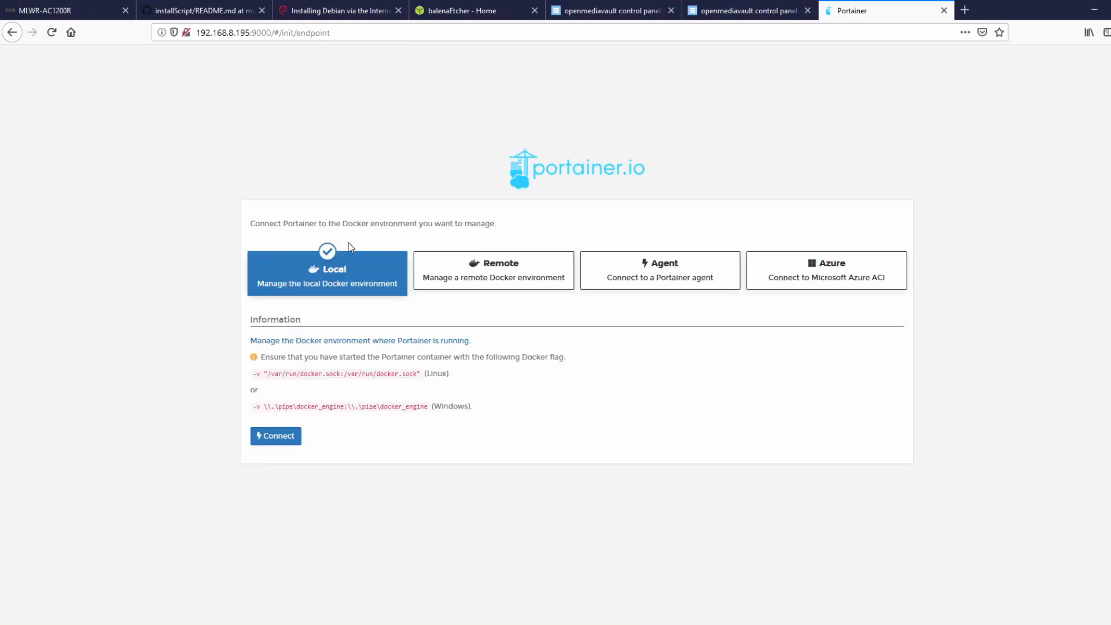
click(275, 436)
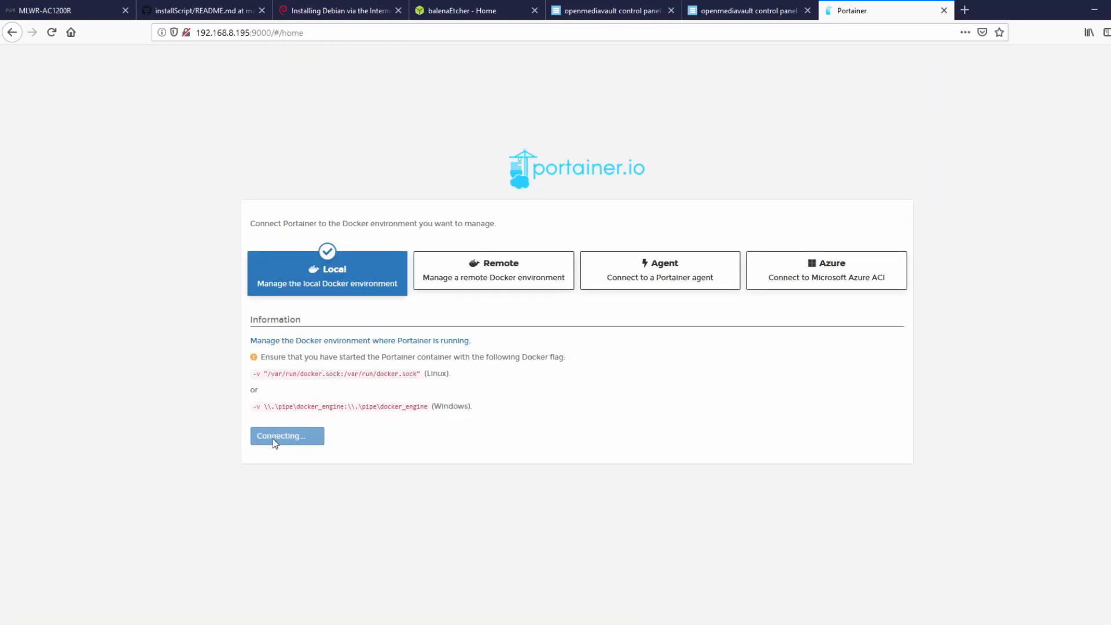
click(287, 436)
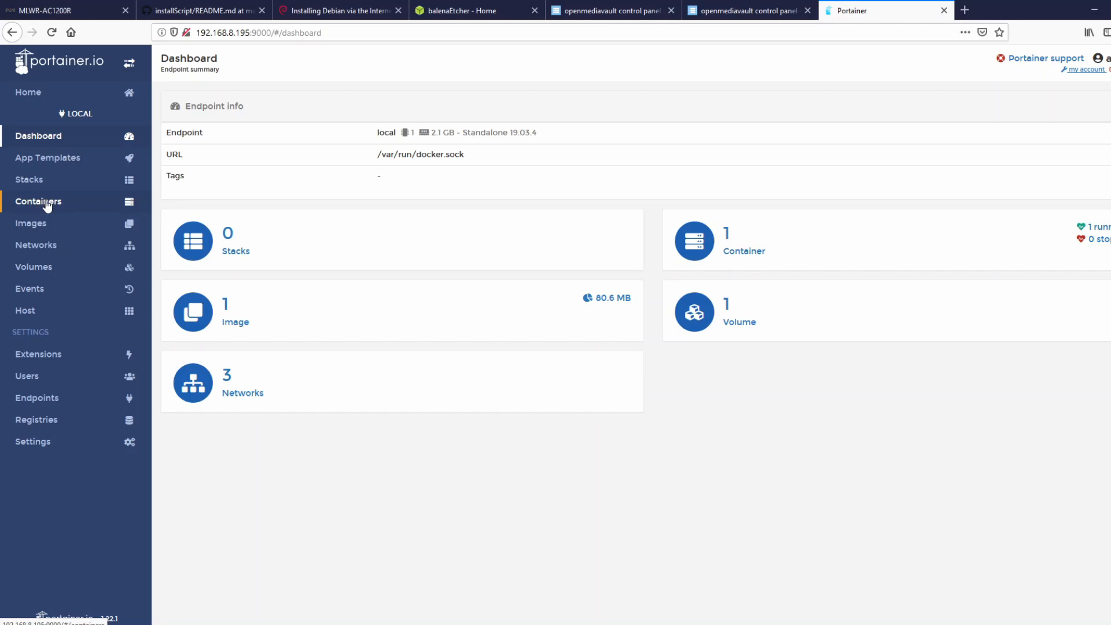
View Portainer's running container on ports 8000 and 9000, then return to the NAS dashboard.
click(38, 202)
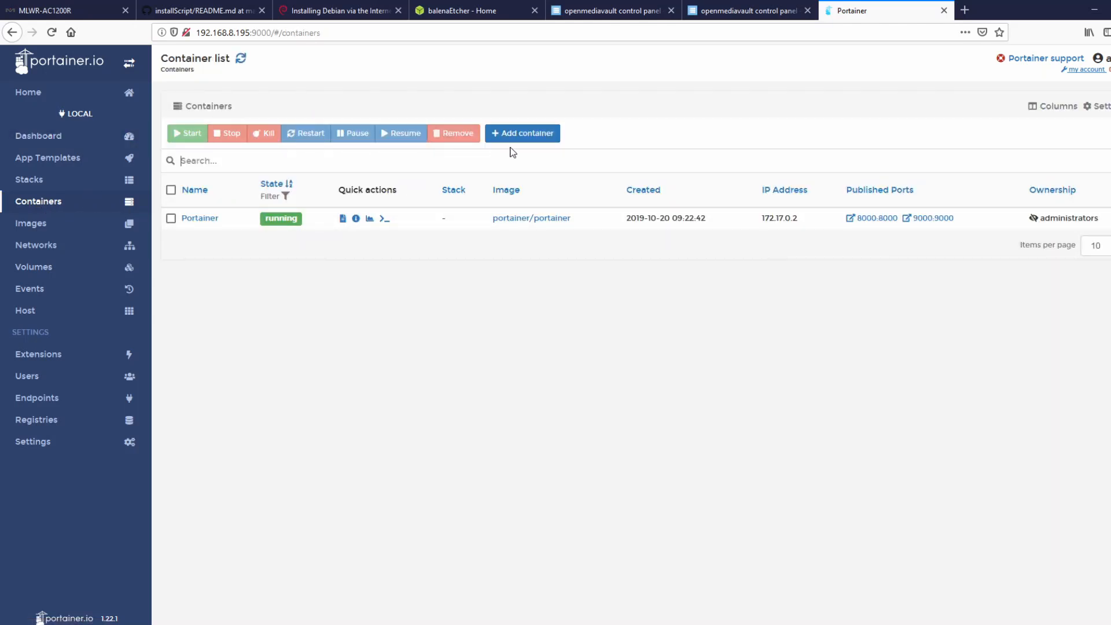
mouse_move(503, 176)
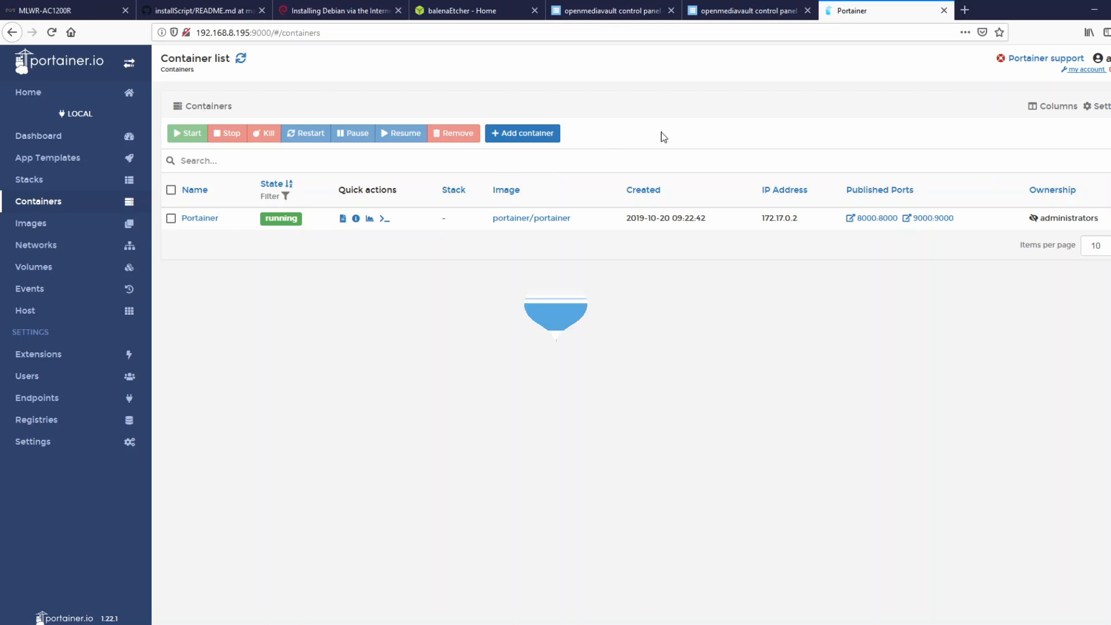
click(743, 10)
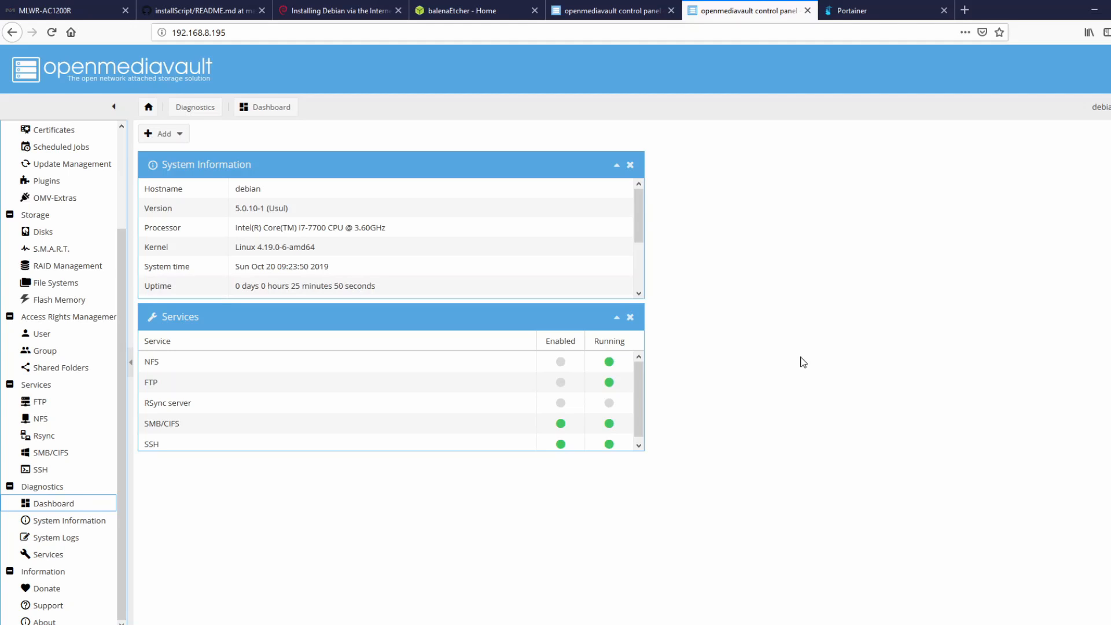
mouse_move(790, 334)
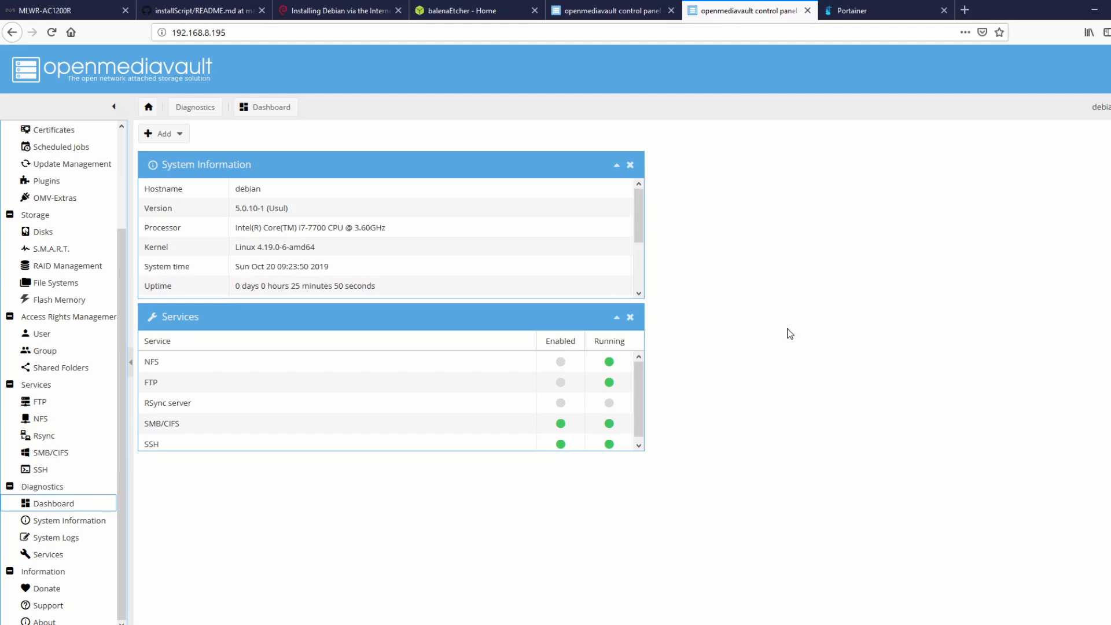
mouse_move(786, 313)
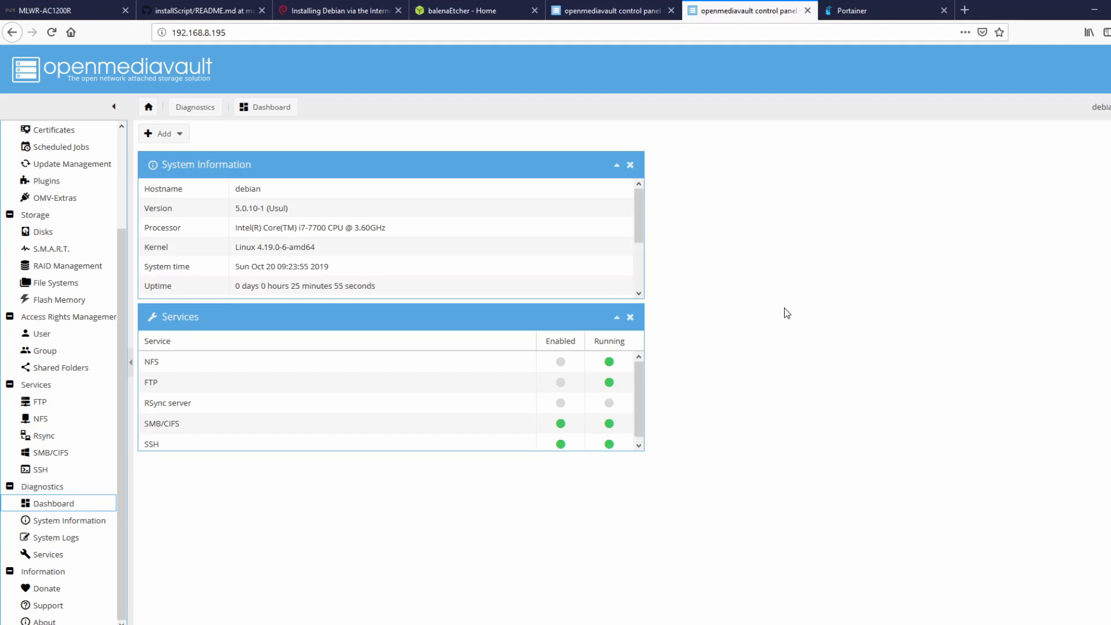
mouse_move(778, 298)
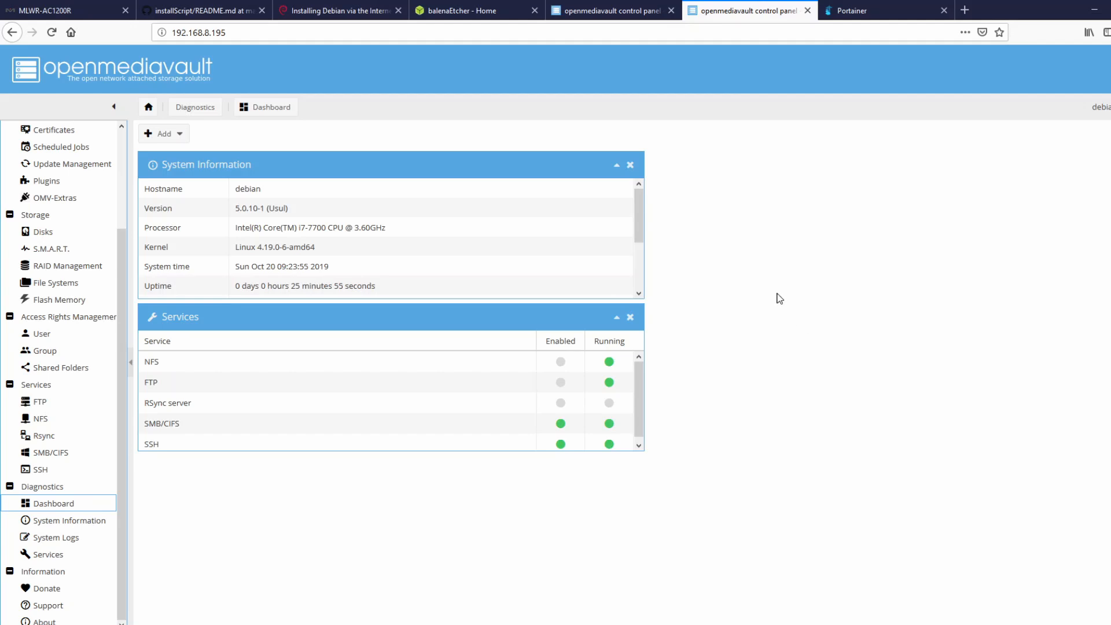
mouse_move(734, 258)
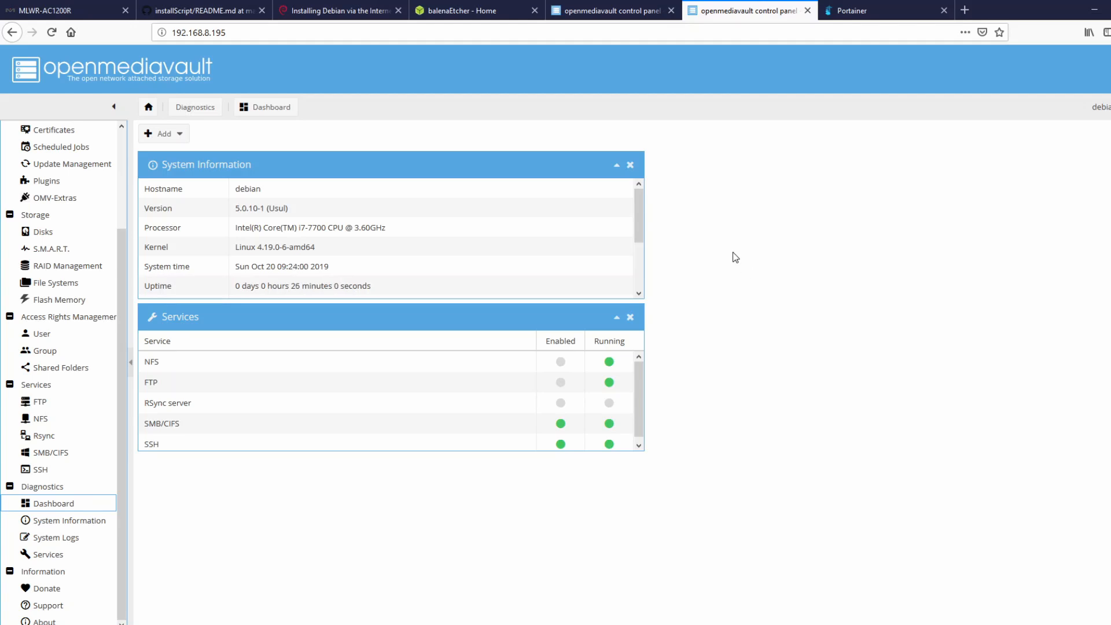
mouse_move(804, 262)
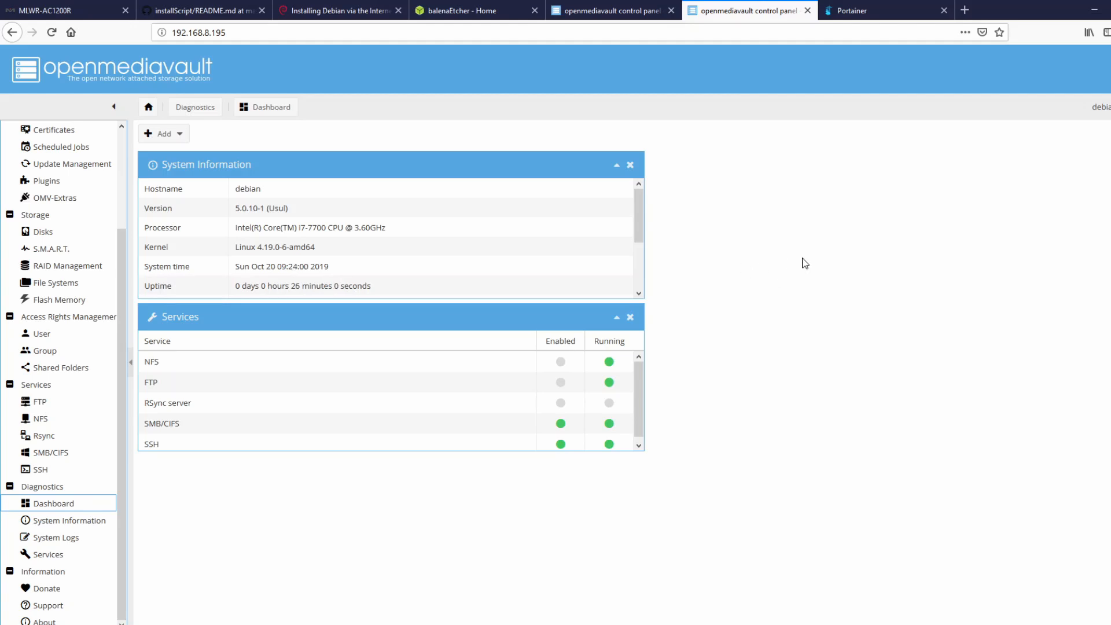